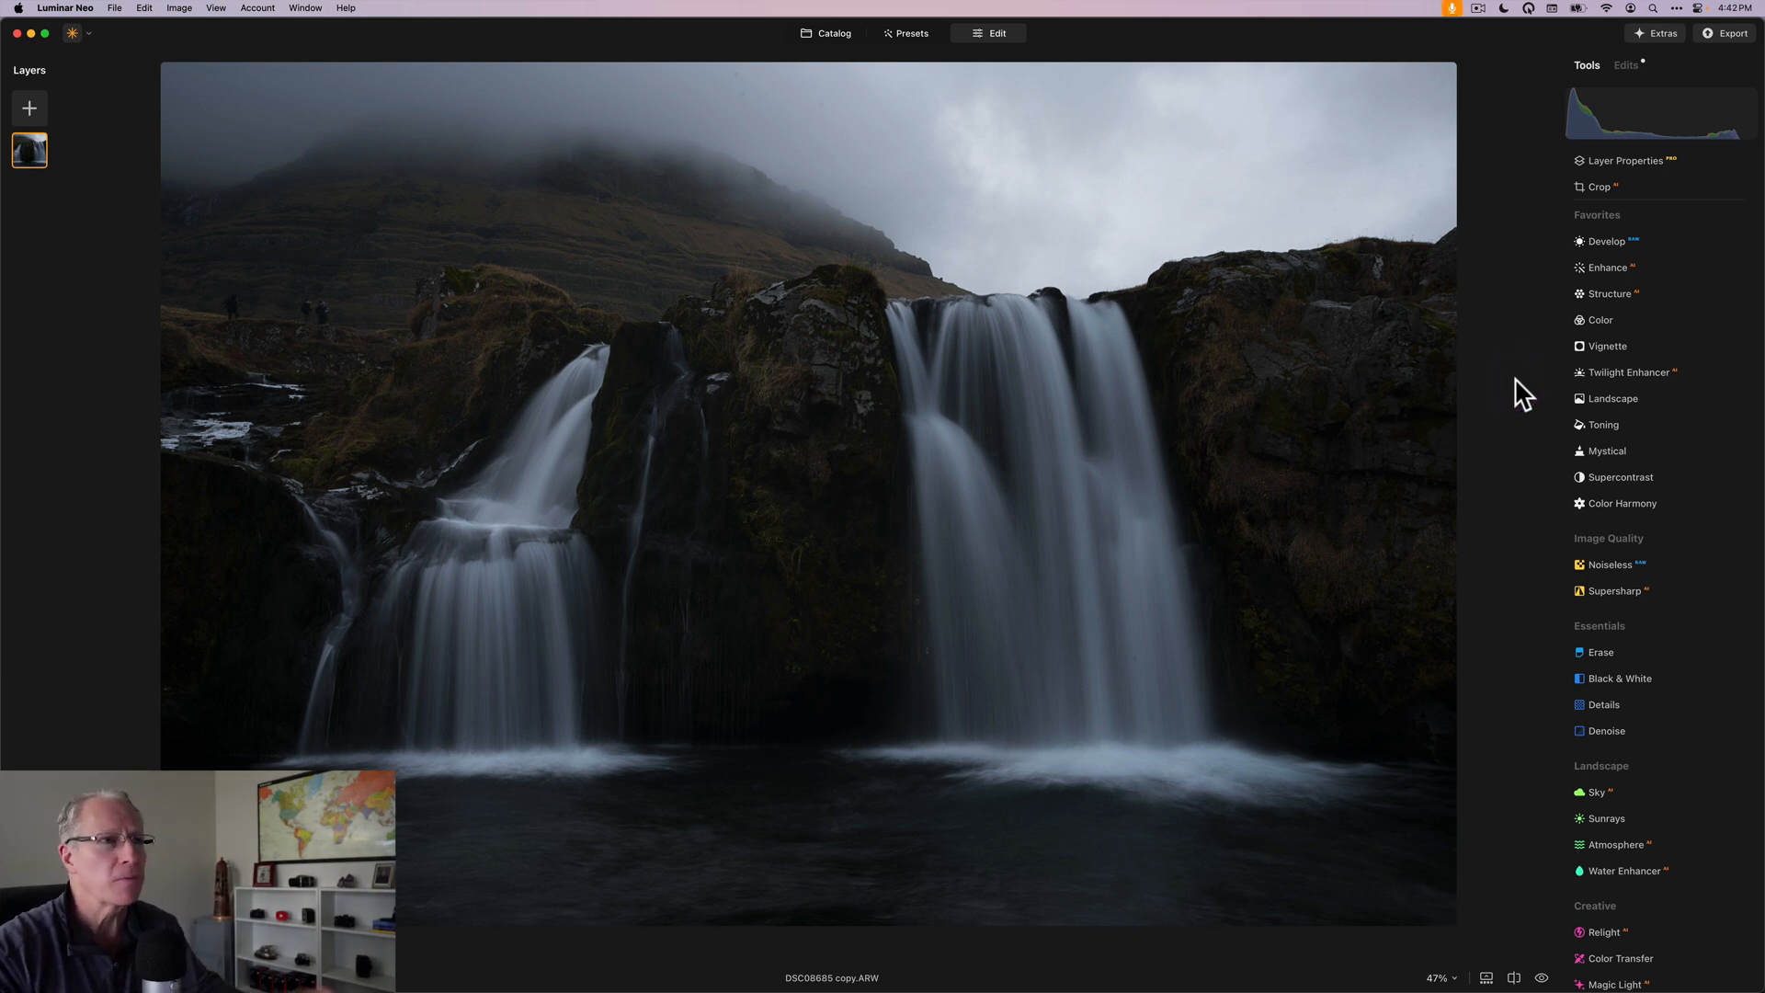
Step: In Develop, set Highlights -32, Shadows +21 and Smart Contrast +21, comparing against the original
{"action": "left_click", "coordinate": [1607, 252]}
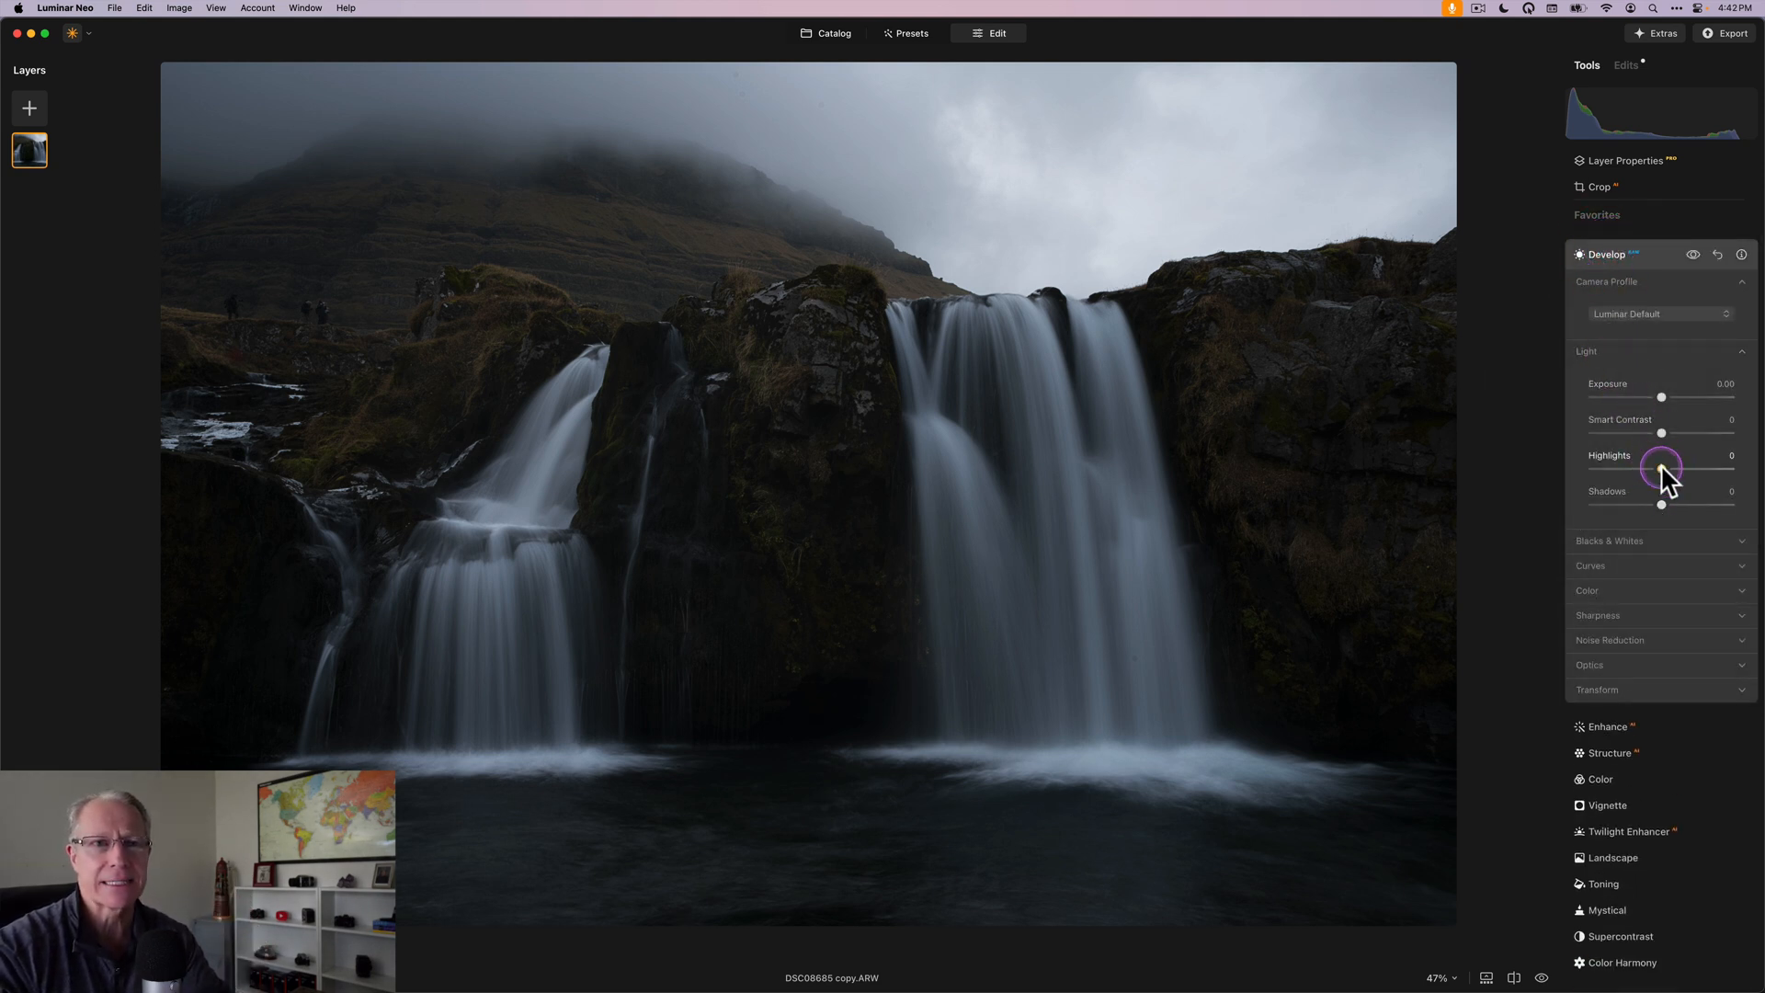
{"action": "left_click_drag", "start_coordinate": [1658, 469], "coordinate": [1644, 469]}
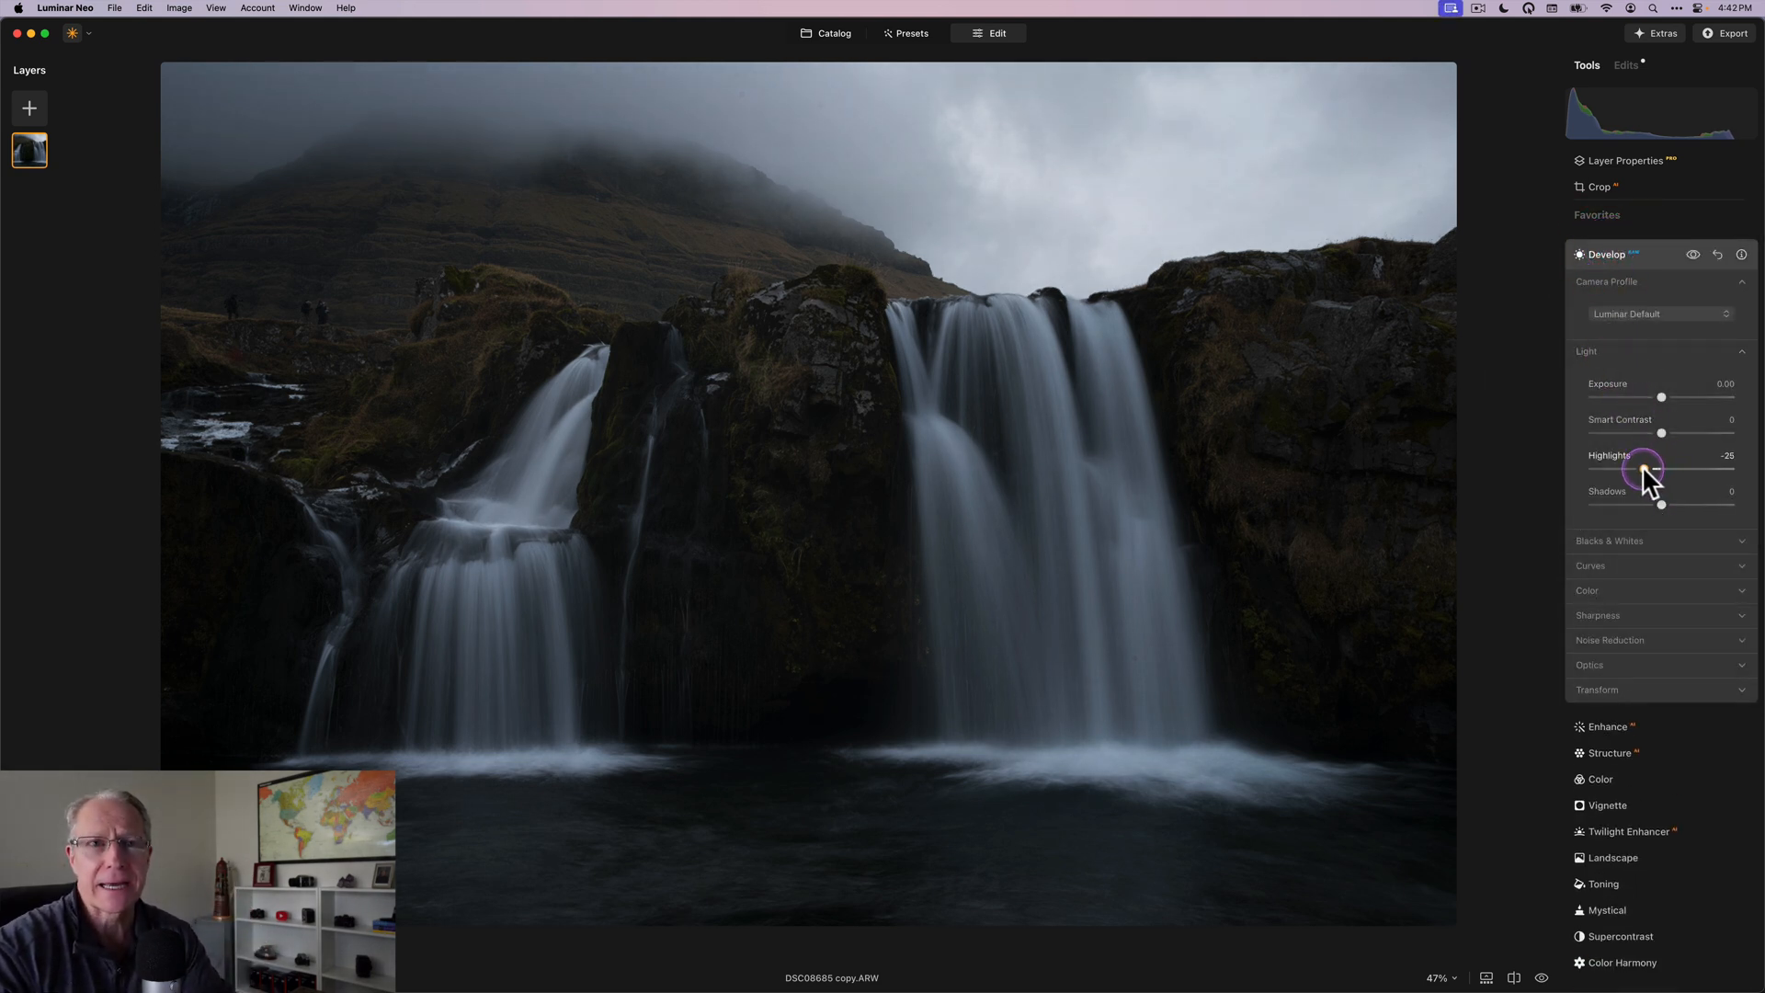
{"action": "left_click_drag", "start_coordinate": [1646, 467], "coordinate": [1639, 473]}
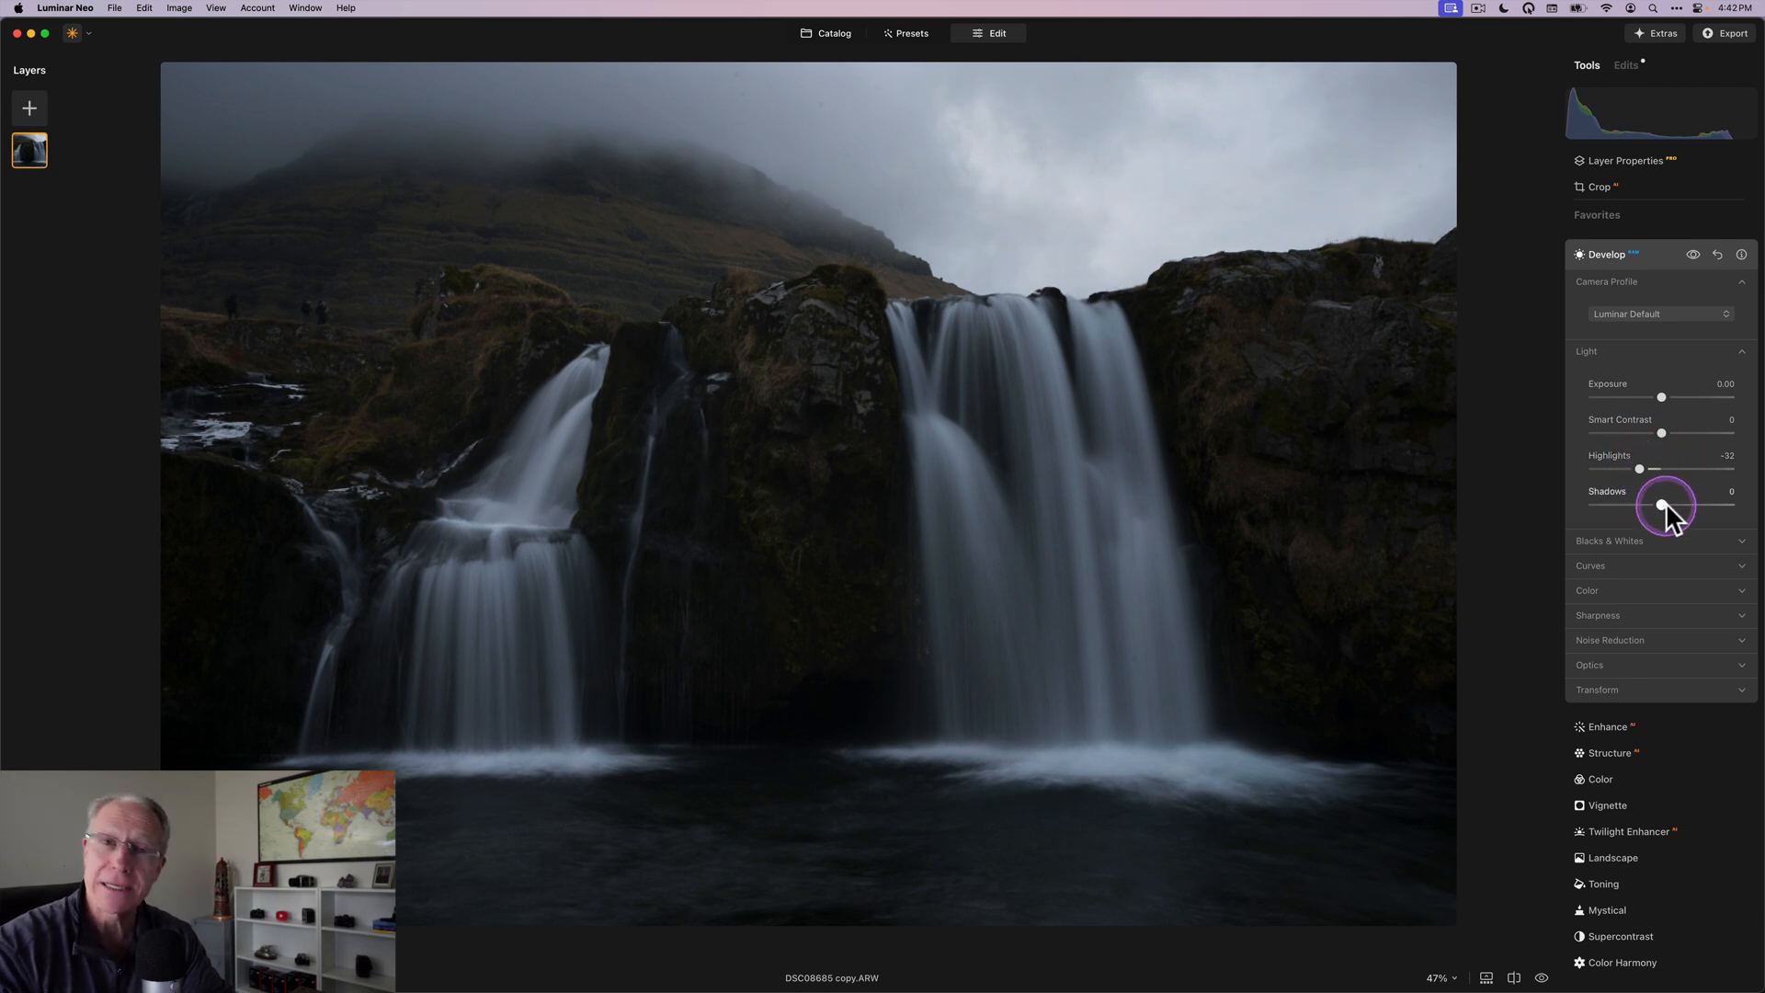
{"action": "left_click_drag", "start_coordinate": [1666, 503], "coordinate": [1677, 504]}
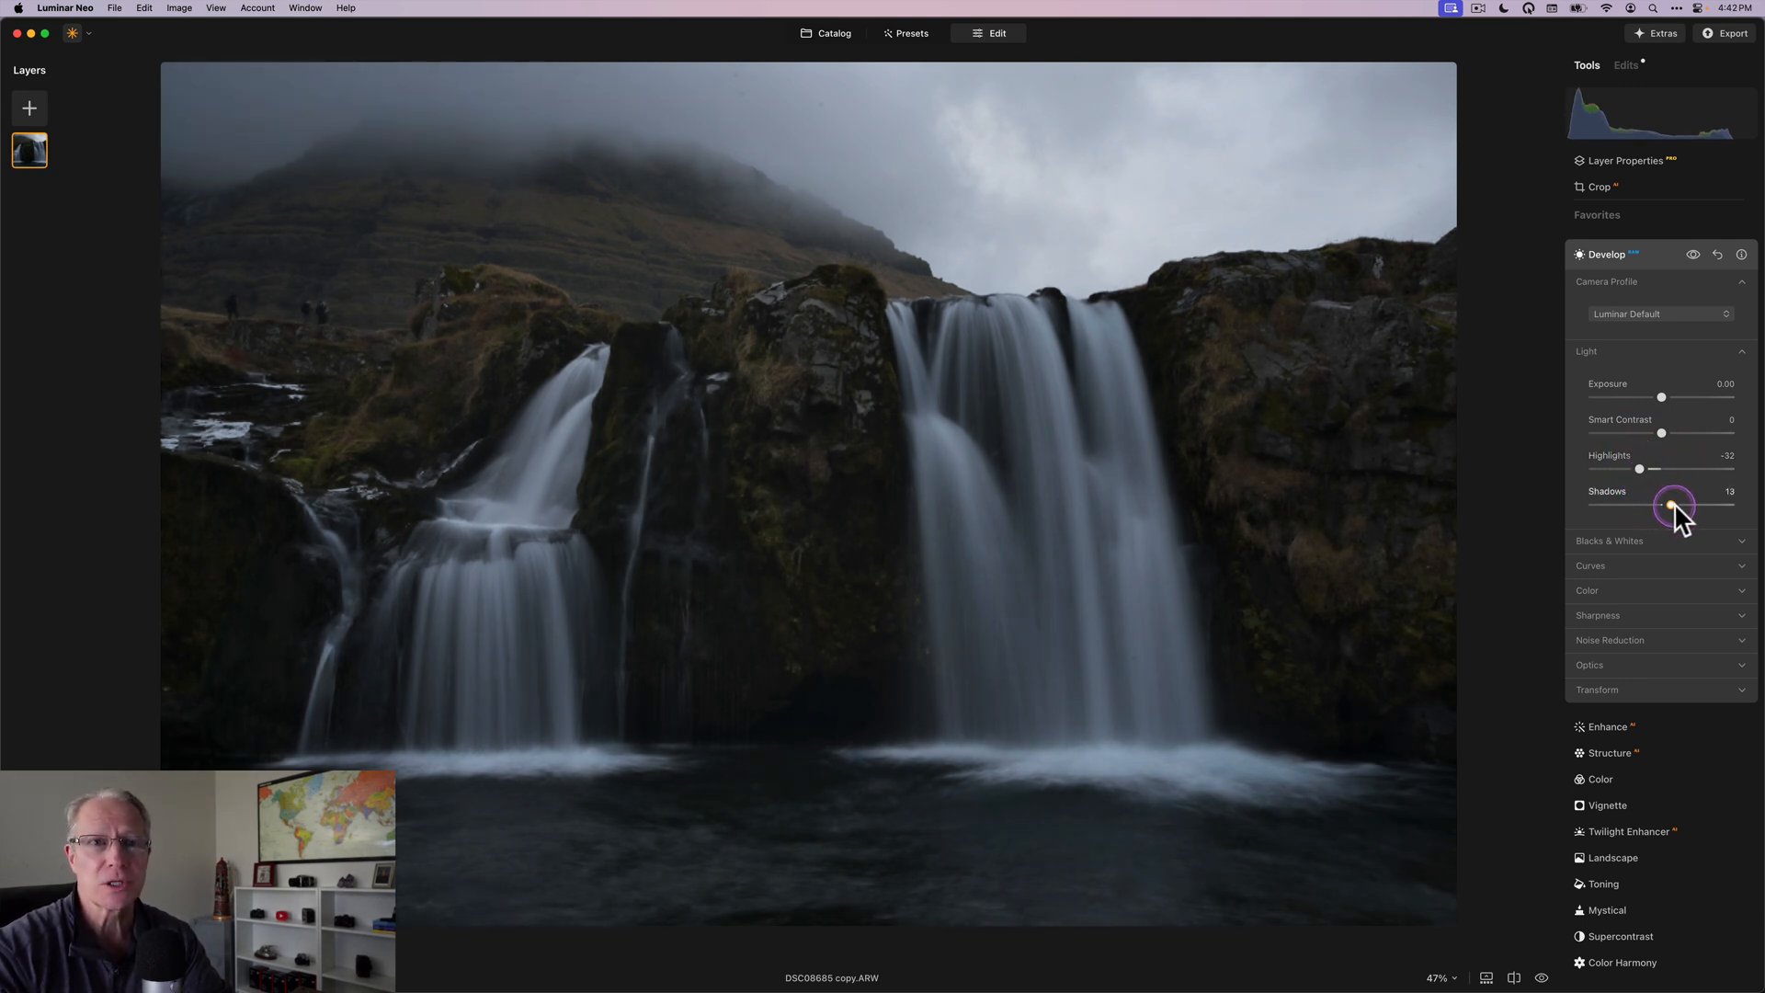
{"action": "left_click_drag", "start_coordinate": [1674, 508], "coordinate": [1685, 508]}
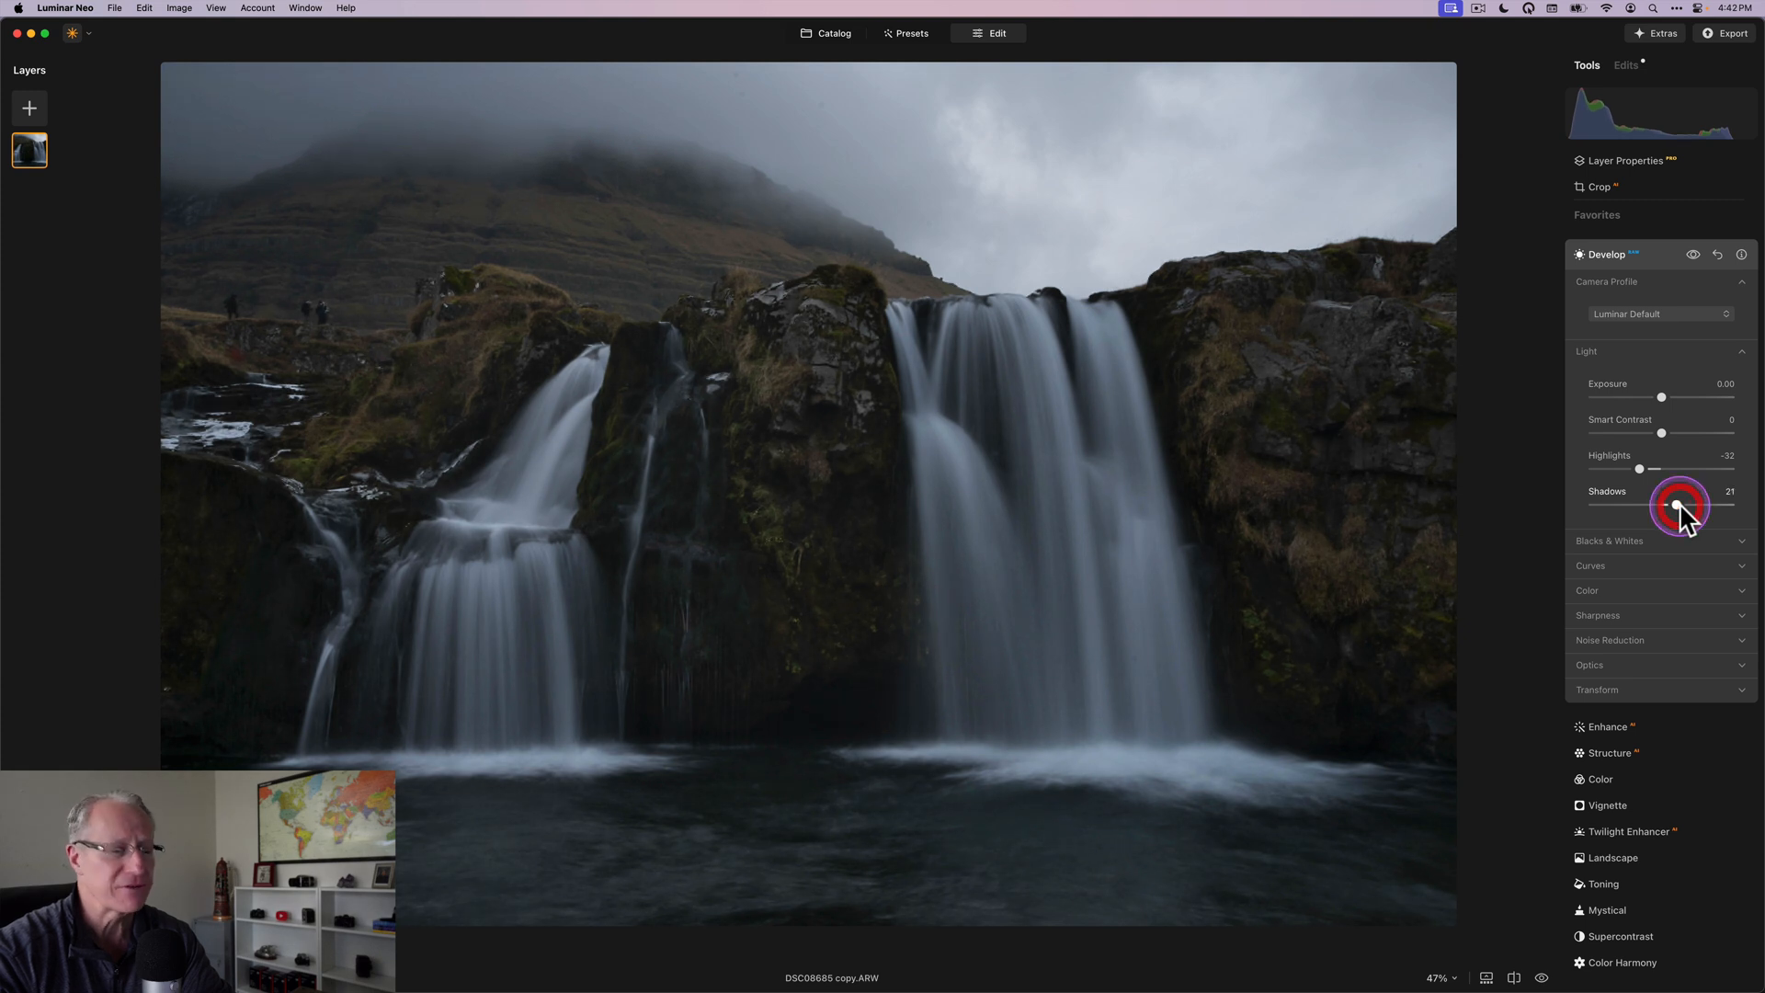
{"action": "mouse_move", "coordinate": [1662, 432]}
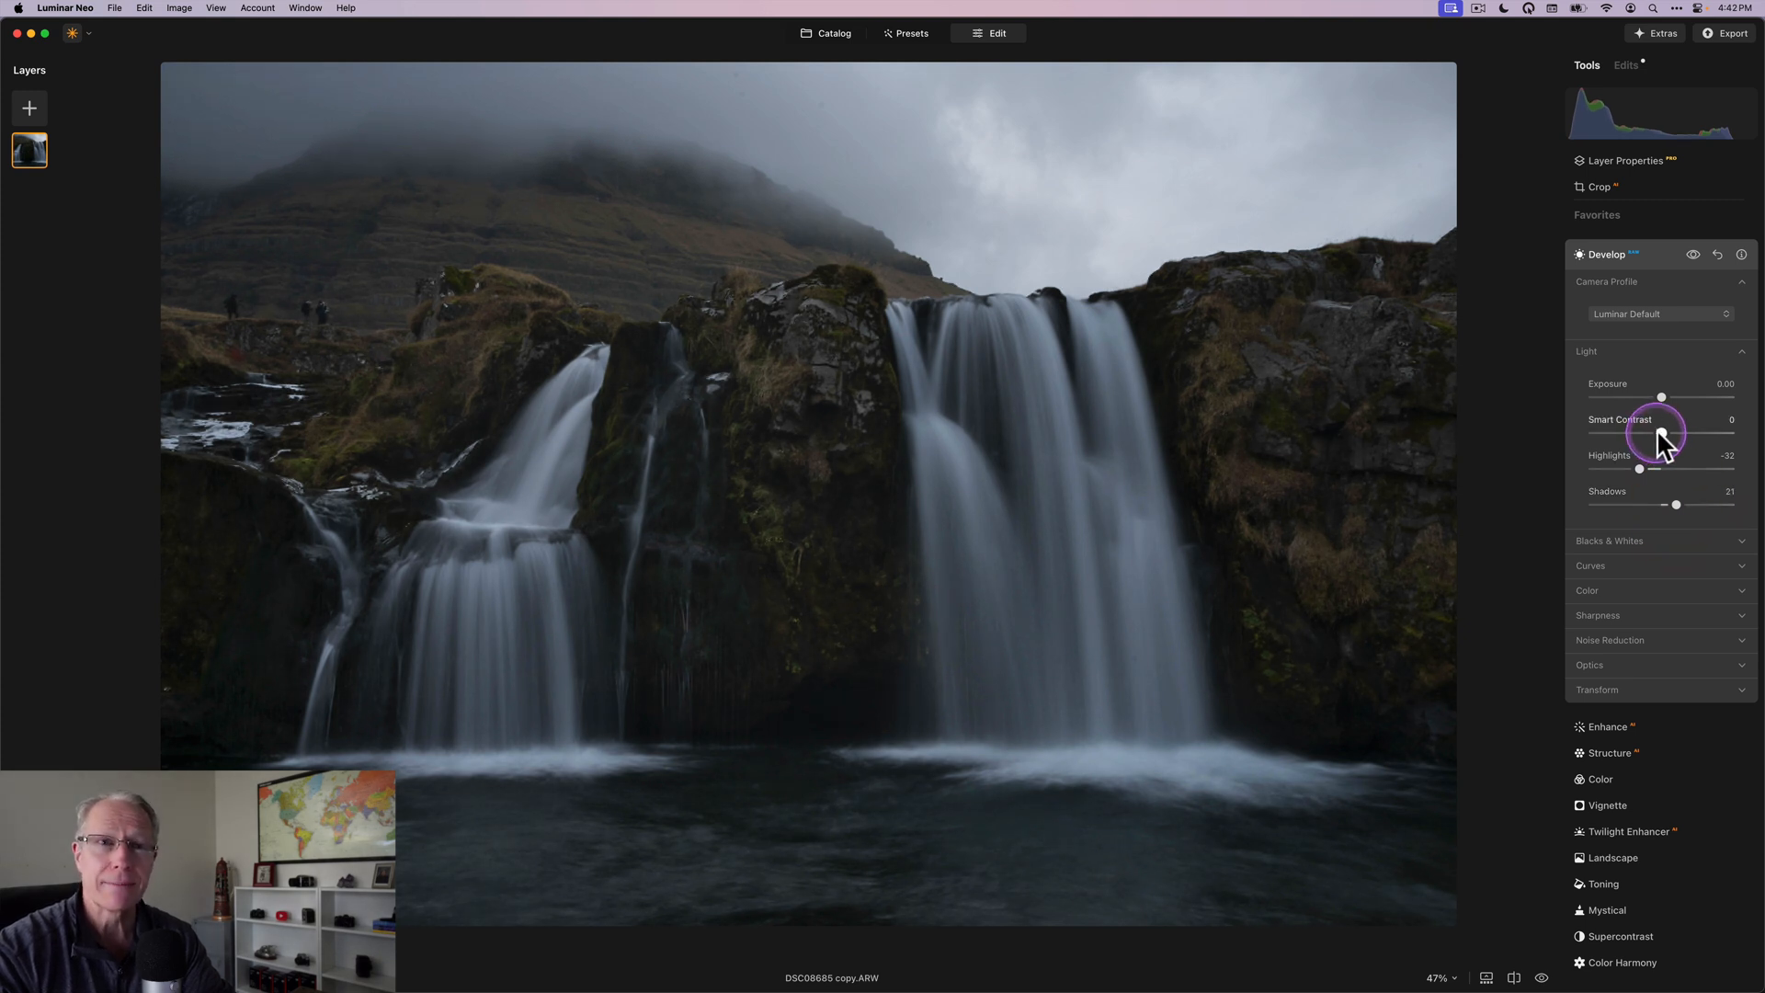
{"action": "left_click_drag", "start_coordinate": [1662, 431], "coordinate": [1672, 430]}
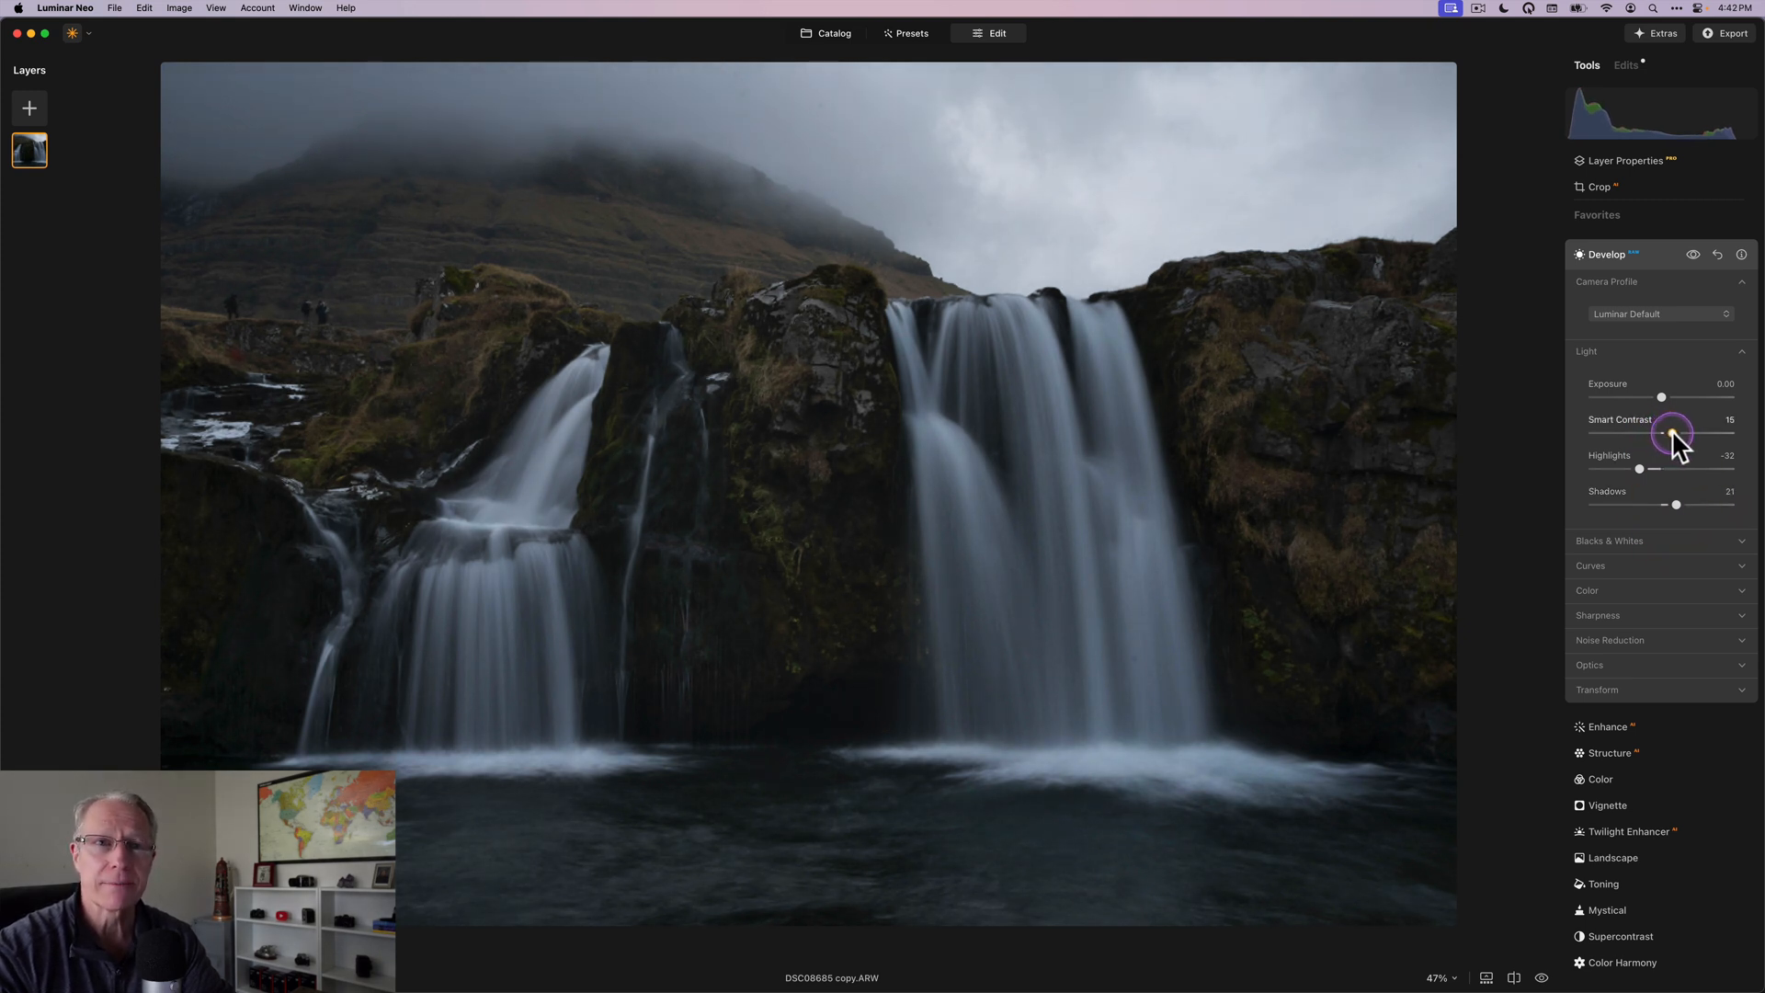
{"action": "left_click_drag", "start_coordinate": [1669, 434], "coordinate": [1679, 434]}
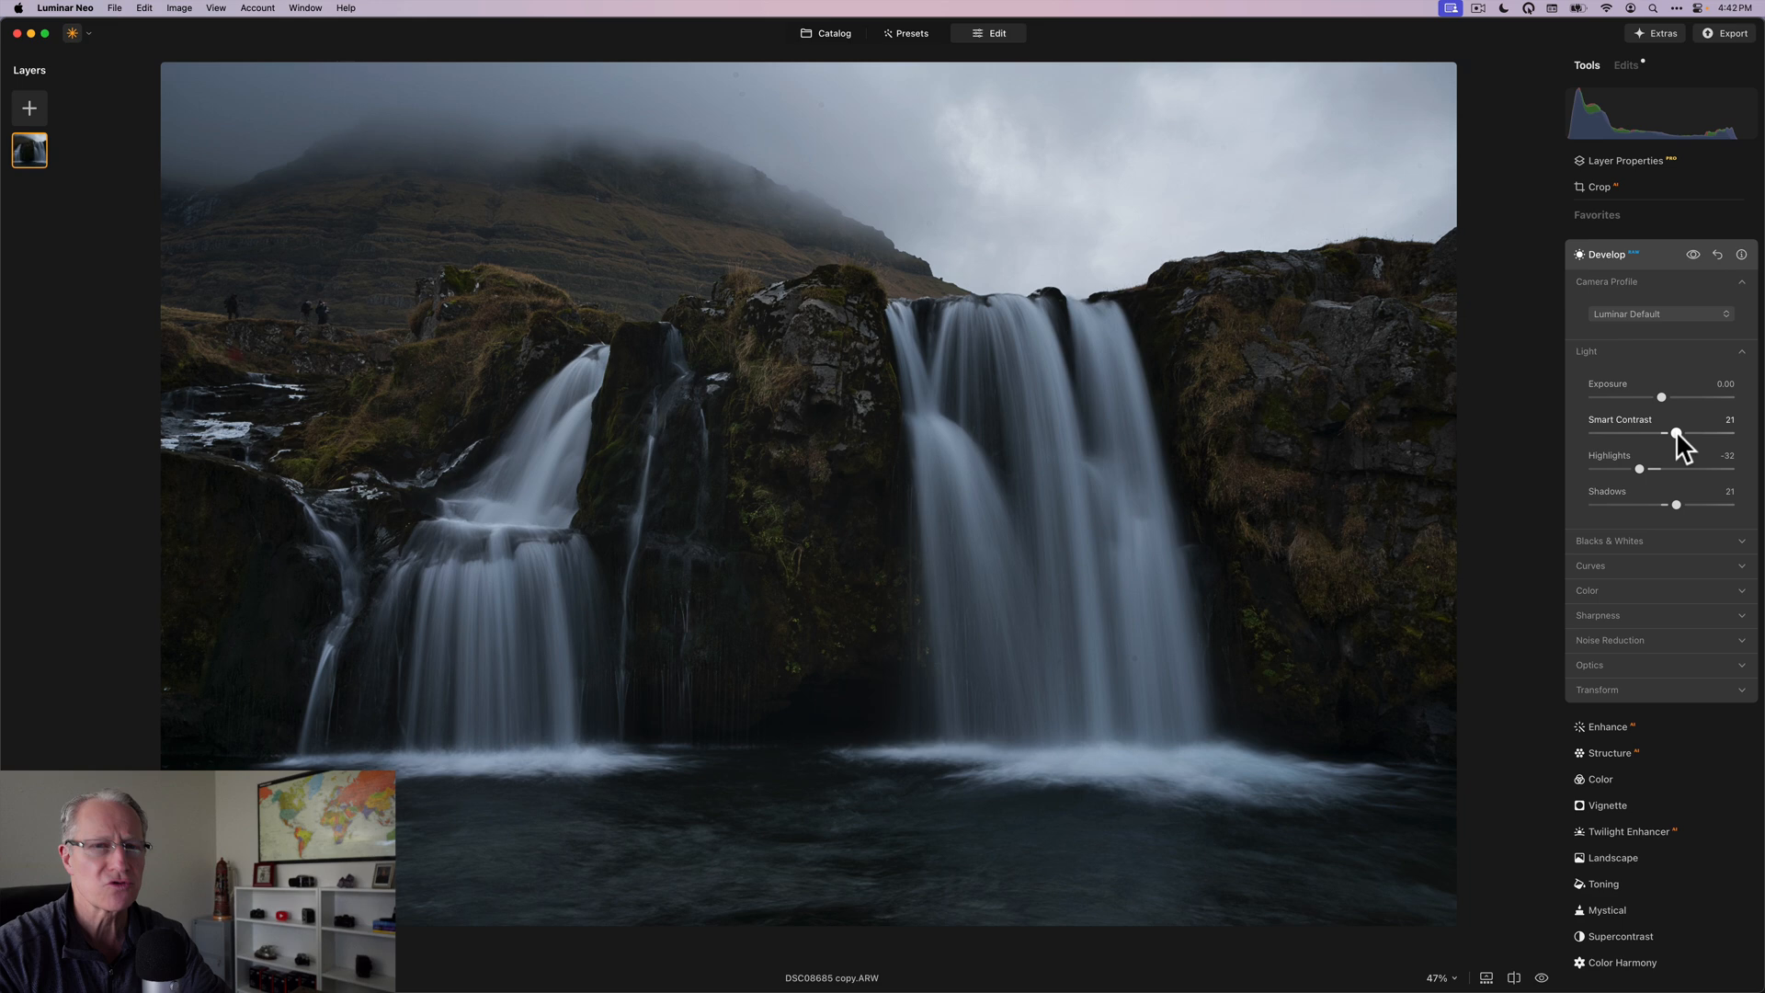
{"action": "left_click", "coordinate": [1694, 254]}
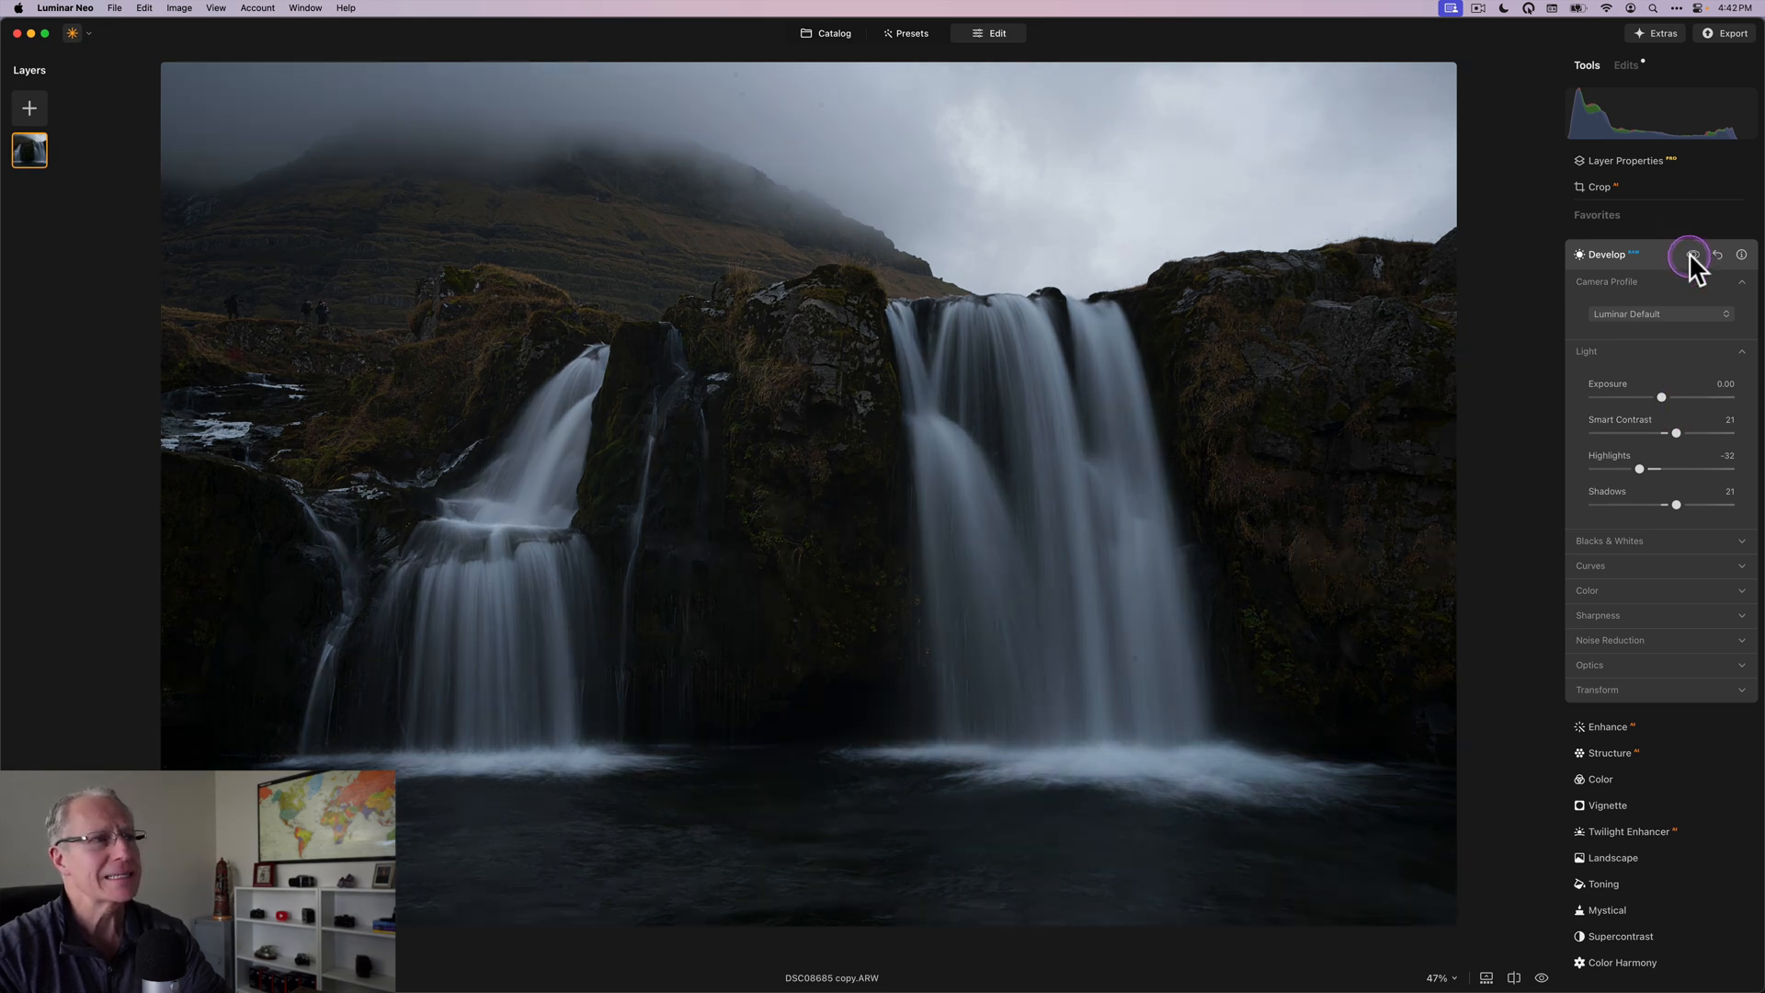
{"action": "left_click", "coordinate": [1688, 253]}
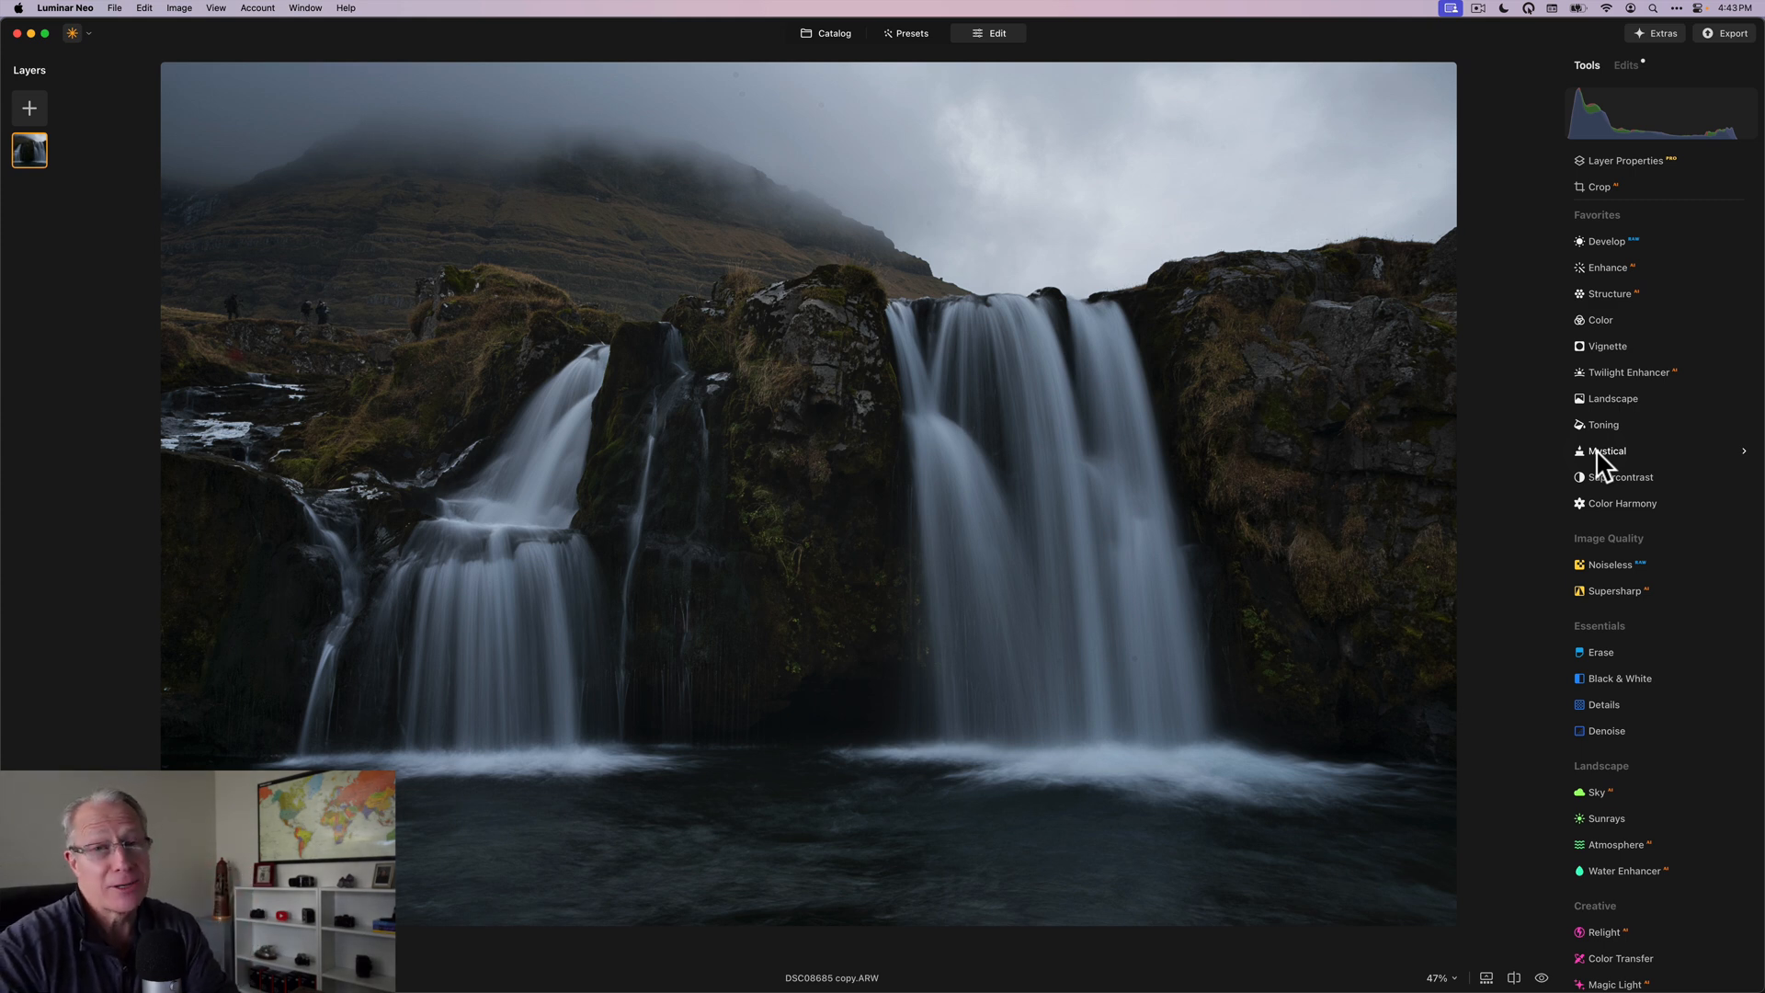
Step: In Enhance, boost Accent to 70 and Sky Enhancer to 70, comparing against the original
{"action": "left_click", "coordinate": [1607, 268]}
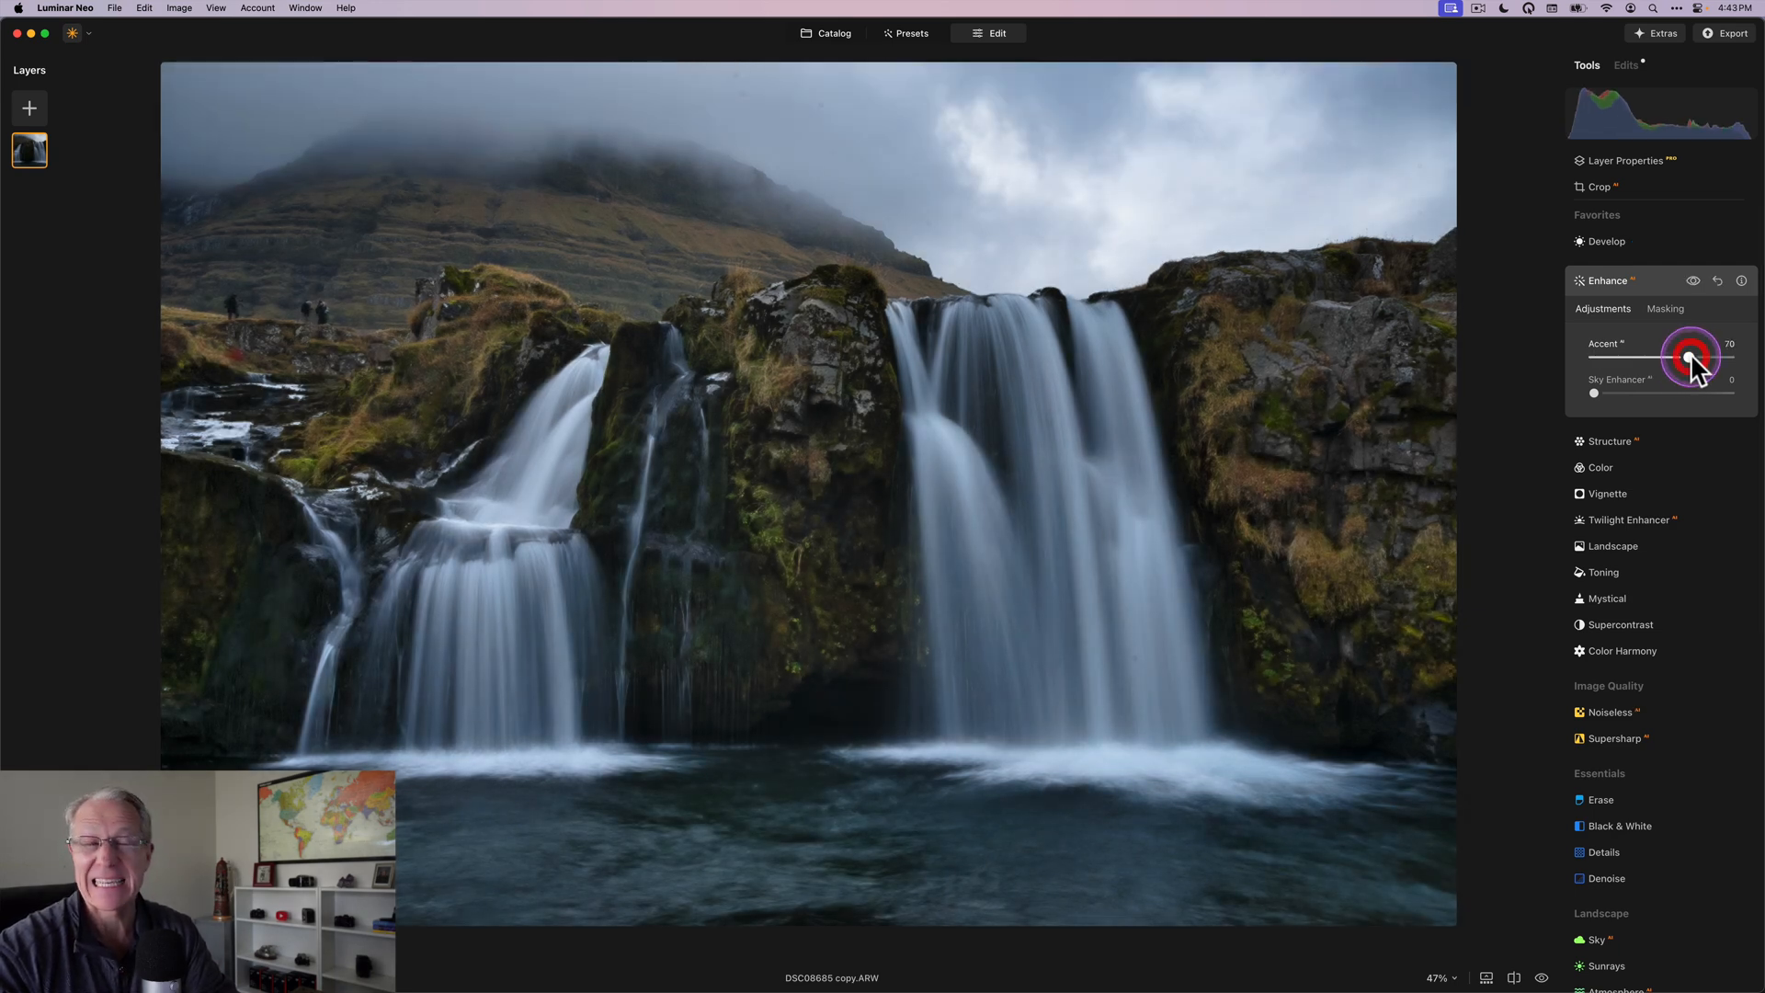
{"action": "left_click_drag", "start_coordinate": [1594, 394], "coordinate": [1688, 393]}
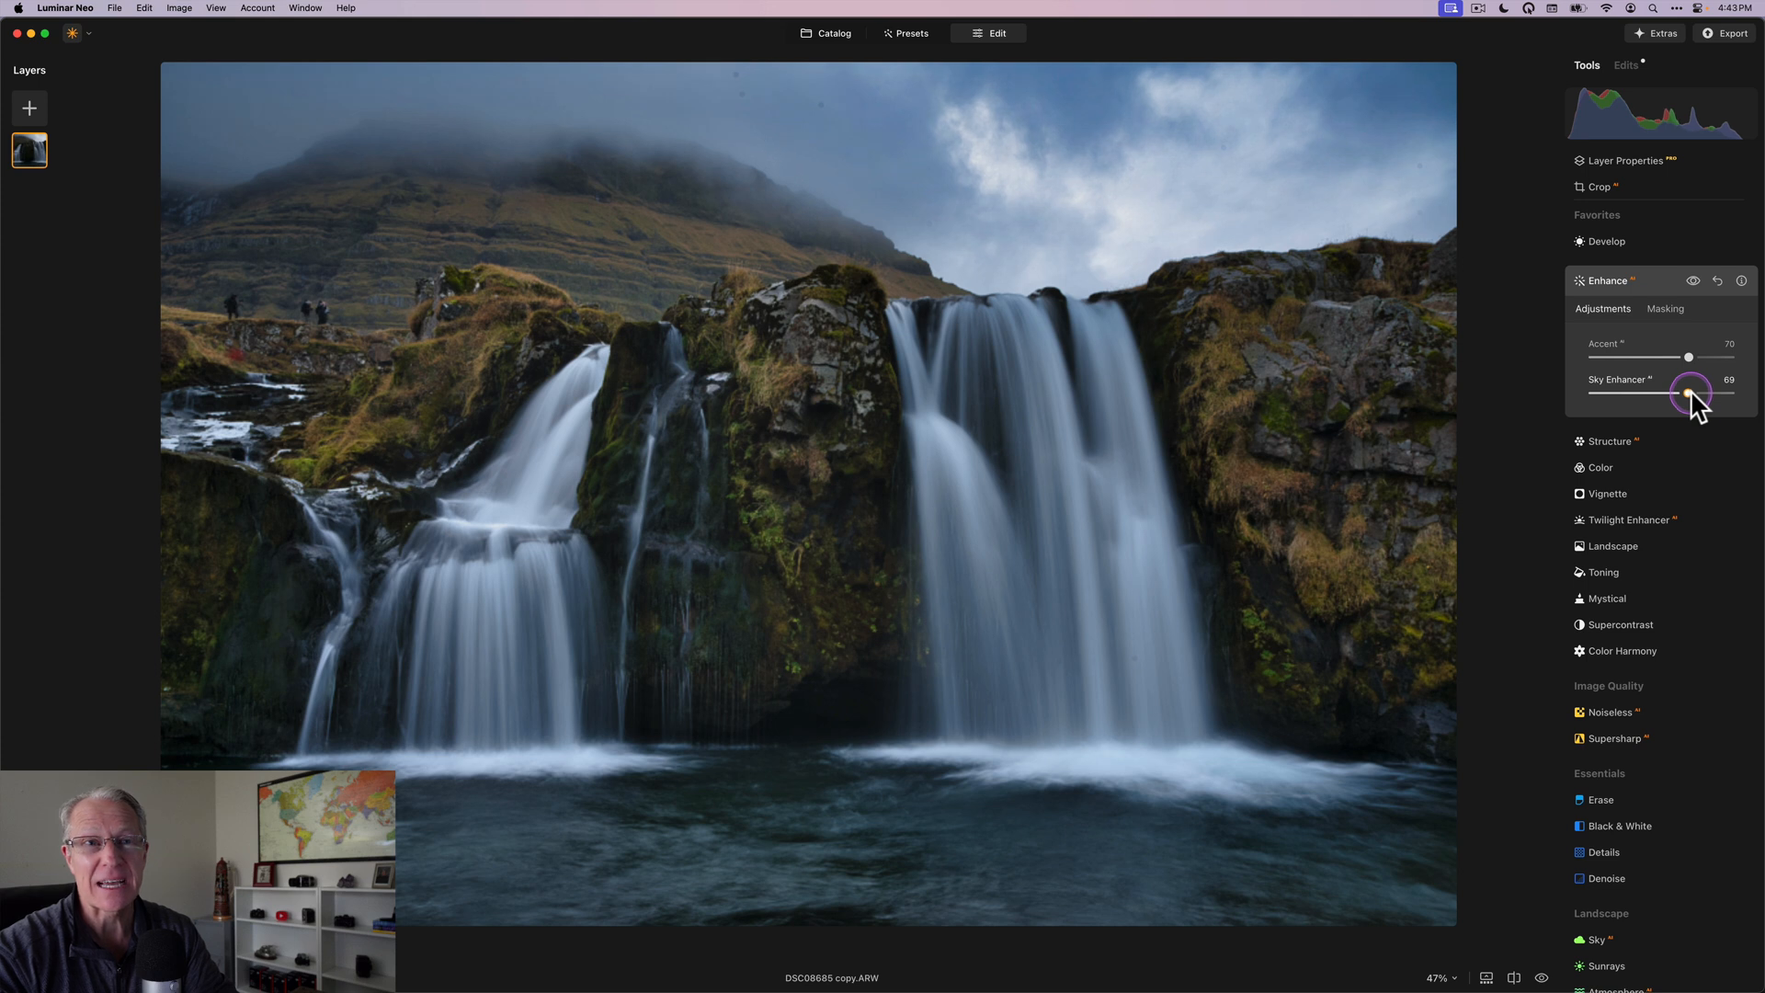
{"action": "left_click_drag", "start_coordinate": [1691, 394], "coordinate": [1693, 393]}
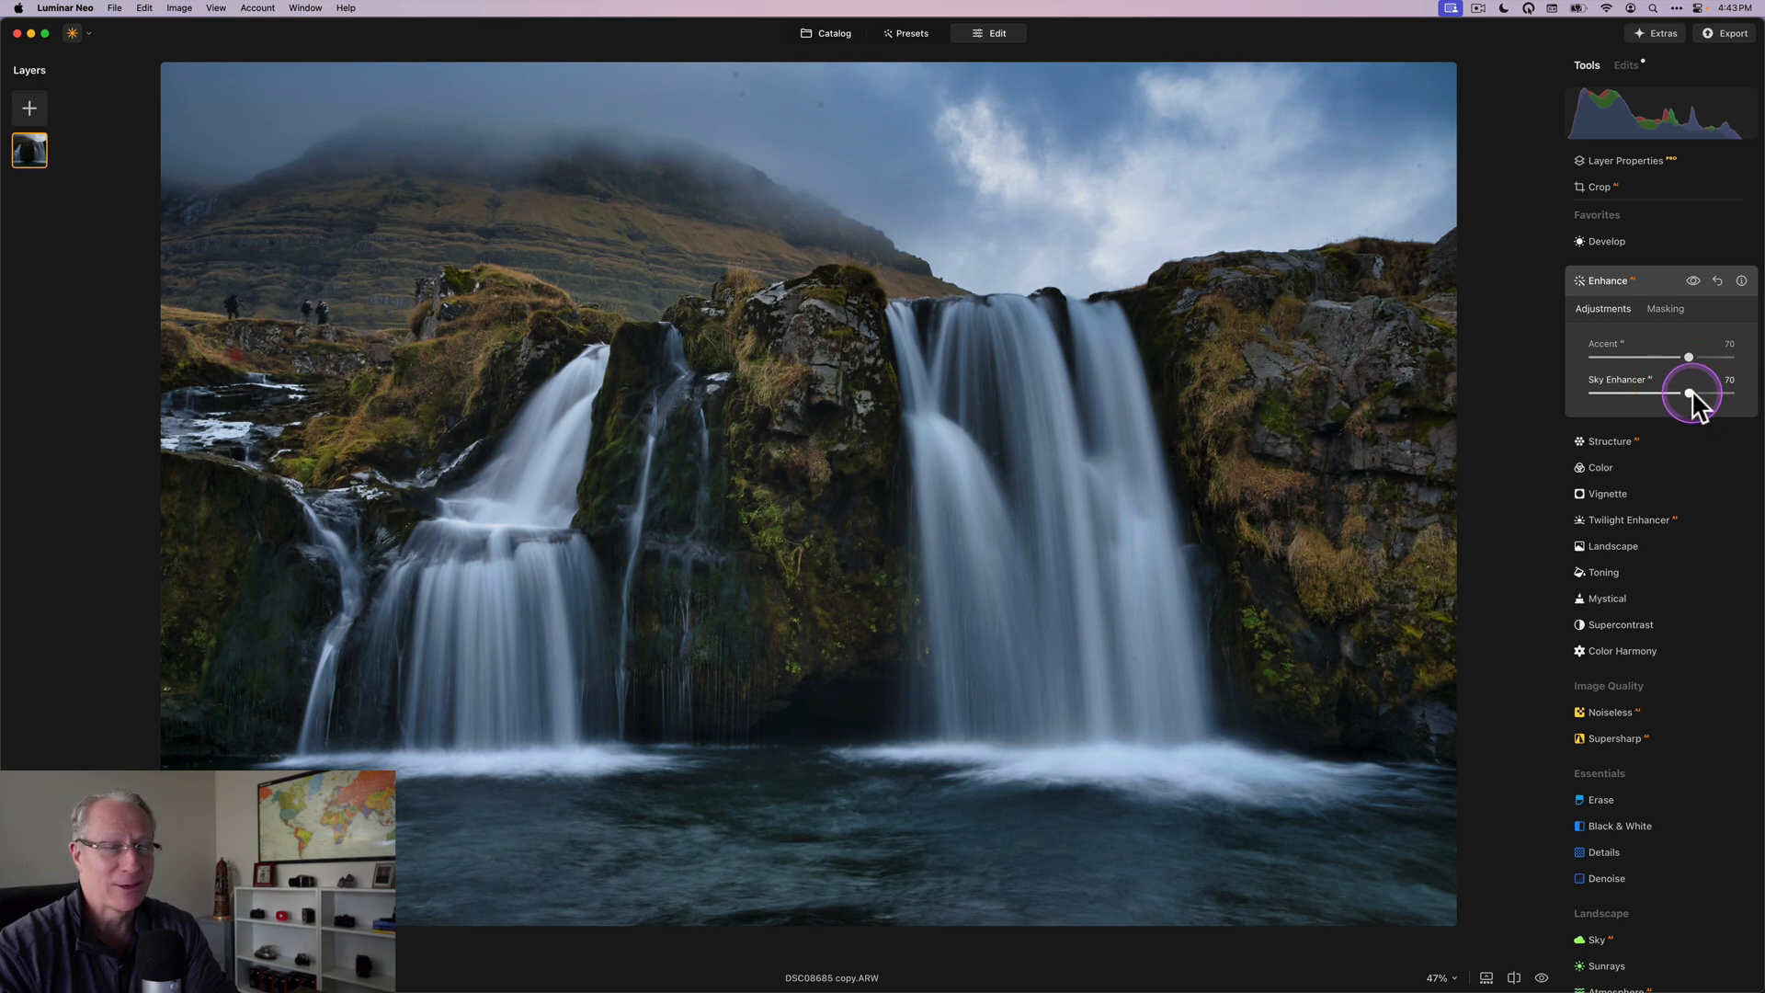
{"action": "mouse_move", "coordinate": [1689, 391]}
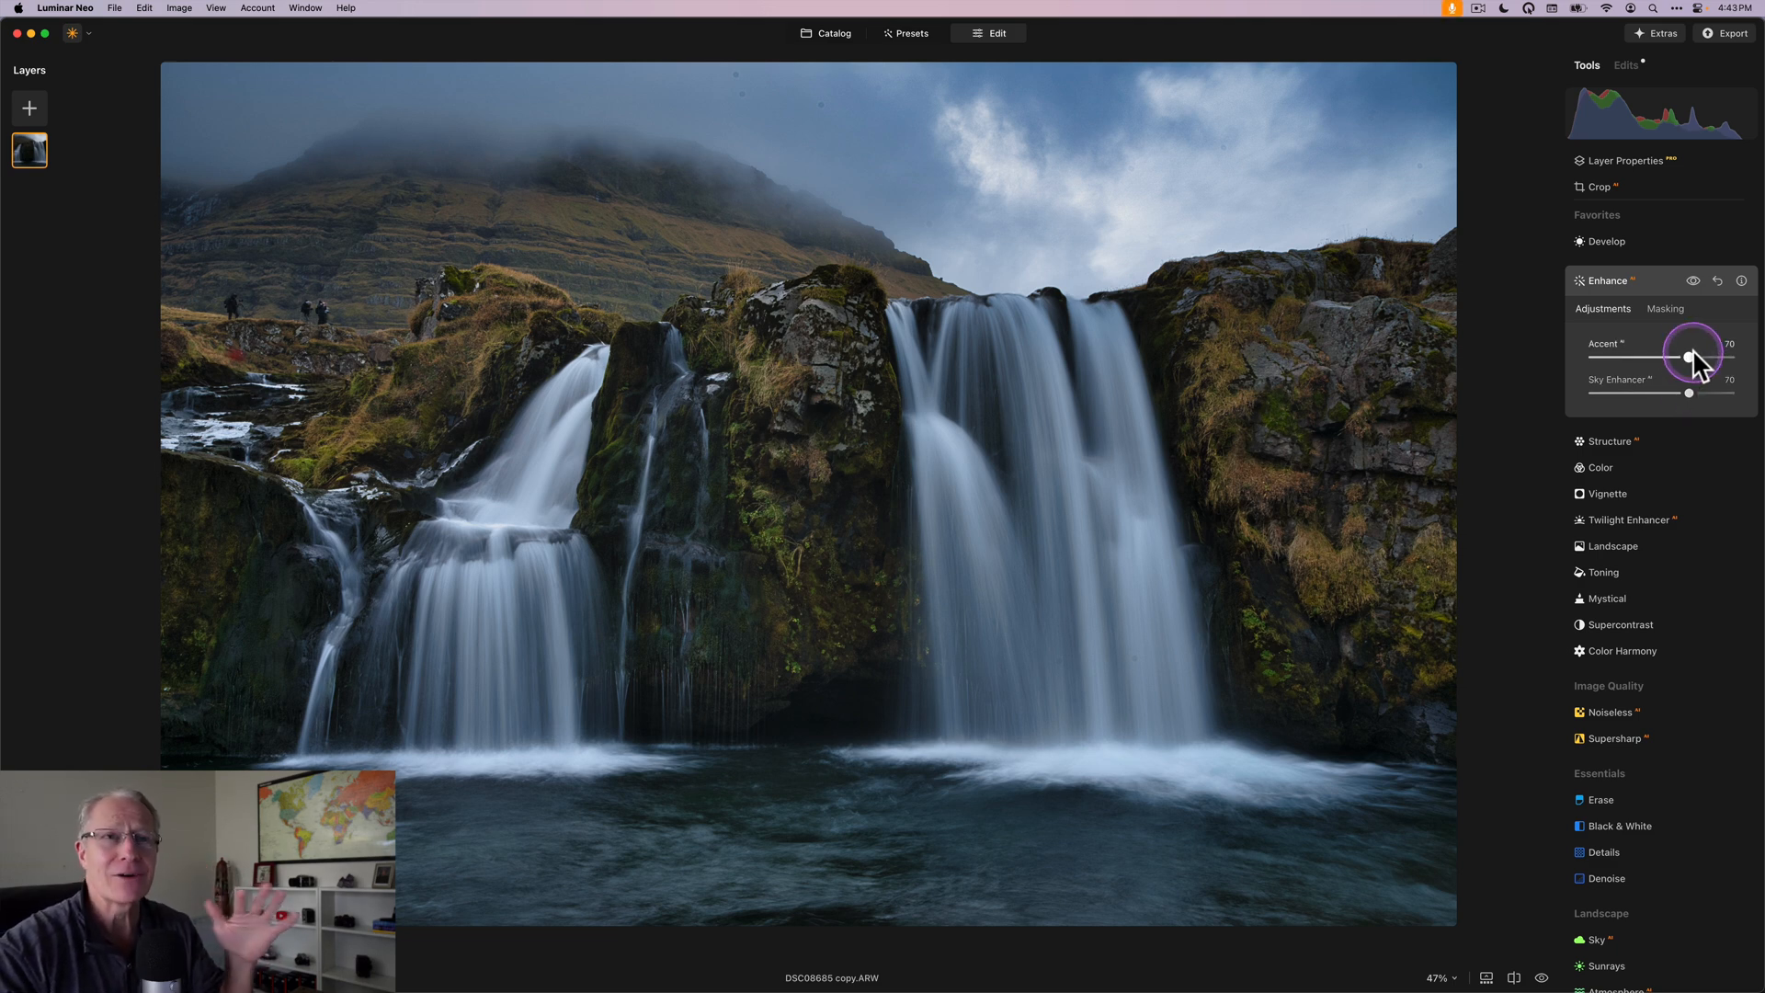
{"action": "left_click_drag", "start_coordinate": [1694, 359], "coordinate": [1714, 359]}
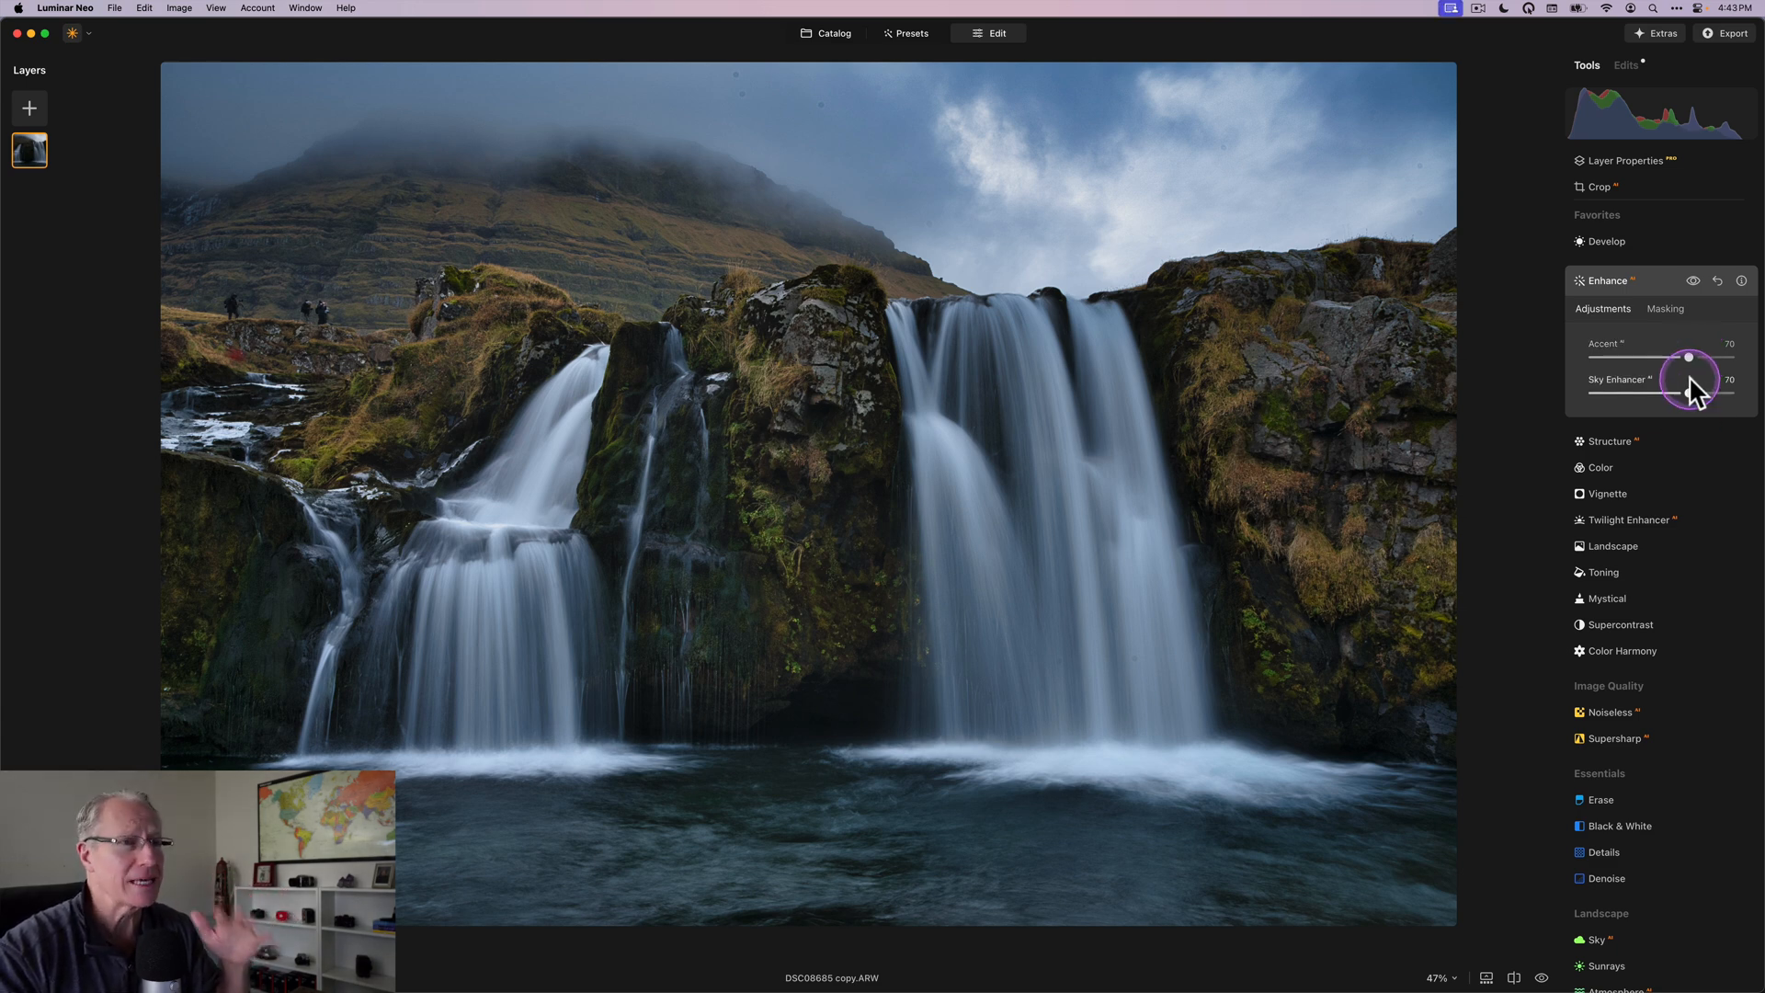
{"action": "left_click", "coordinate": [1691, 282]}
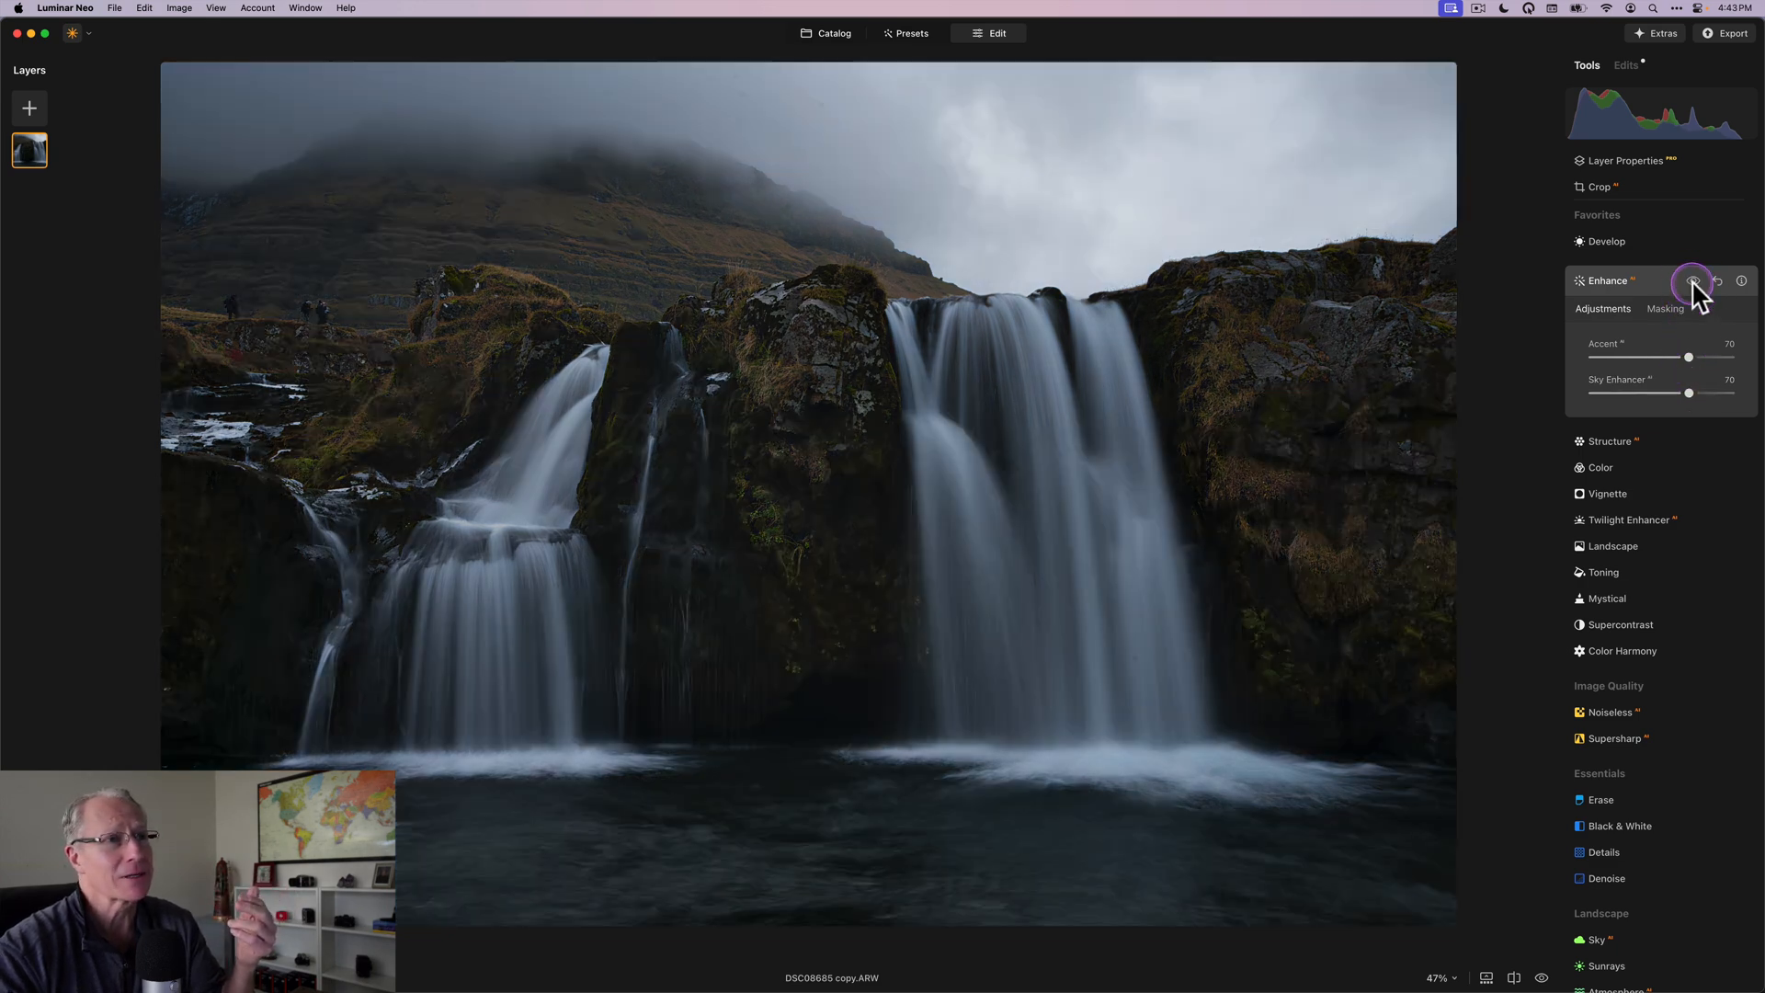
{"action": "left_click", "coordinate": [1694, 279]}
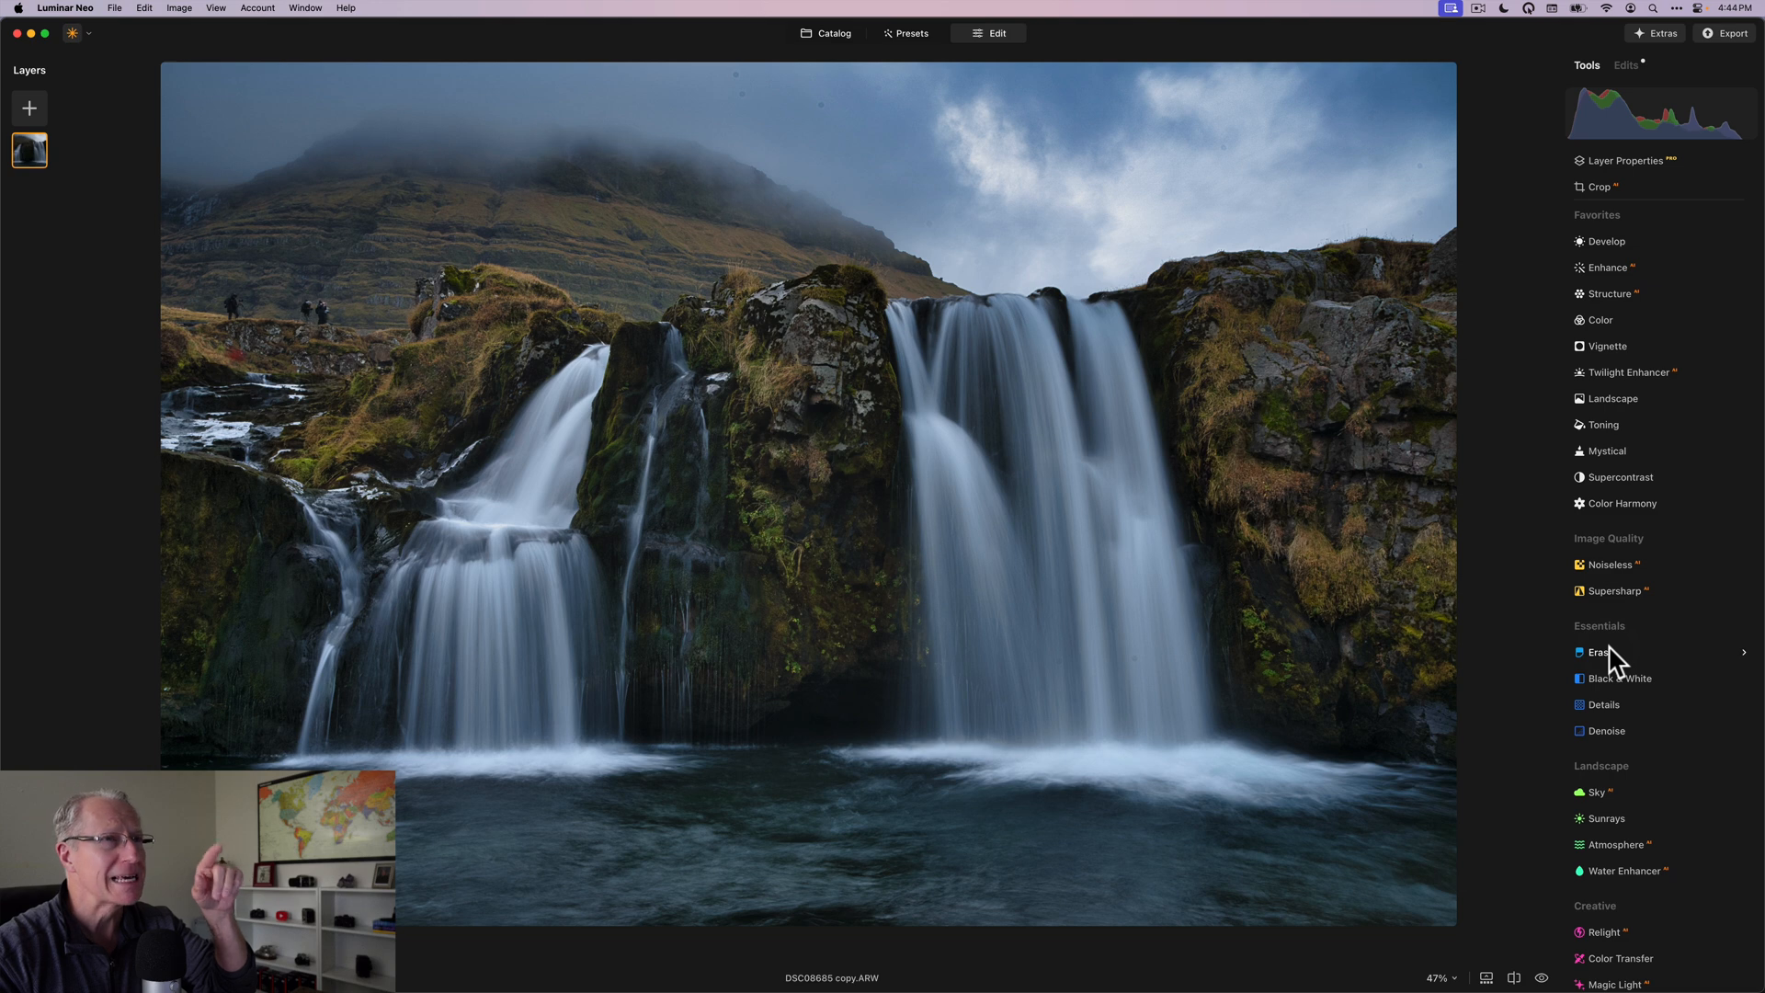
Step: In Supercontrast, set highlights contrast 46, midtones contrast 42 and shadows contrast 34
{"action": "left_click", "coordinate": [1600, 653]}
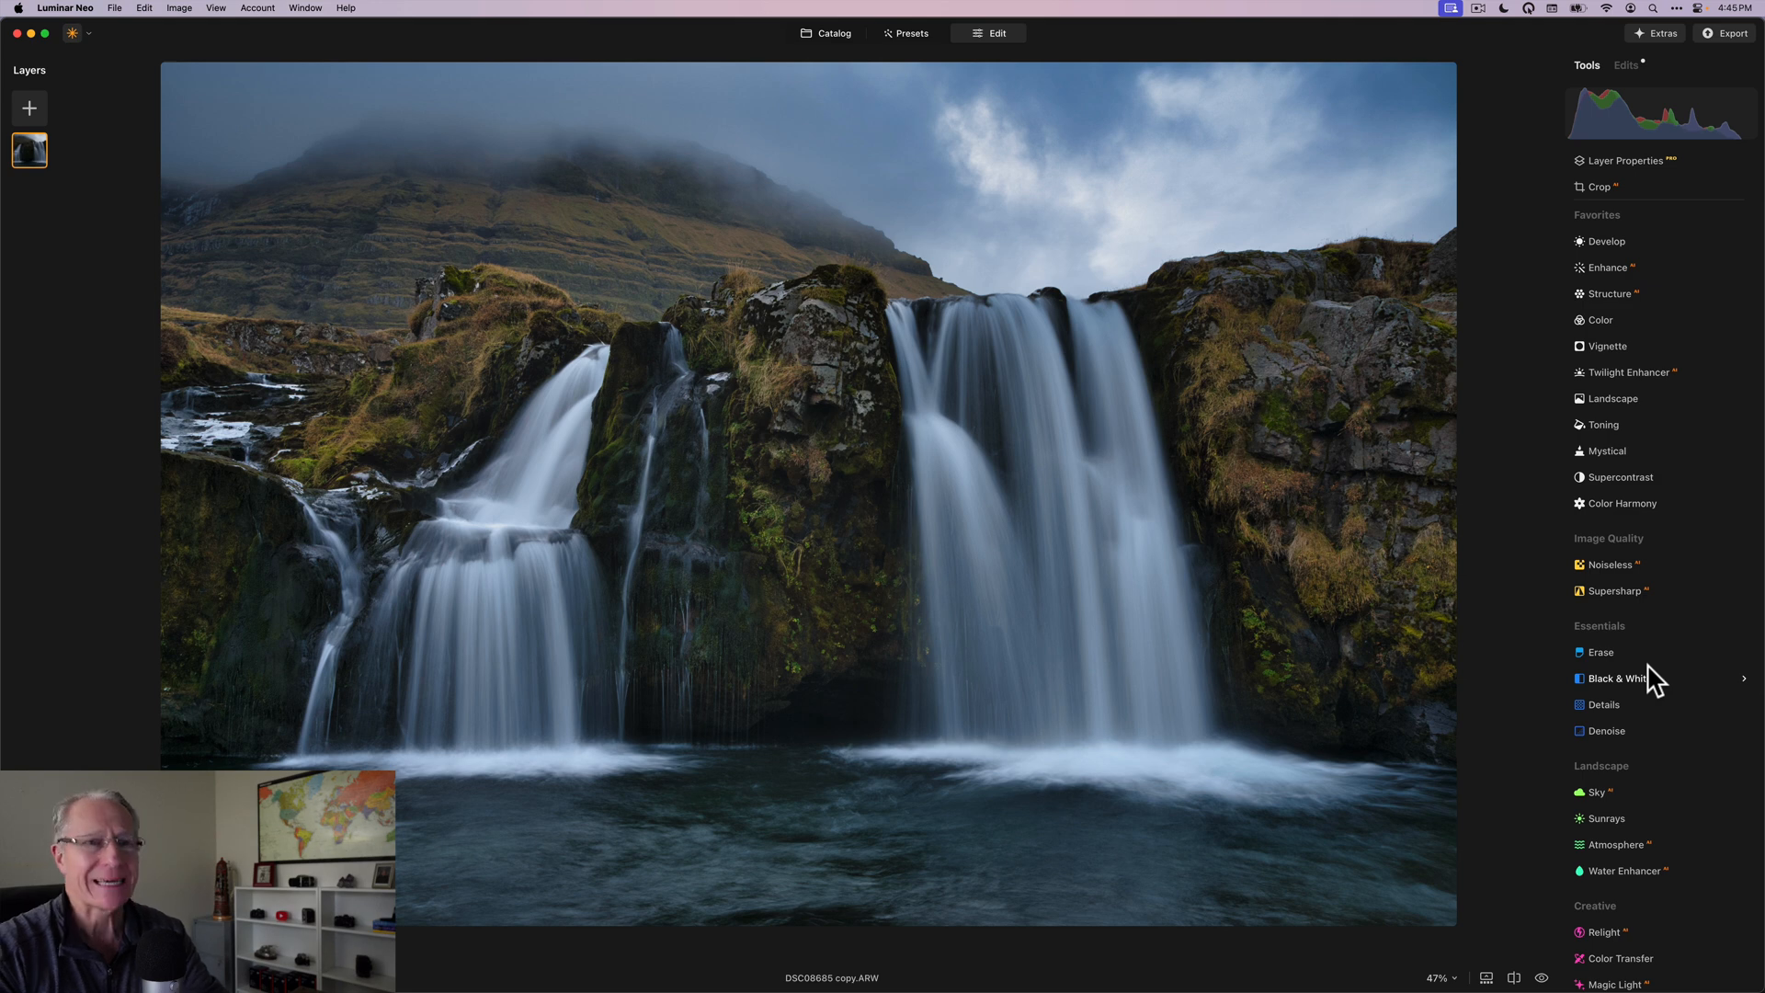
{"action": "left_click", "coordinate": [1616, 478]}
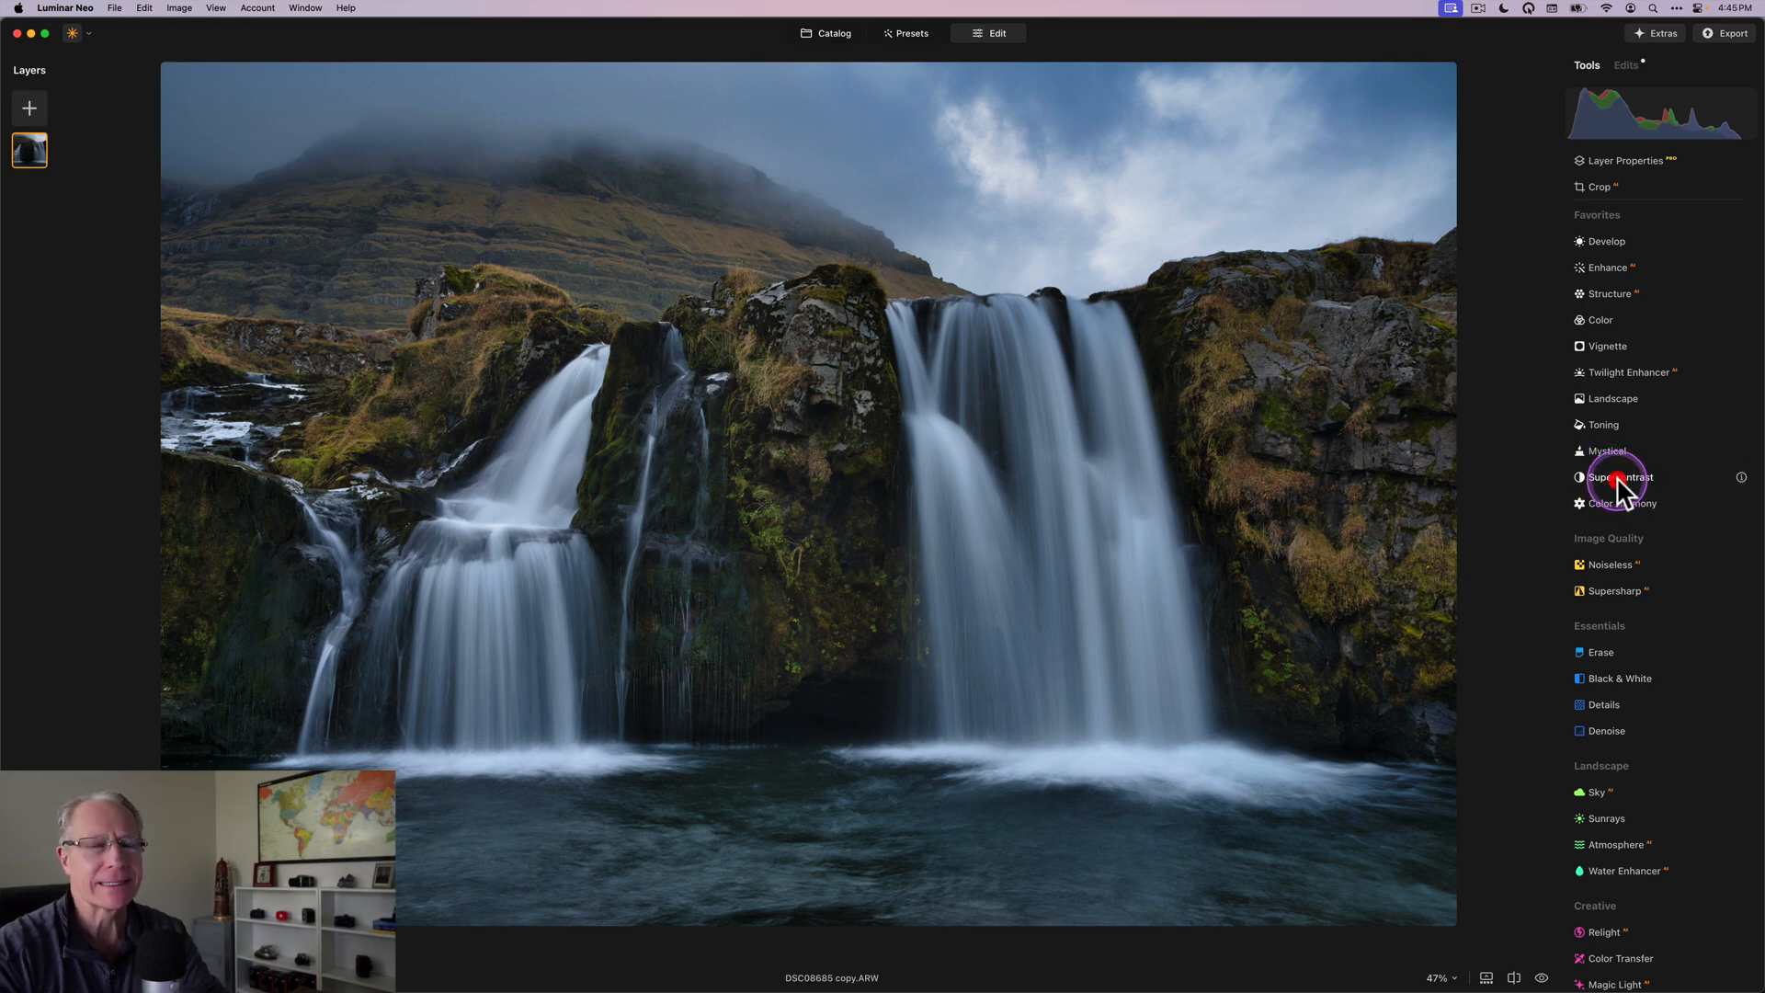
{"action": "left_click", "coordinate": [1618, 478]}
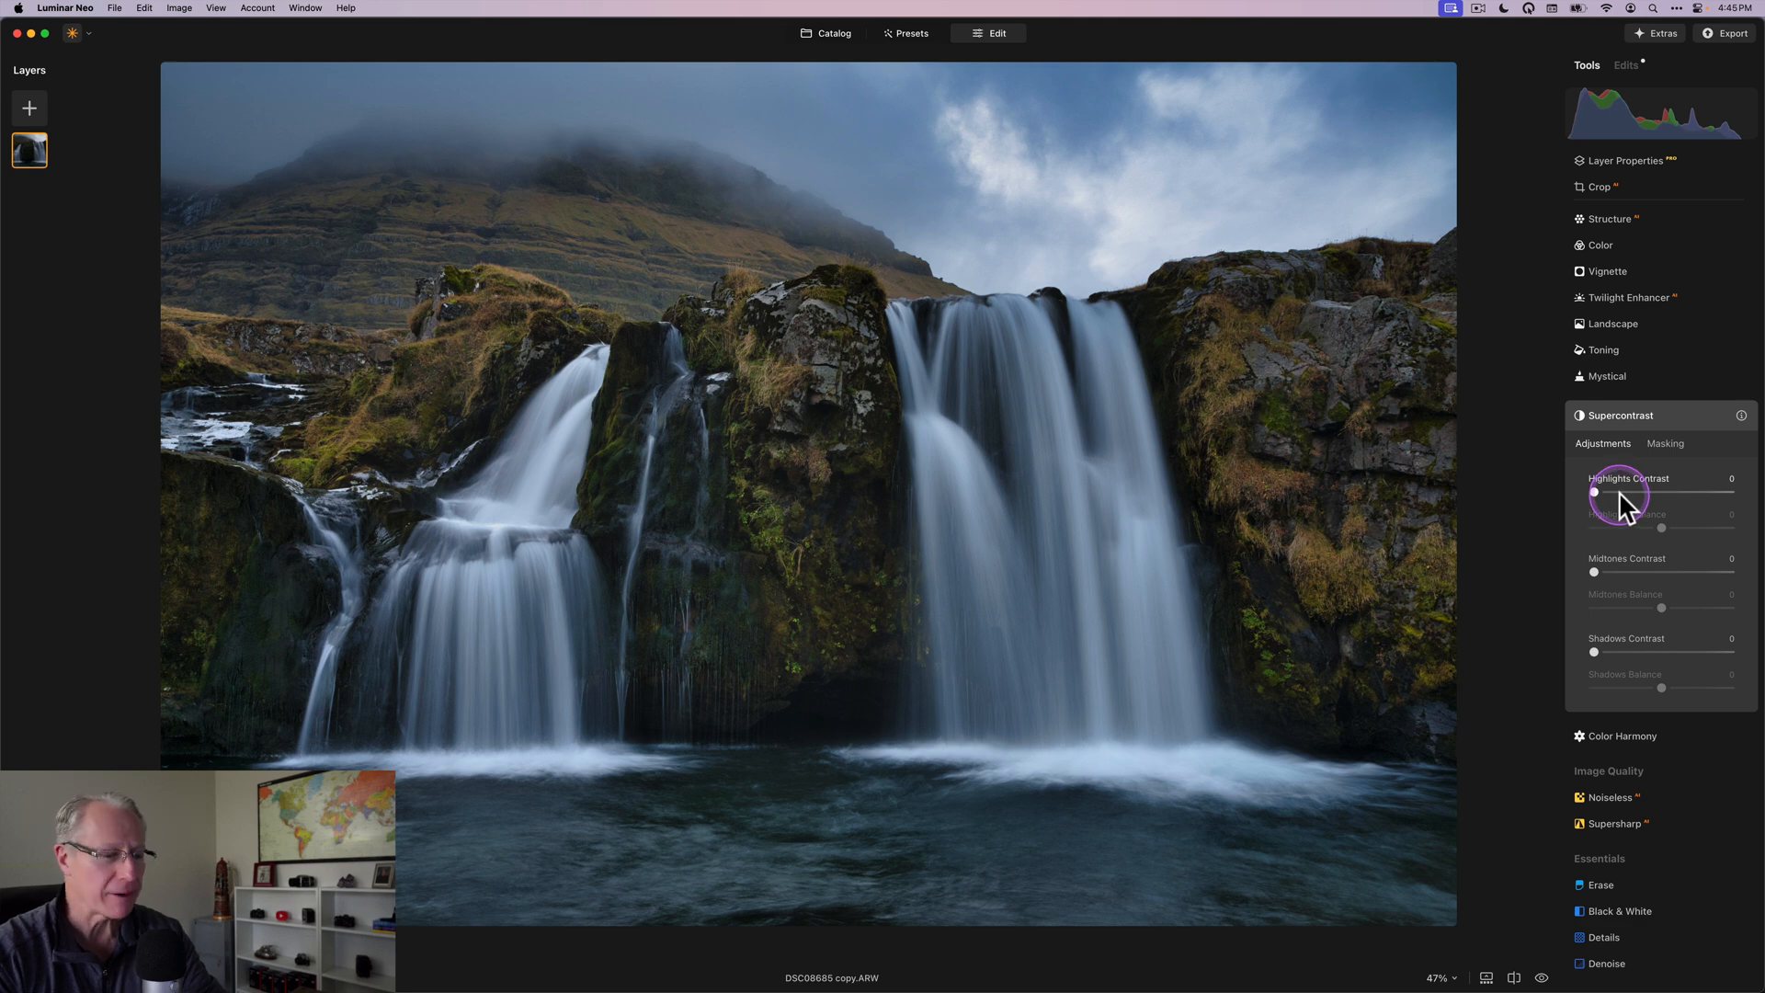
{"action": "left_click_drag", "start_coordinate": [1595, 492], "coordinate": [1666, 493]}
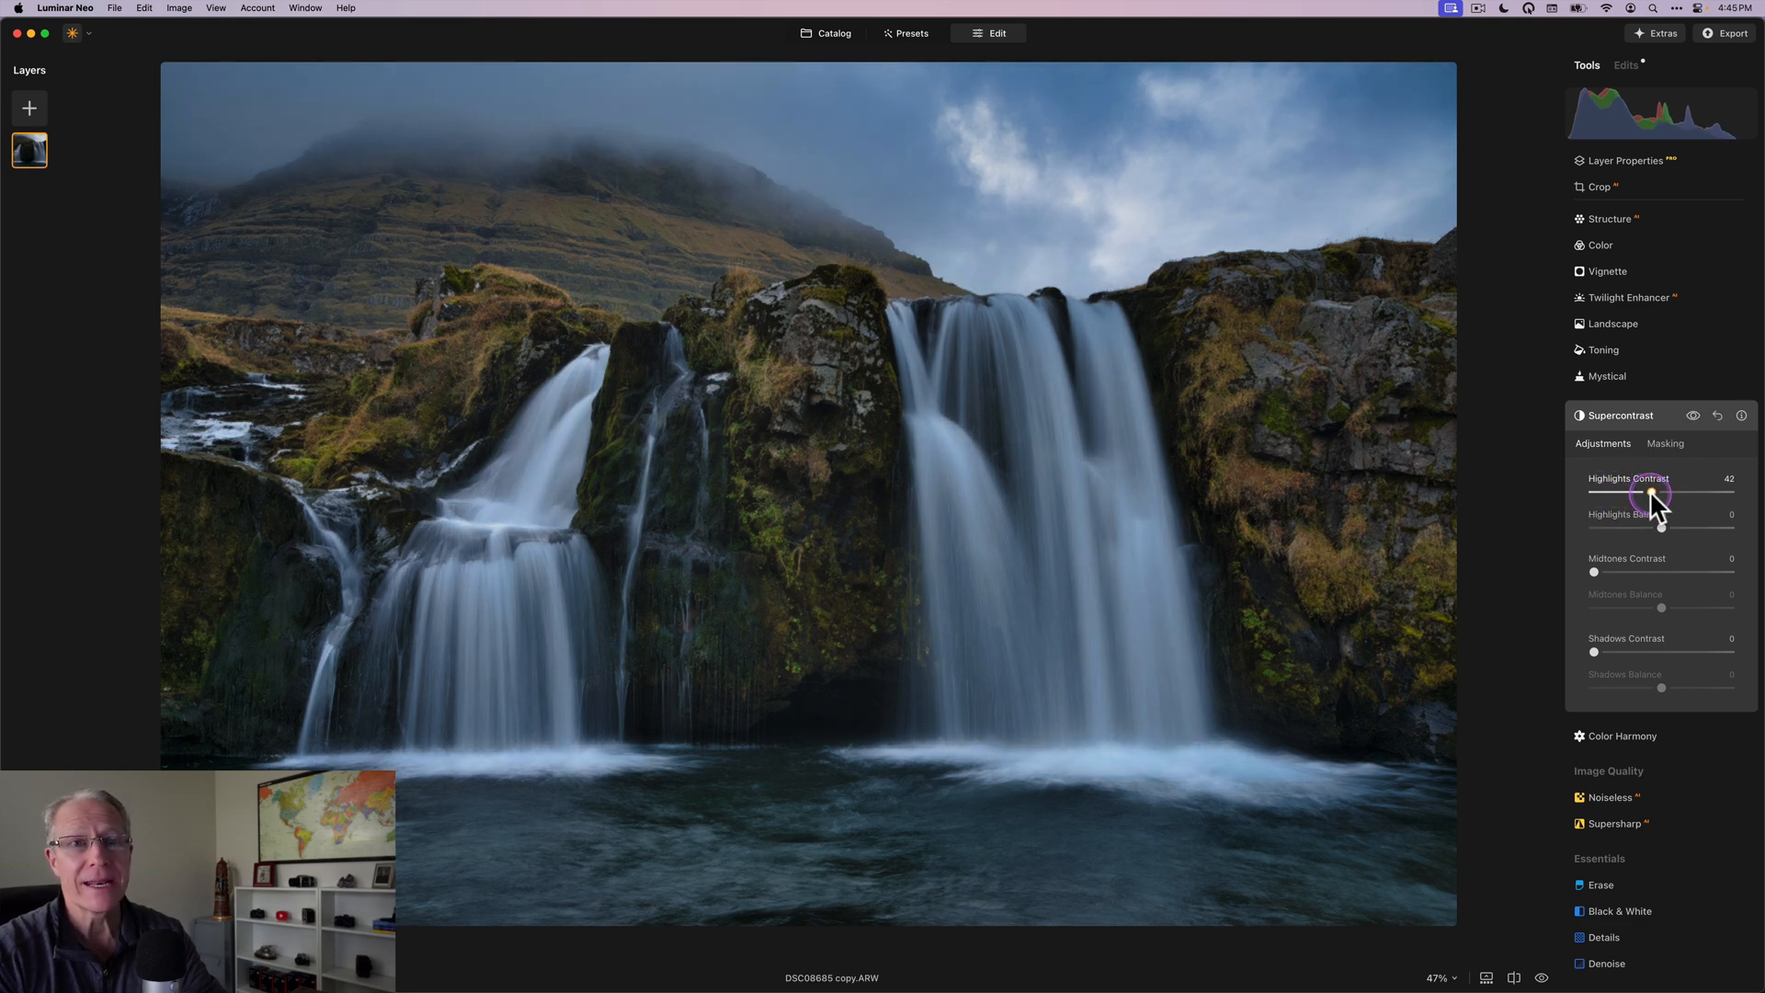
{"action": "left_click_drag", "start_coordinate": [1655, 493], "coordinate": [1666, 493]}
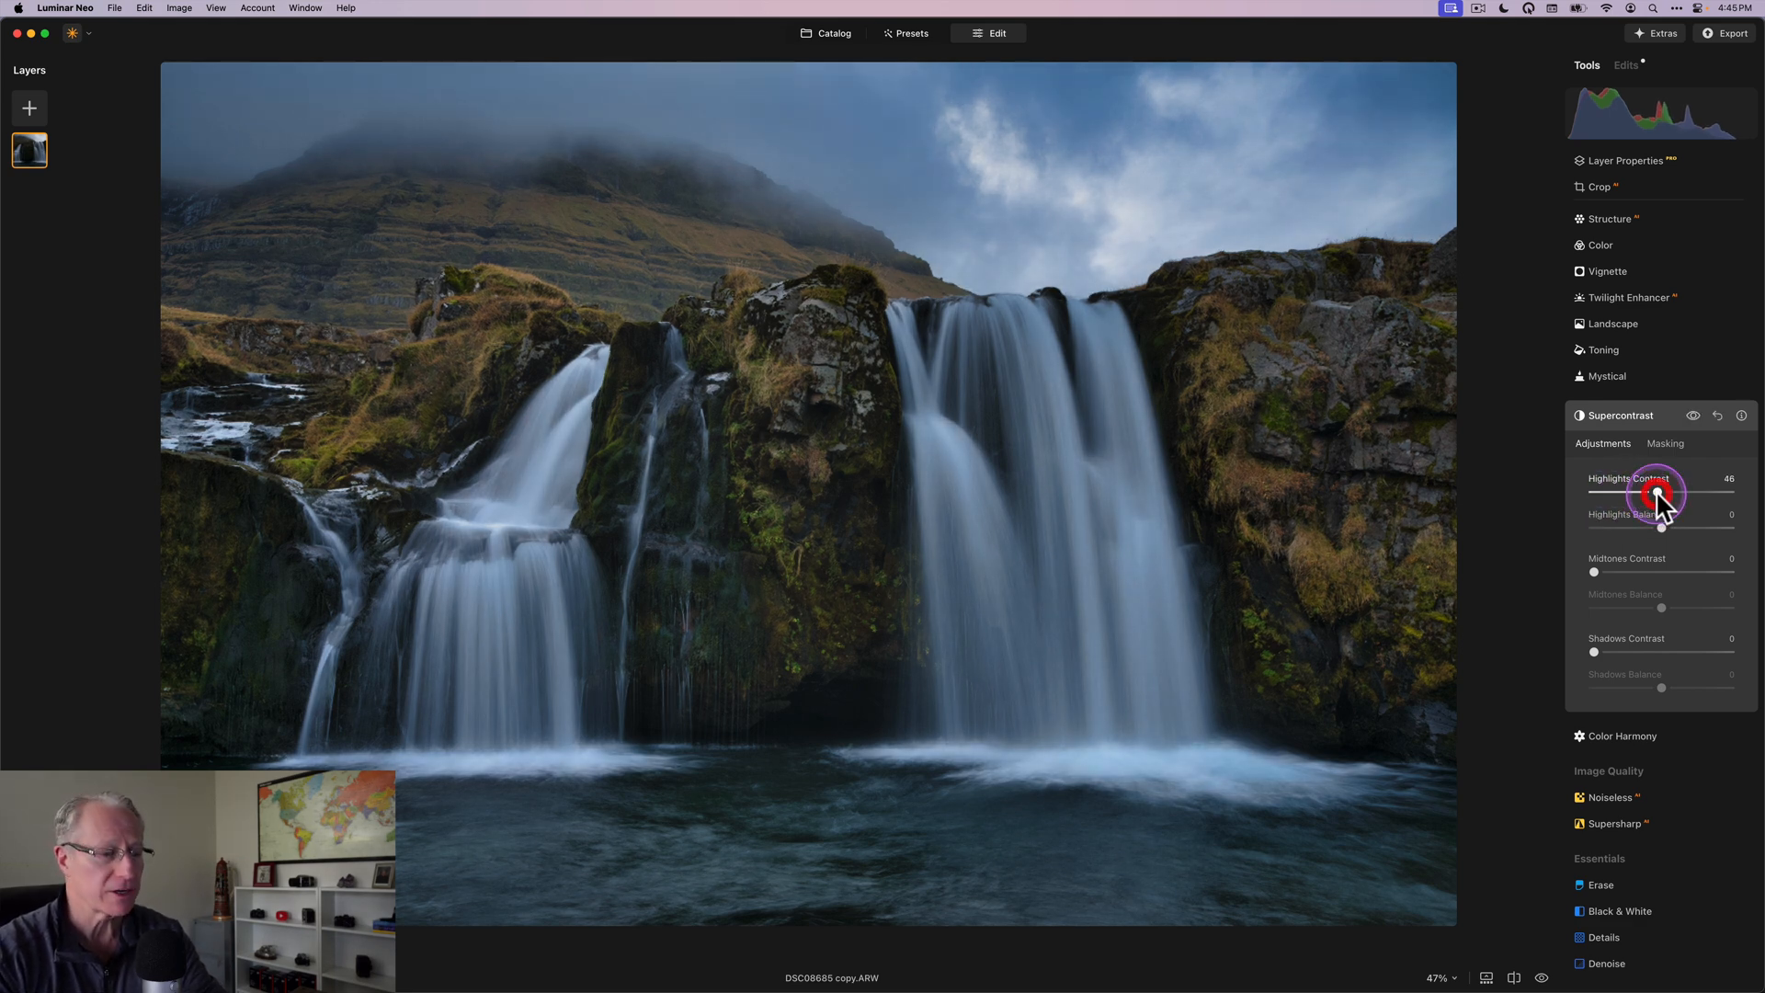
{"action": "left_click_drag", "start_coordinate": [1594, 572], "coordinate": [1655, 572]}
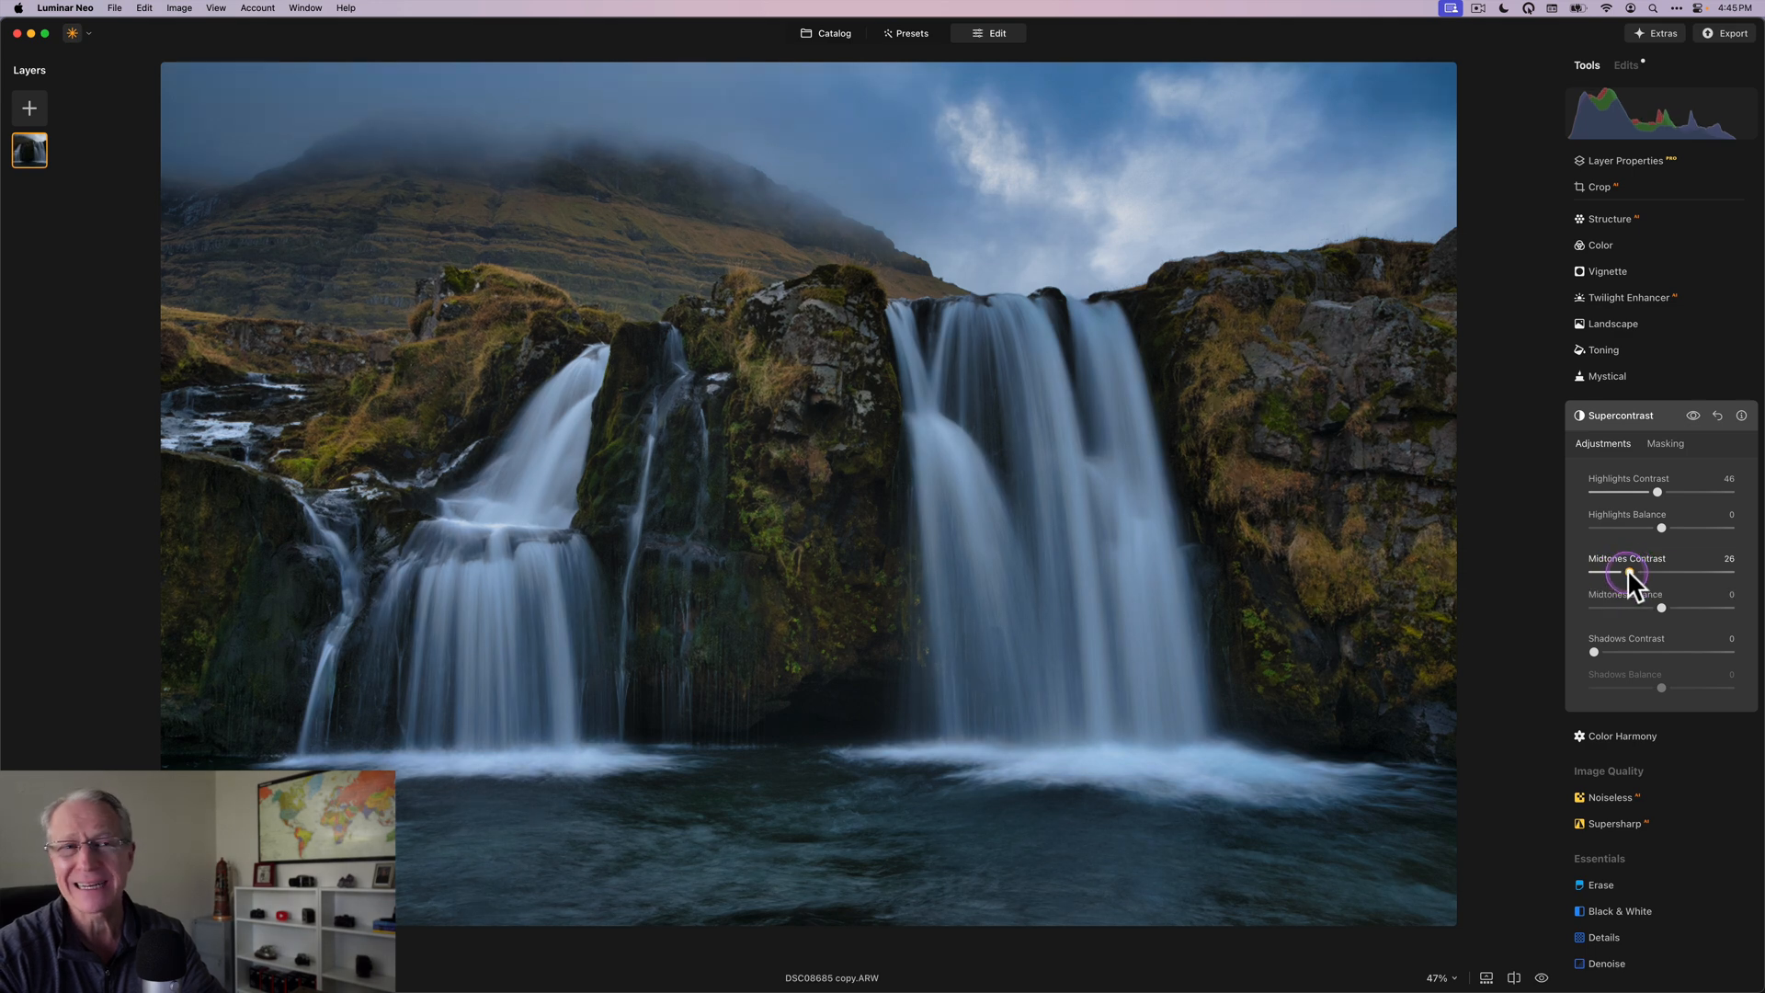
{"action": "left_click_drag", "start_coordinate": [1677, 572], "coordinate": [1712, 572]}
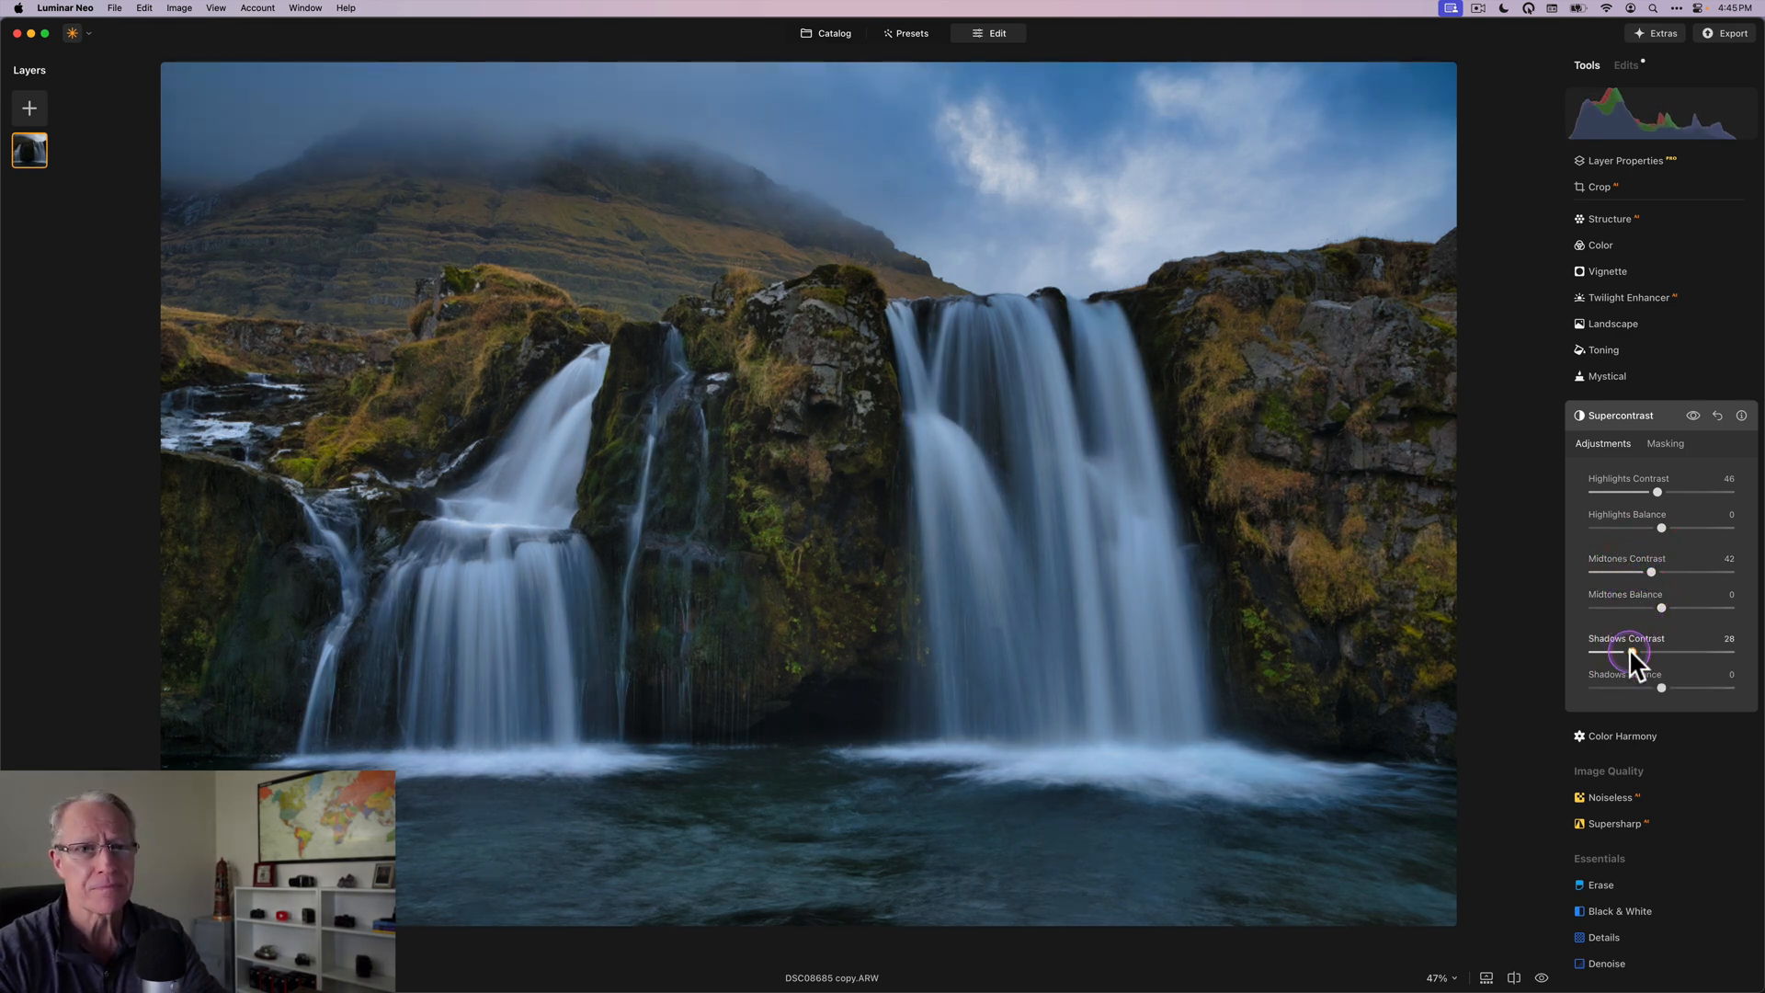
{"action": "left_click_drag", "start_coordinate": [1643, 653], "coordinate": [1661, 653]}
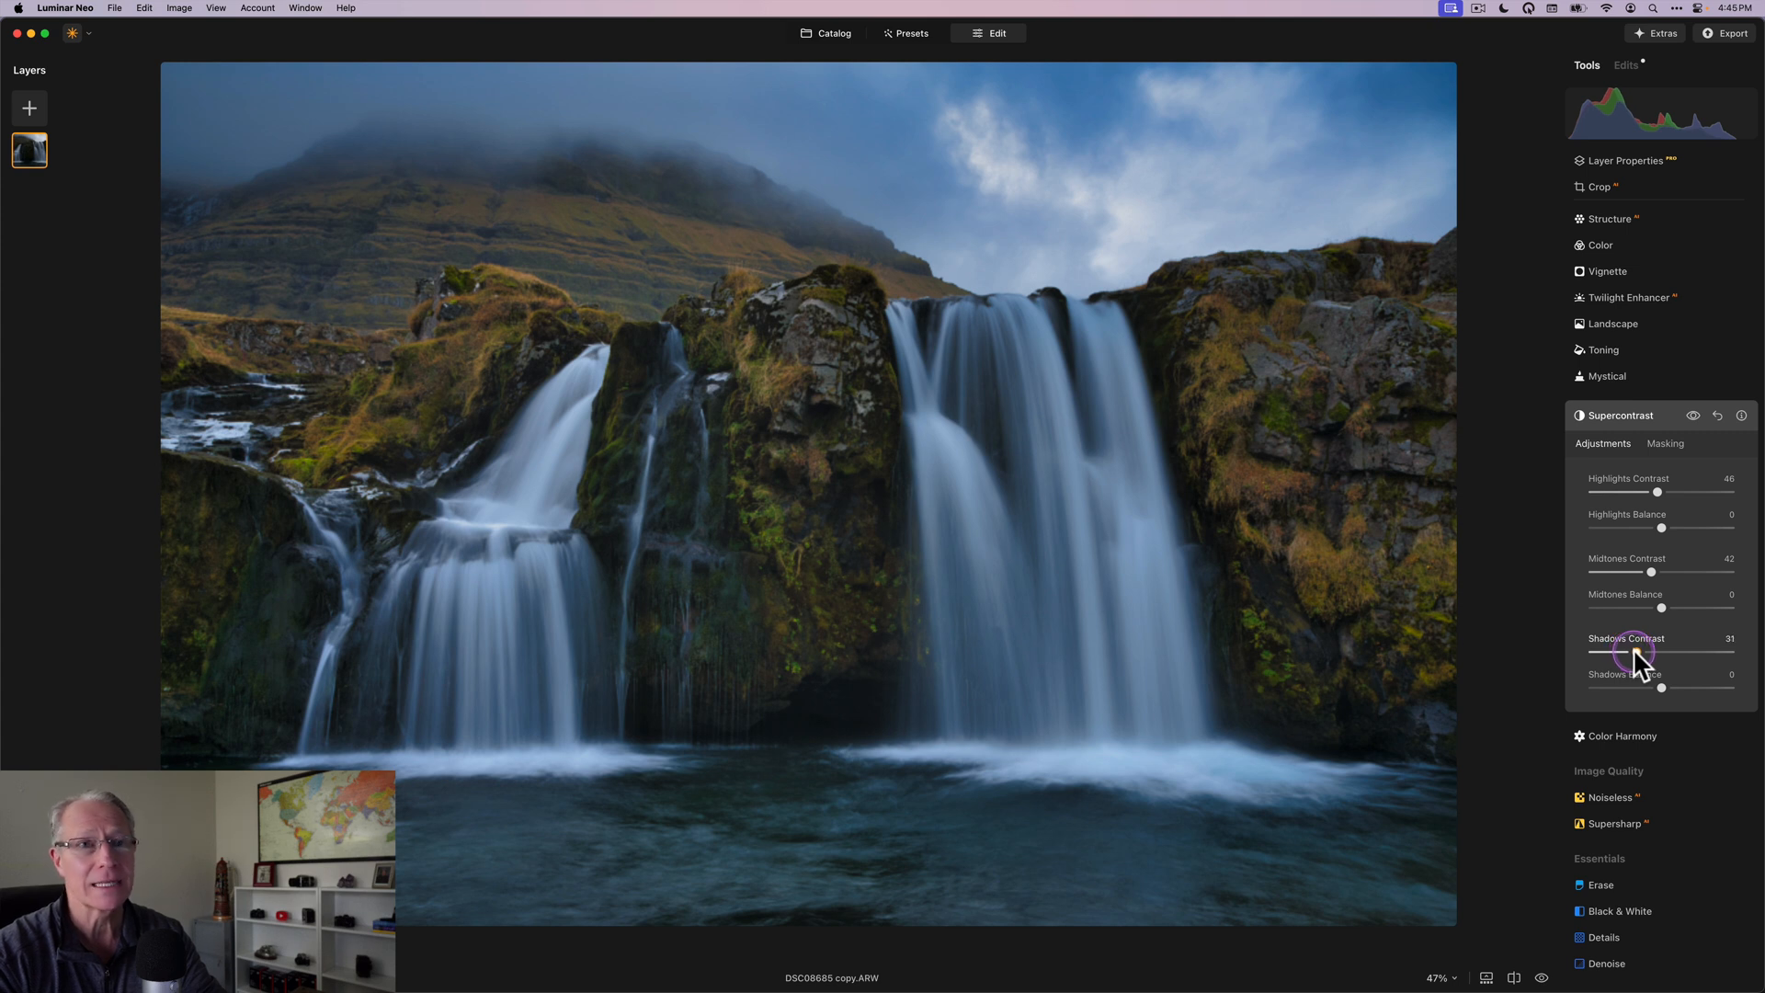
{"action": "left_click_drag", "start_coordinate": [1660, 653], "coordinate": [1666, 653]}
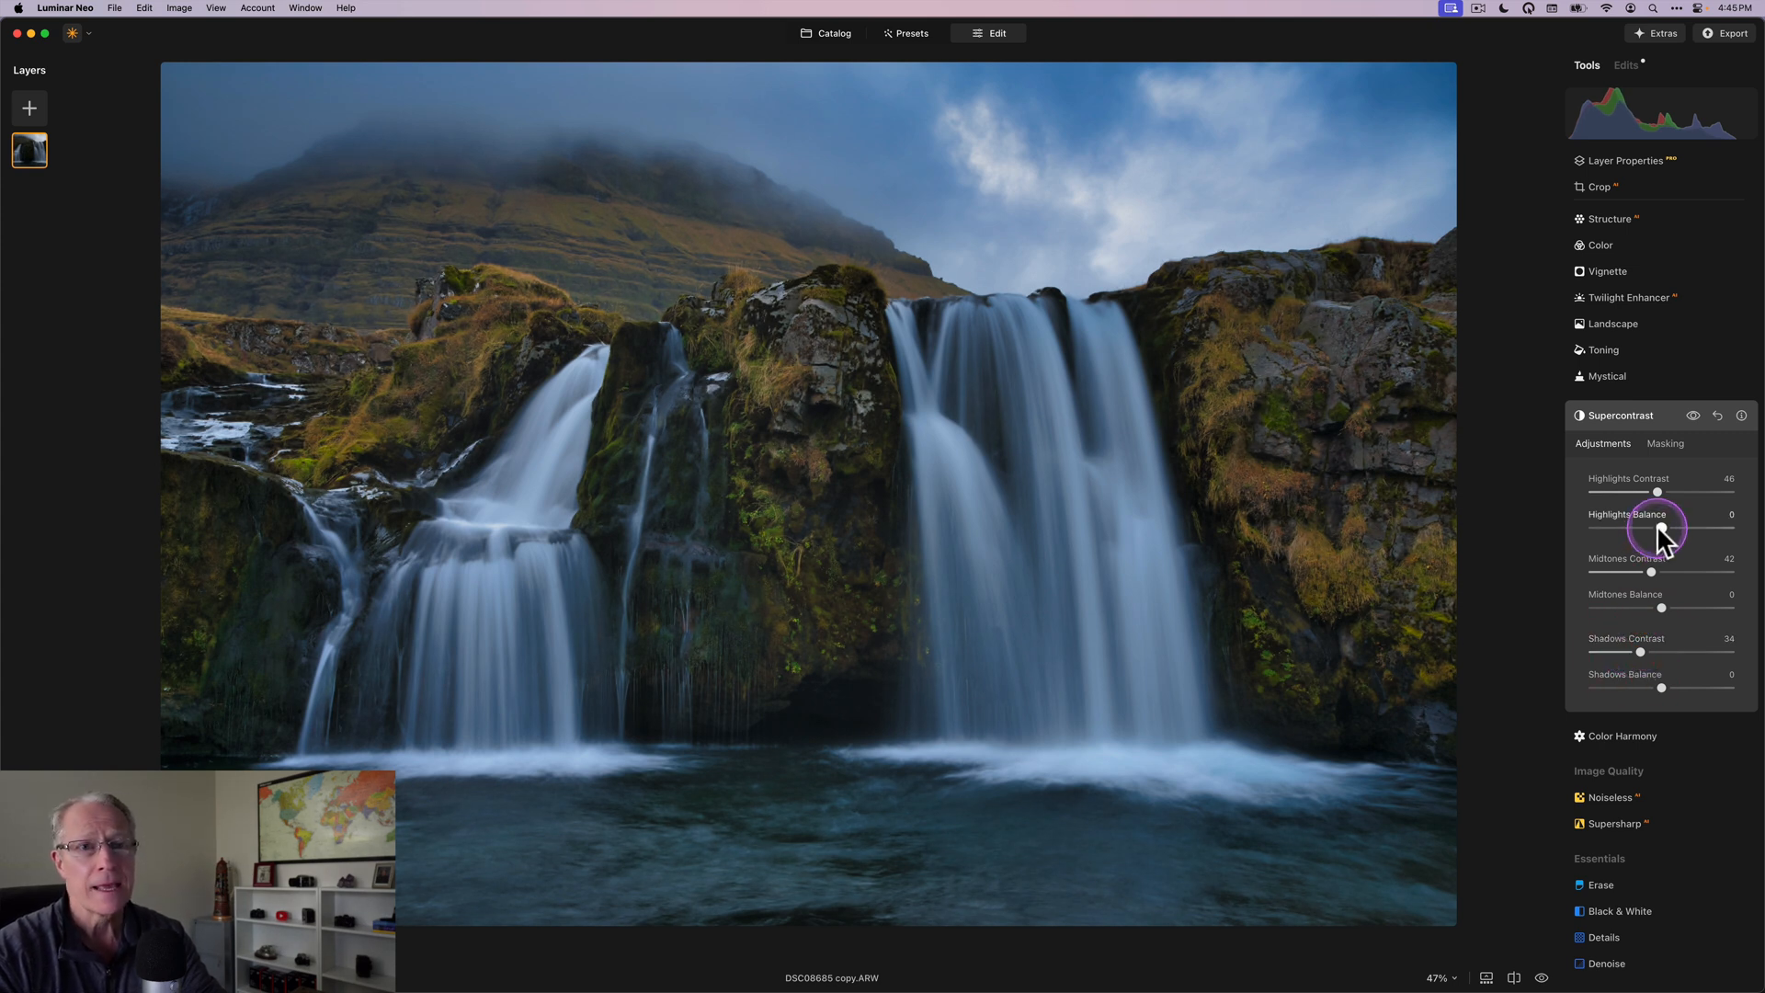
Step: Set Highlights Balance -81, Midtones Balance -50 and Shadows Balance 24, then compare the result
{"action": "left_click_drag", "start_coordinate": [1658, 528], "coordinate": [1611, 527]}
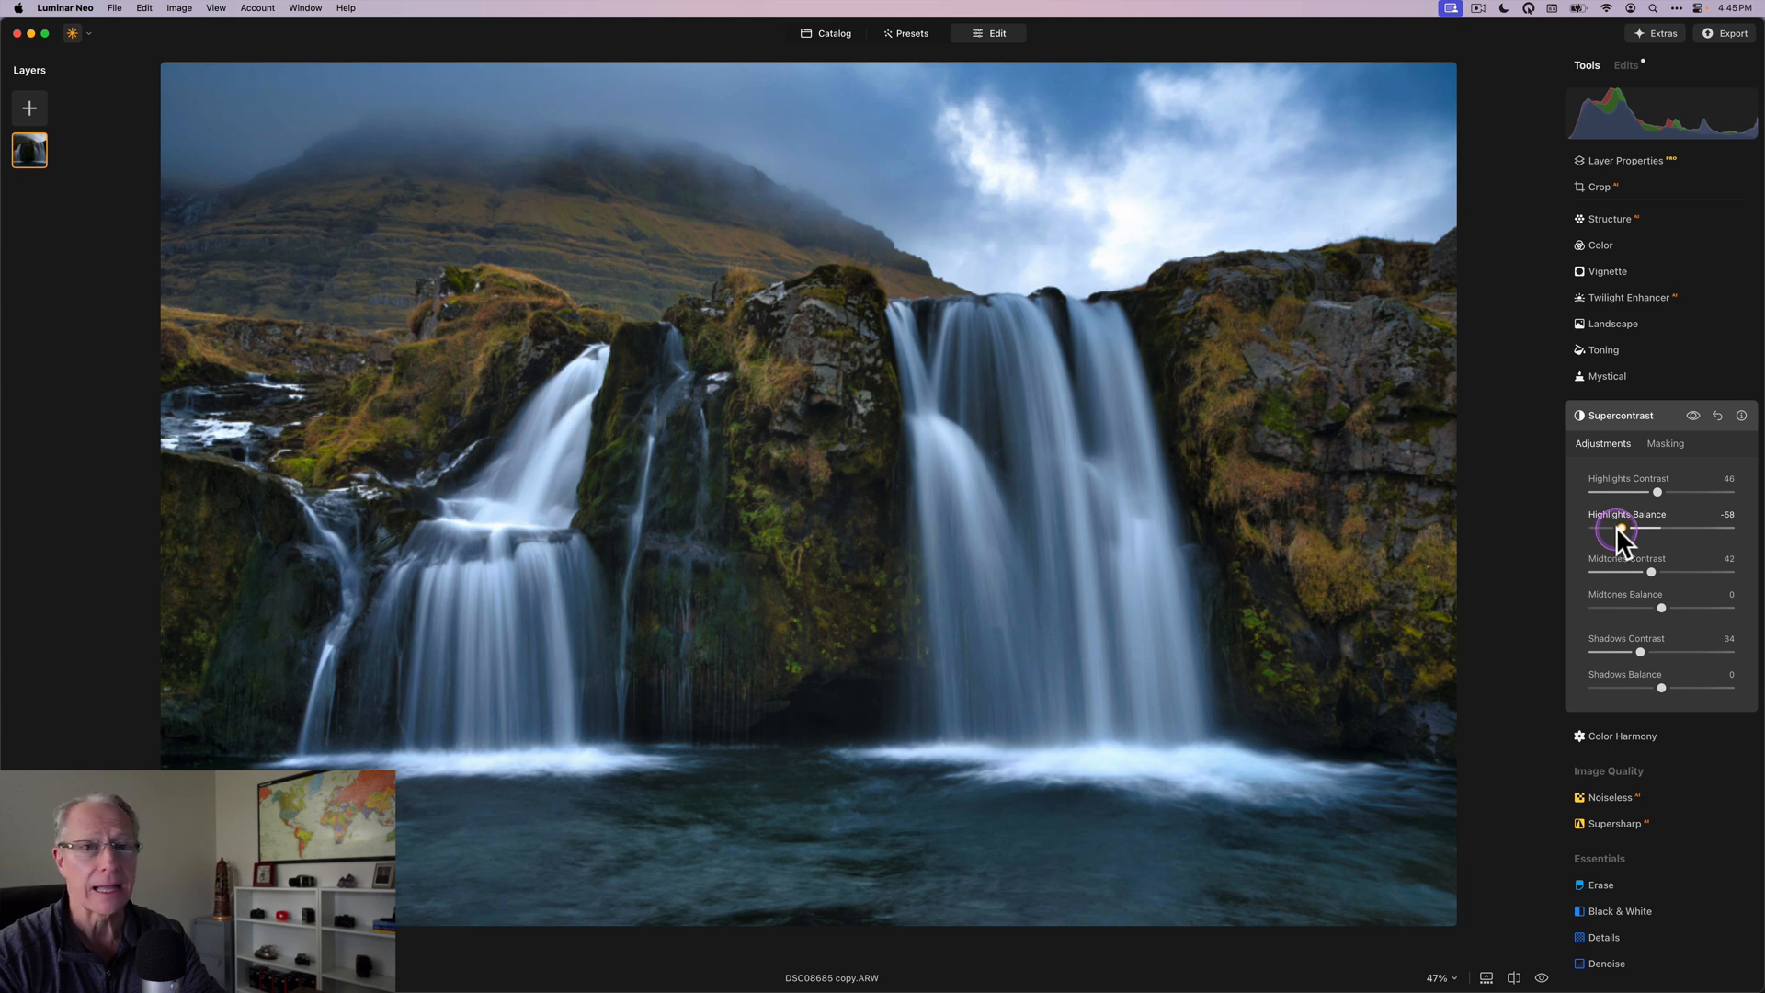
{"action": "left_click_drag", "start_coordinate": [1622, 530], "coordinate": [1616, 530]}
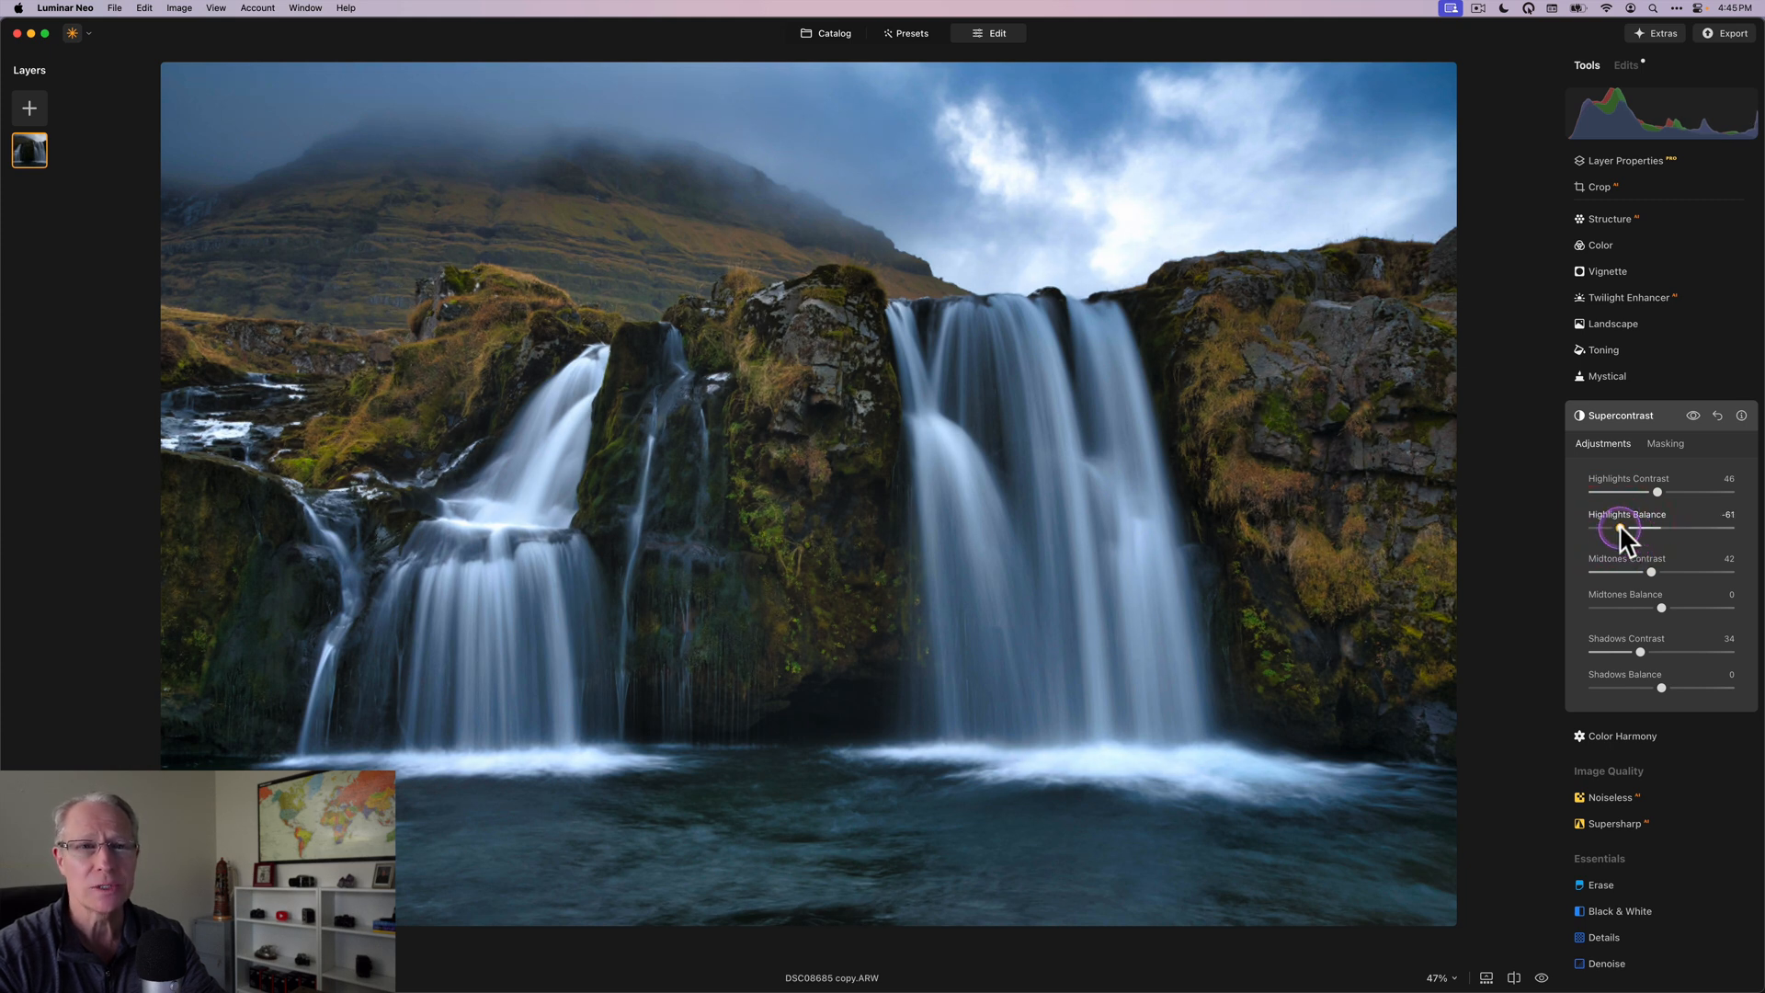
{"action": "mouse_move", "coordinate": [1660, 607]}
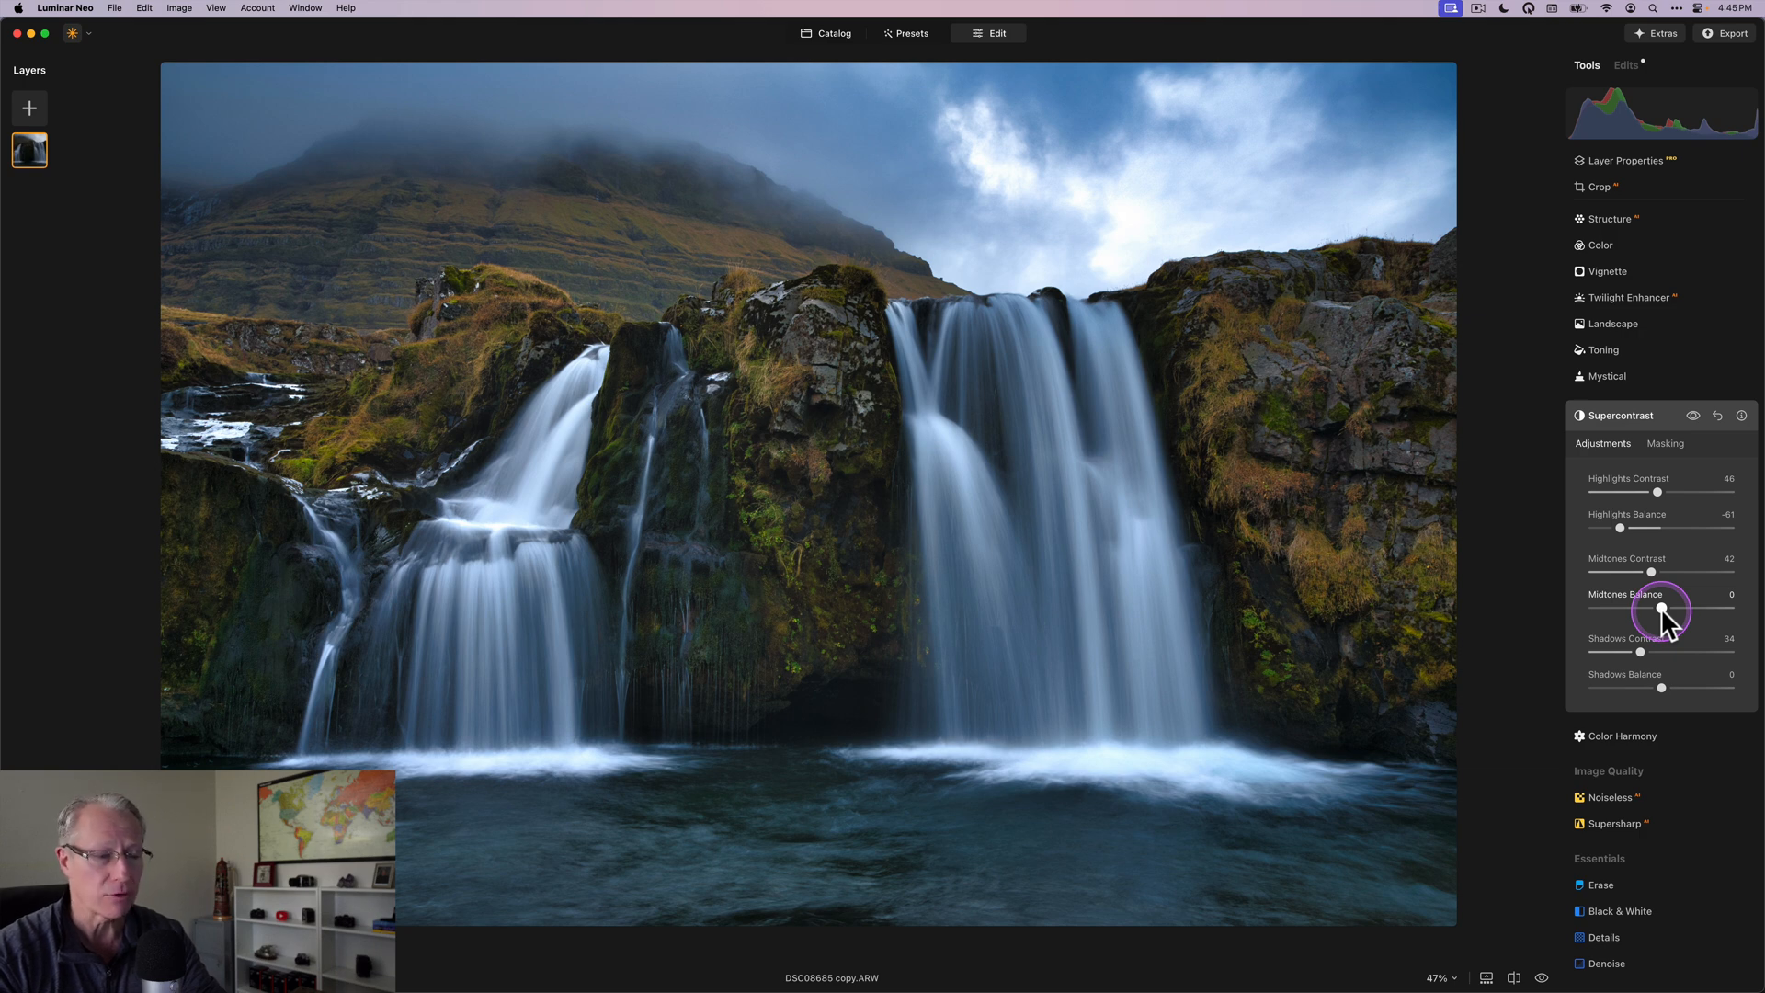
{"action": "left_click_drag", "start_coordinate": [1664, 608], "coordinate": [1627, 609]}
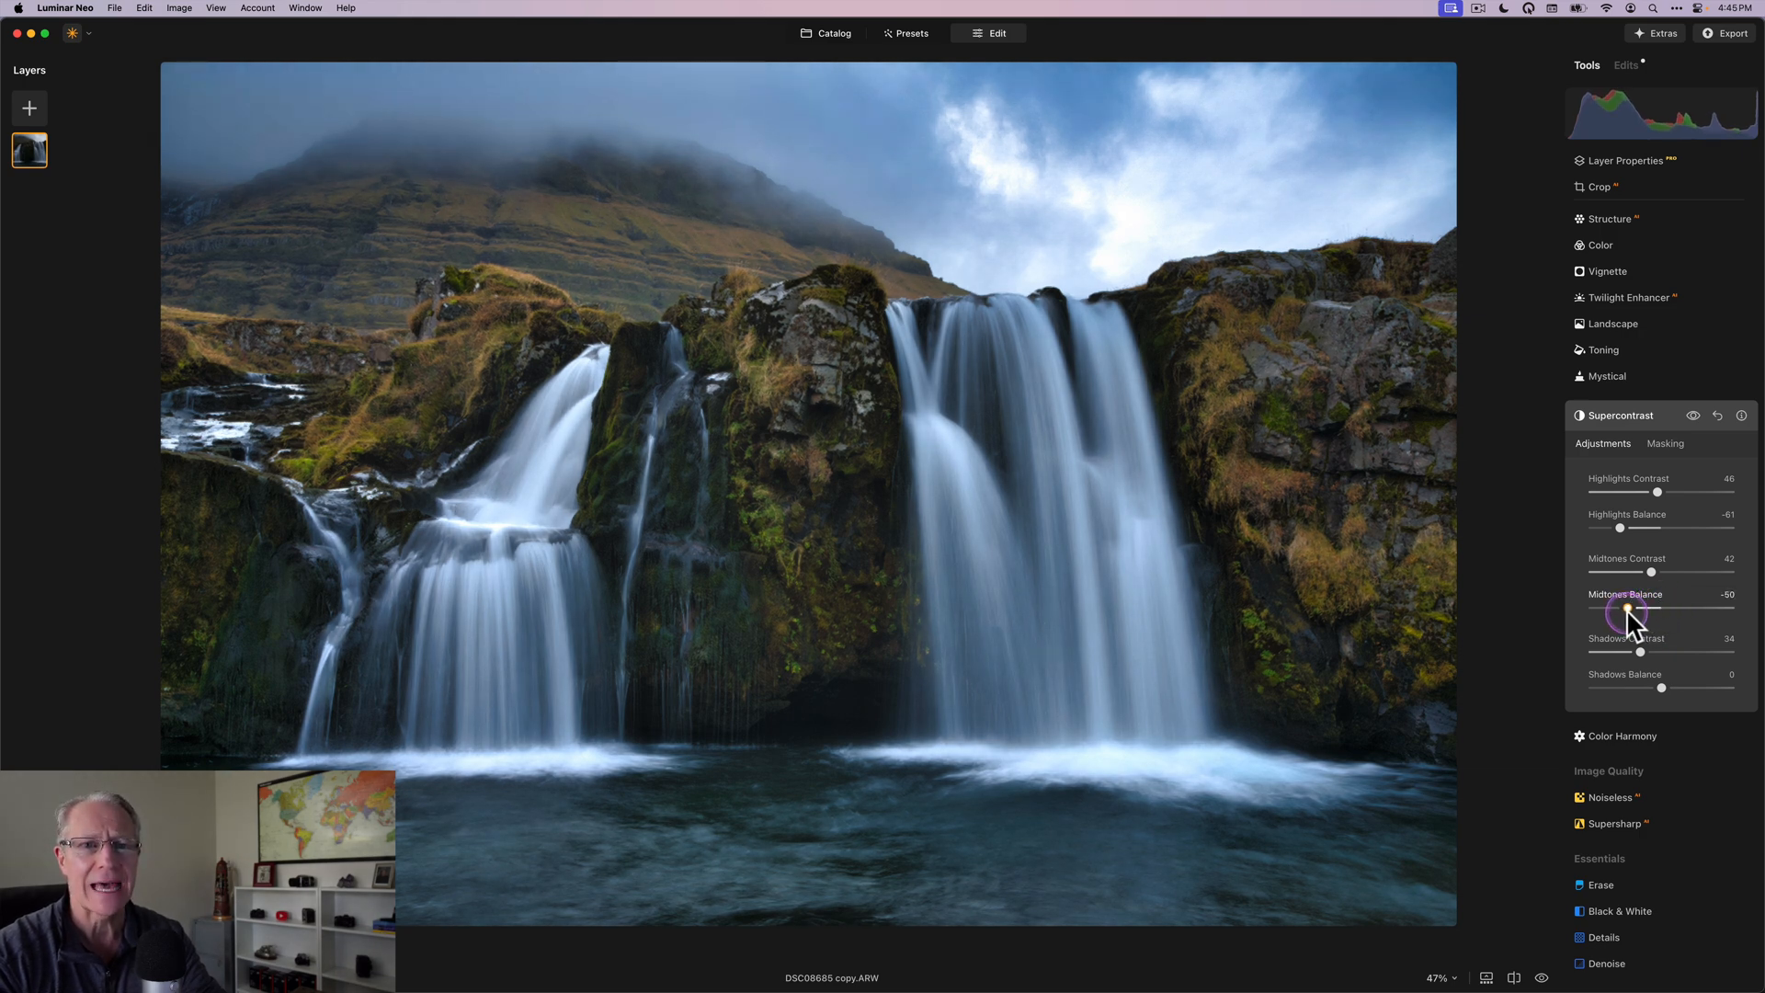
{"action": "mouse_move", "coordinate": [1662, 688]}
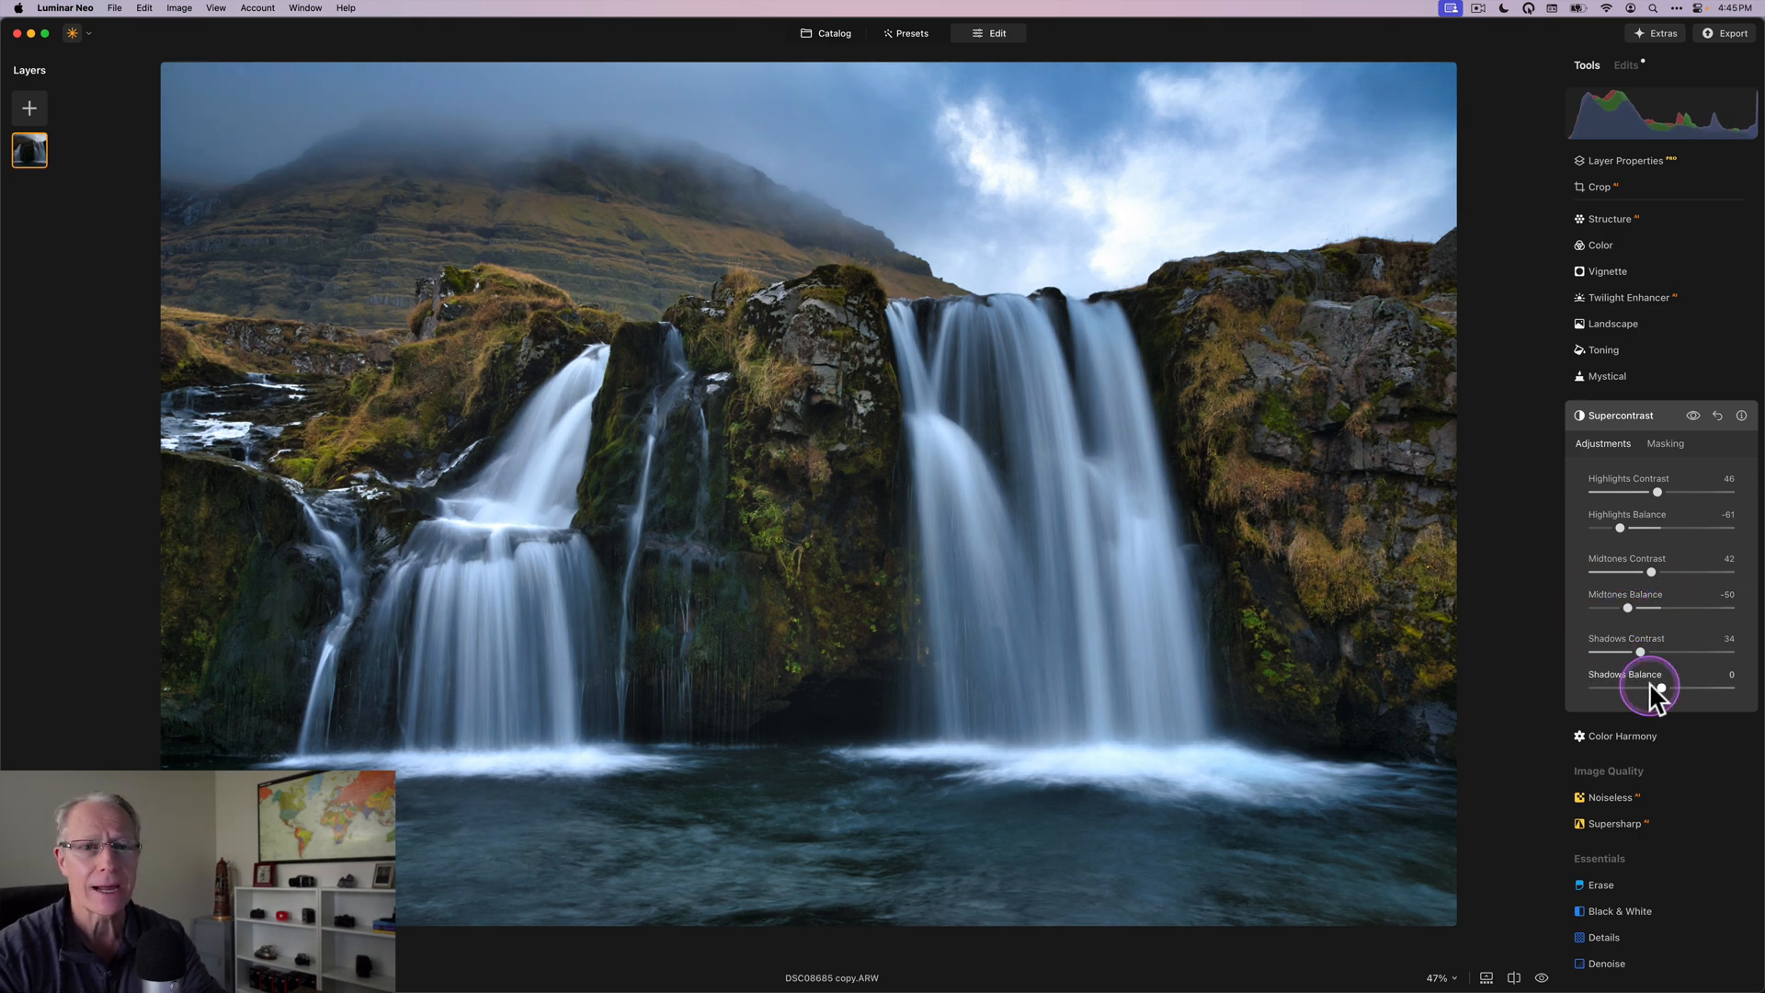
{"action": "left_click_drag", "start_coordinate": [1655, 688], "coordinate": [1673, 688]}
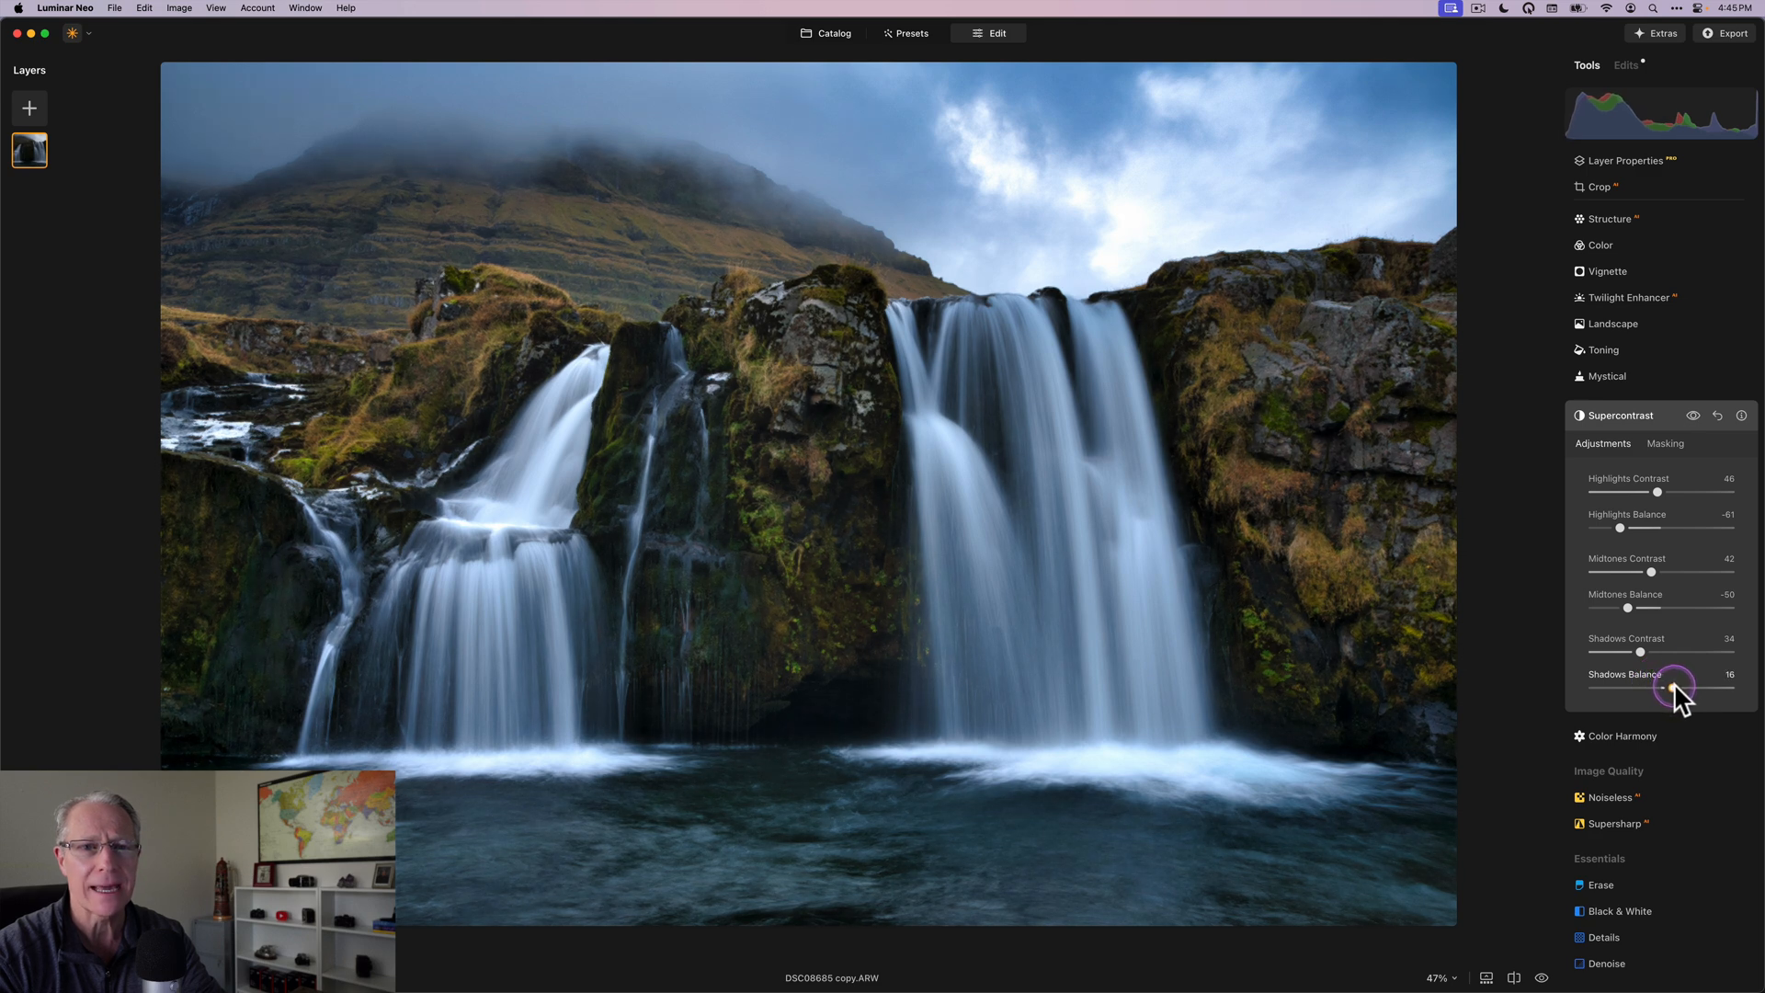
{"action": "left_click_drag", "start_coordinate": [1671, 688], "coordinate": [1686, 688]}
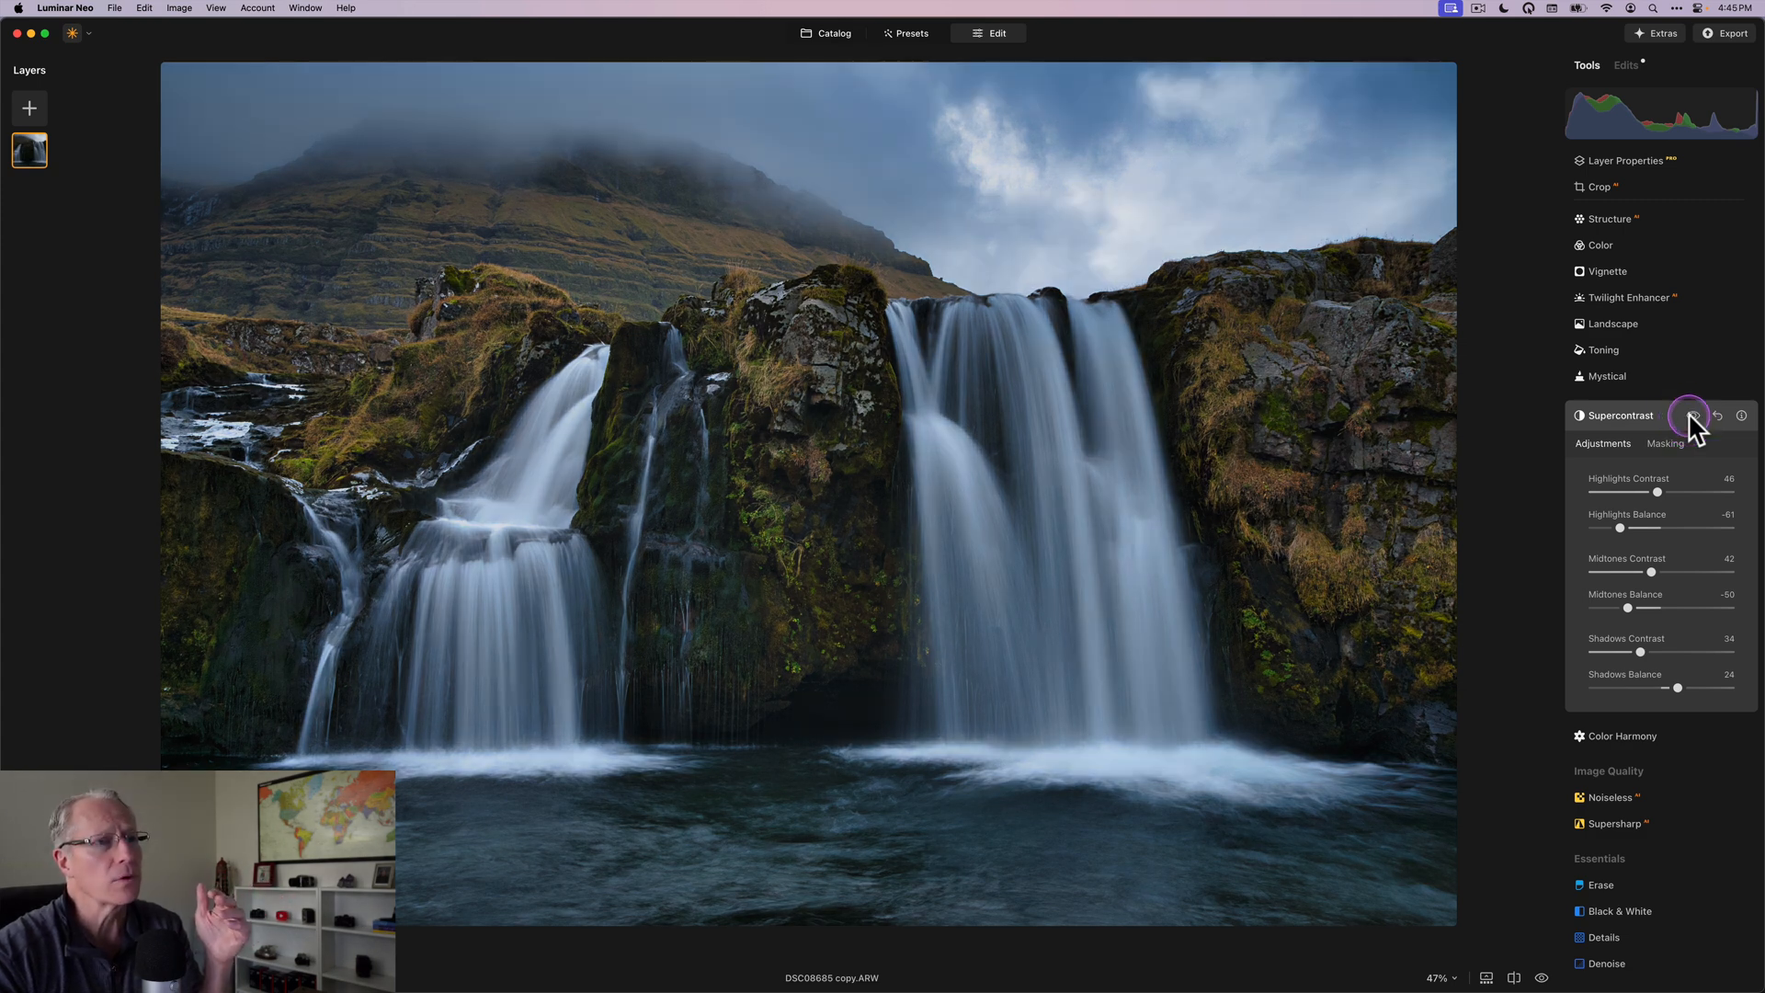
{"action": "left_click", "coordinate": [1695, 415]}
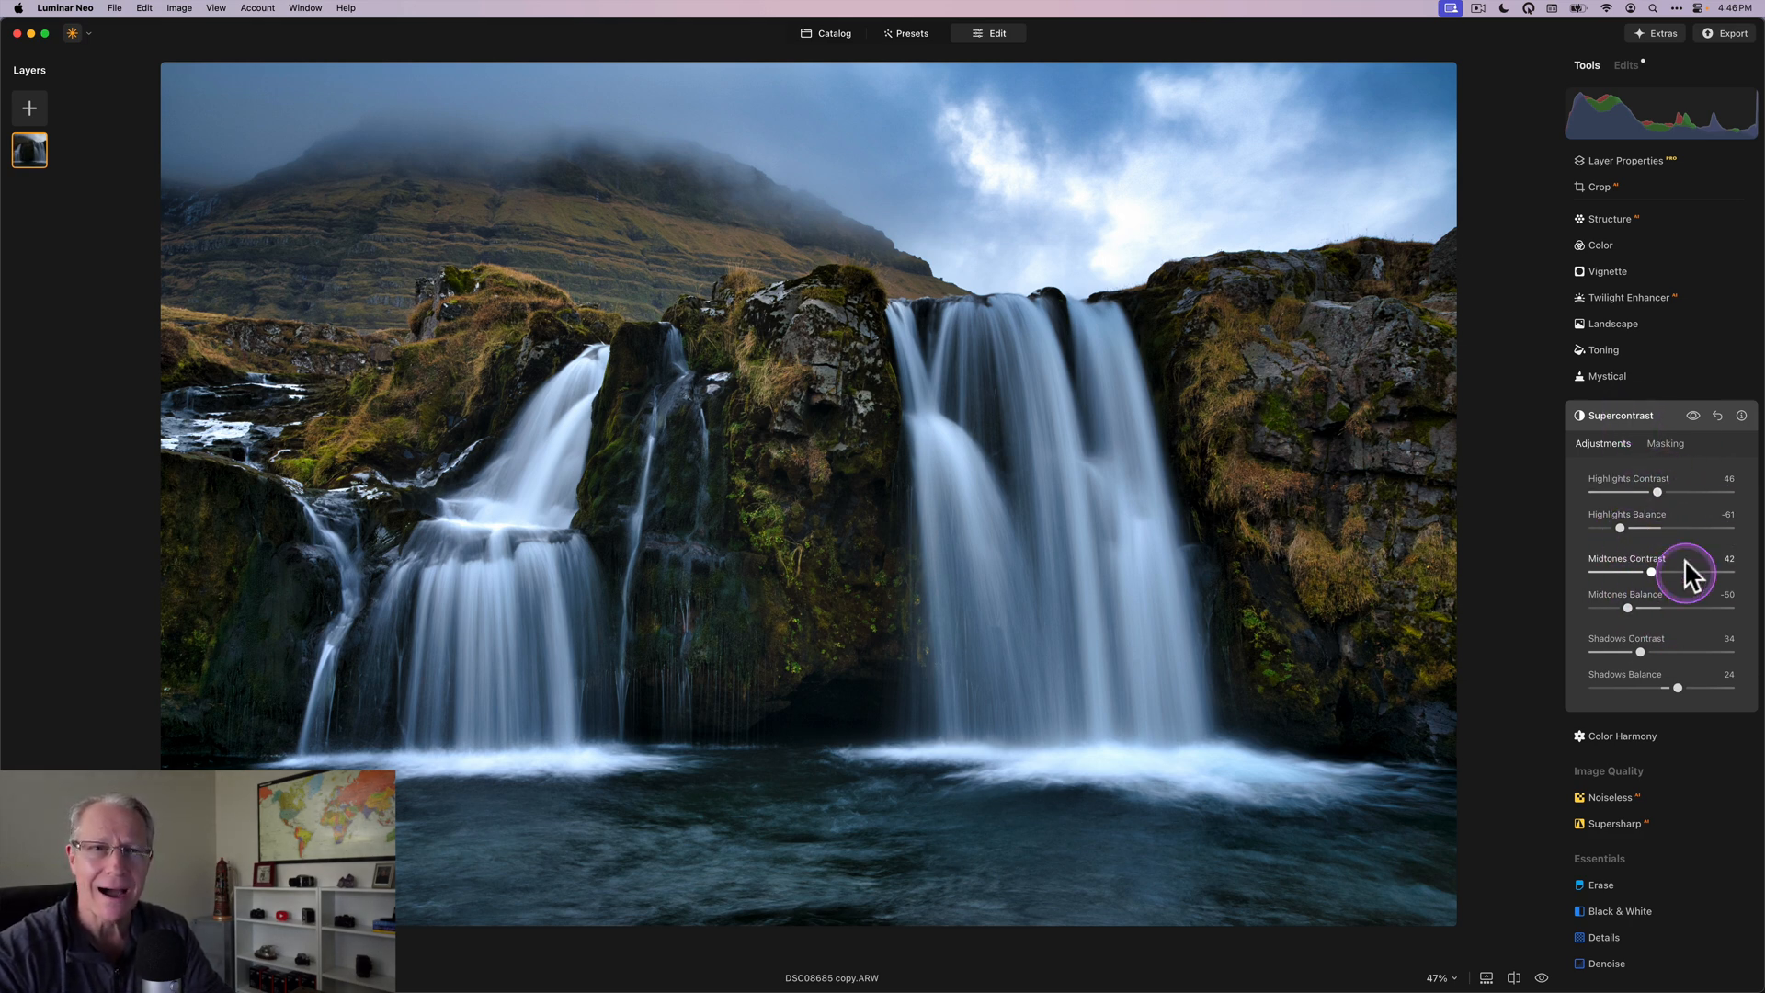
{"action": "mouse_move", "coordinate": [1610, 498]}
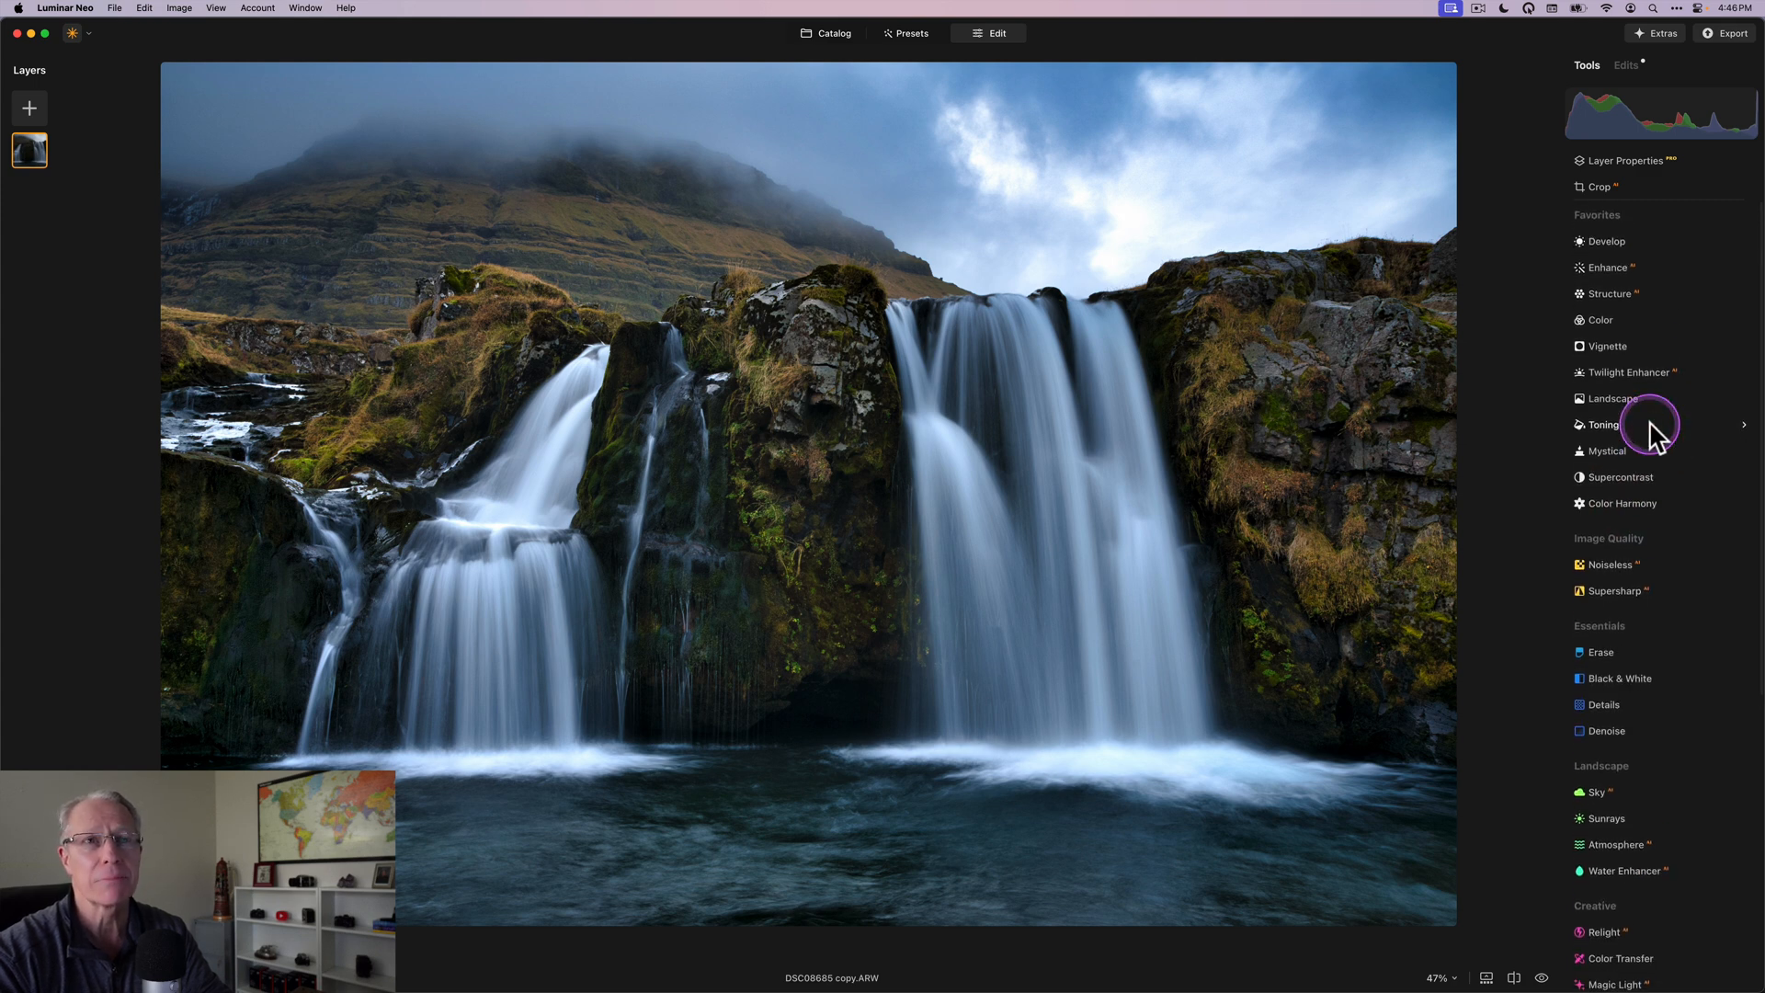
Step: Apply the Black & White conversion, compare it with the colour version and keep it on
{"action": "left_click", "coordinate": [1620, 596]}
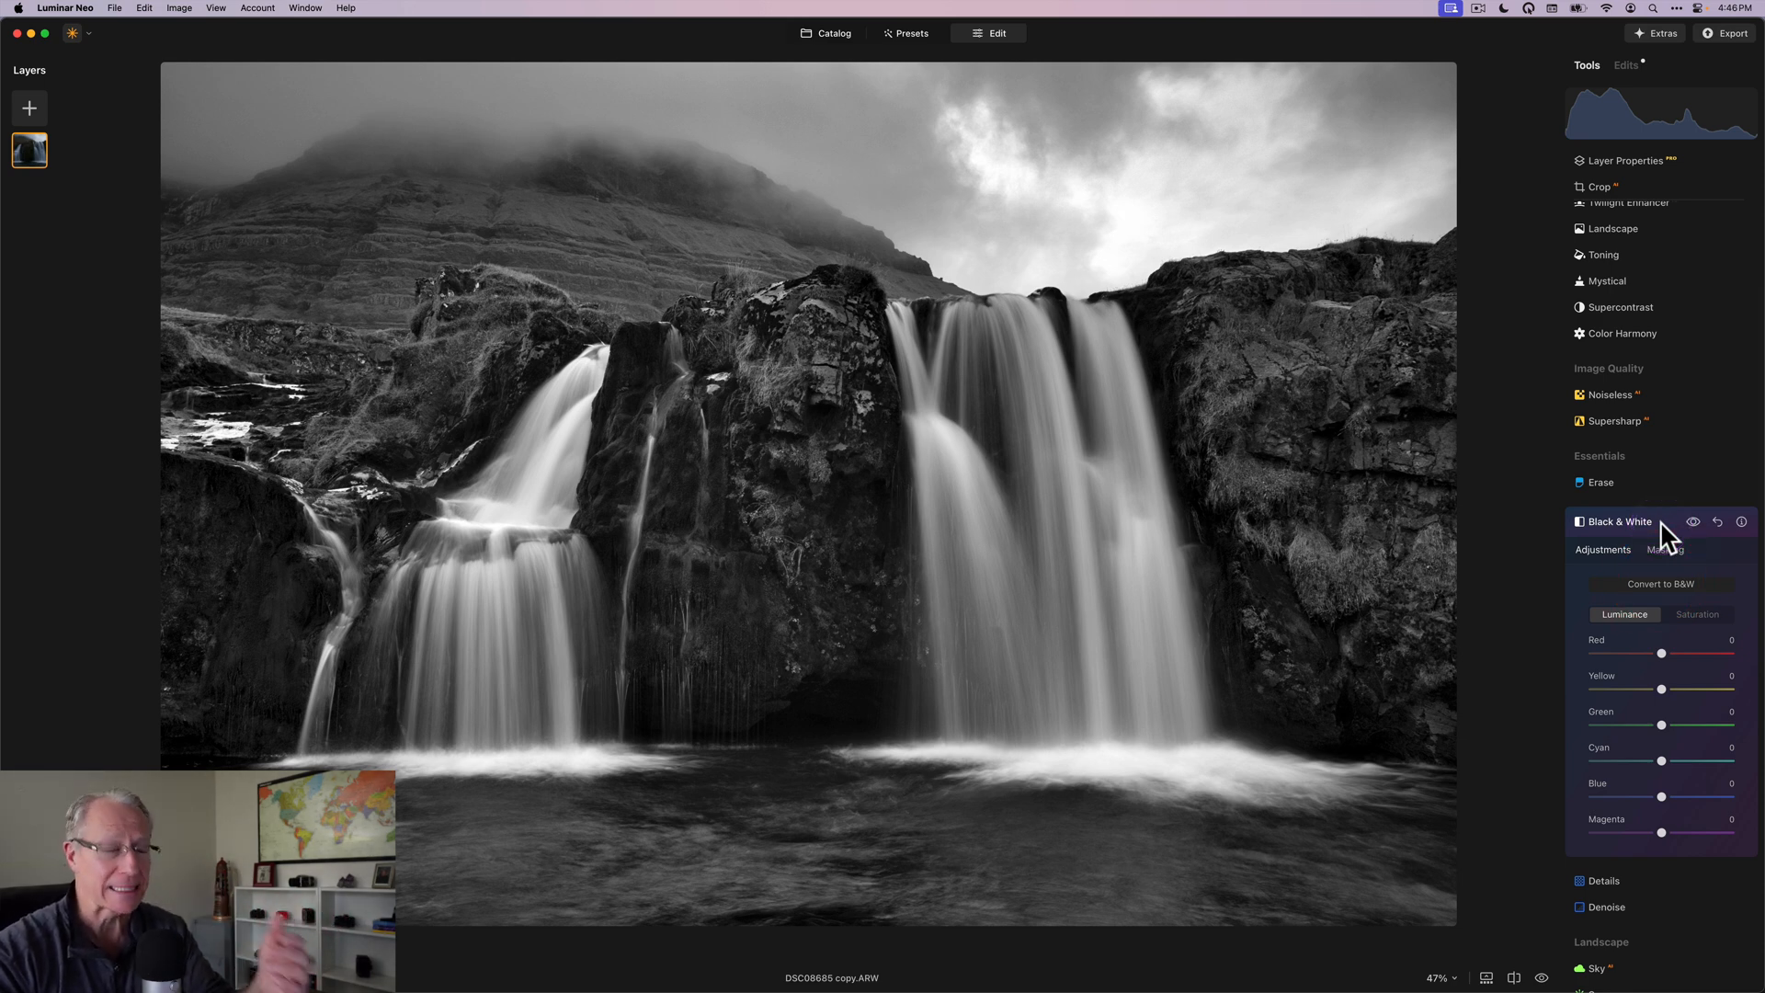
{"action": "left_click", "coordinate": [1691, 522]}
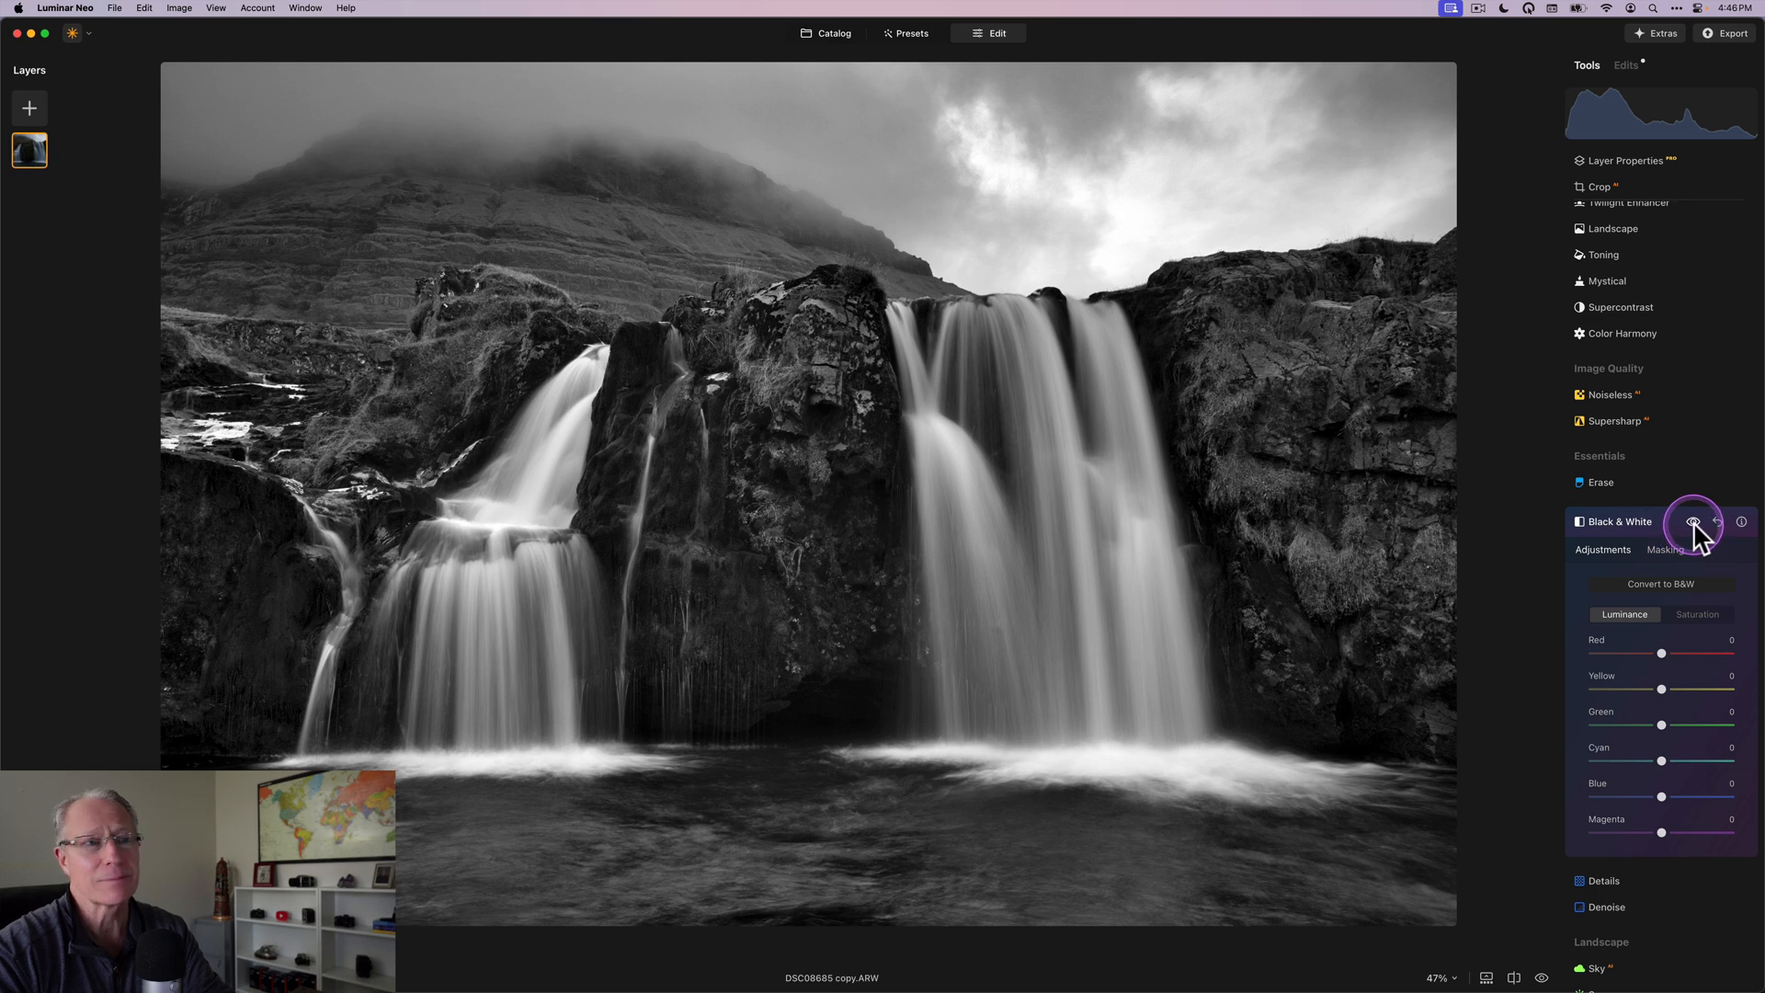
{"action": "left_click", "coordinate": [1688, 522]}
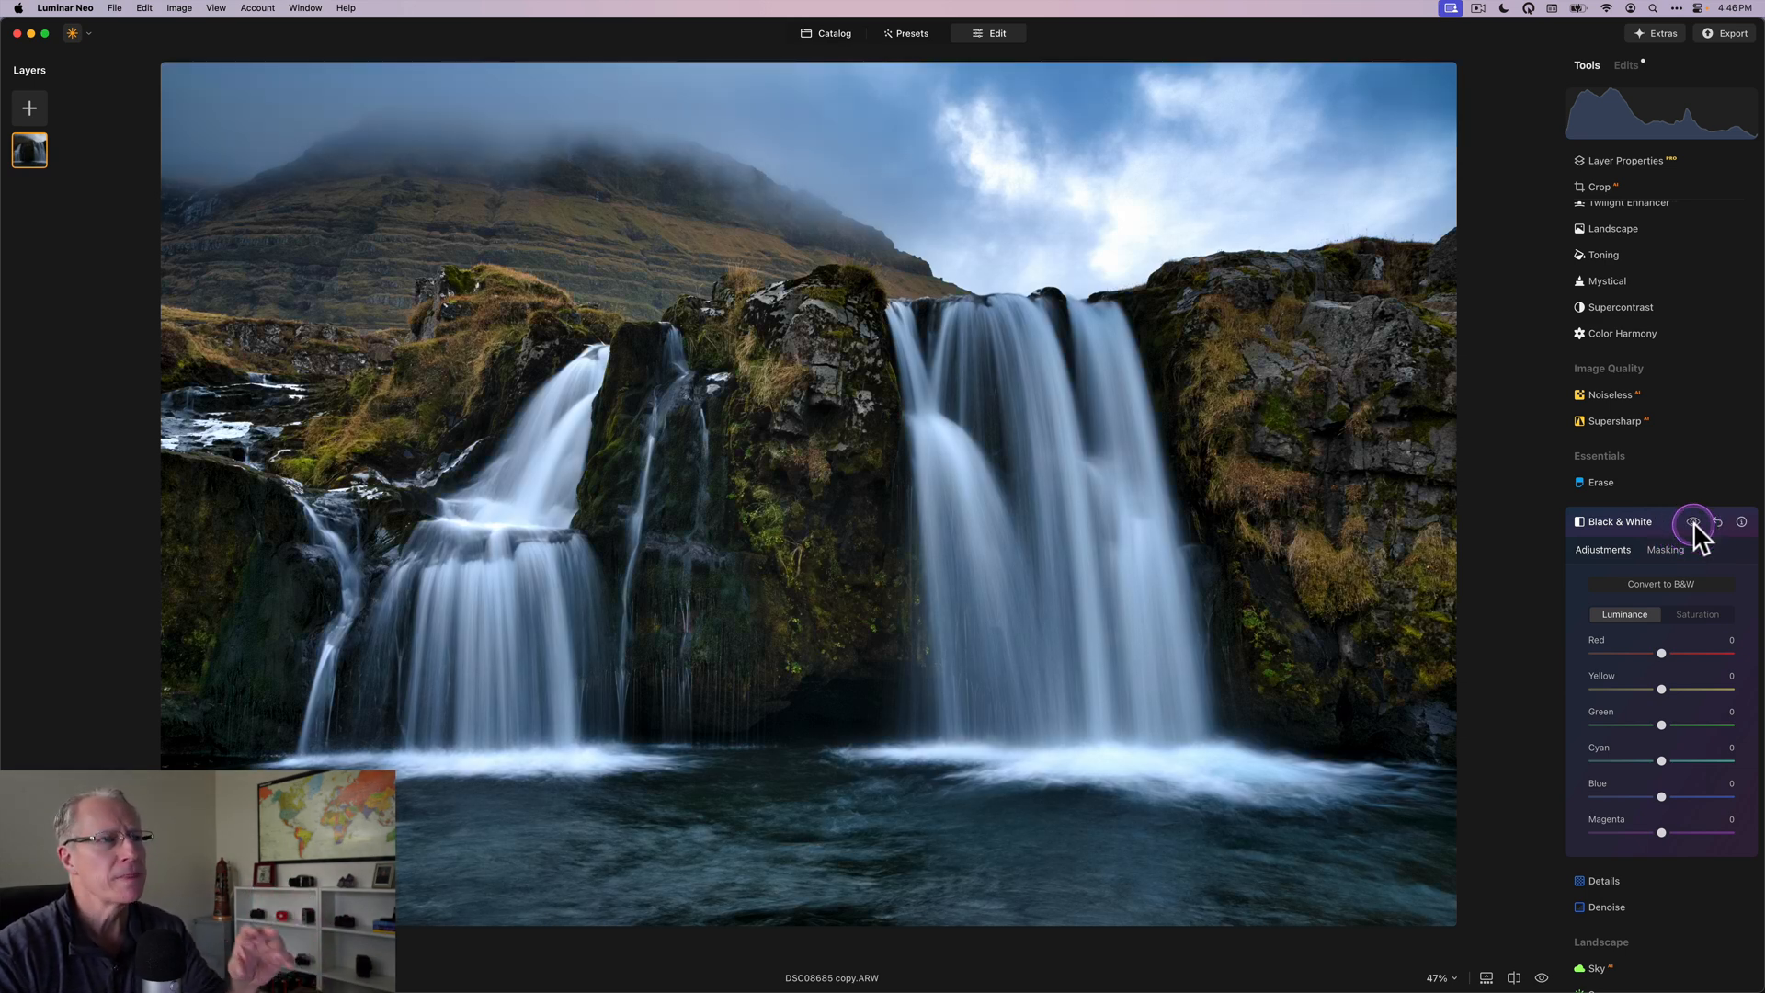
{"action": "left_click", "coordinate": [1692, 522]}
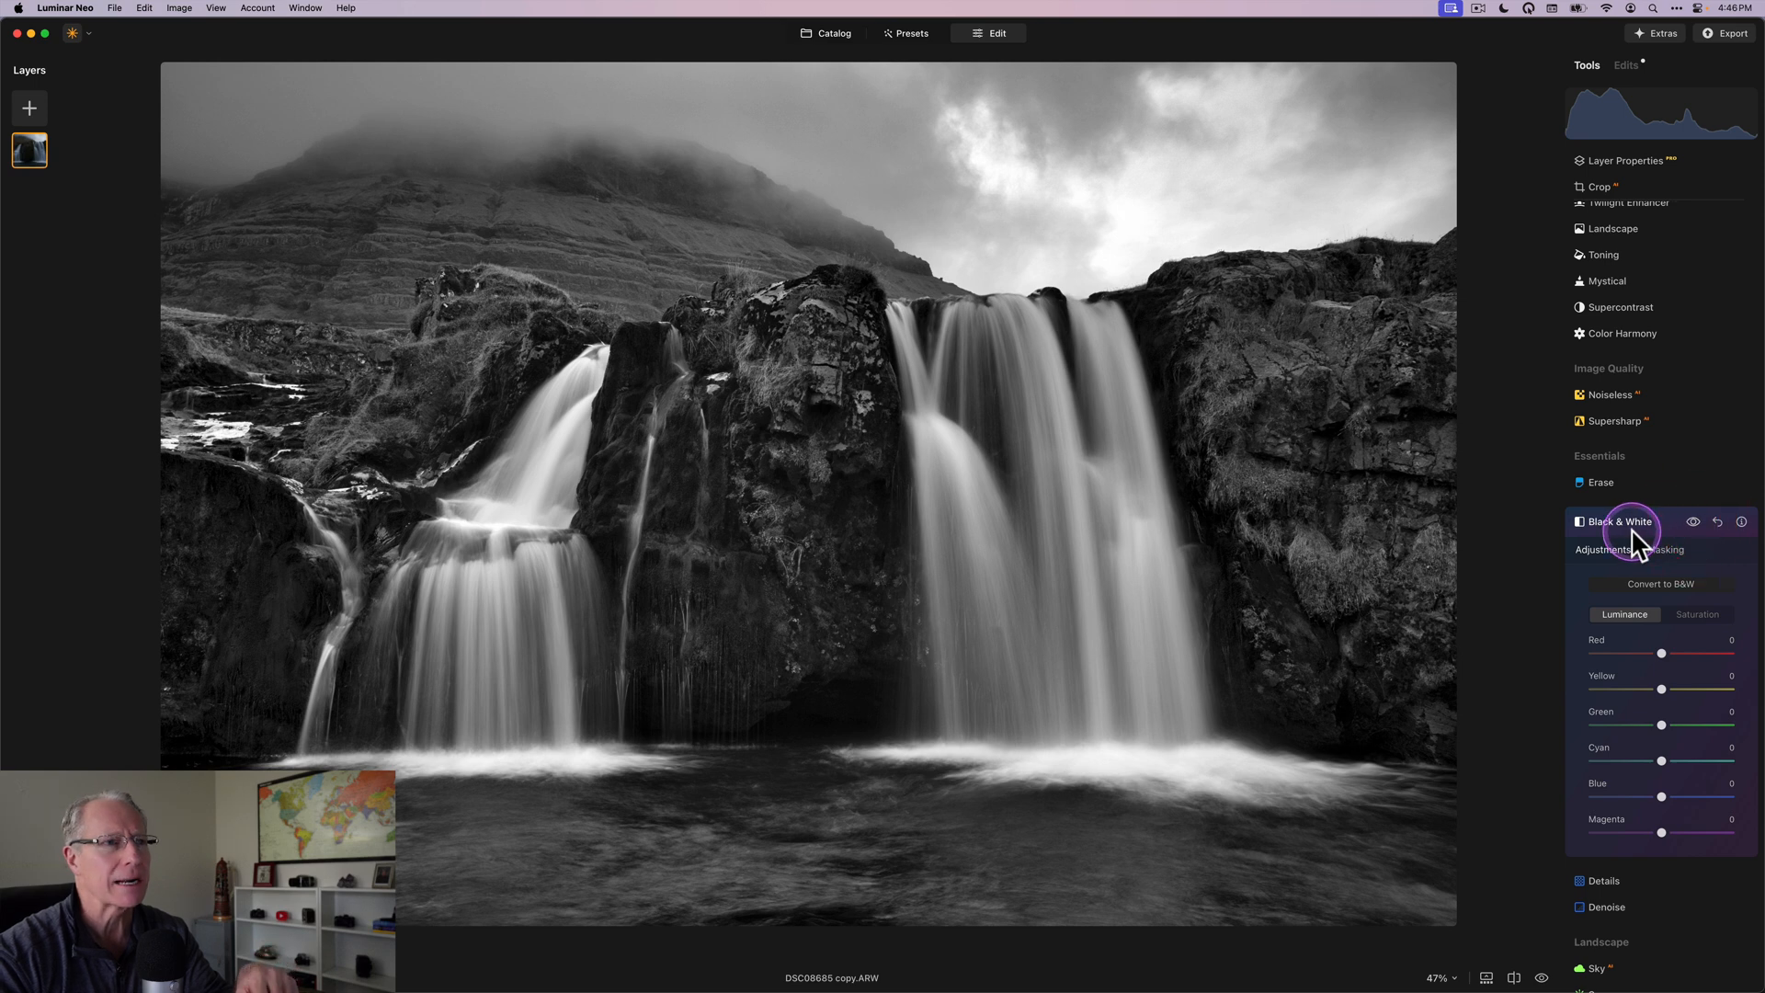
{"action": "left_click", "coordinate": [1620, 522]}
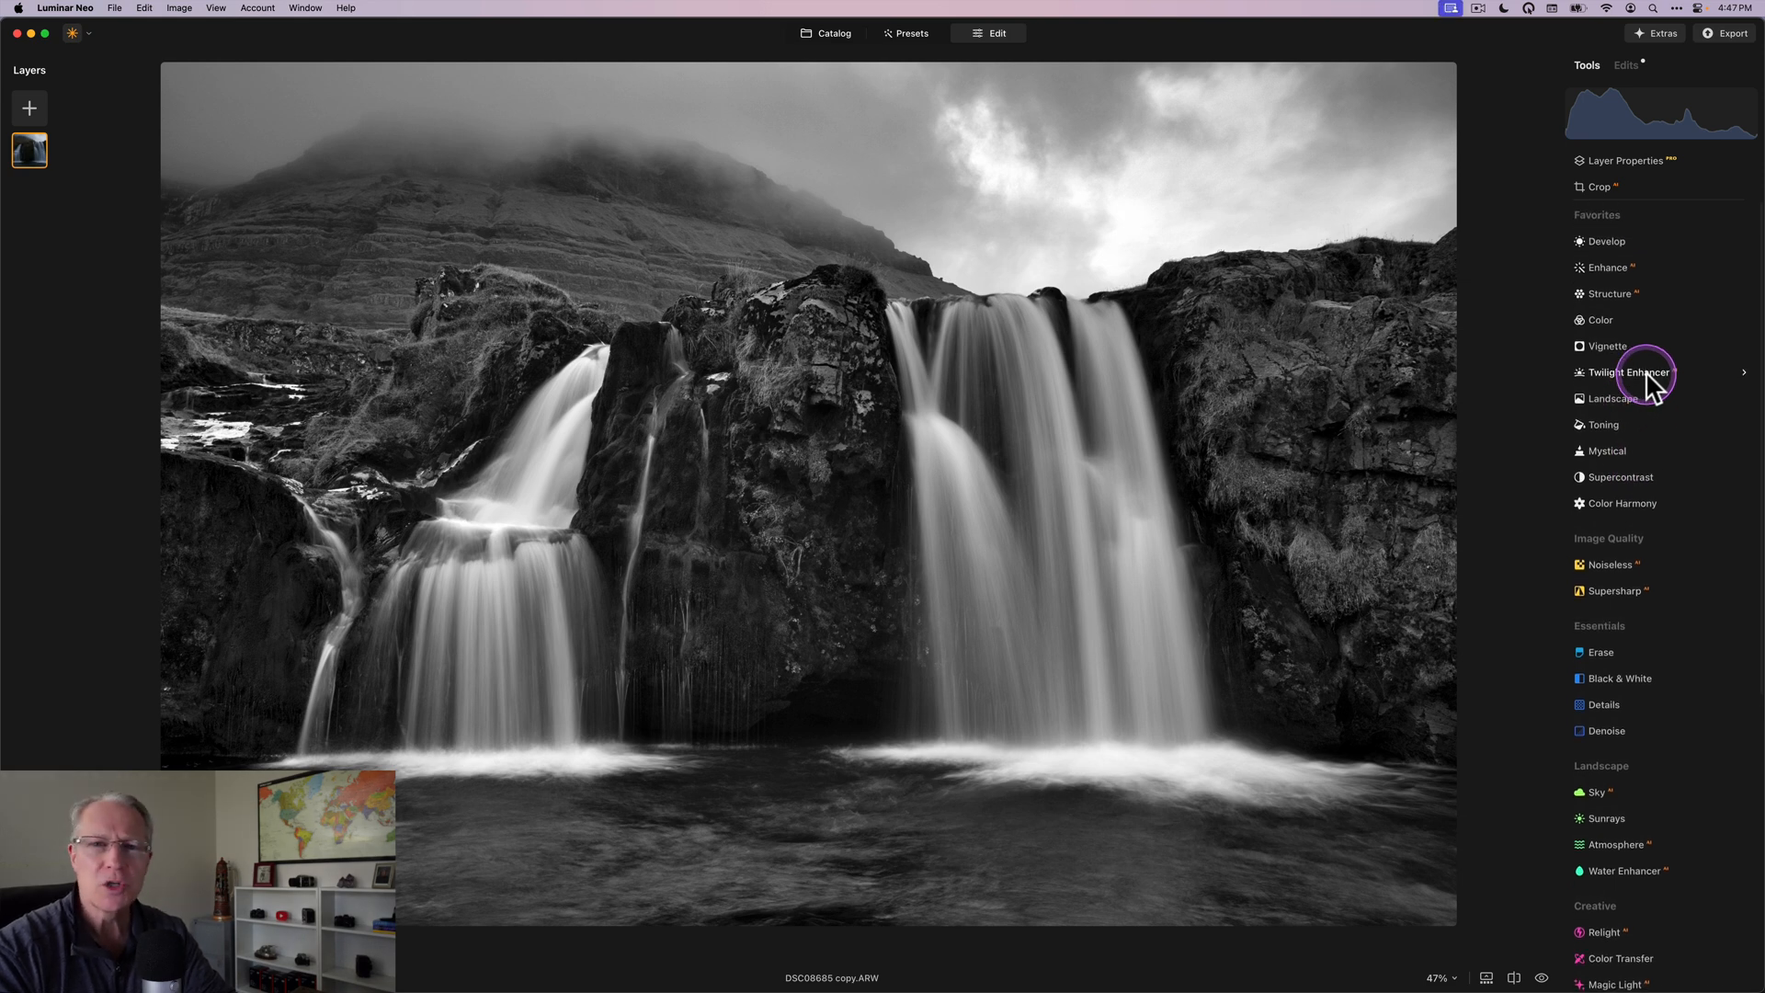
Step: In Develop, set Exposure 0.30, Smart Contrast 15, Highlights -25 and Shadows 21
{"action": "left_click", "coordinate": [1607, 240]}
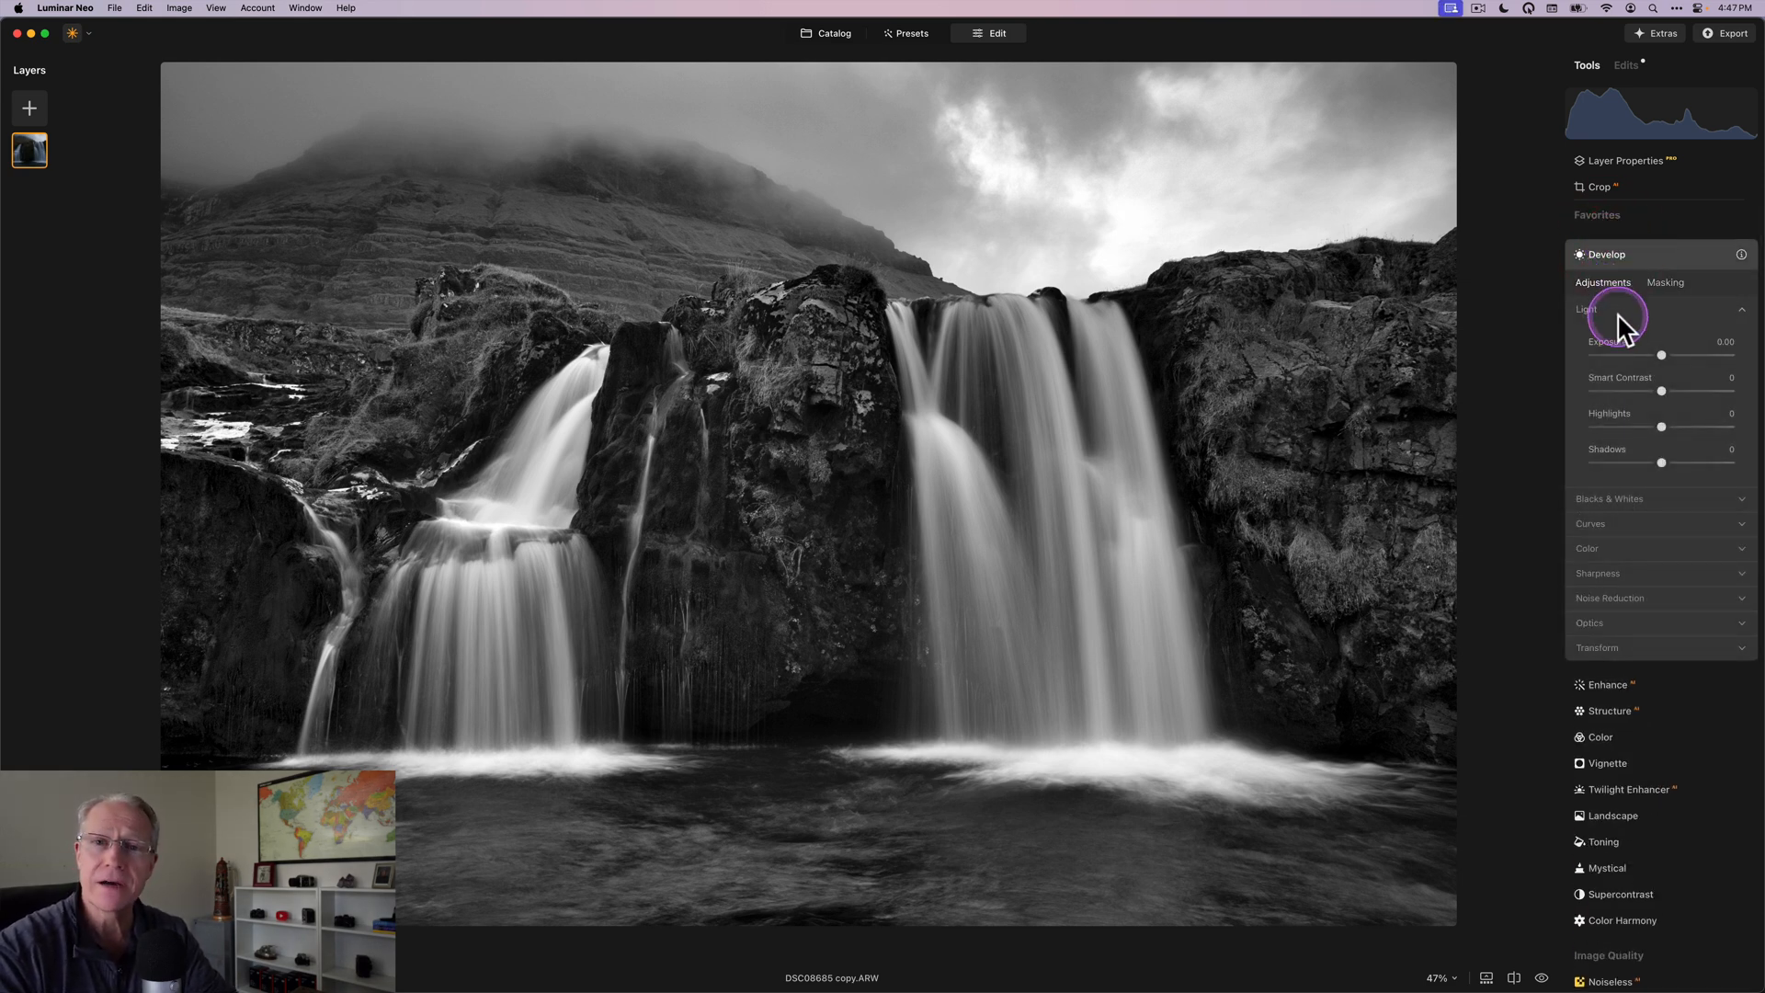
{"action": "mouse_move", "coordinate": [1552, 388]}
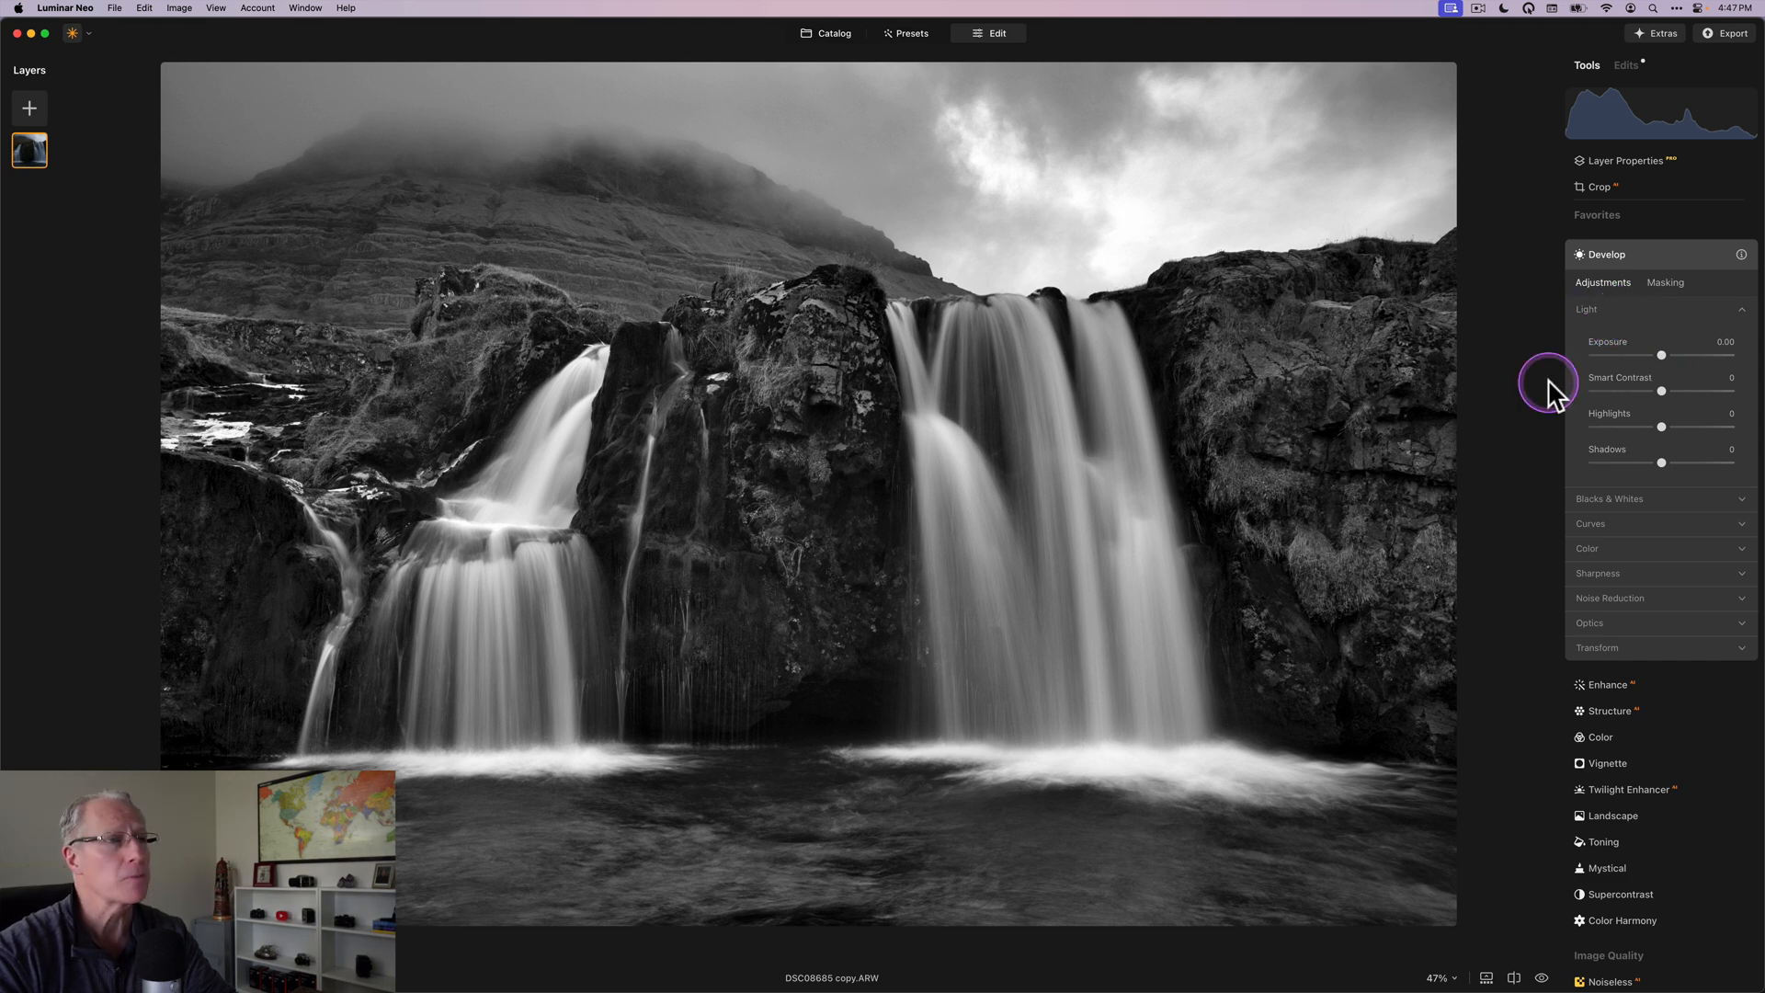
{"action": "mouse_move", "coordinate": [1091, 519]}
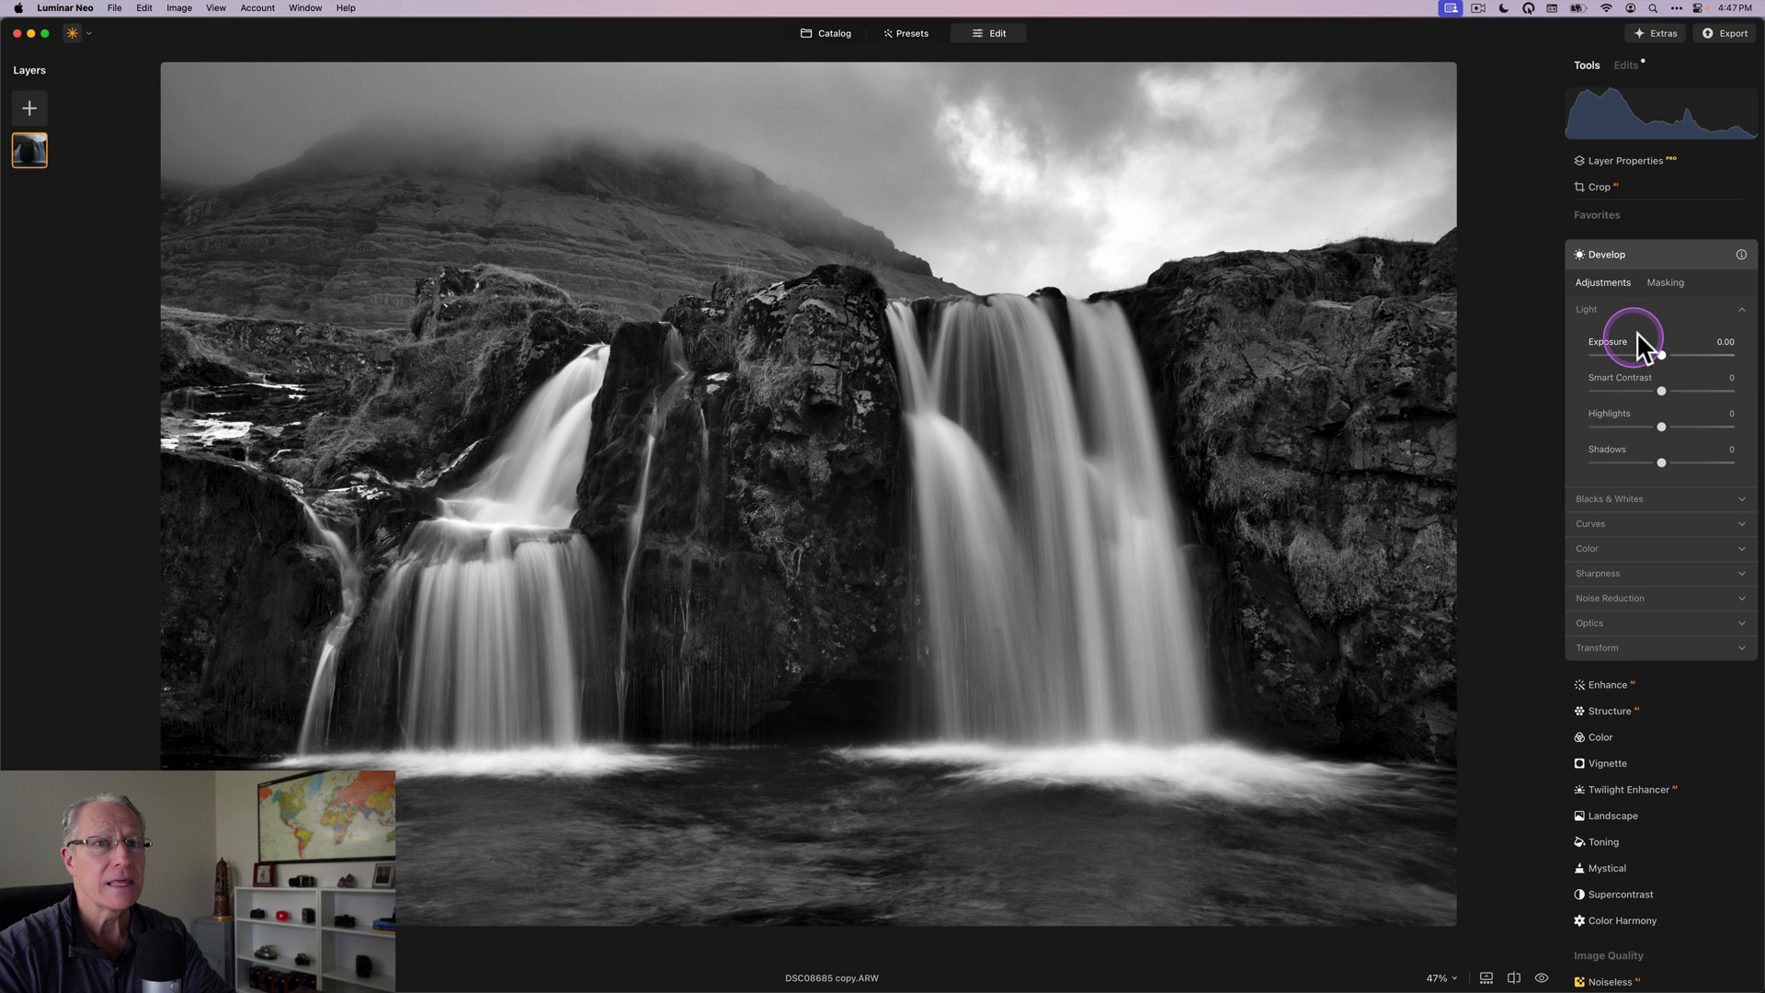
{"action": "left_click_drag", "start_coordinate": [1658, 353], "coordinate": [1663, 353]}
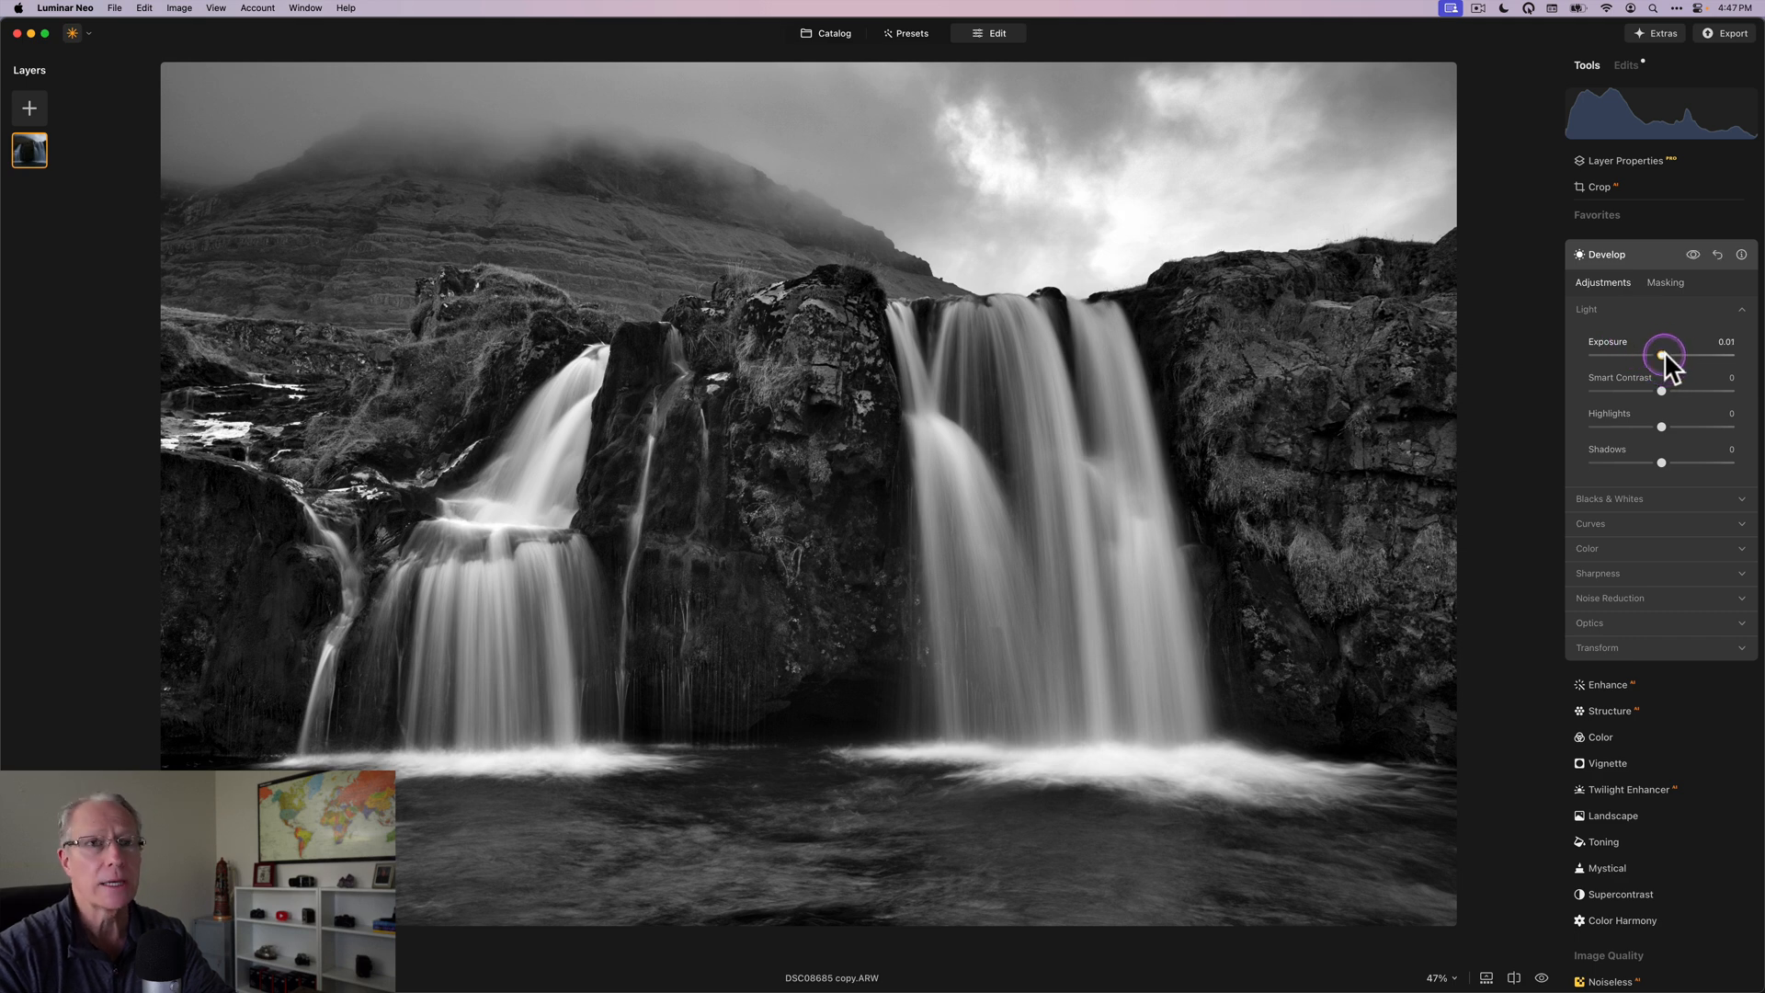
{"action": "left_click_drag", "start_coordinate": [1662, 357], "coordinate": [1670, 357]}
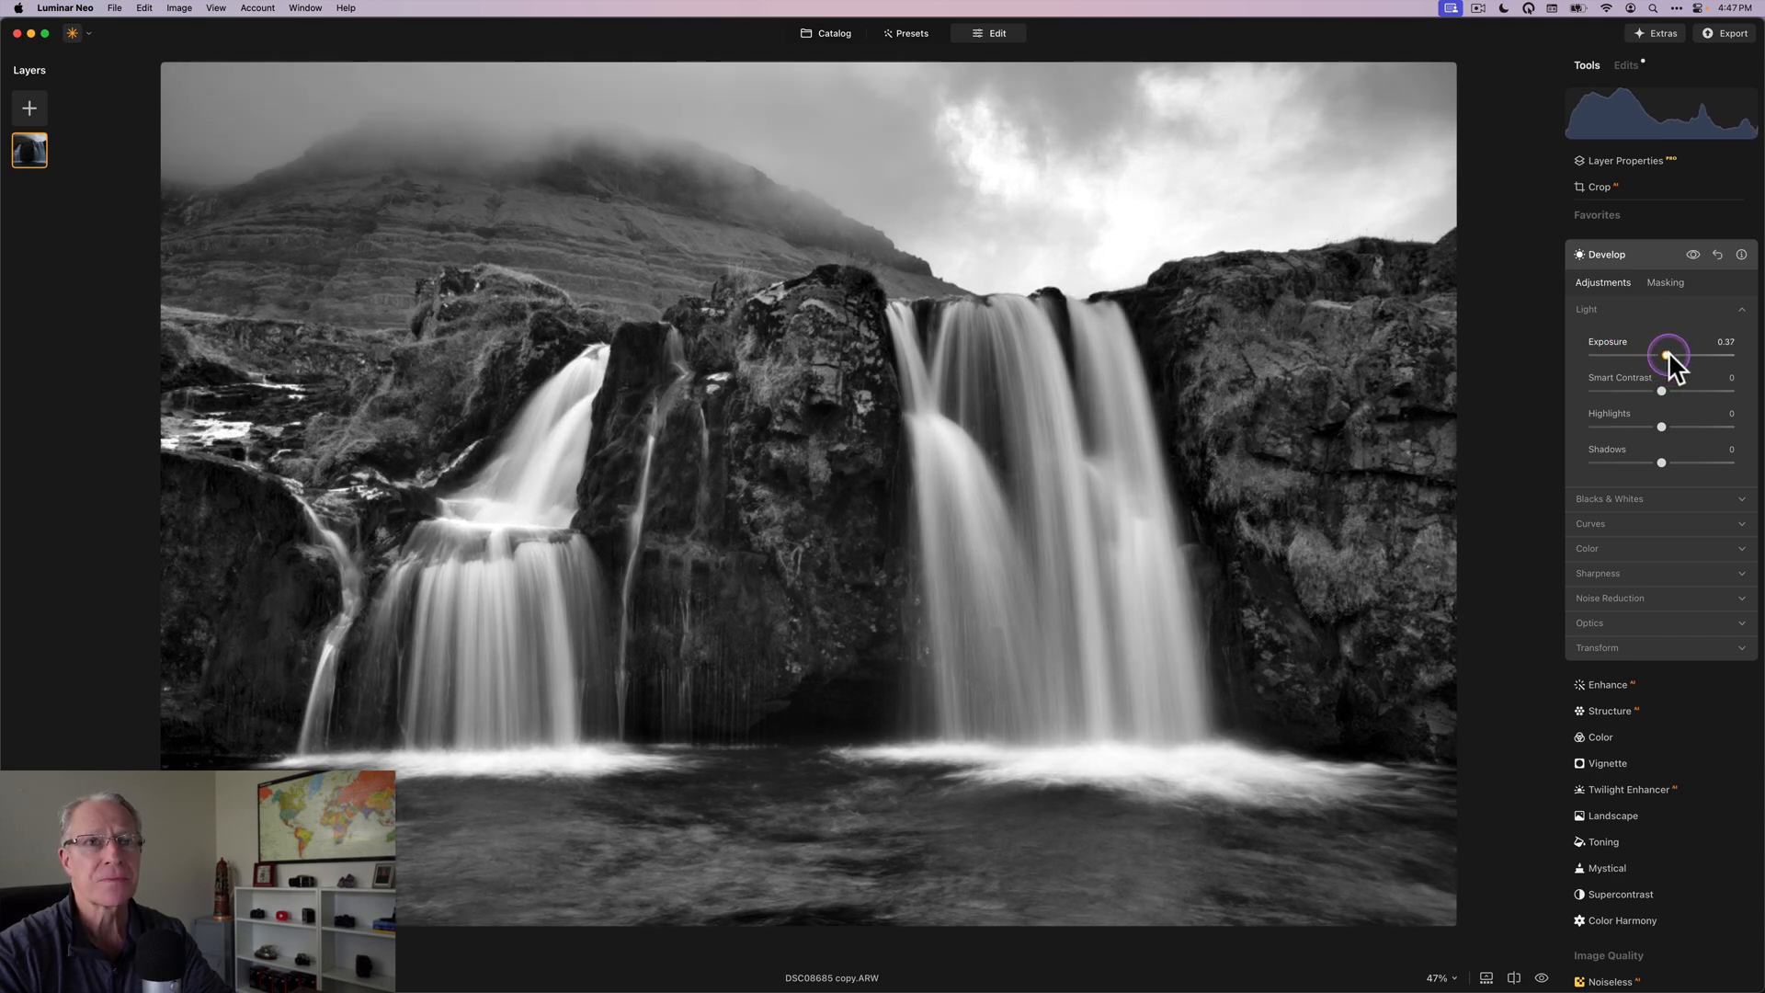
{"action": "left_click_drag", "start_coordinate": [1670, 357], "coordinate": [1658, 357]}
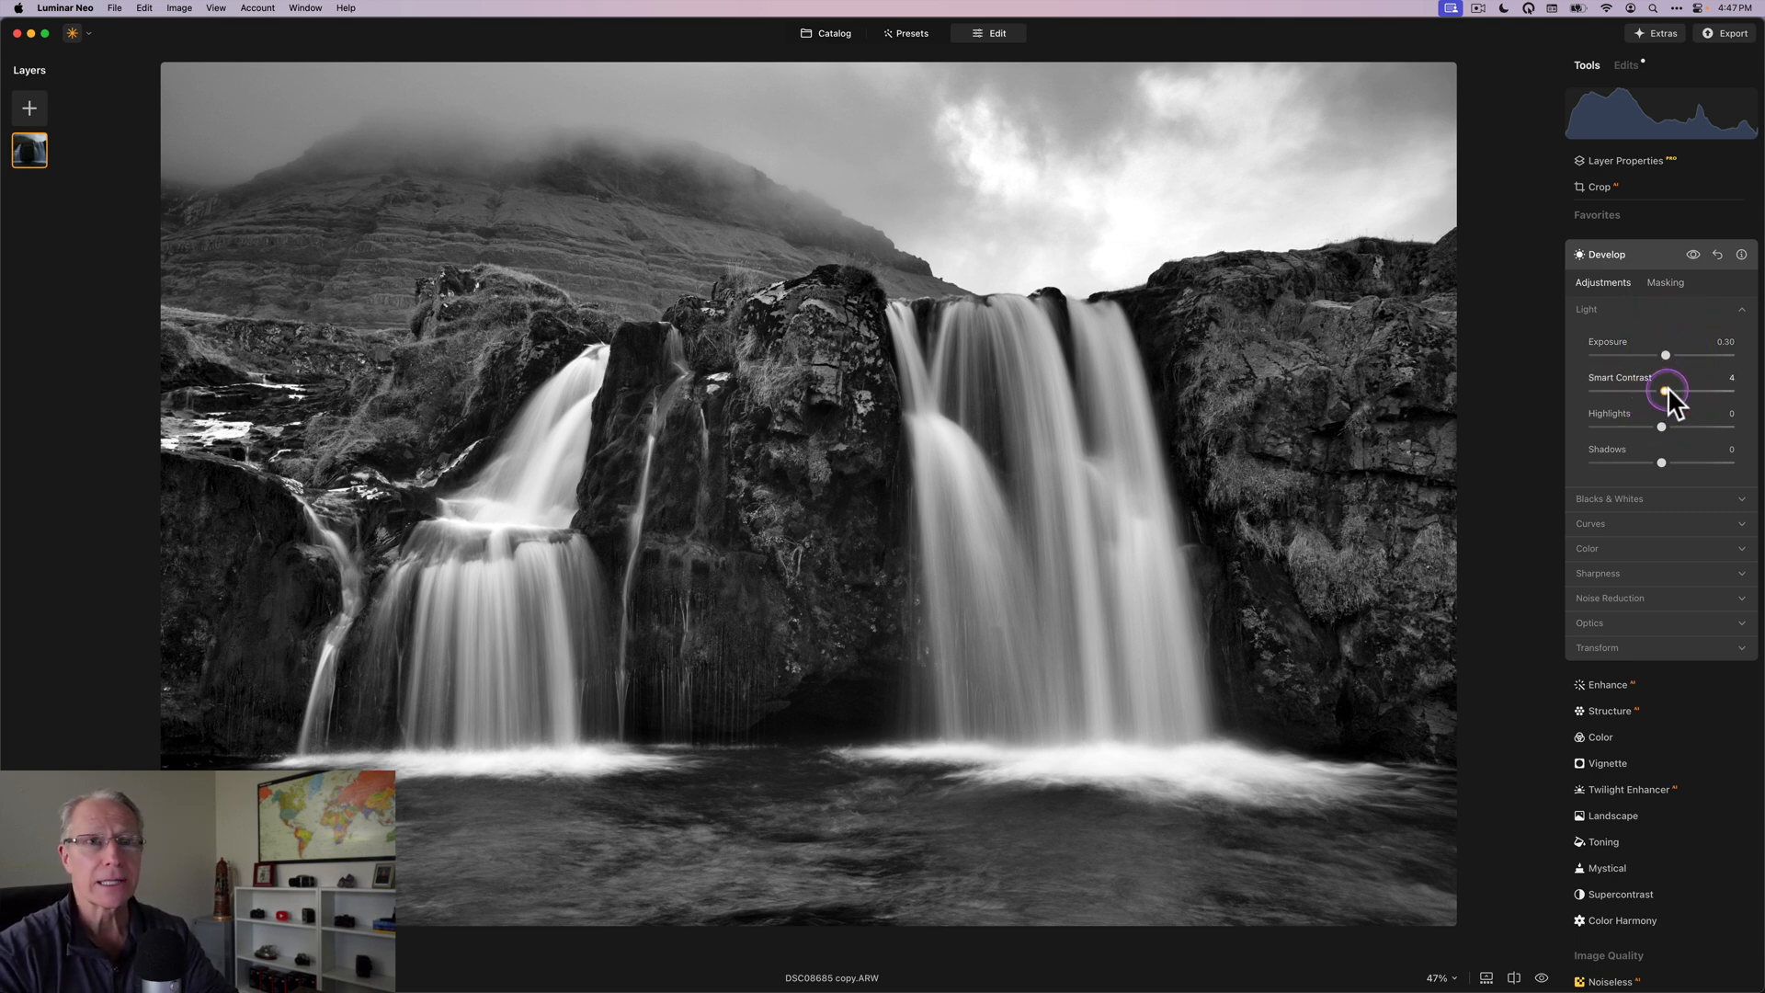
{"action": "left_click_drag", "start_coordinate": [1669, 392], "coordinate": [1682, 391]}
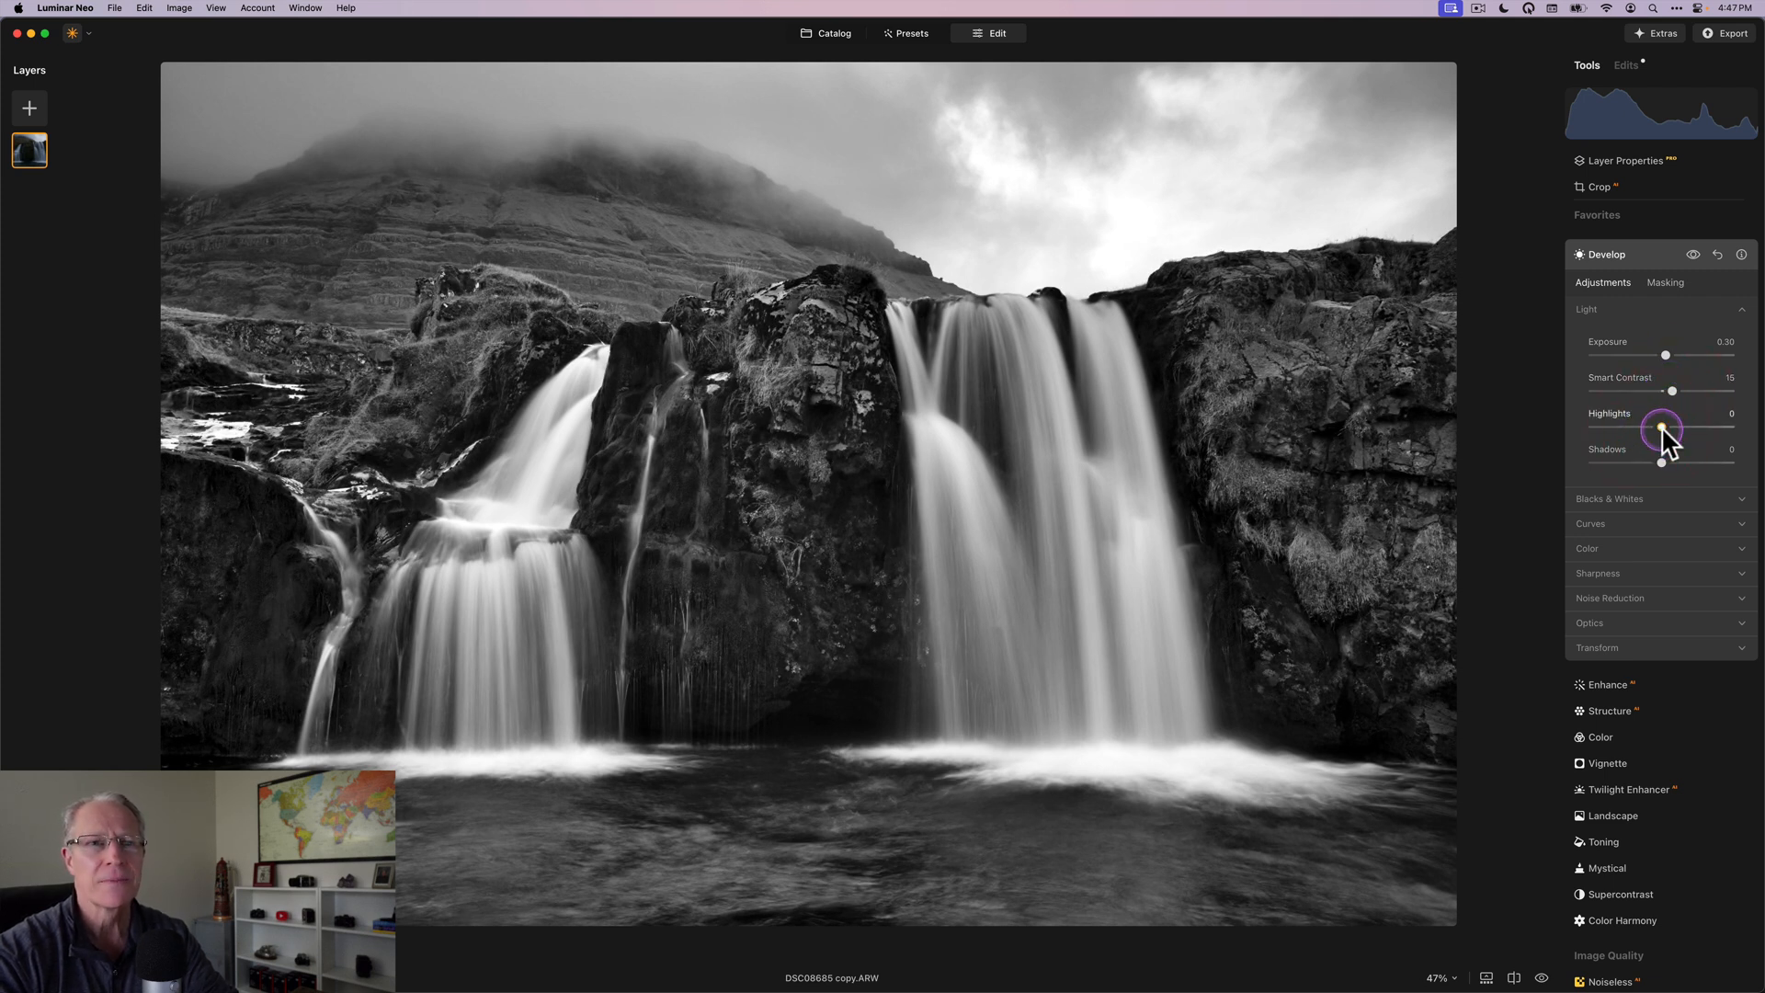
{"action": "left_click_drag", "start_coordinate": [1663, 430], "coordinate": [1643, 431]}
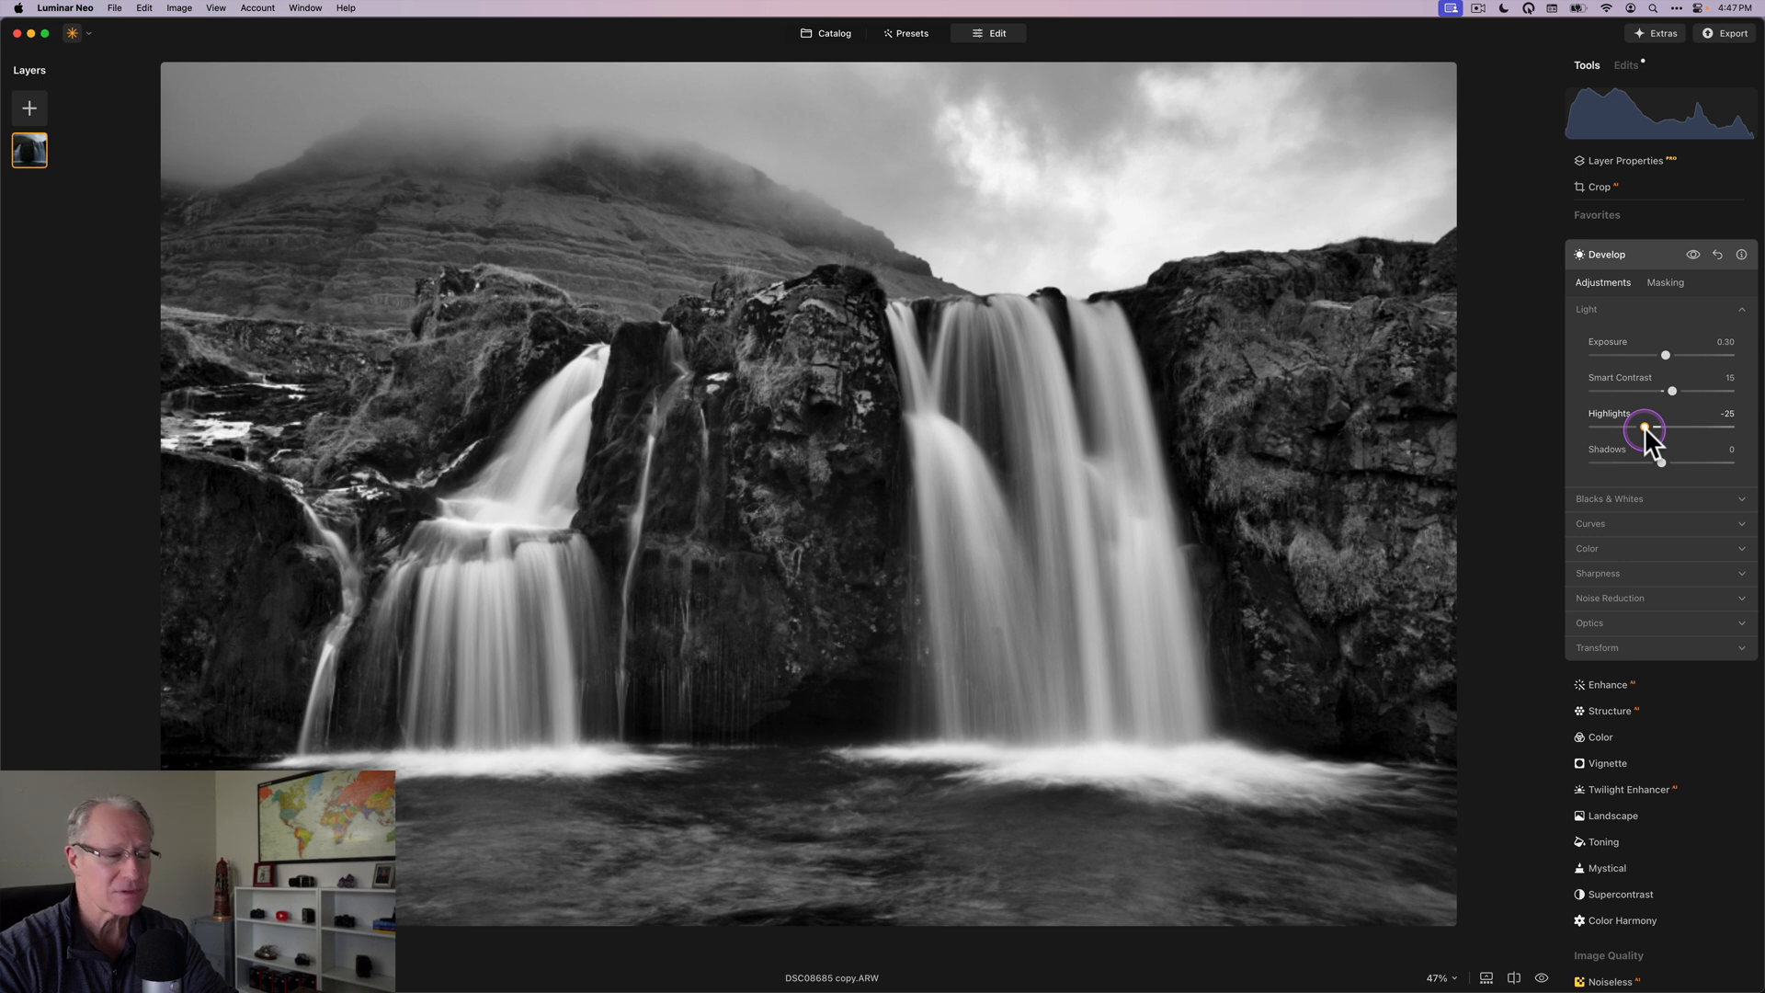
{"action": "left_click_drag", "start_coordinate": [1665, 459], "coordinate": [1668, 460]}
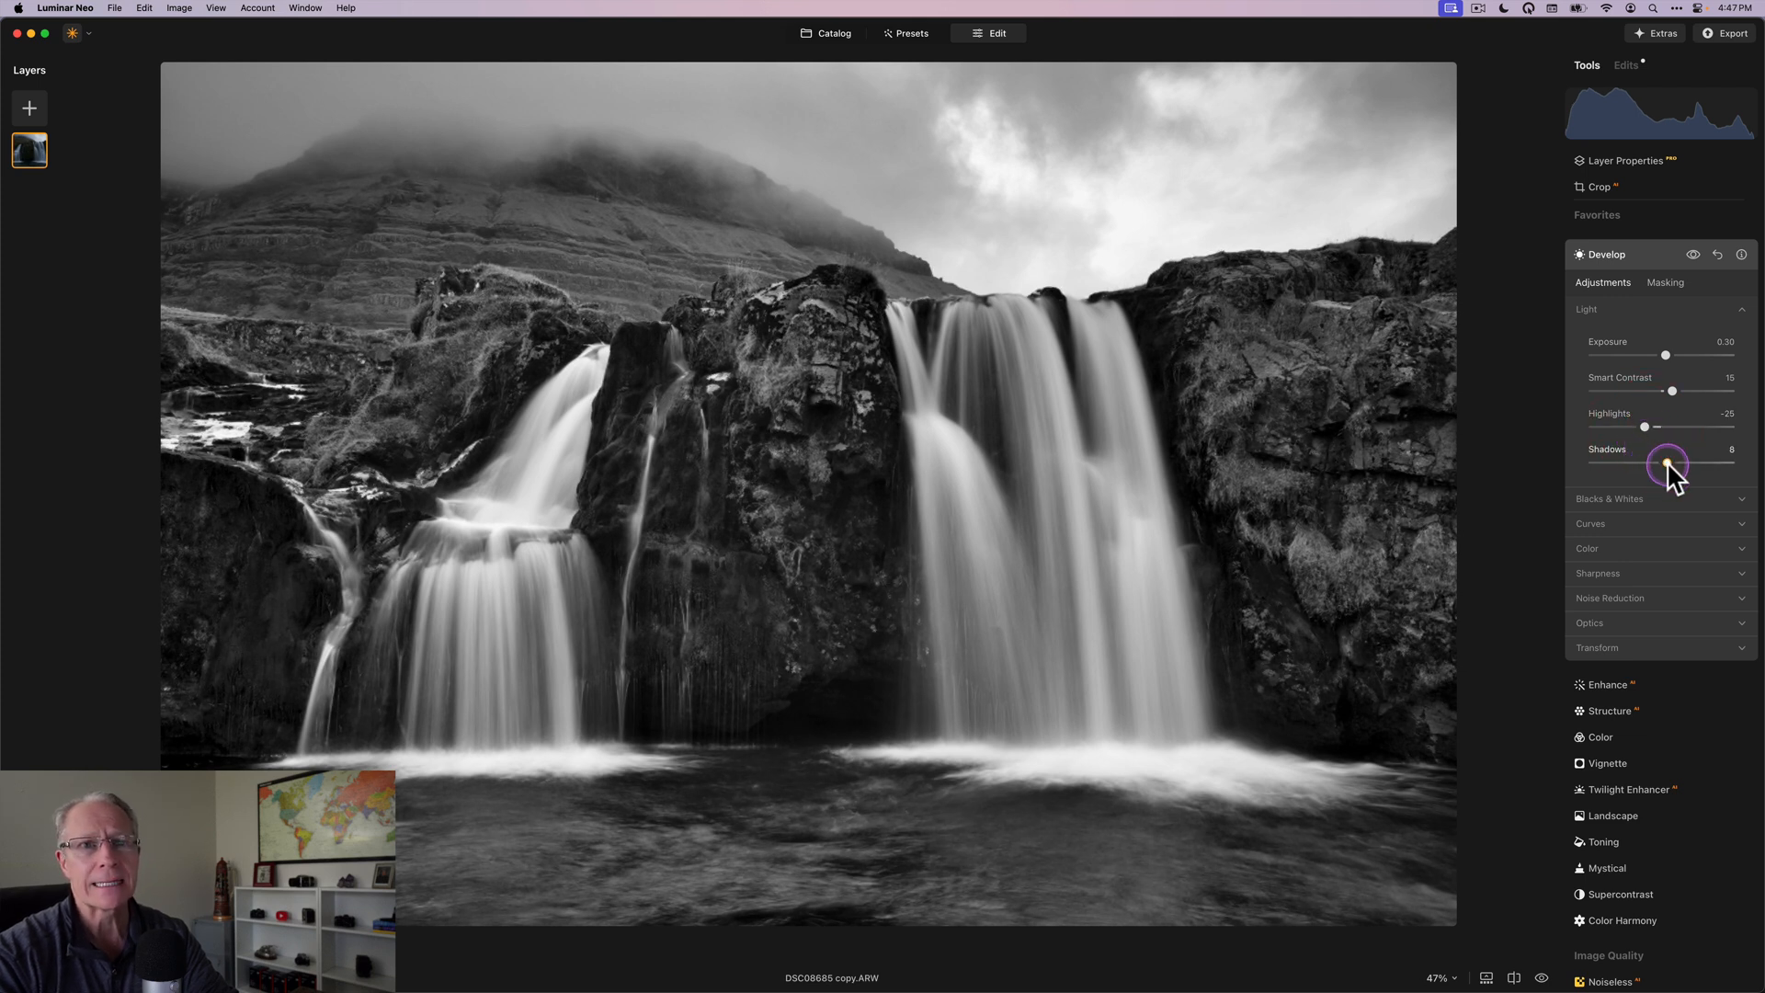
{"action": "left_click_drag", "start_coordinate": [1668, 464], "coordinate": [1675, 463]}
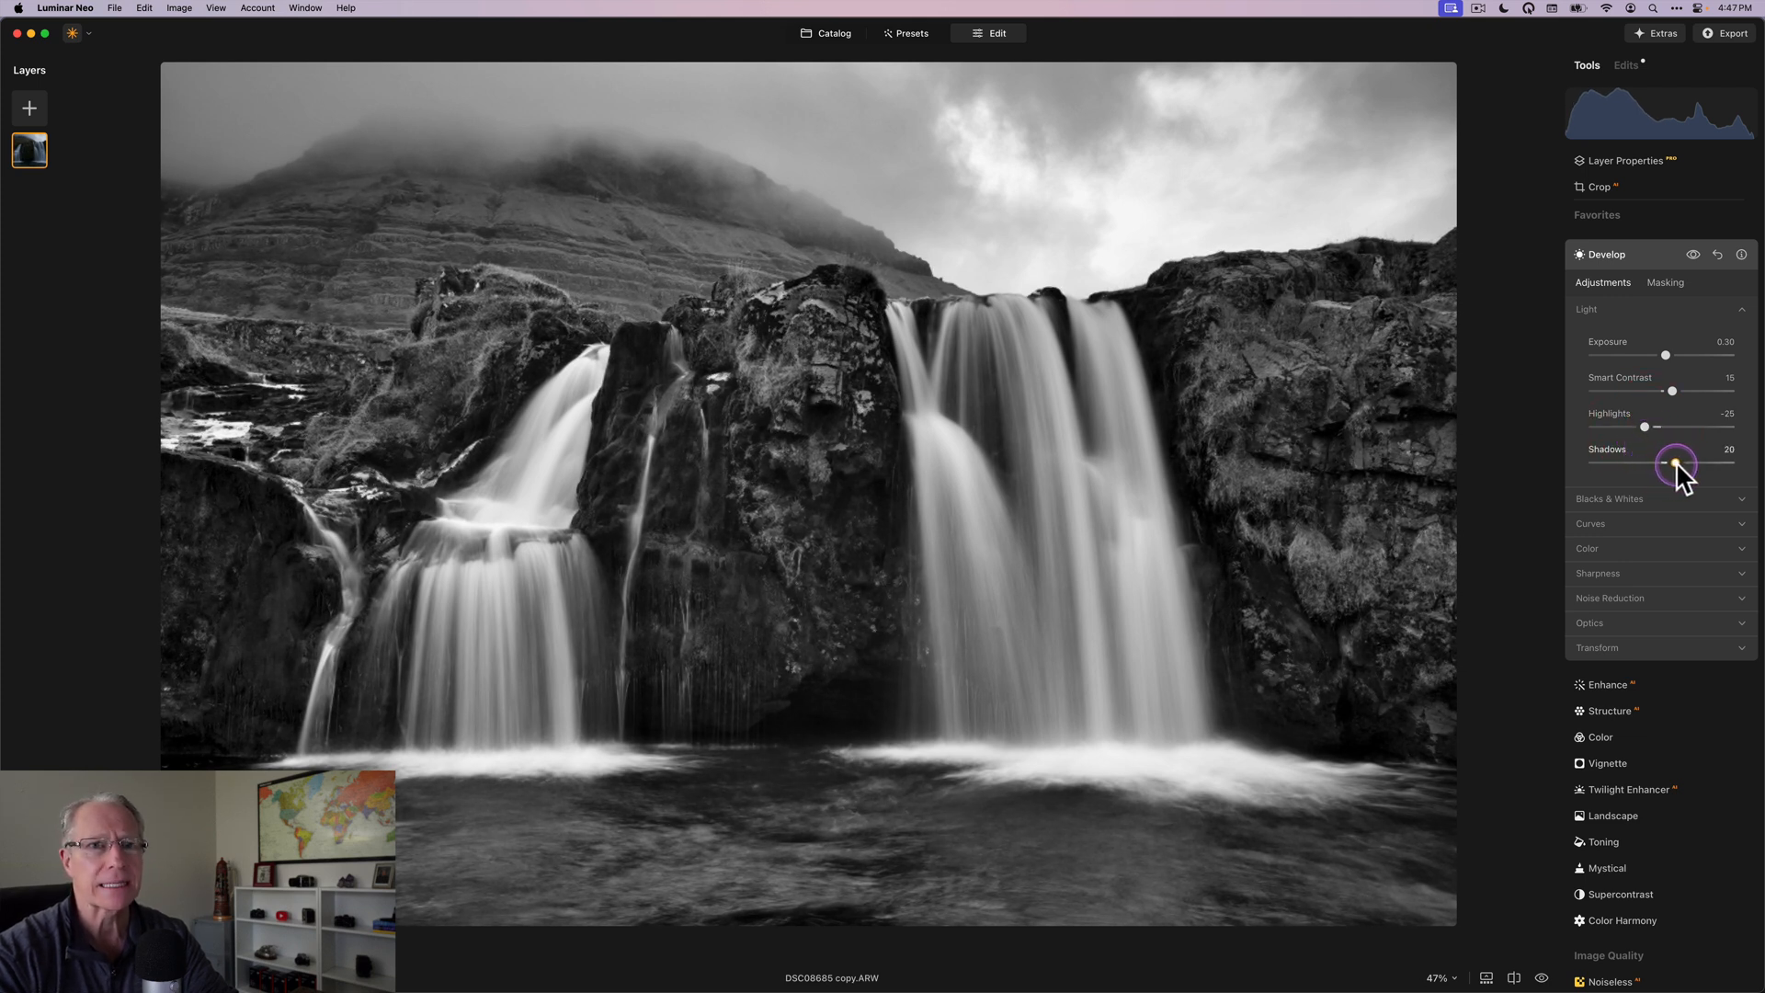
Step: Under Blacks & Whites, set Whites 28 and Blacks -30, then compare the adjustments
{"action": "left_click", "coordinate": [1610, 498]}
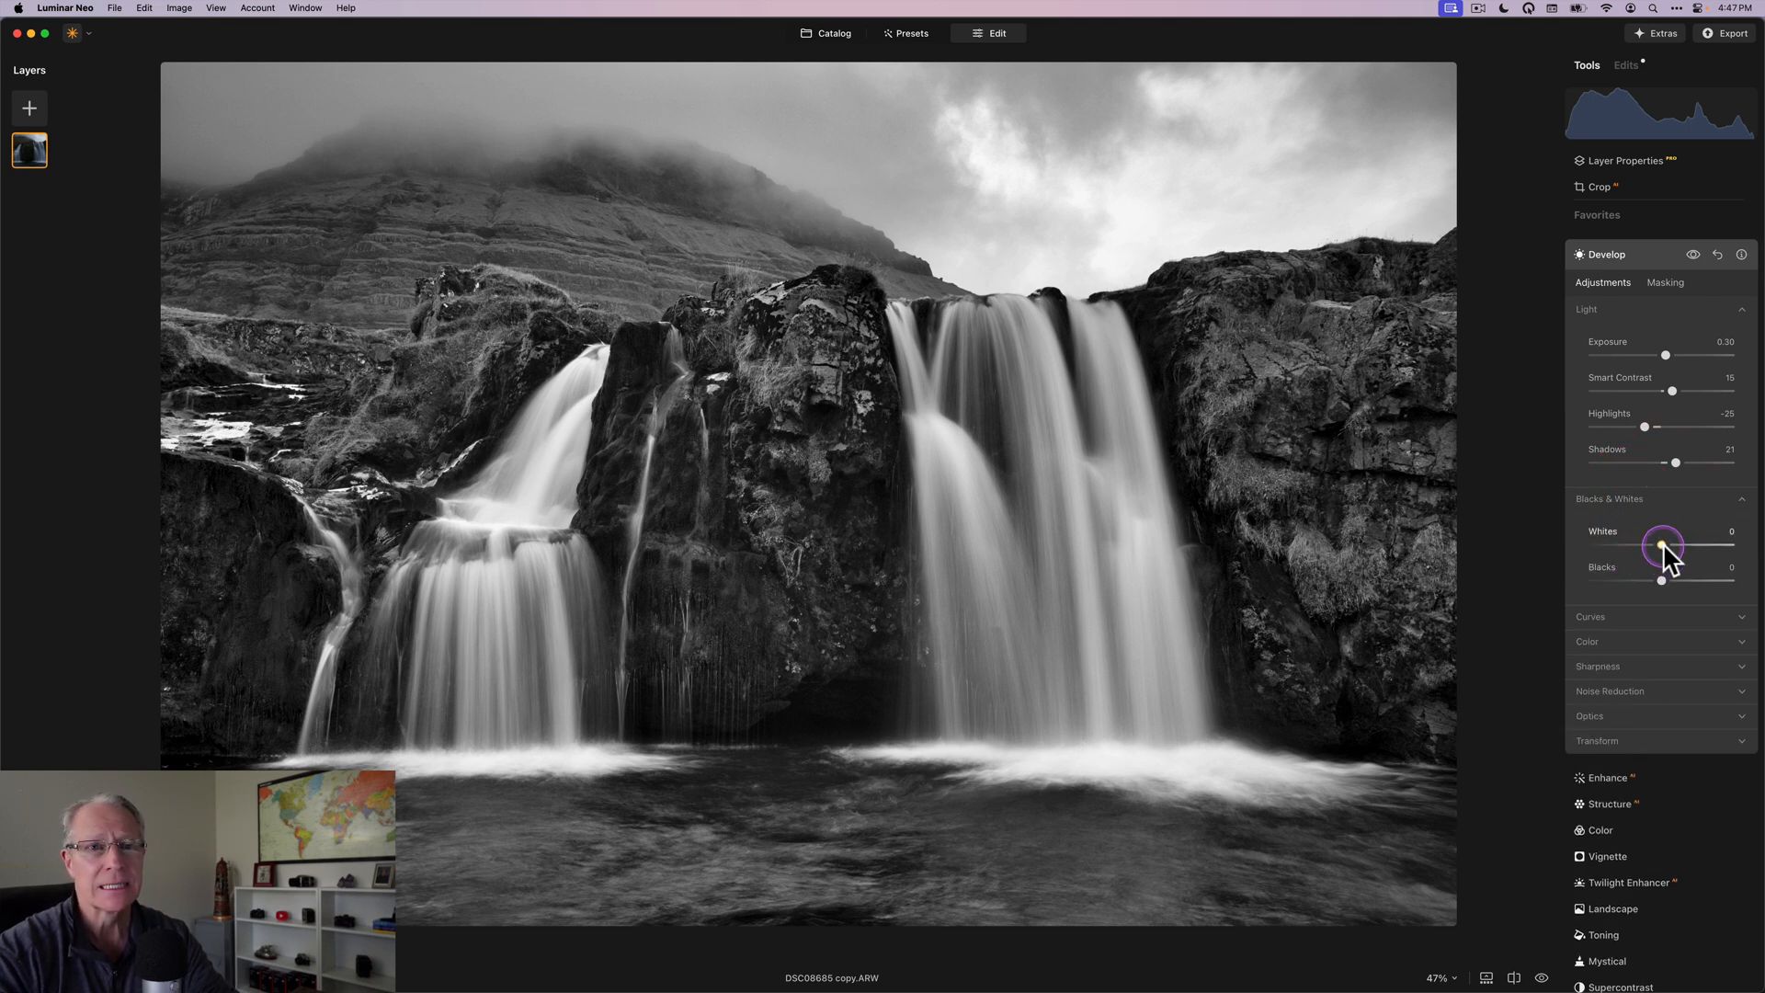
{"action": "left_click_drag", "start_coordinate": [1664, 544], "coordinate": [1676, 544]}
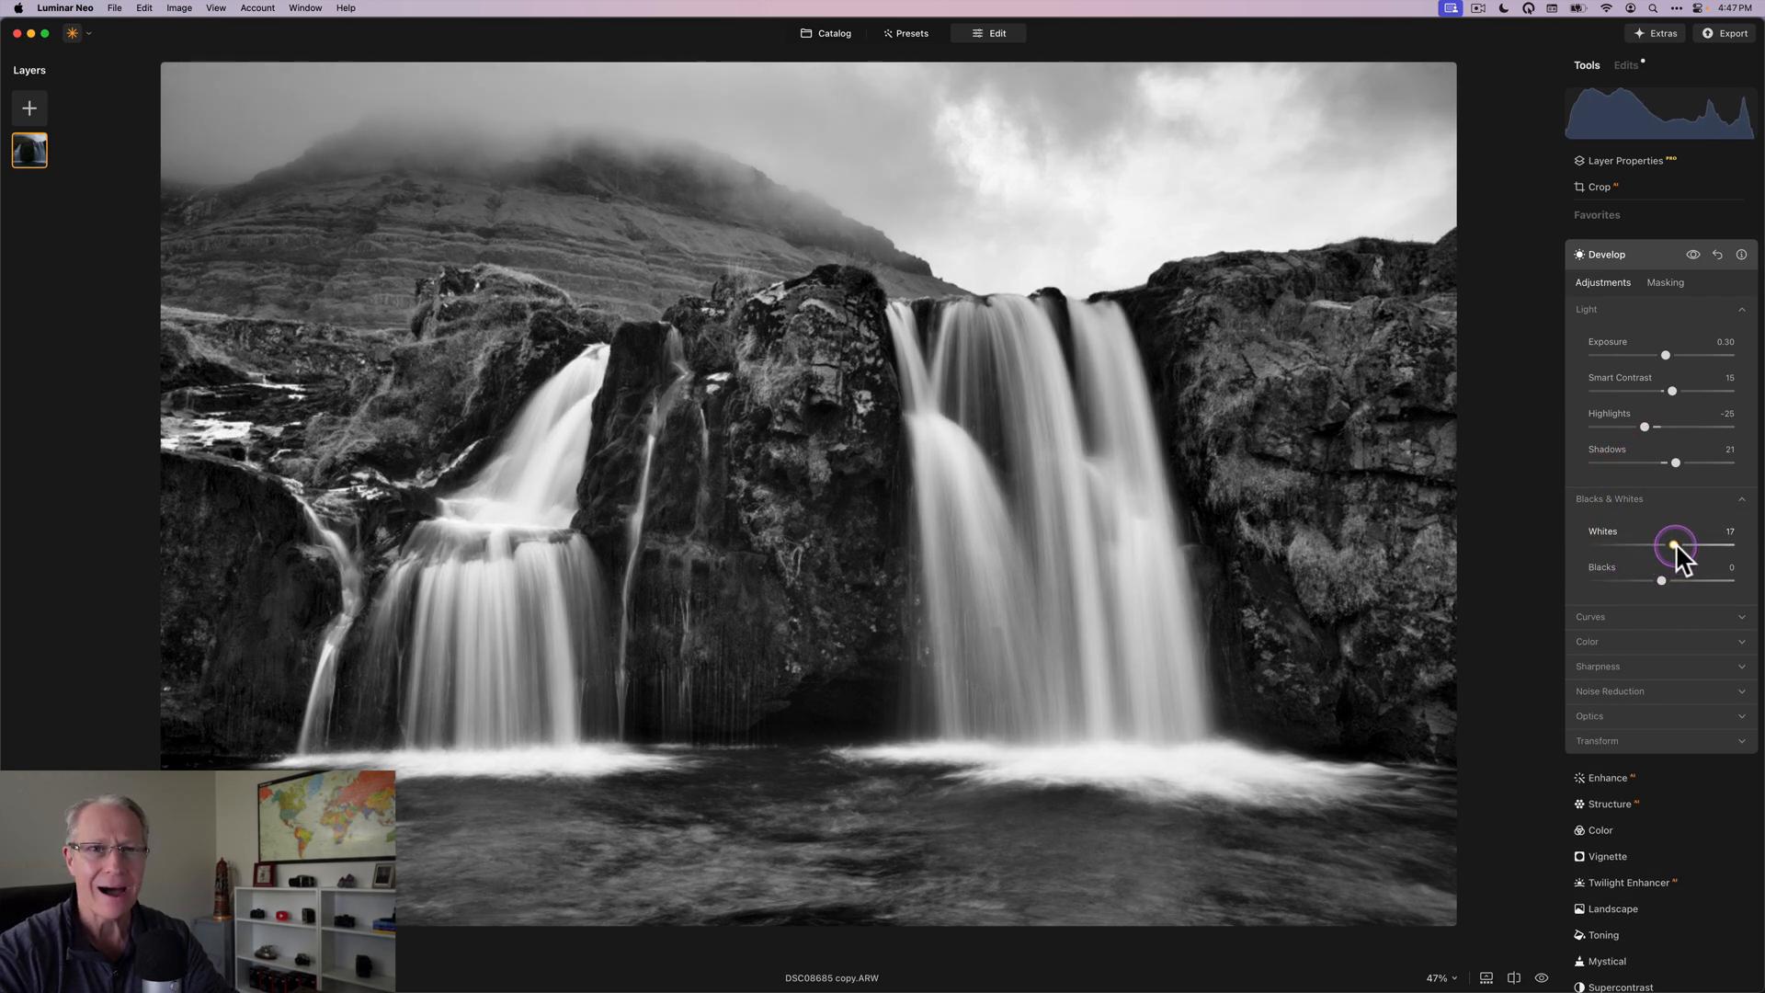
{"action": "left_click_drag", "start_coordinate": [1675, 550], "coordinate": [1684, 549]}
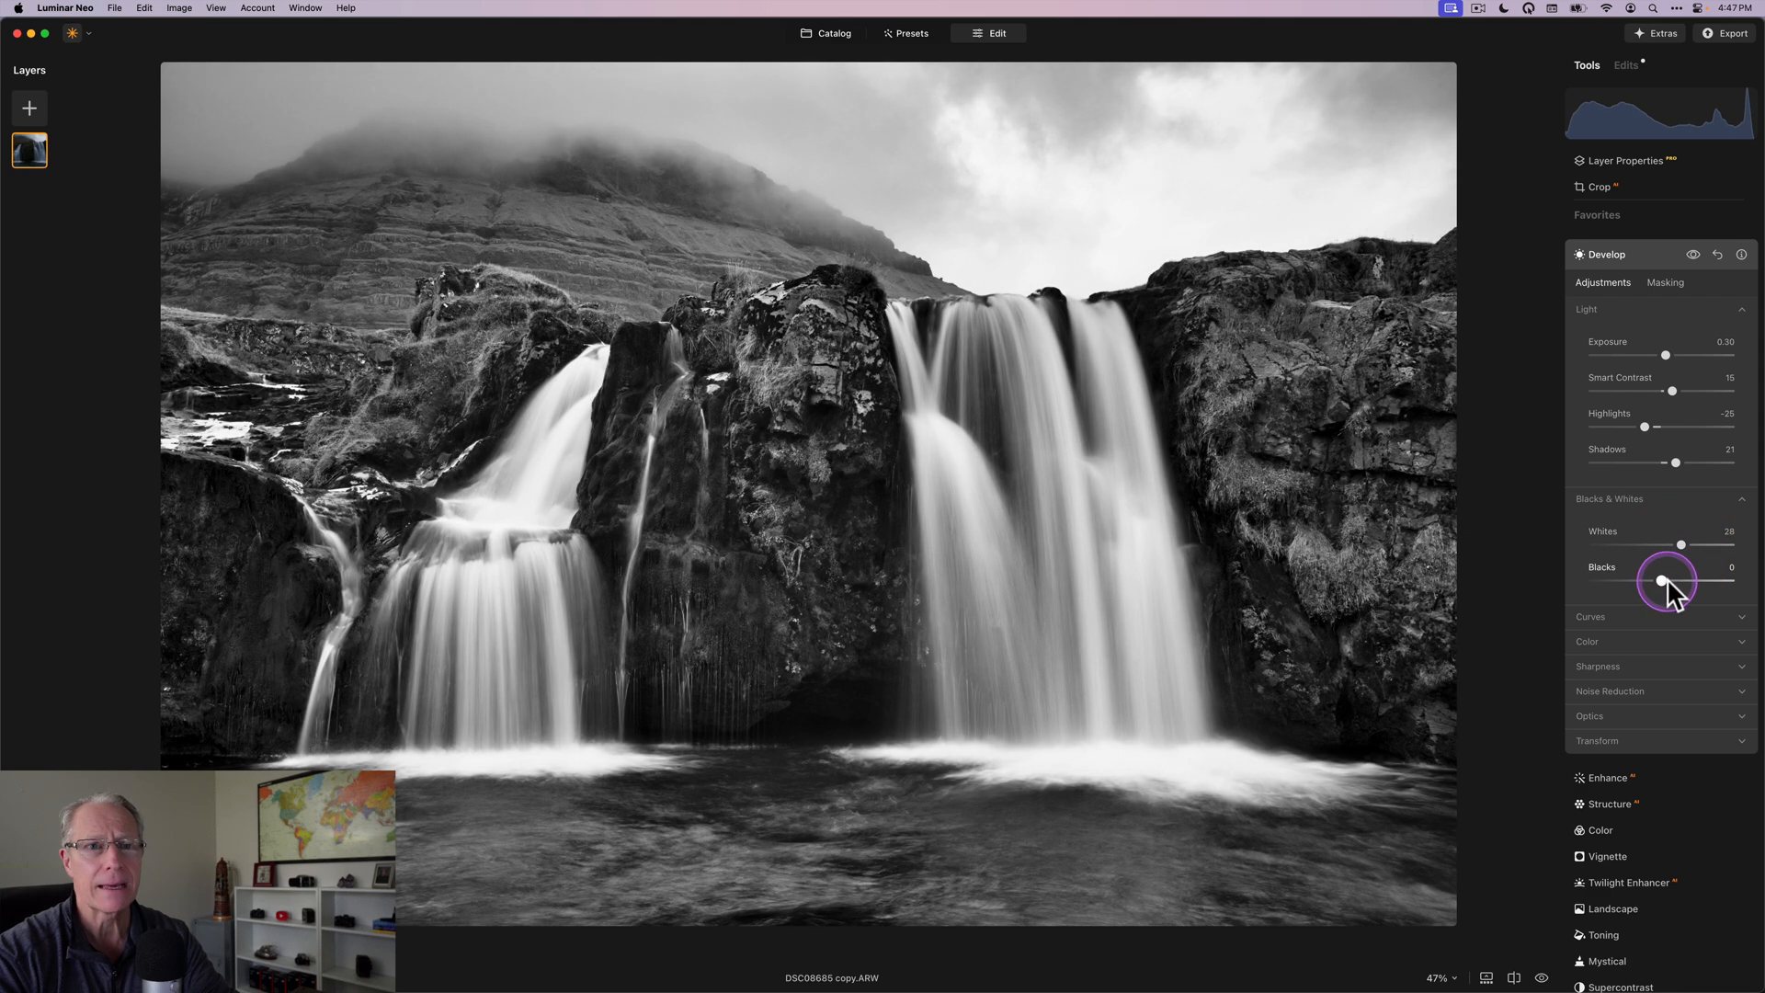
{"action": "left_click_drag", "start_coordinate": [1667, 581], "coordinate": [1644, 581]}
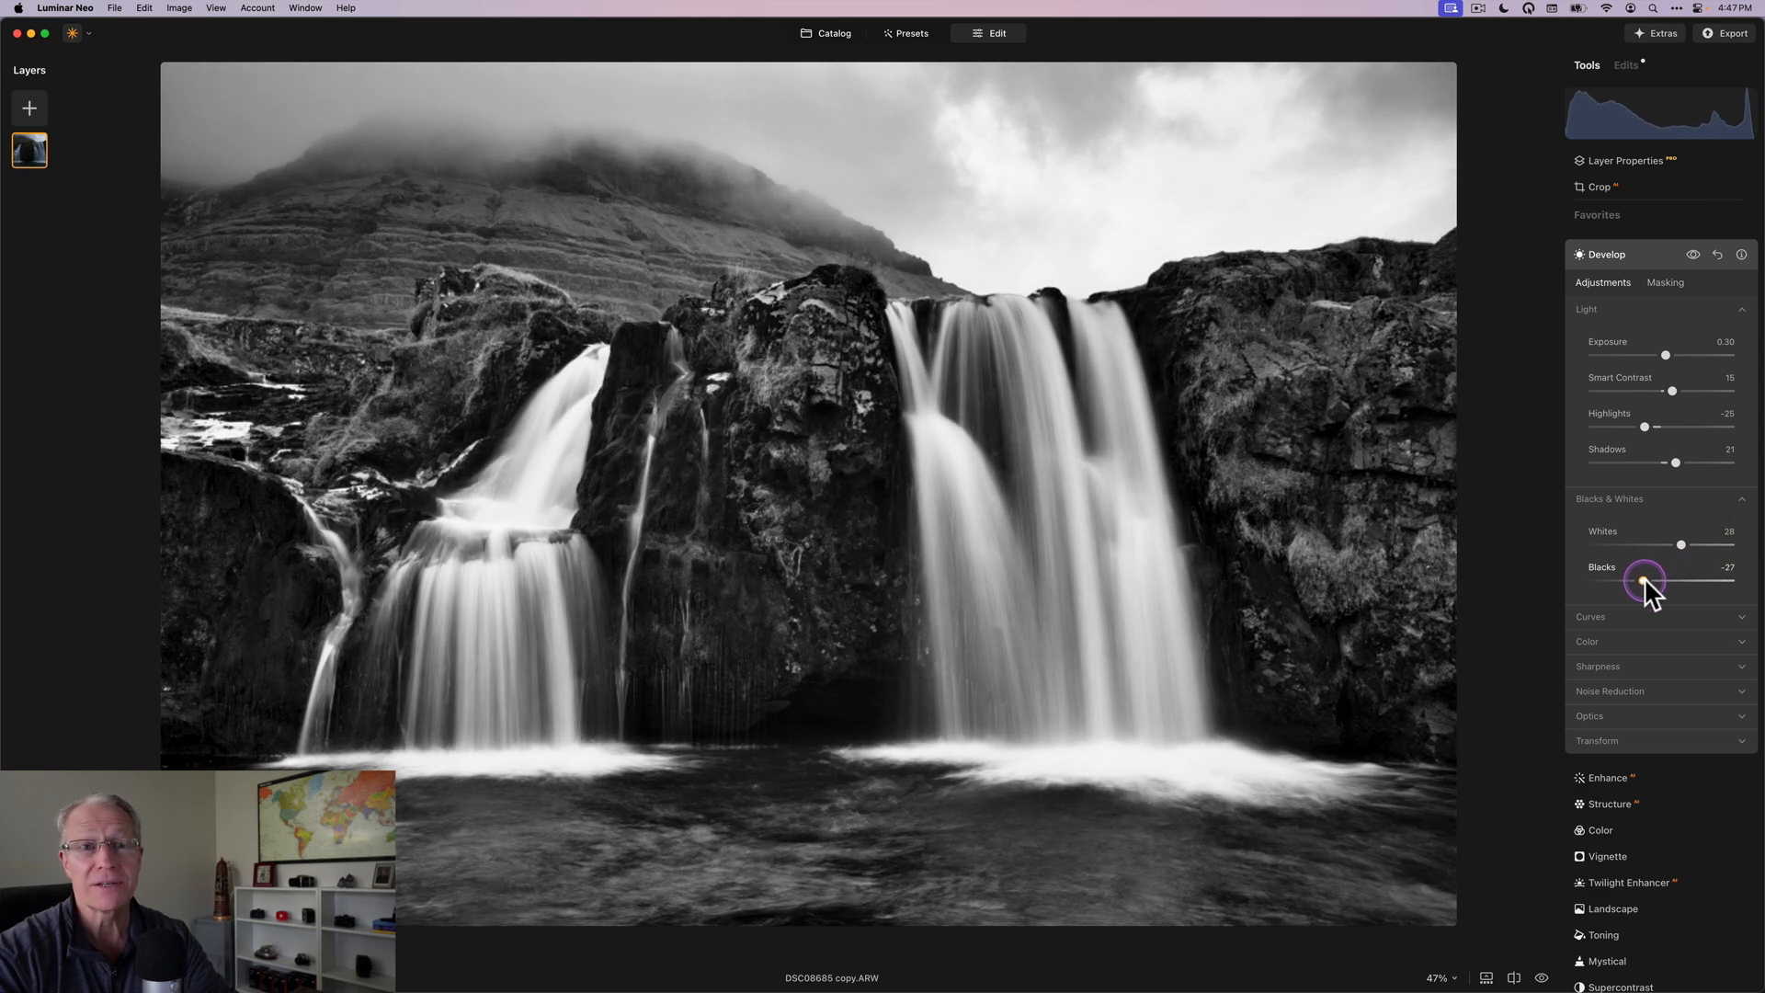
{"action": "left_click_drag", "start_coordinate": [1643, 579], "coordinate": [1641, 579]}
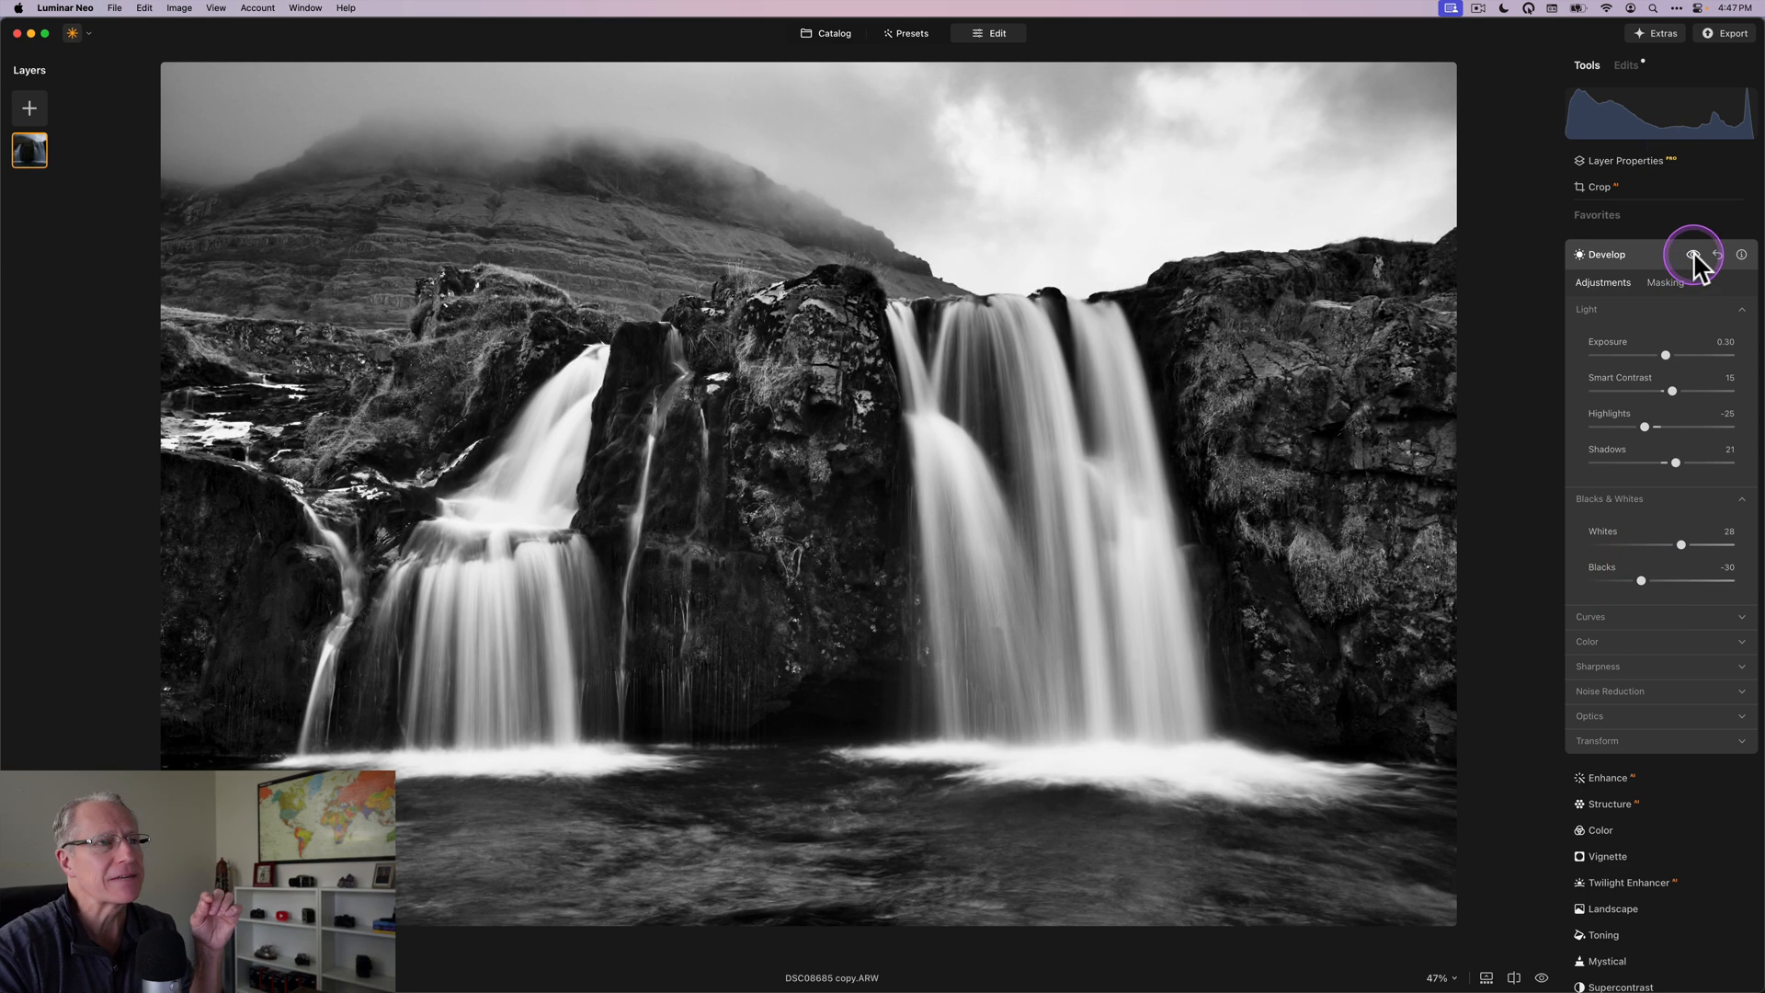
{"action": "left_click", "coordinate": [1691, 254]}
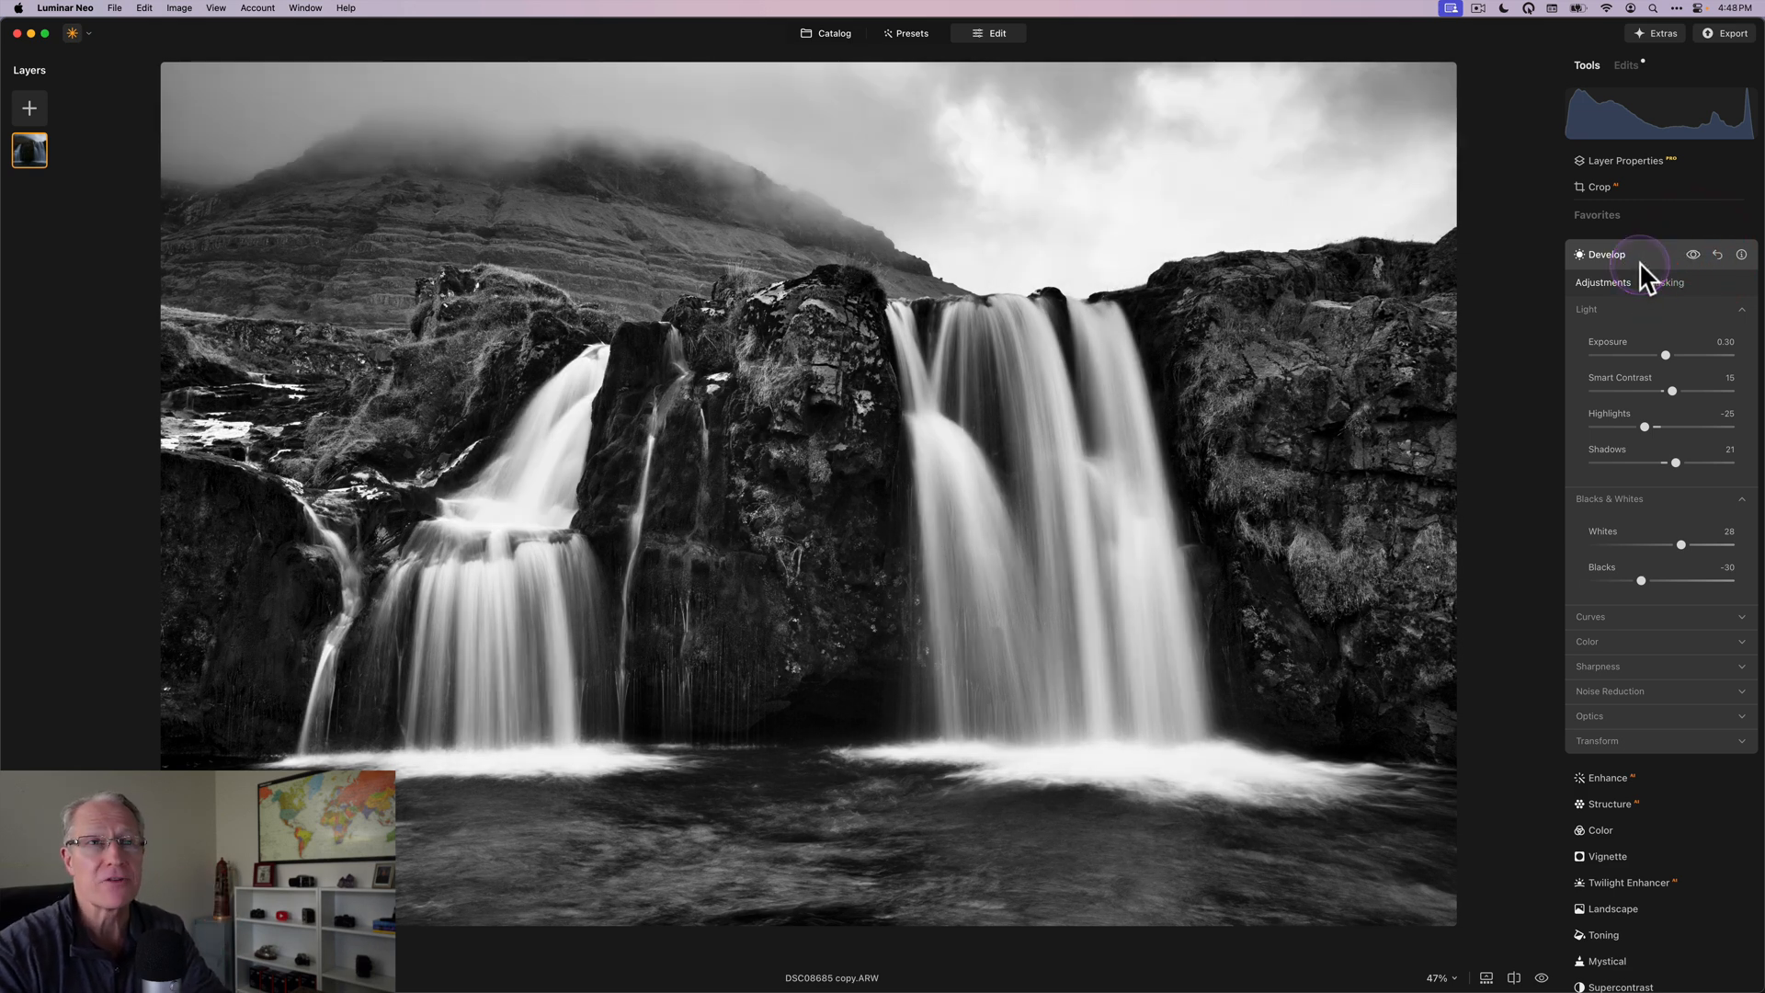
Step: Raise the Structure amount to 24 to bring out texture in the rocks and clouds
{"action": "left_click", "coordinate": [1605, 254]}
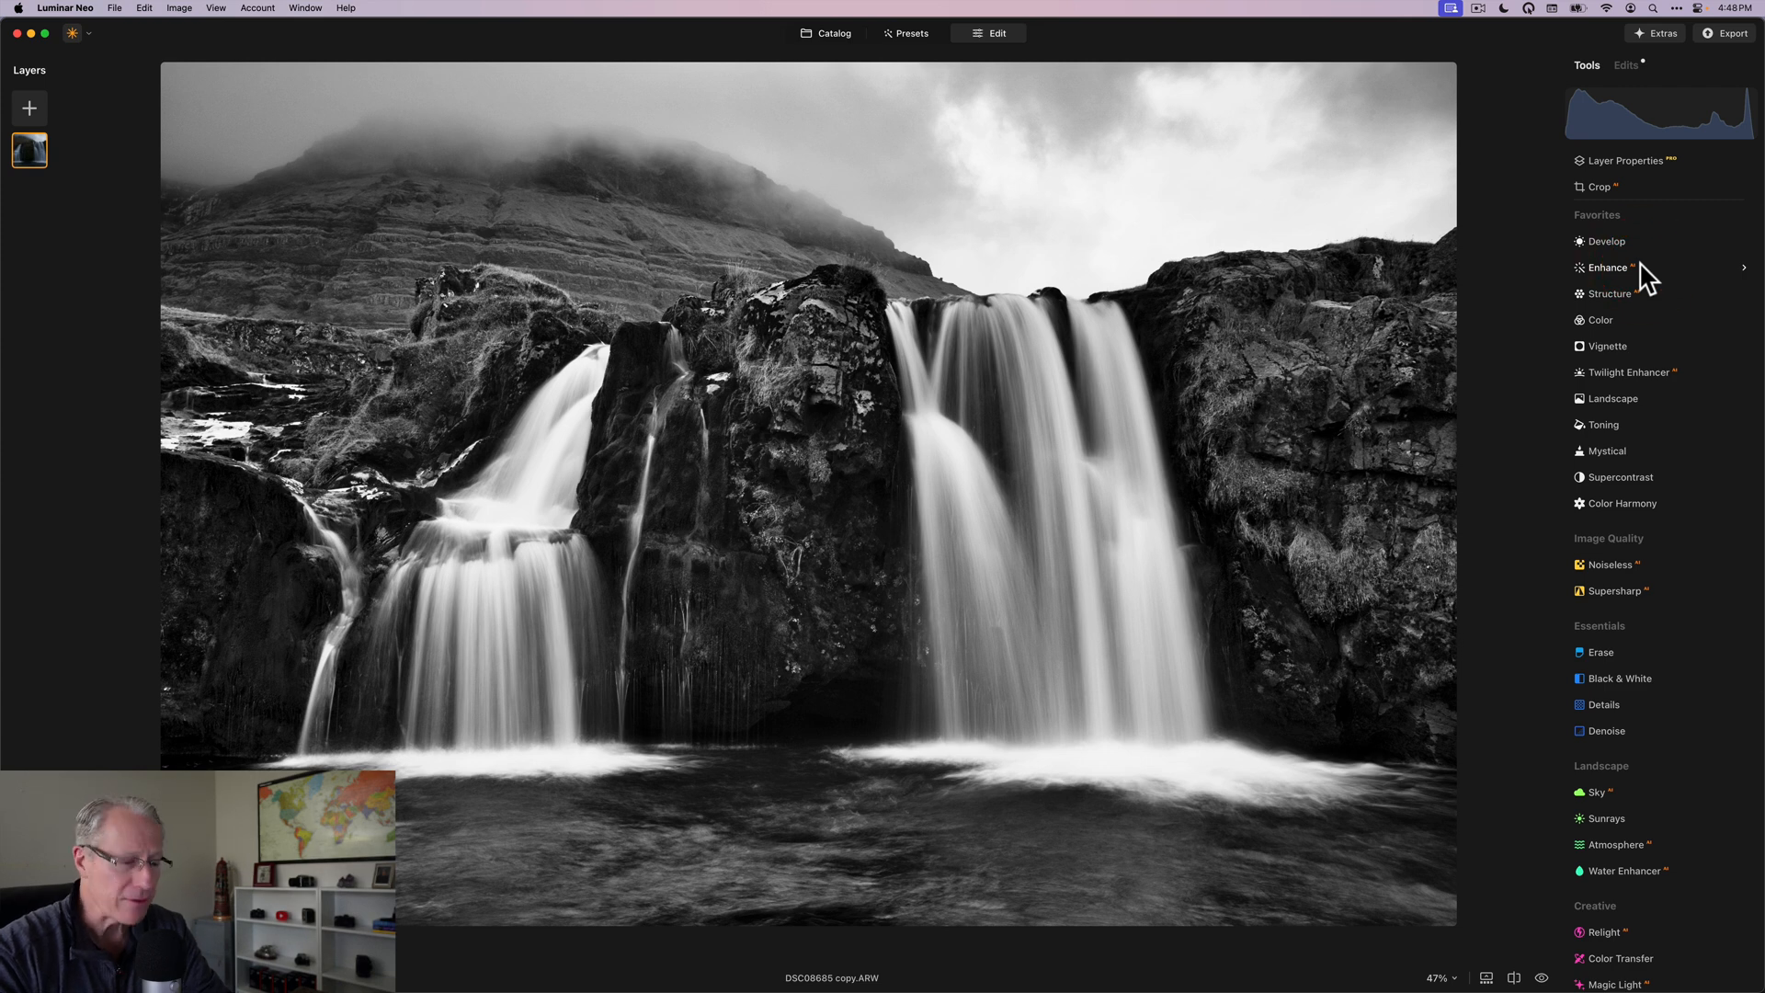
{"action": "mouse_move", "coordinate": [1618, 301]}
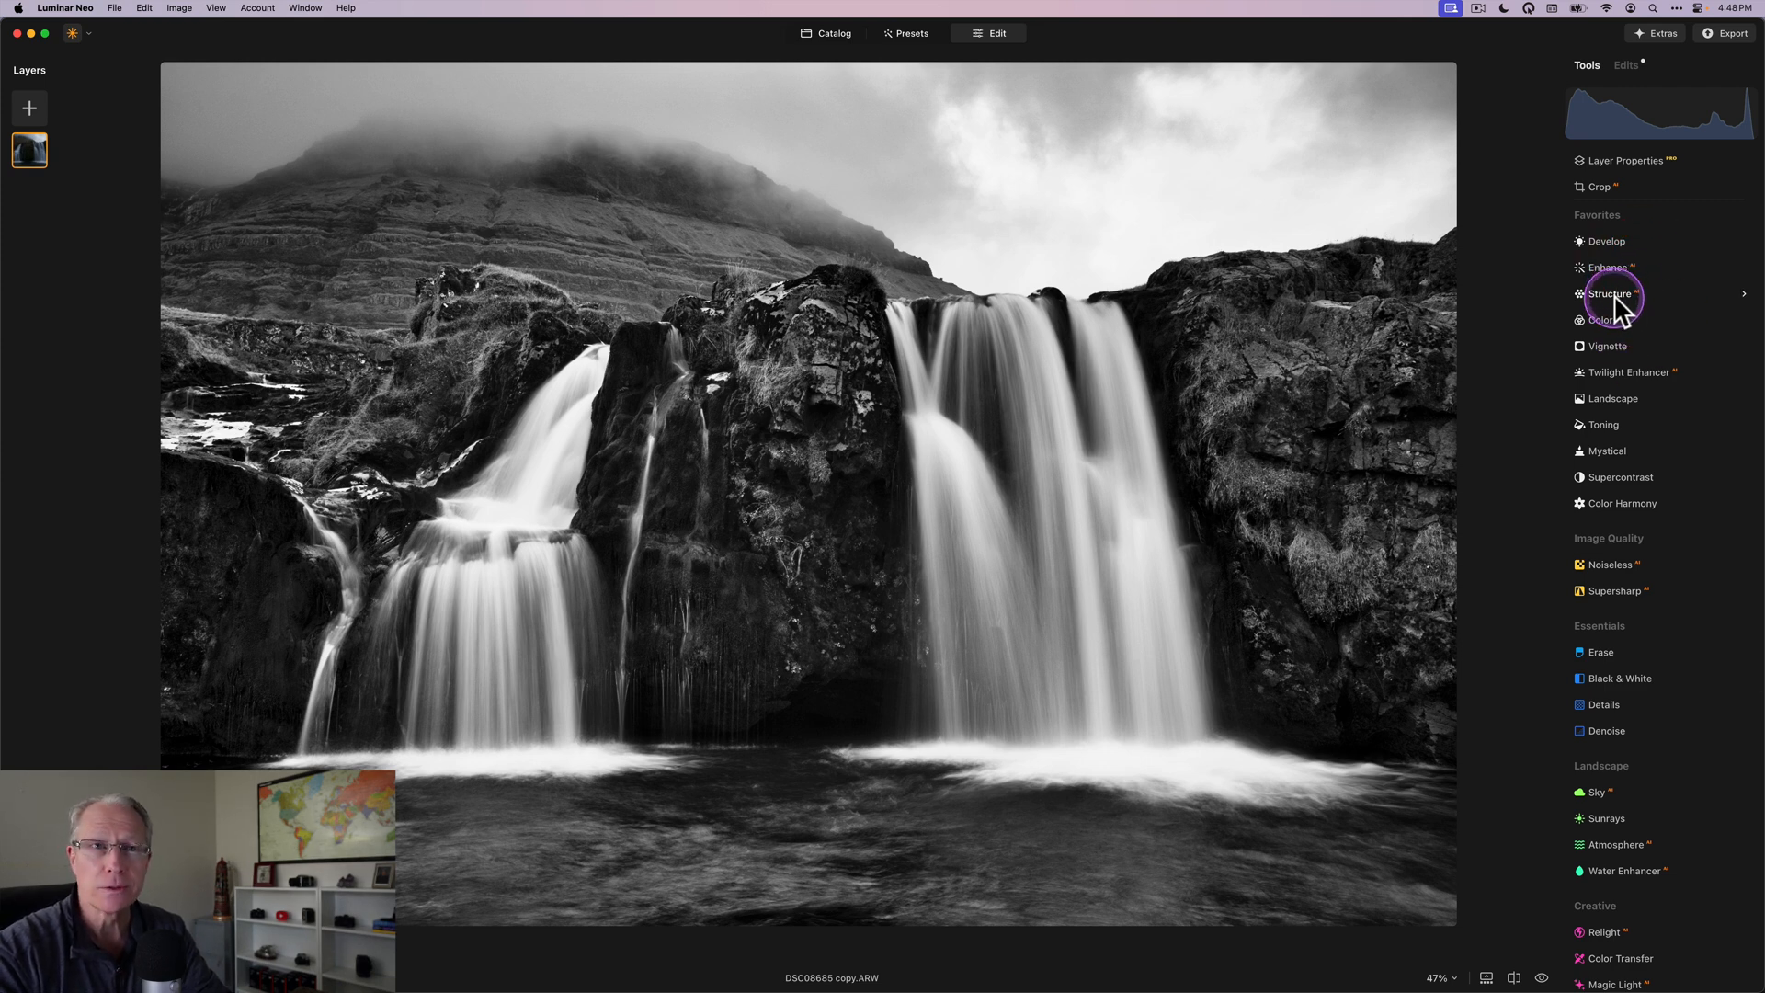
{"action": "left_click", "coordinate": [1610, 293]}
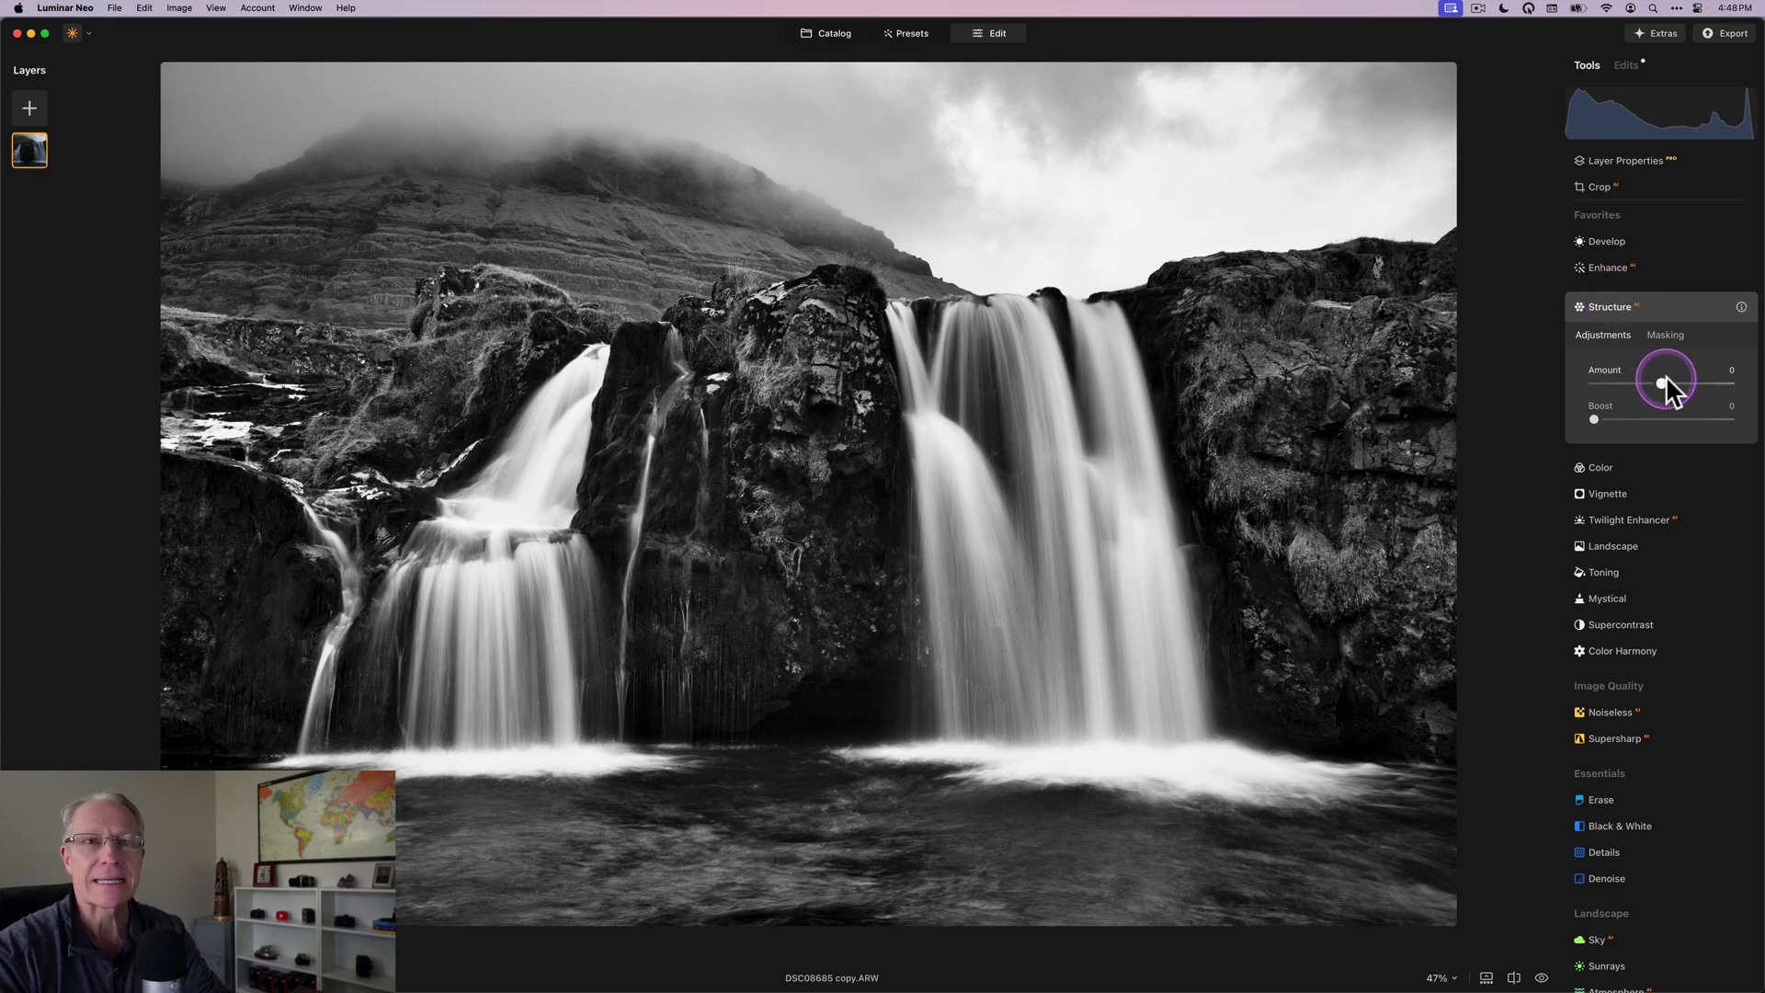
{"action": "left_click_drag", "start_coordinate": [1665, 385], "coordinate": [1679, 385]}
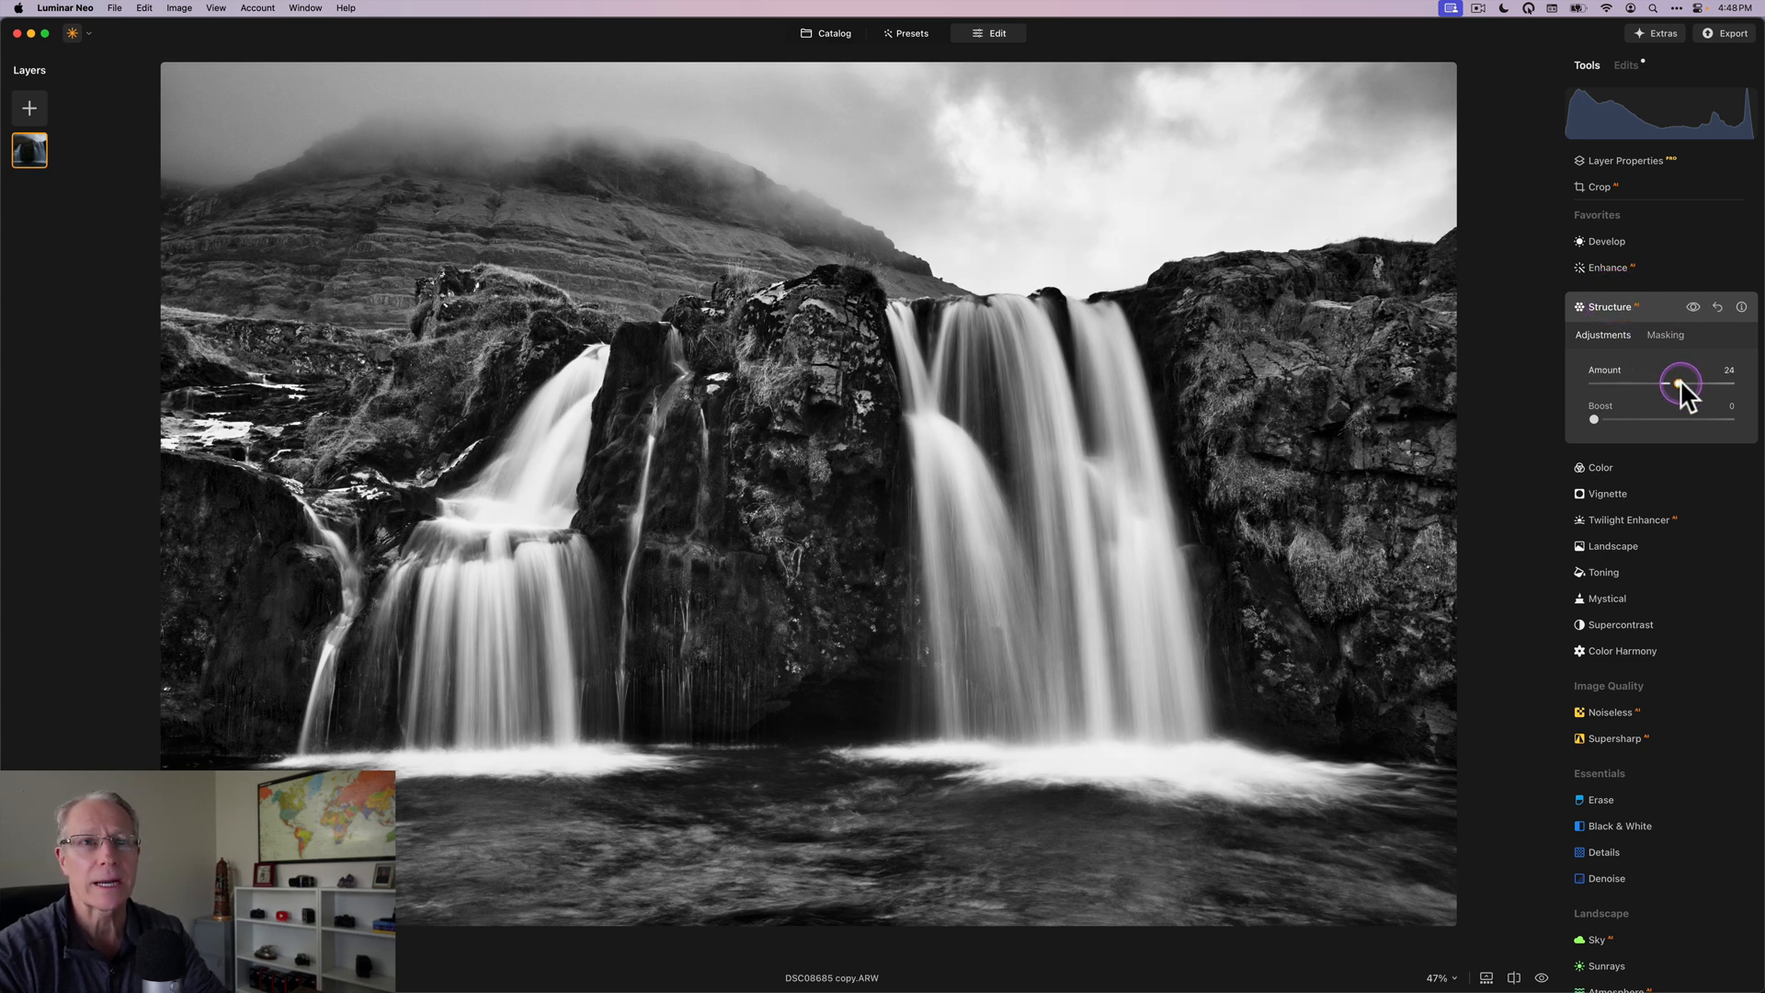
{"action": "left_click_drag", "start_coordinate": [1682, 384], "coordinate": [1677, 384]}
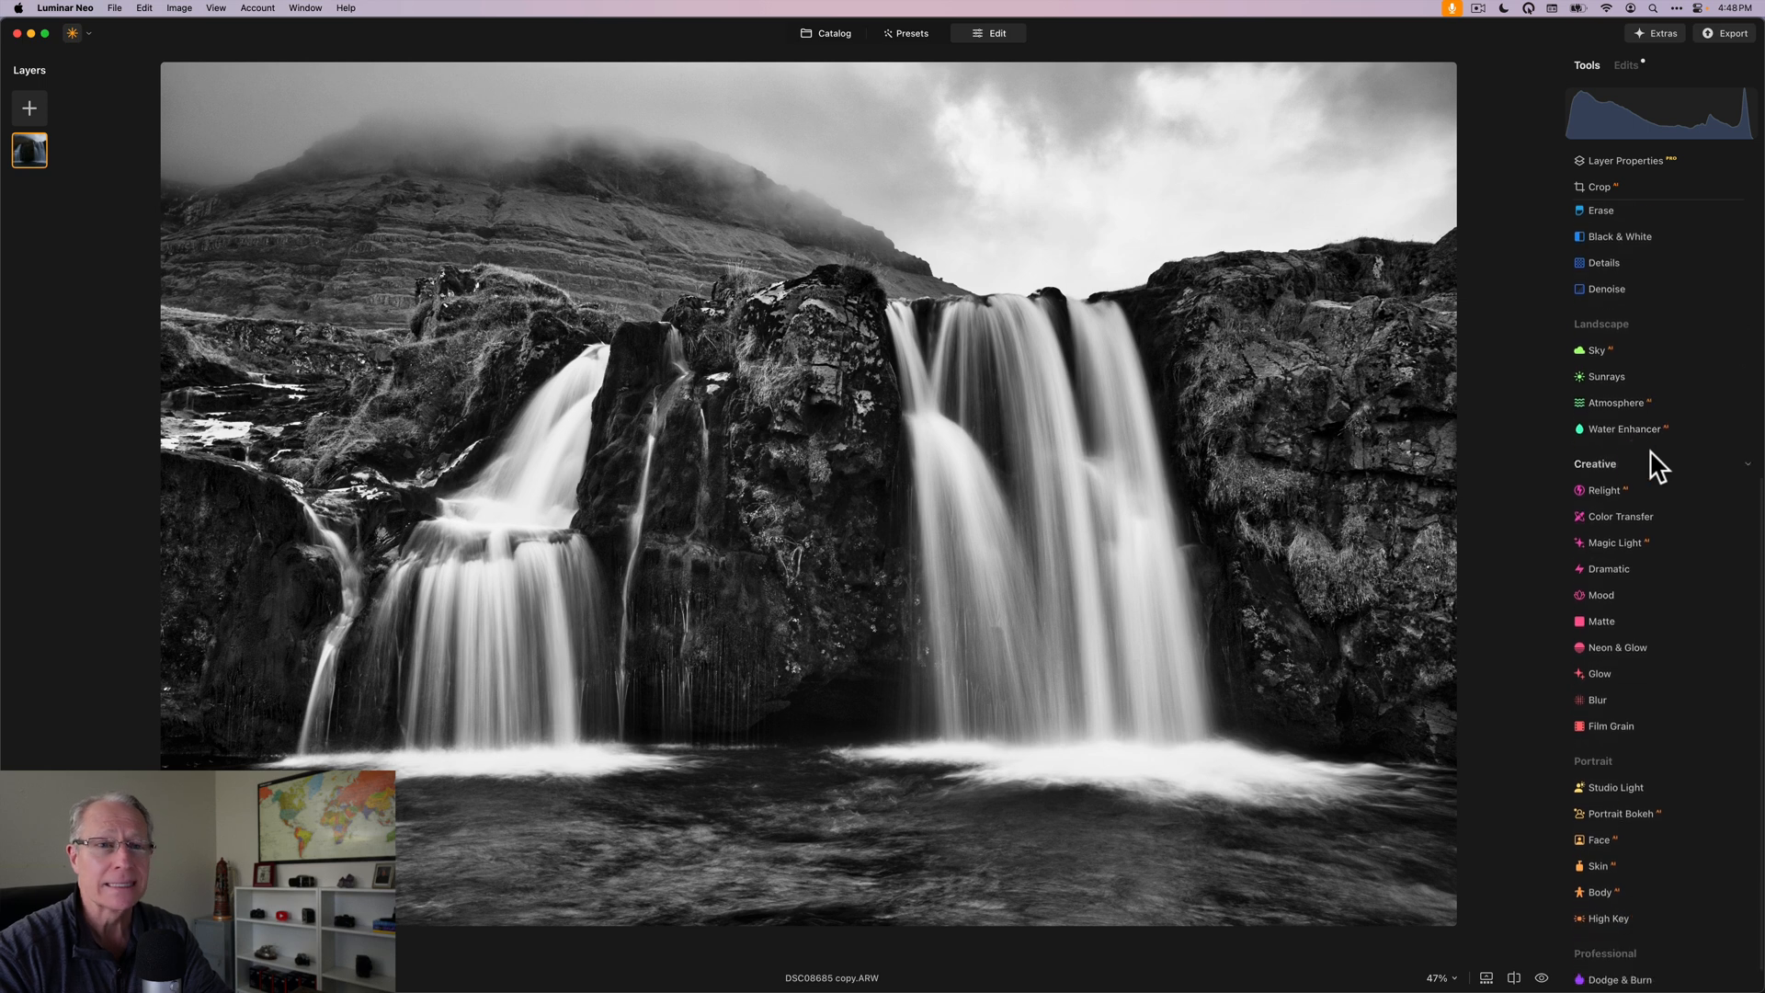
Step: Apply the Dramatic effect at amount 34 with local contrast 50 and compare it with the original
{"action": "left_click", "coordinate": [1607, 568]}
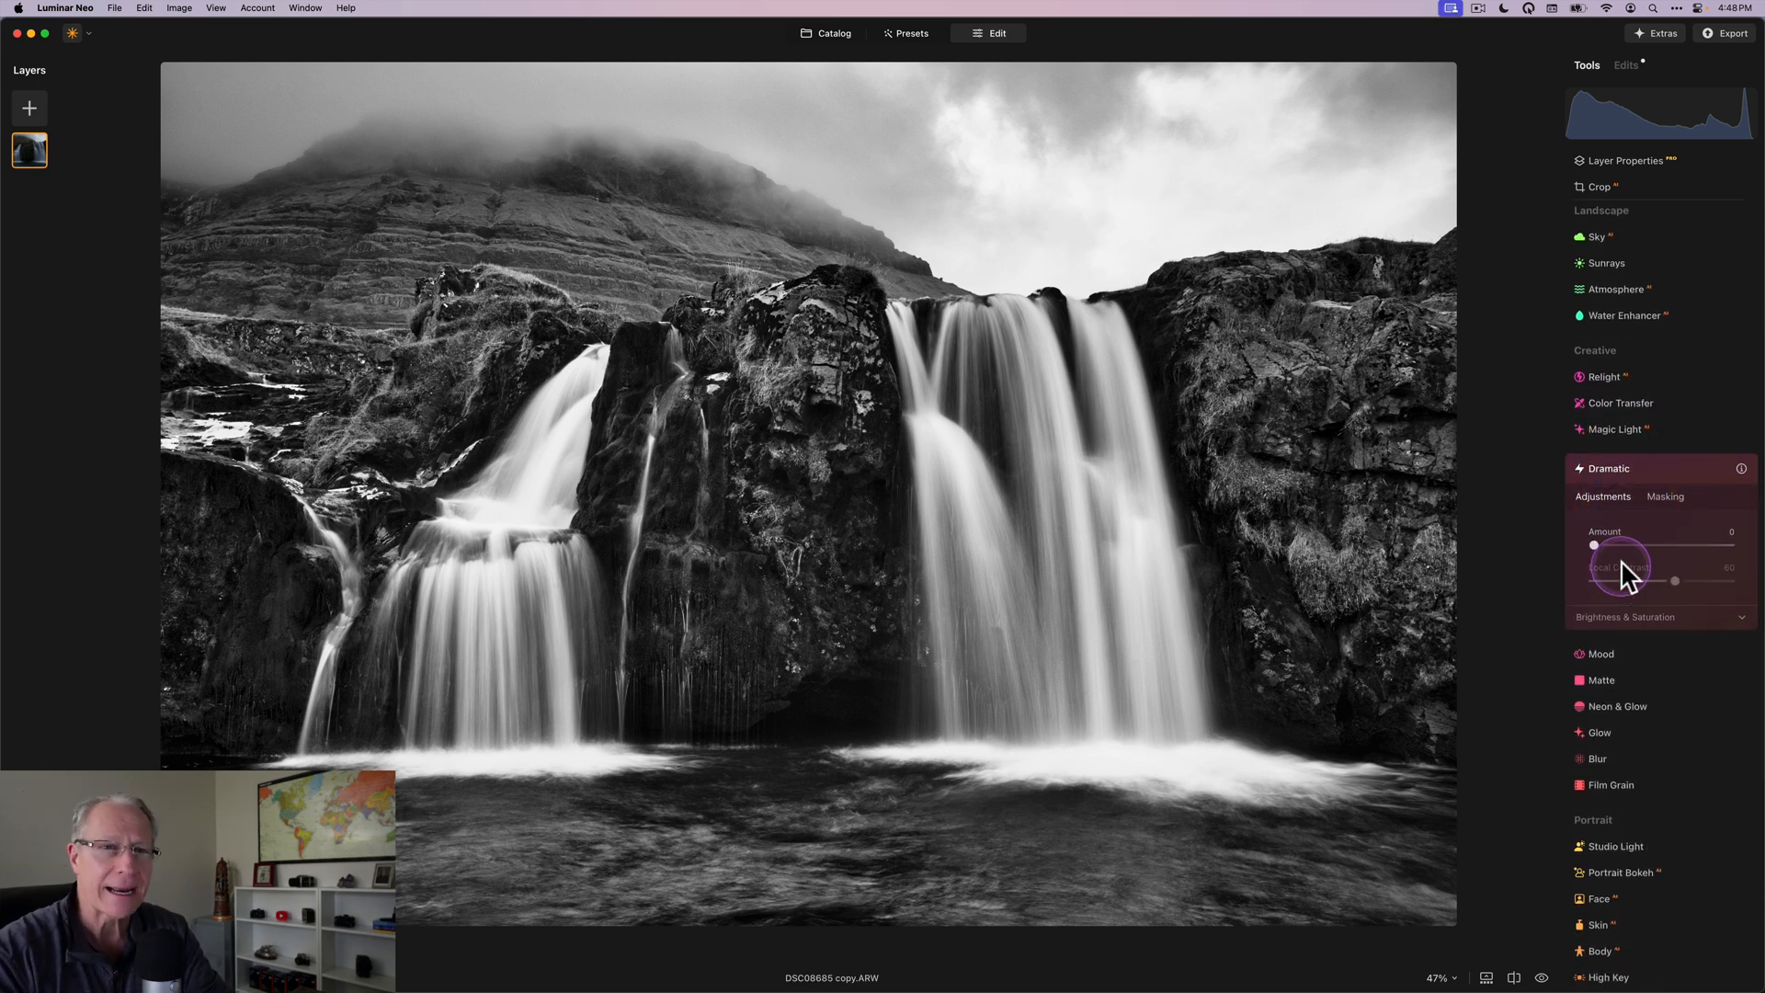
{"action": "left_click_drag", "start_coordinate": [1594, 544], "coordinate": [1618, 544]}
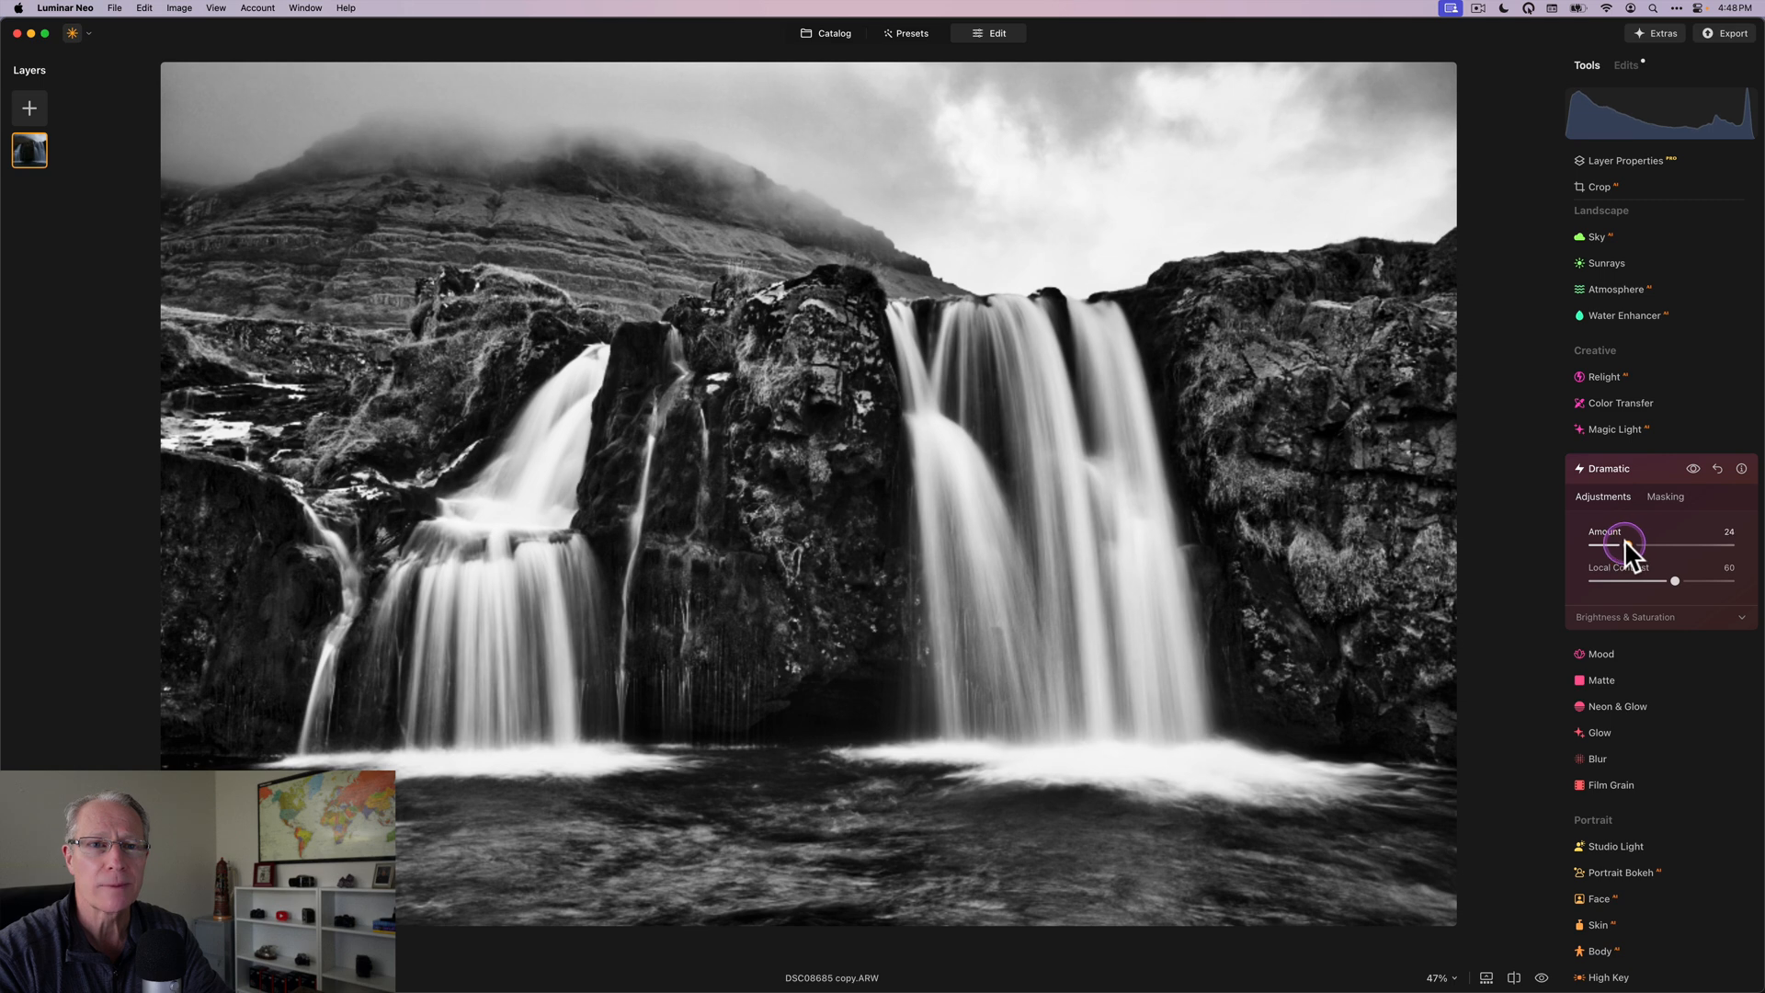
{"action": "left_click_drag", "start_coordinate": [1673, 579], "coordinate": [1664, 579]}
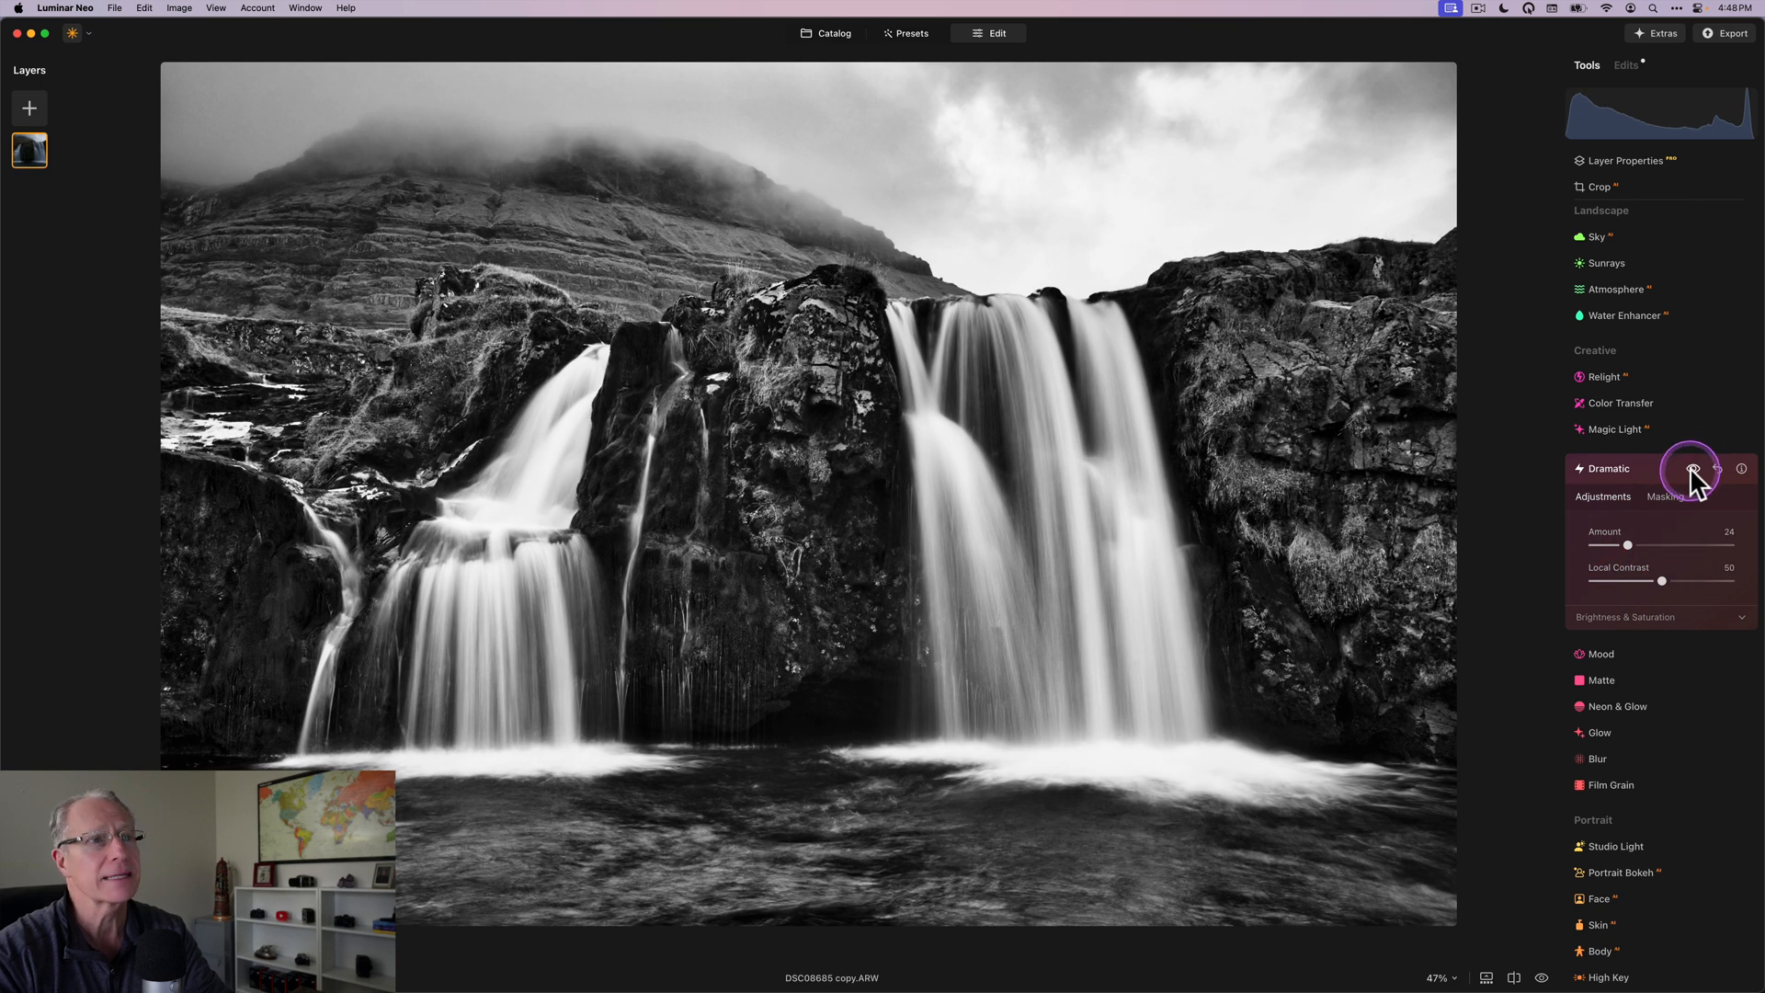
{"action": "left_click", "coordinate": [1692, 469]}
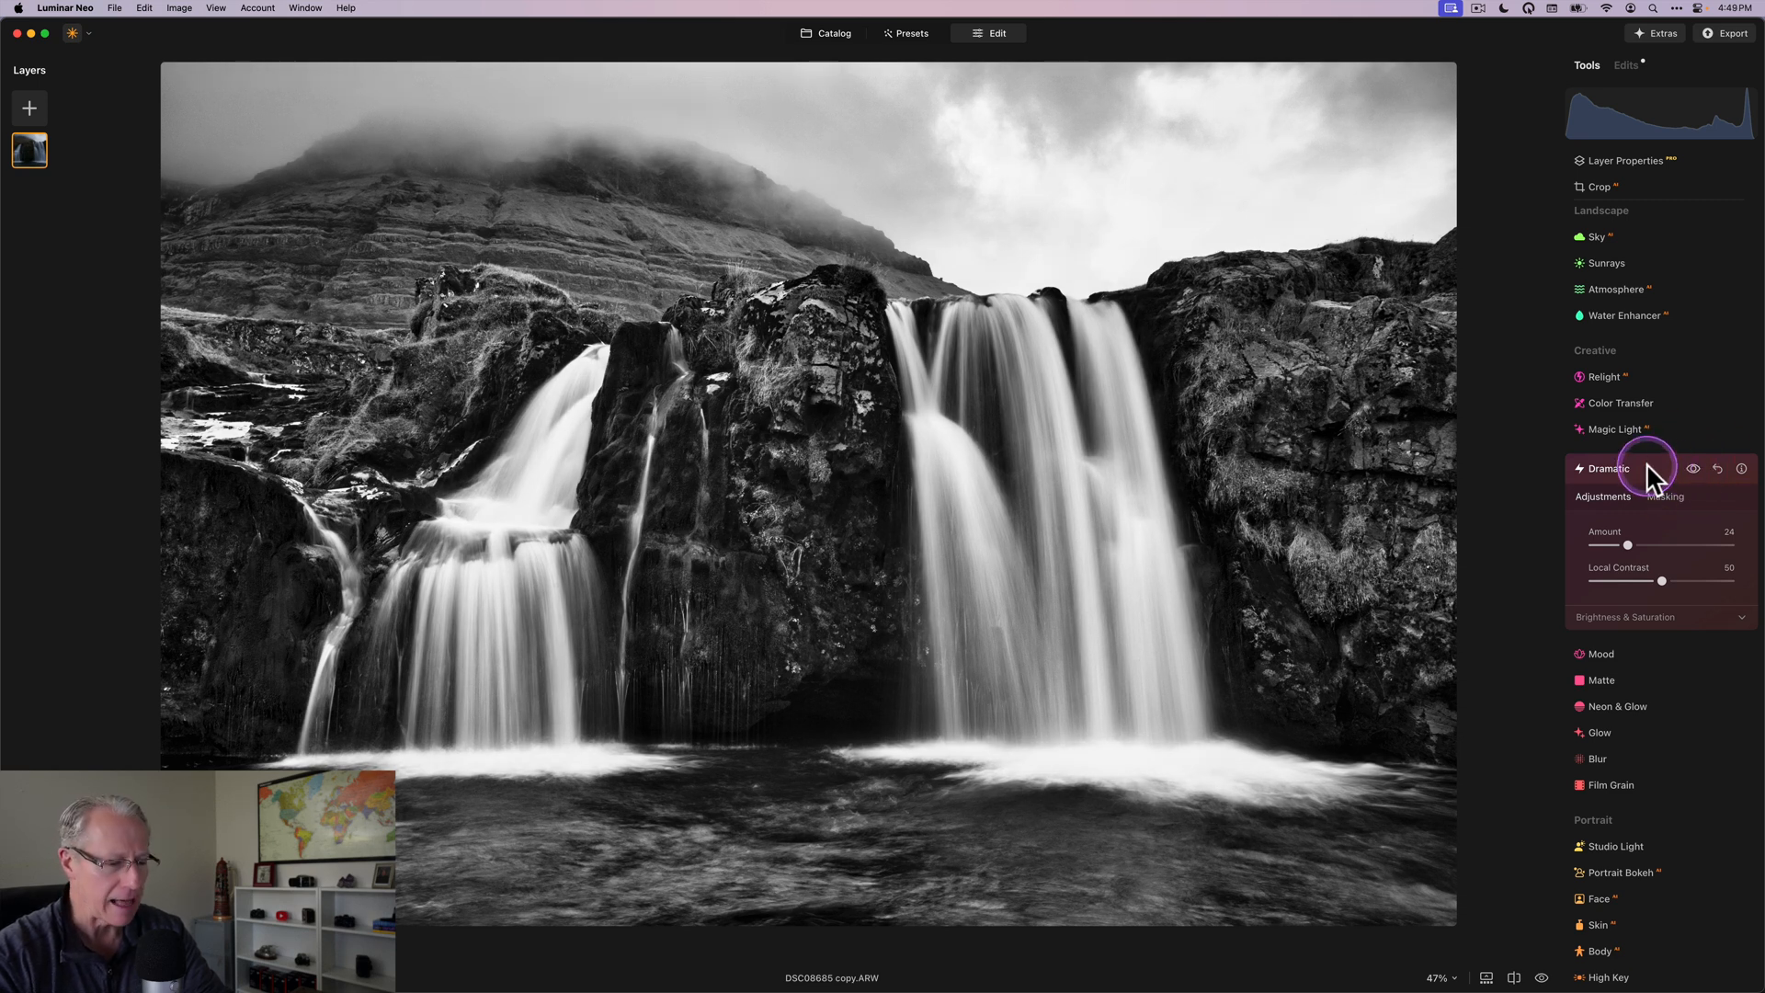
{"action": "left_click", "coordinate": [1609, 469]}
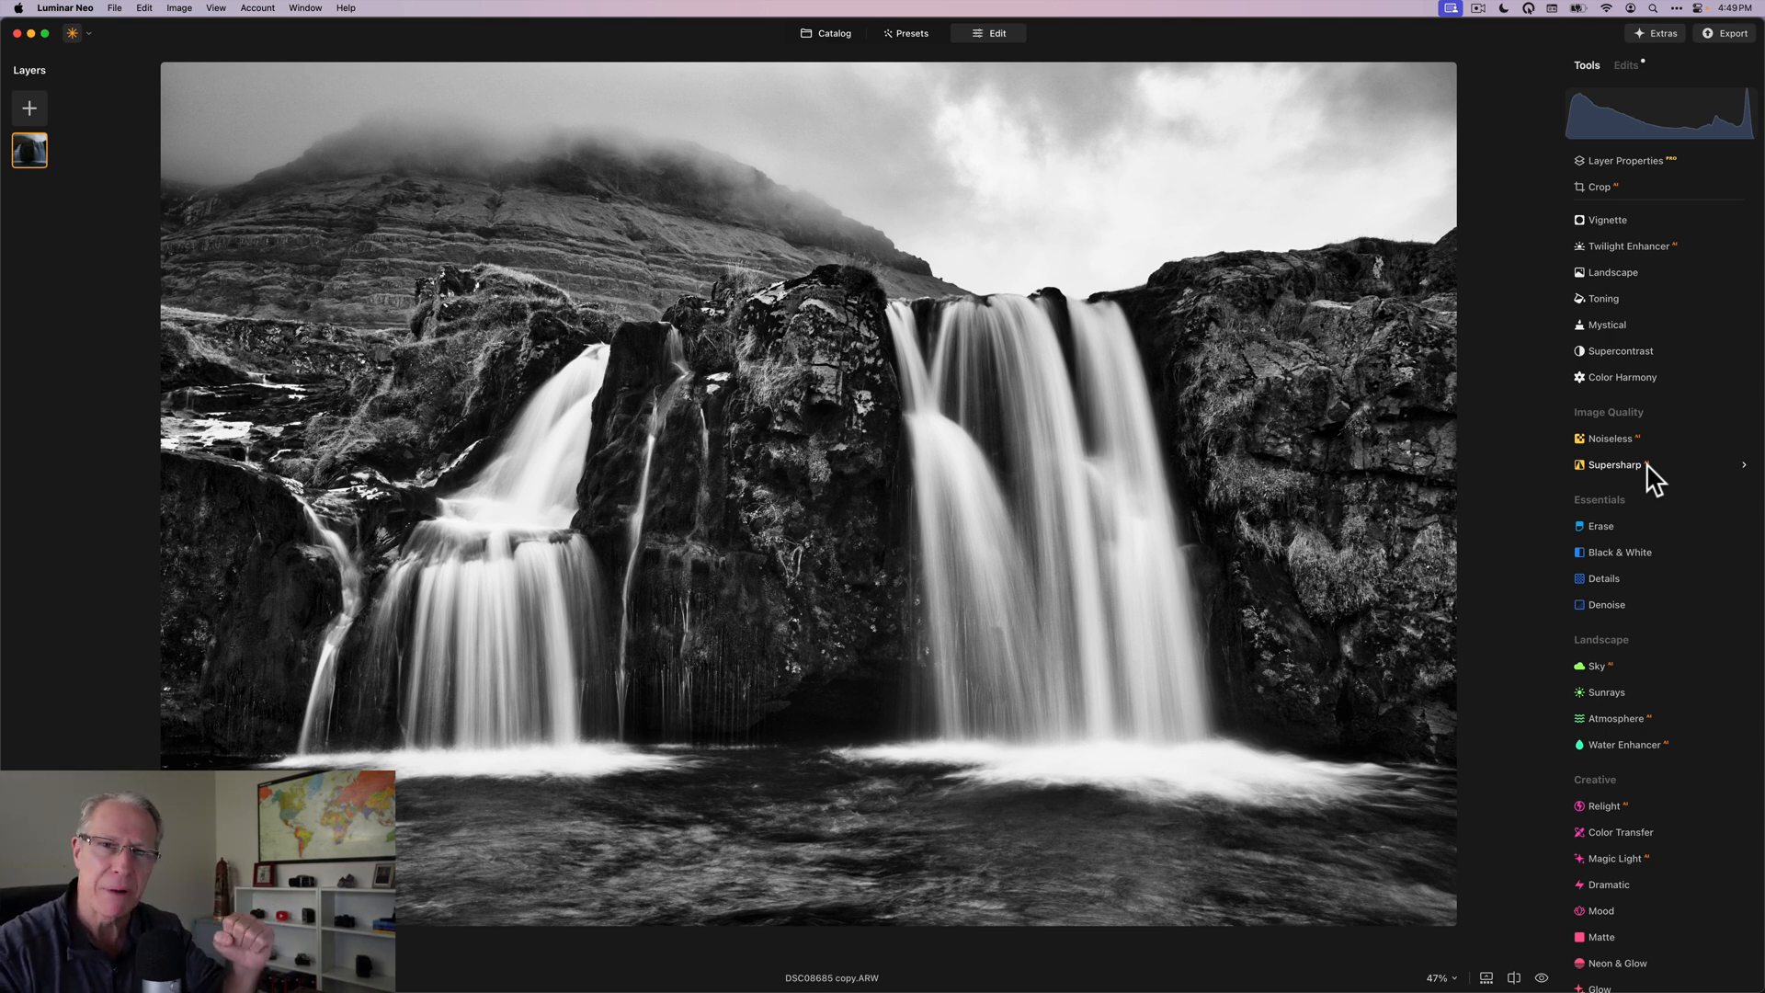
{"action": "mouse_move", "coordinate": [1636, 331]}
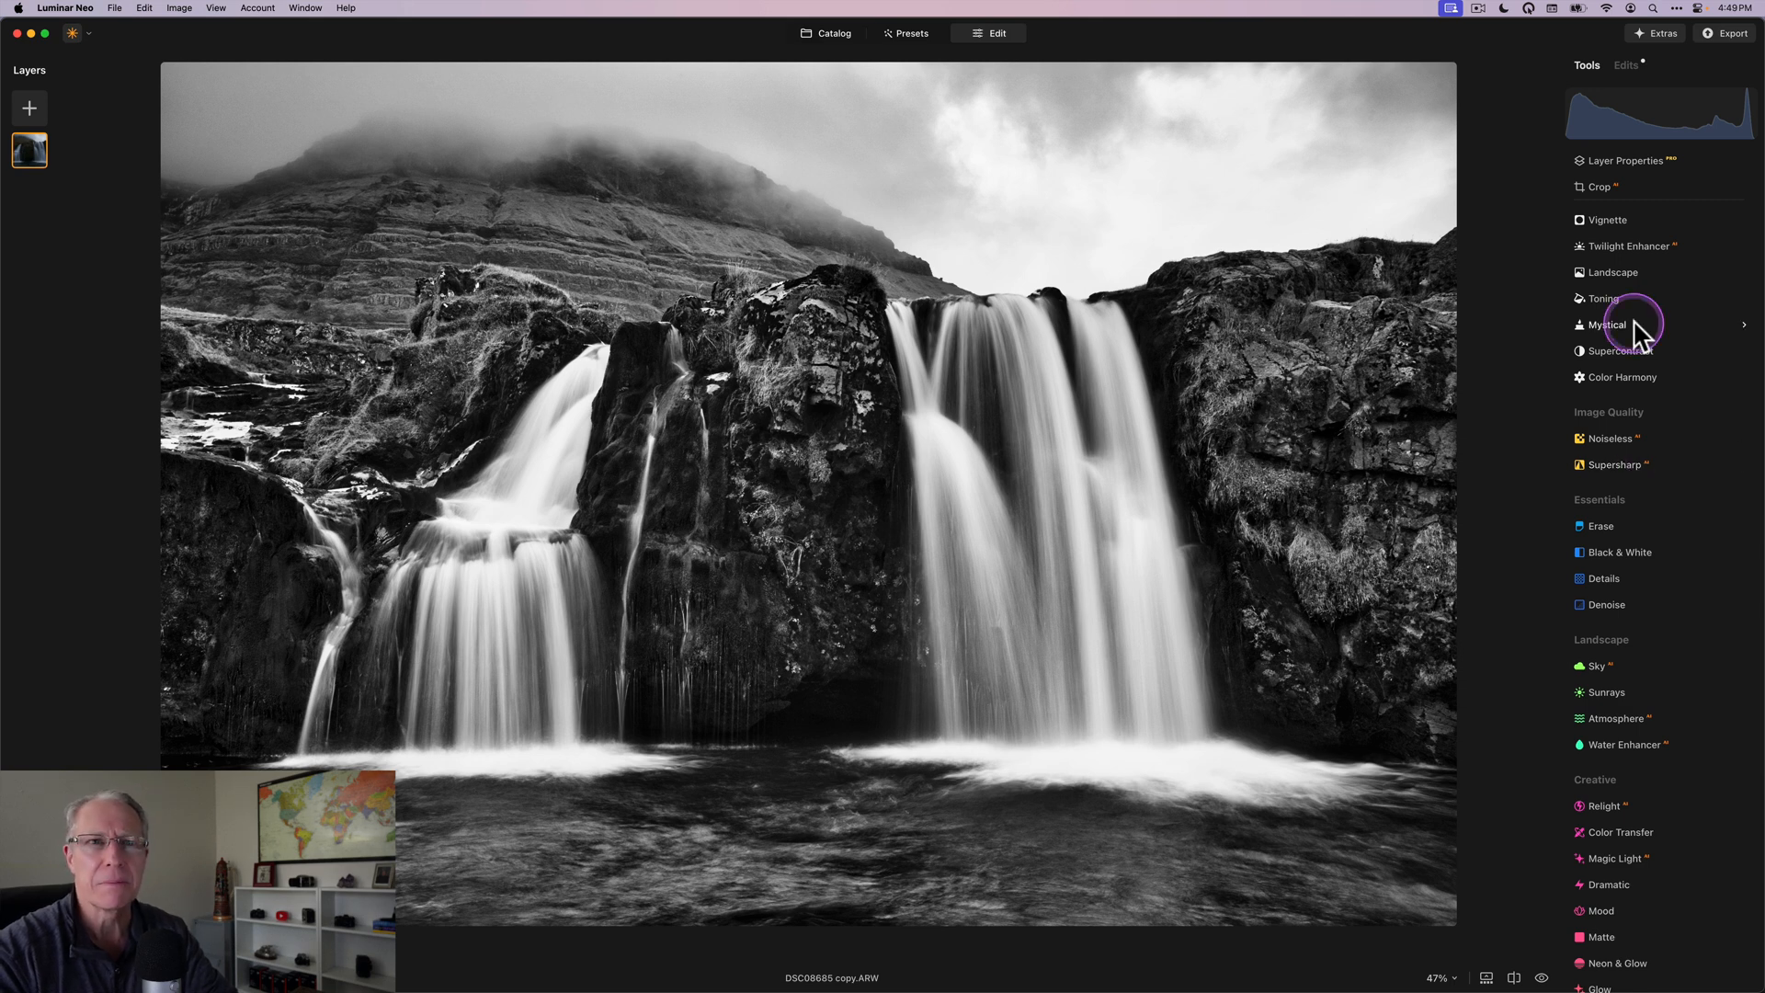
Step: Add a Mystical glow at amount 25 and toggle it against the unedited look
{"action": "left_click", "coordinate": [1607, 324]}
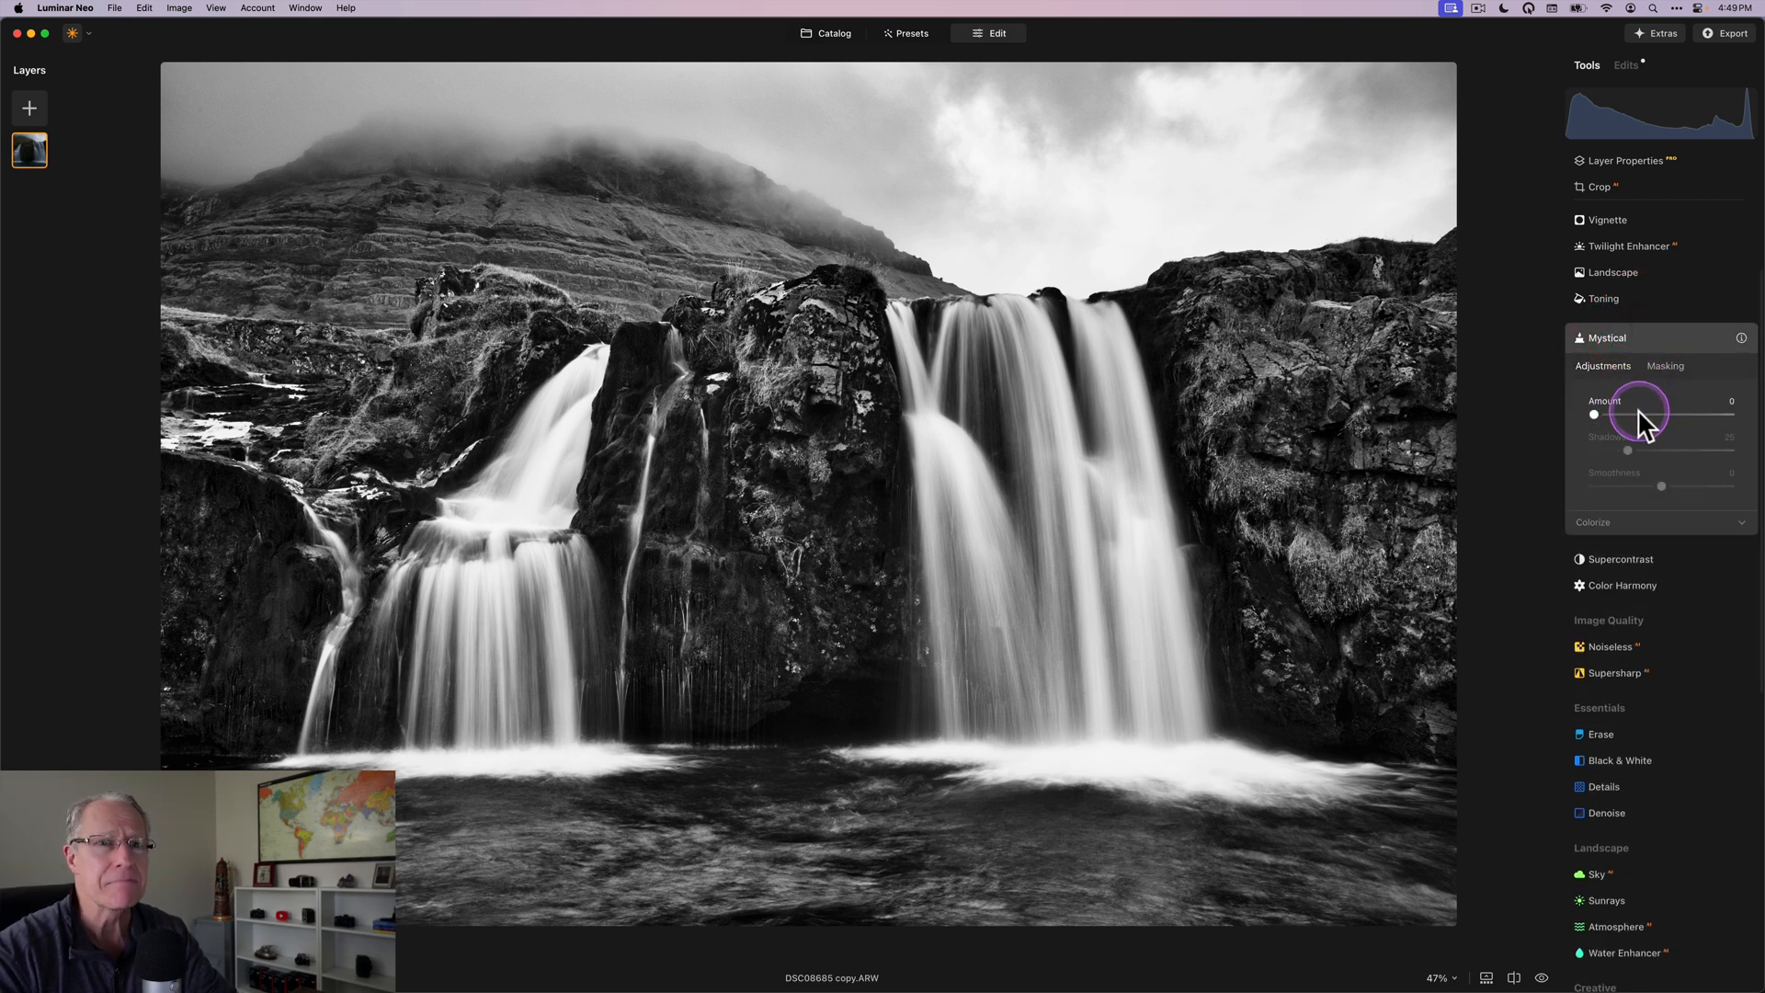
{"action": "left_click_drag", "start_coordinate": [1594, 413], "coordinate": [1629, 413]}
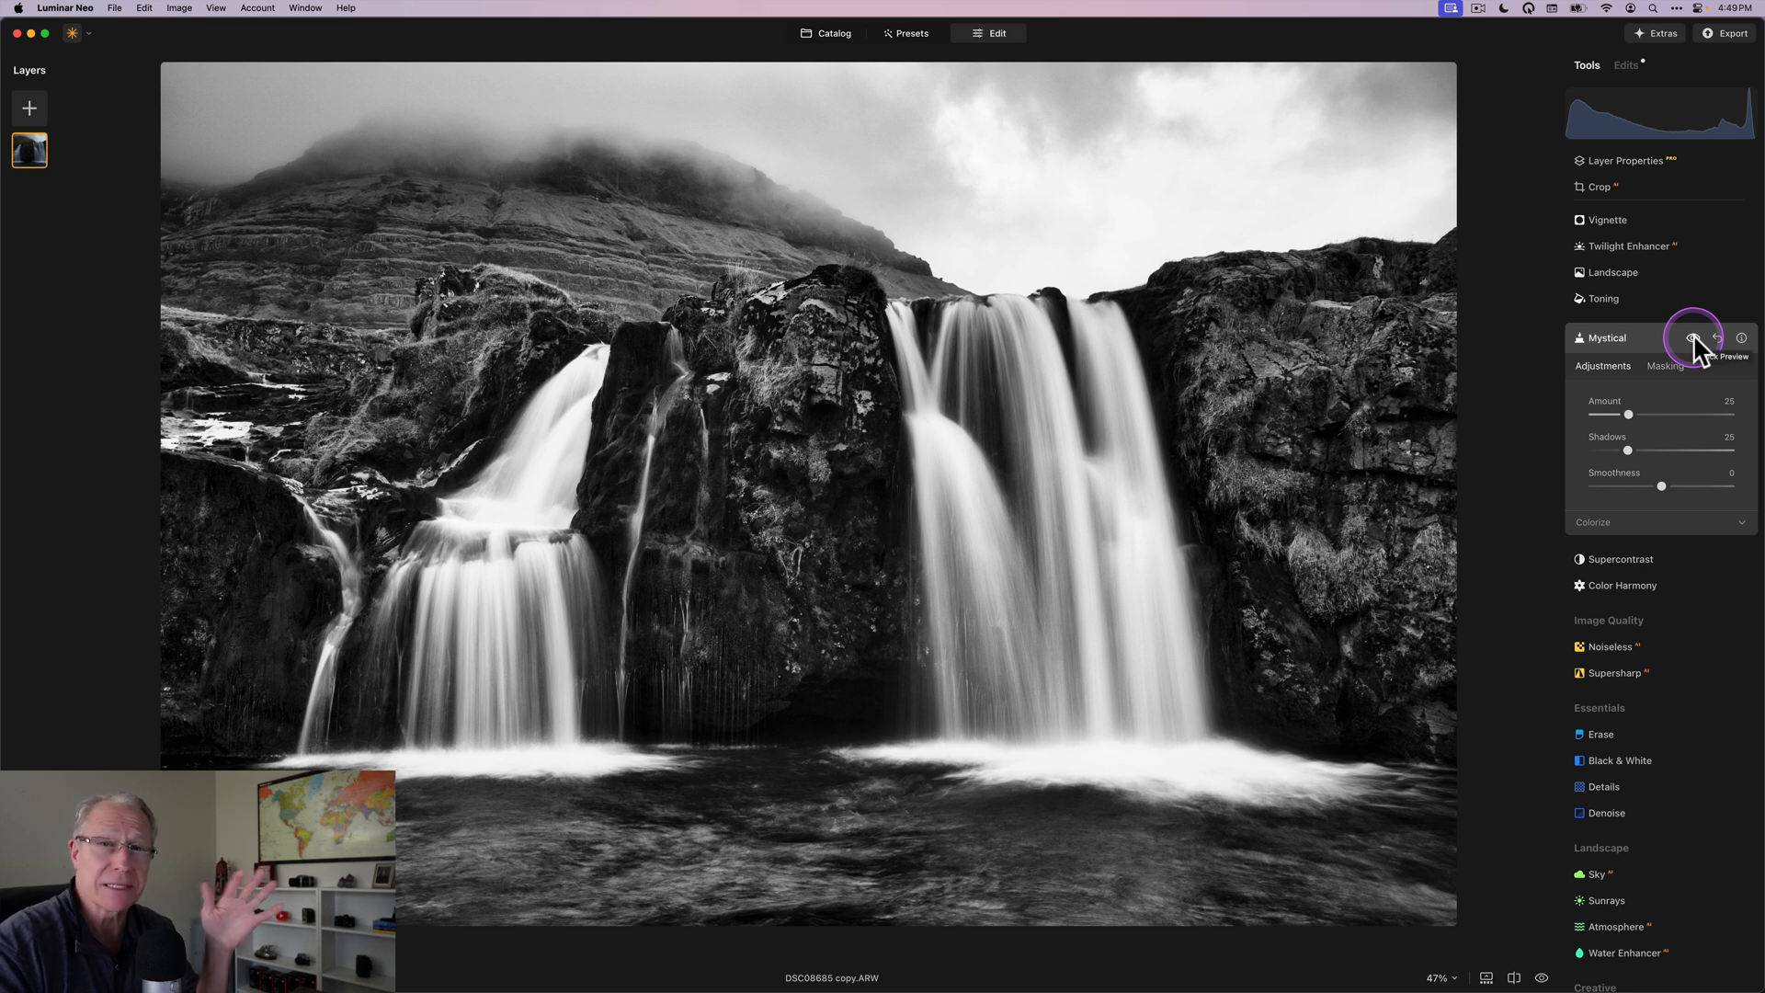
{"action": "left_click", "coordinate": [1692, 339]}
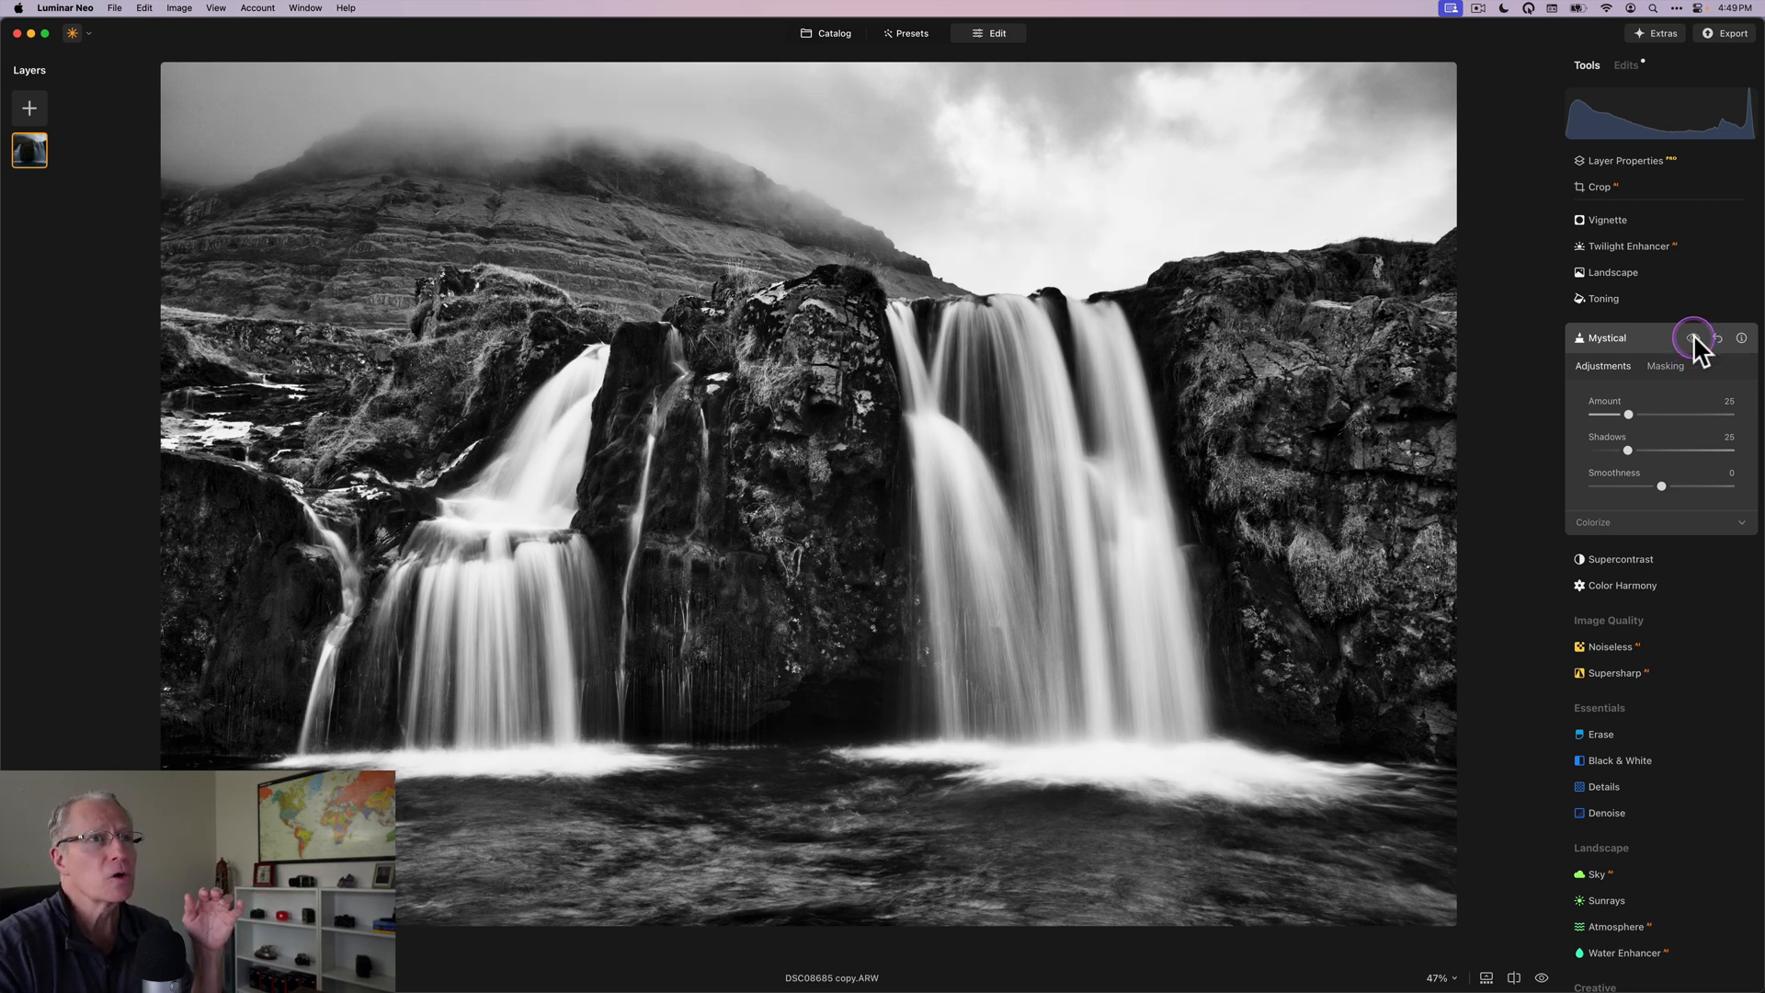
{"action": "left_click", "coordinate": [1695, 338]}
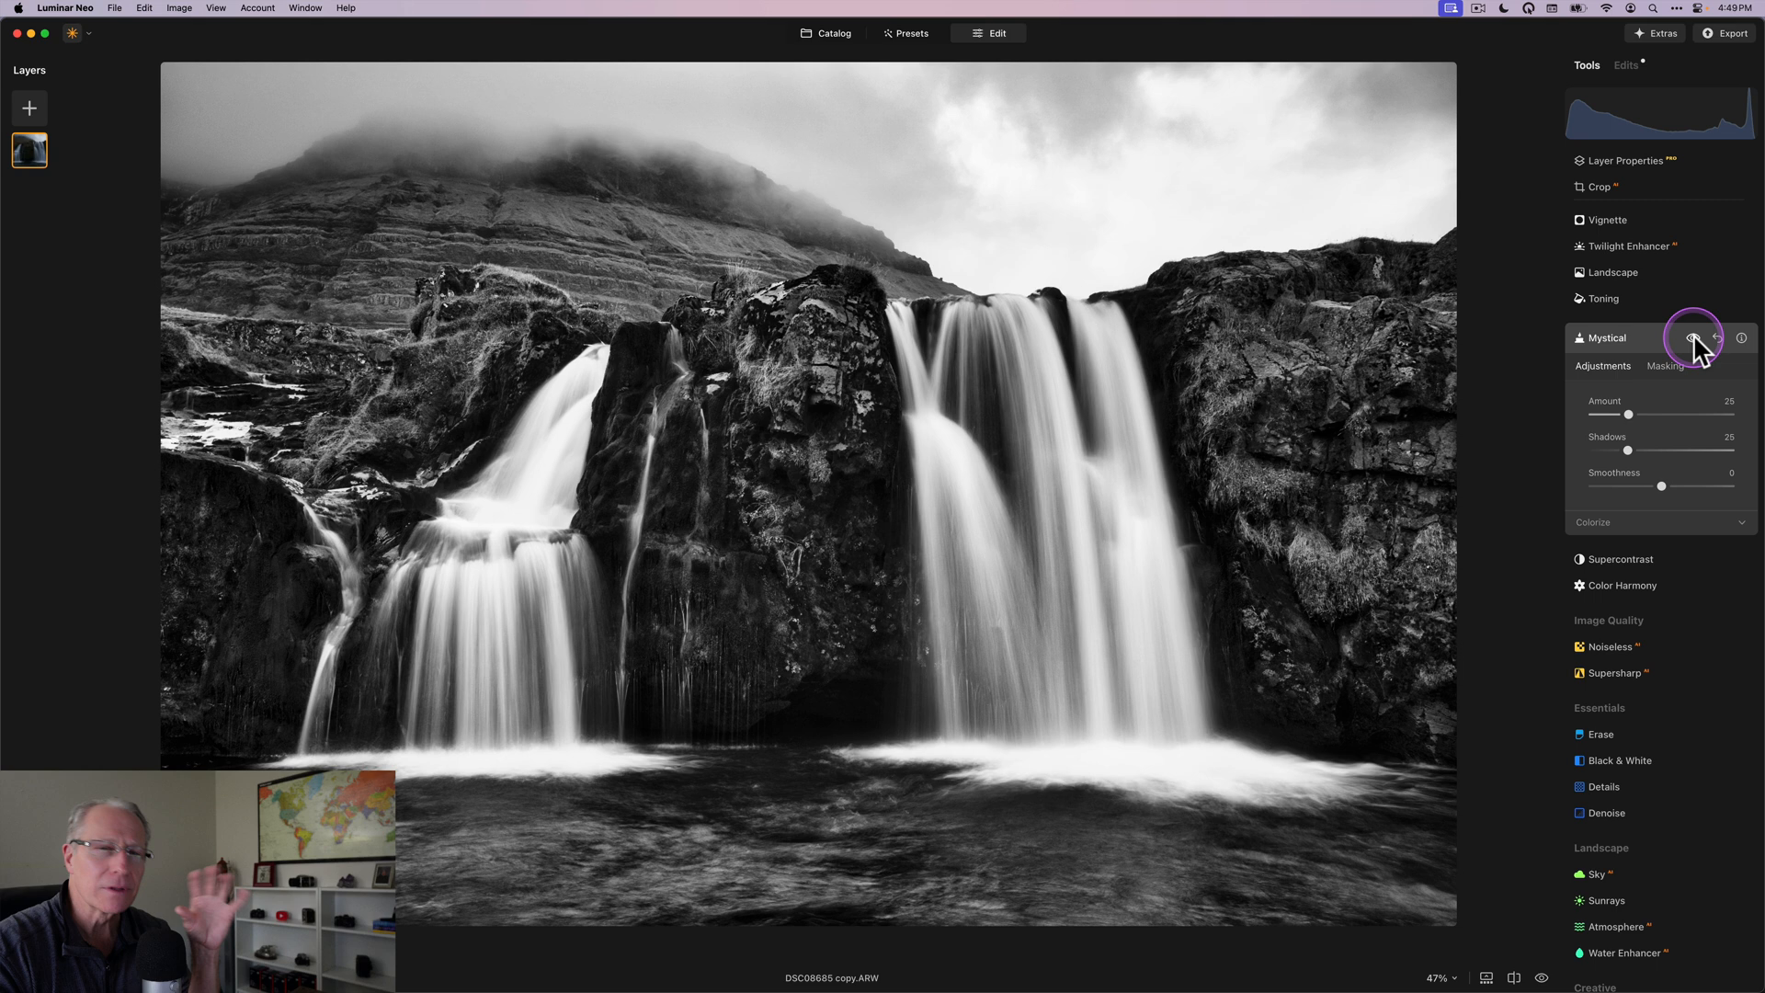
{"action": "left_click", "coordinate": [1695, 339]}
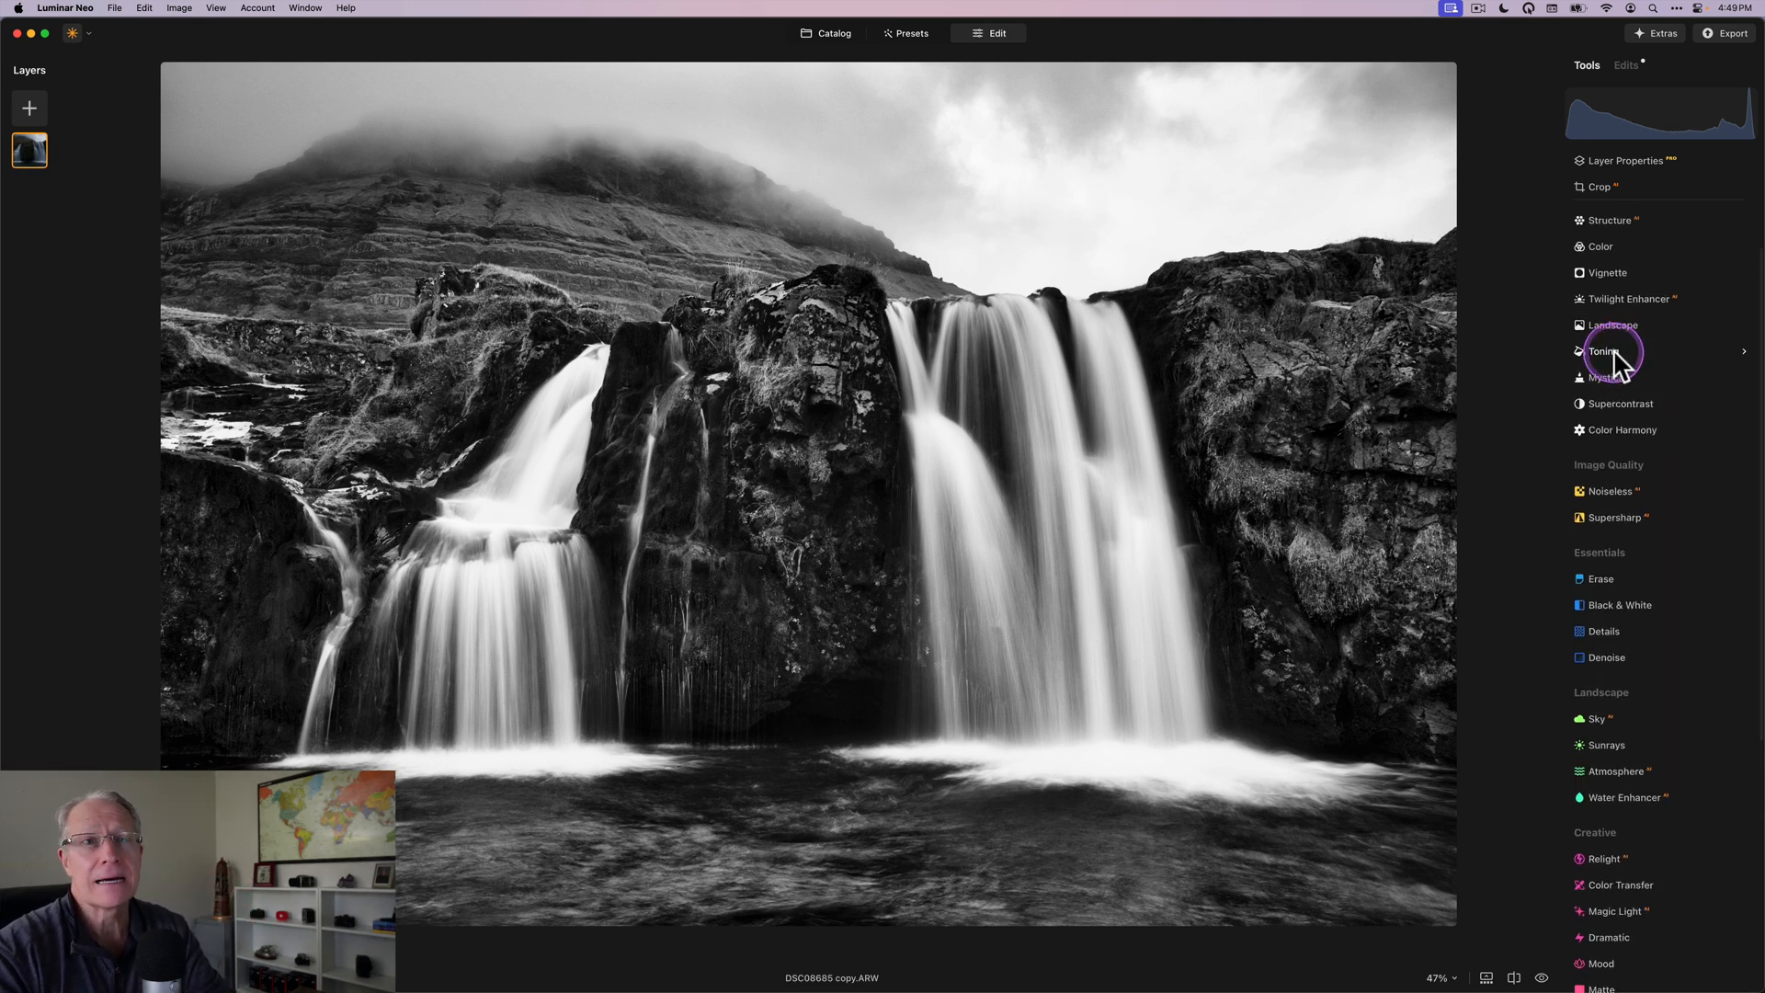
Step: In Toning, tint the highlights steel blue with saturation 40 and hue about 231
{"action": "left_click", "coordinate": [1603, 351]}
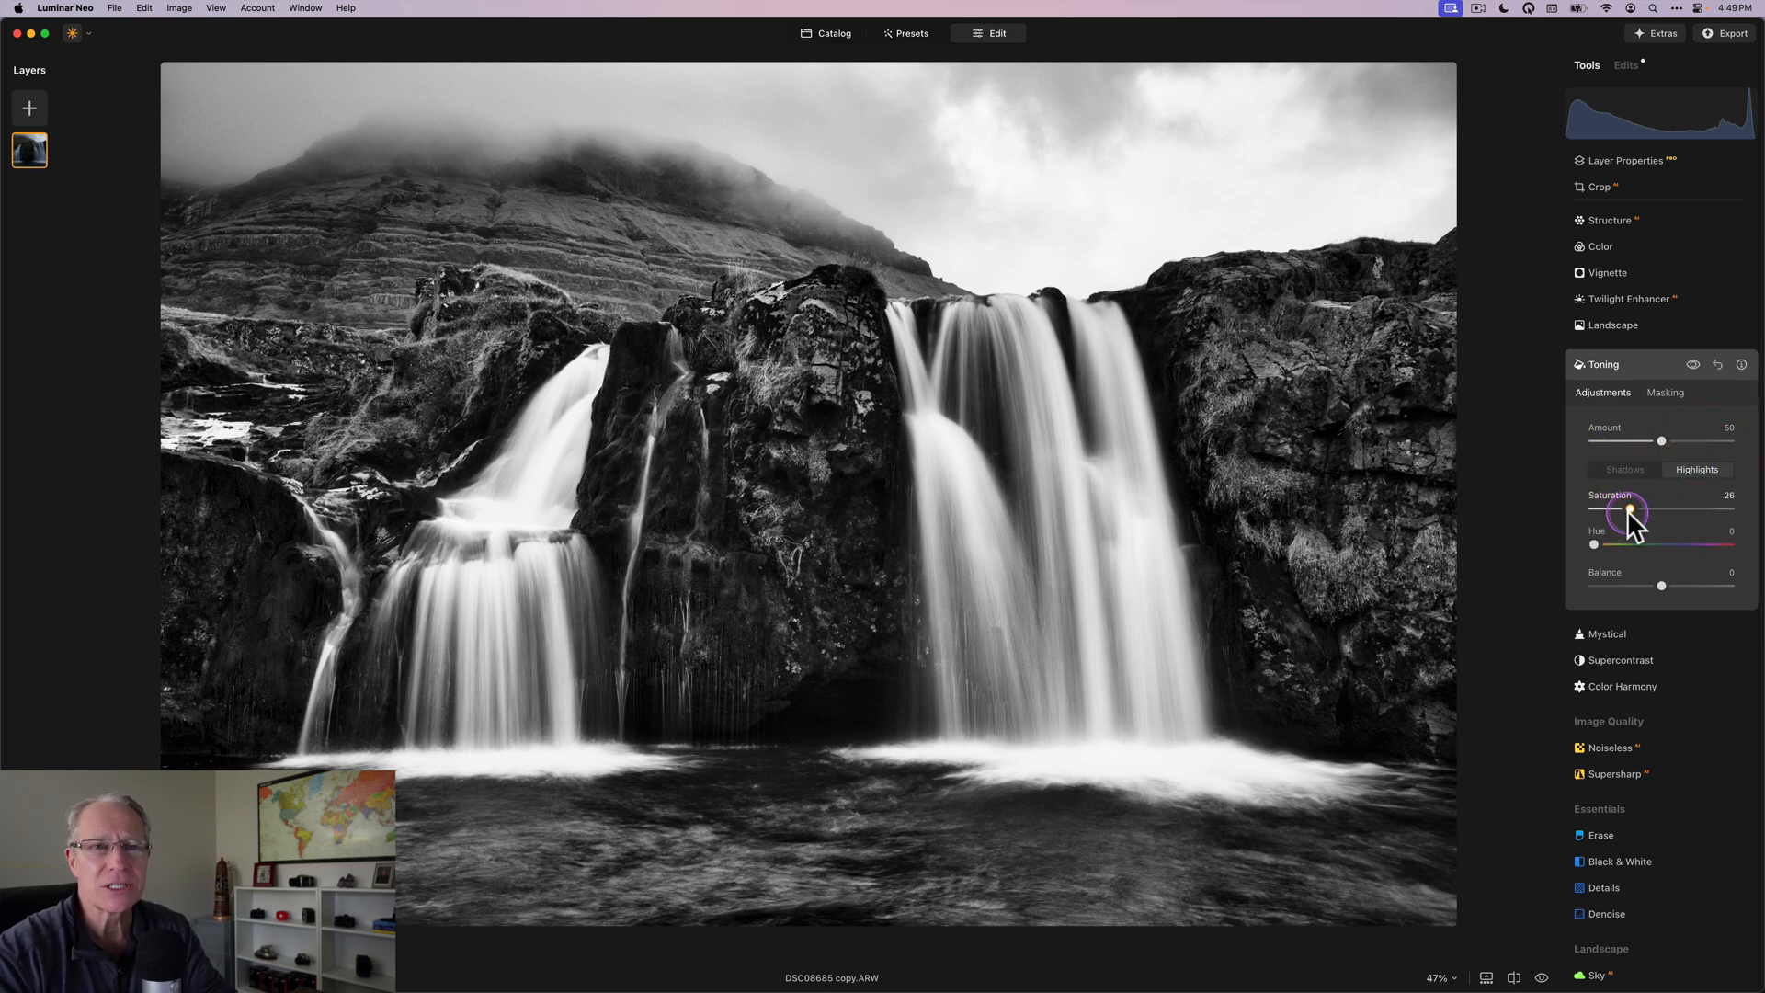
{"action": "left_click_drag", "start_coordinate": [1629, 513], "coordinate": [1636, 513]}
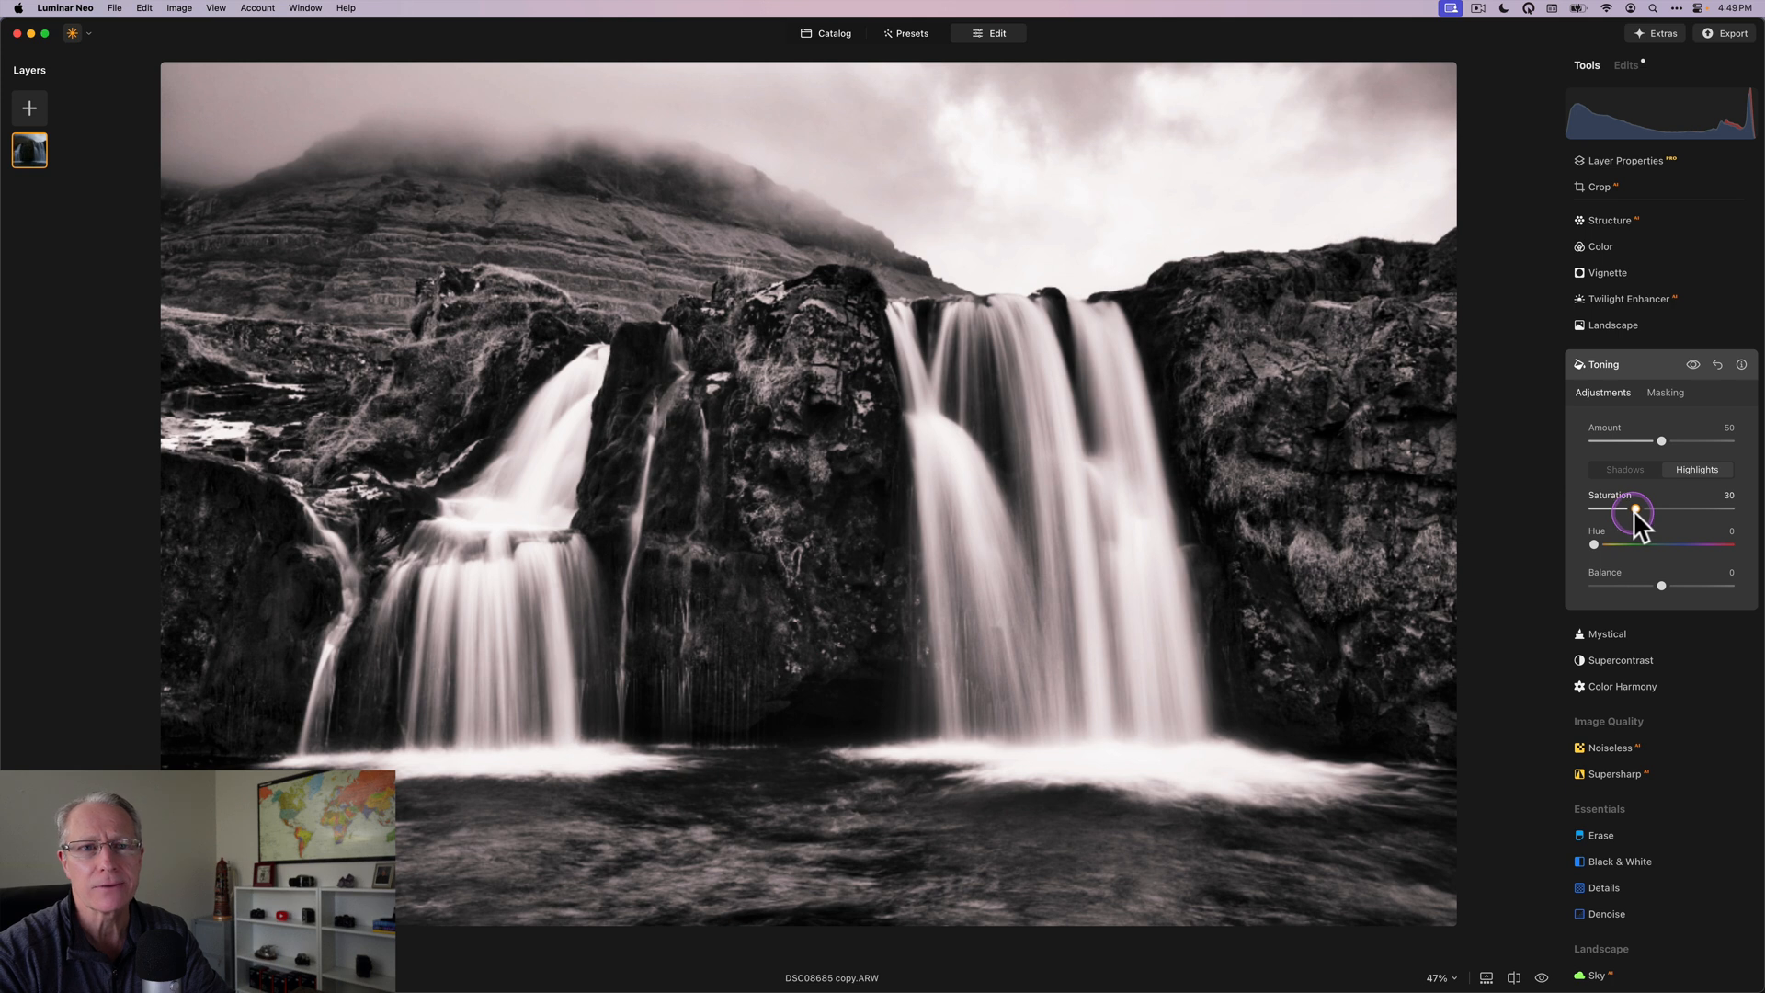
{"action": "left_click_drag", "start_coordinate": [1638, 513], "coordinate": [1648, 513]}
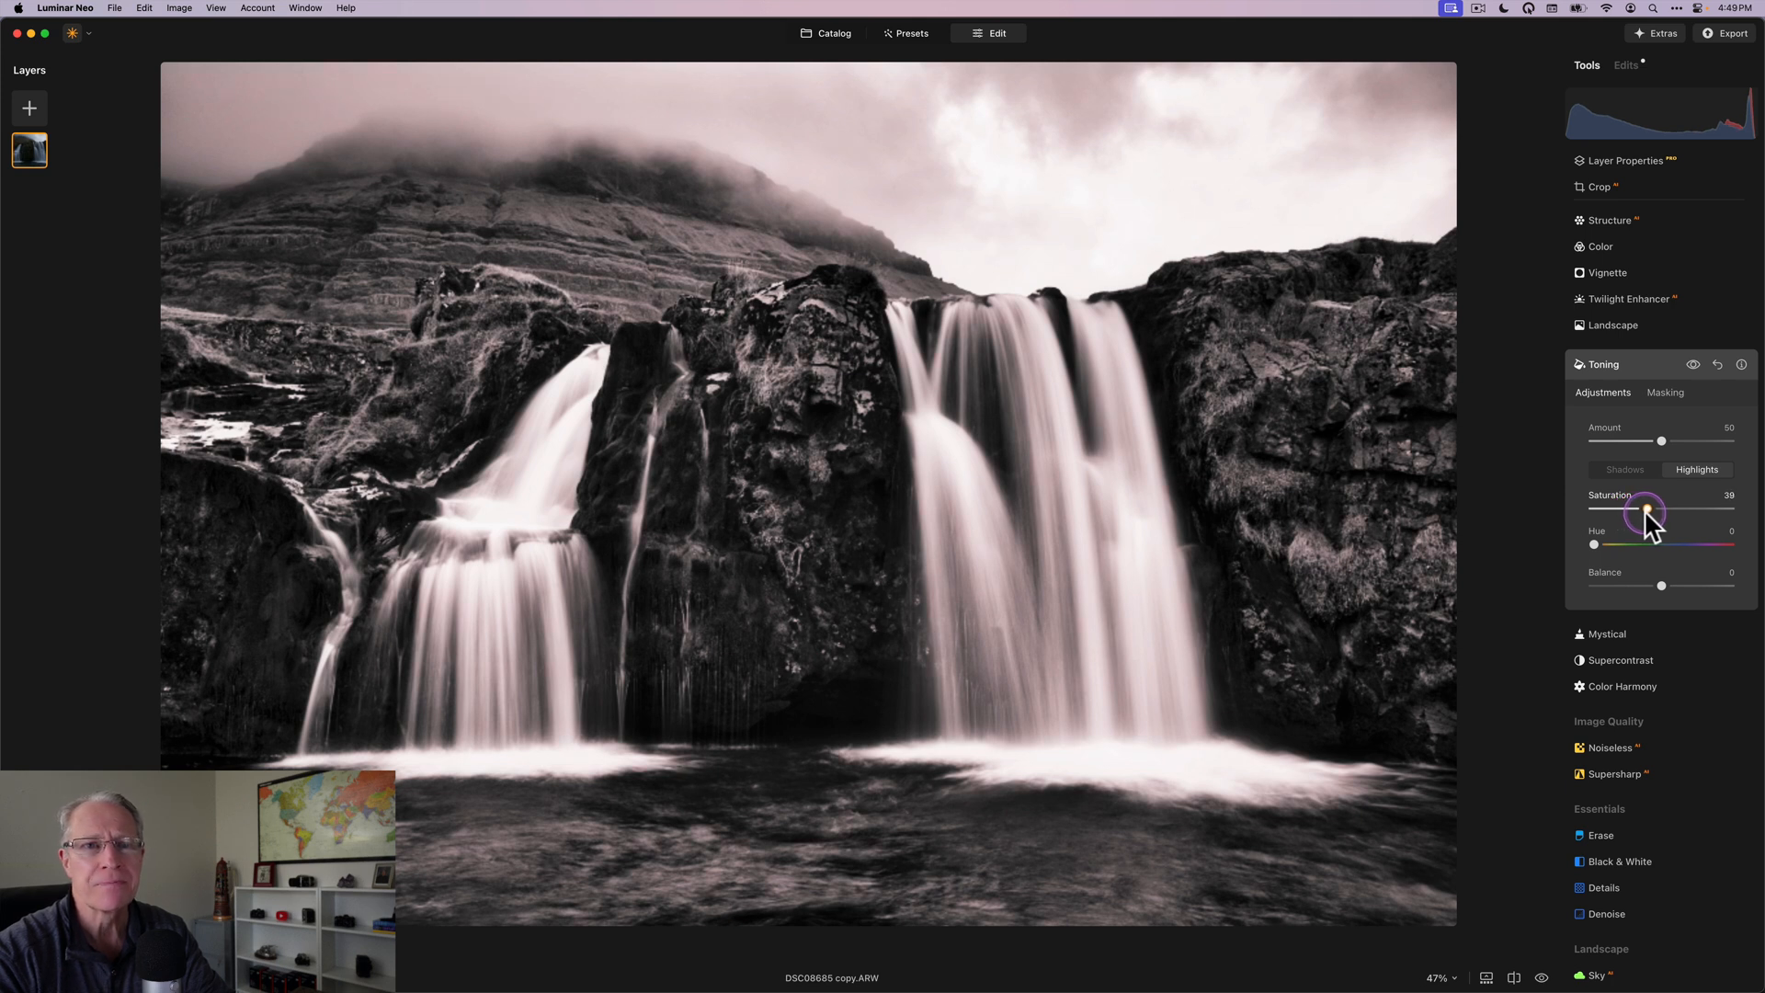
{"action": "left_click_drag", "start_coordinate": [1643, 515], "coordinate": [1648, 508]}
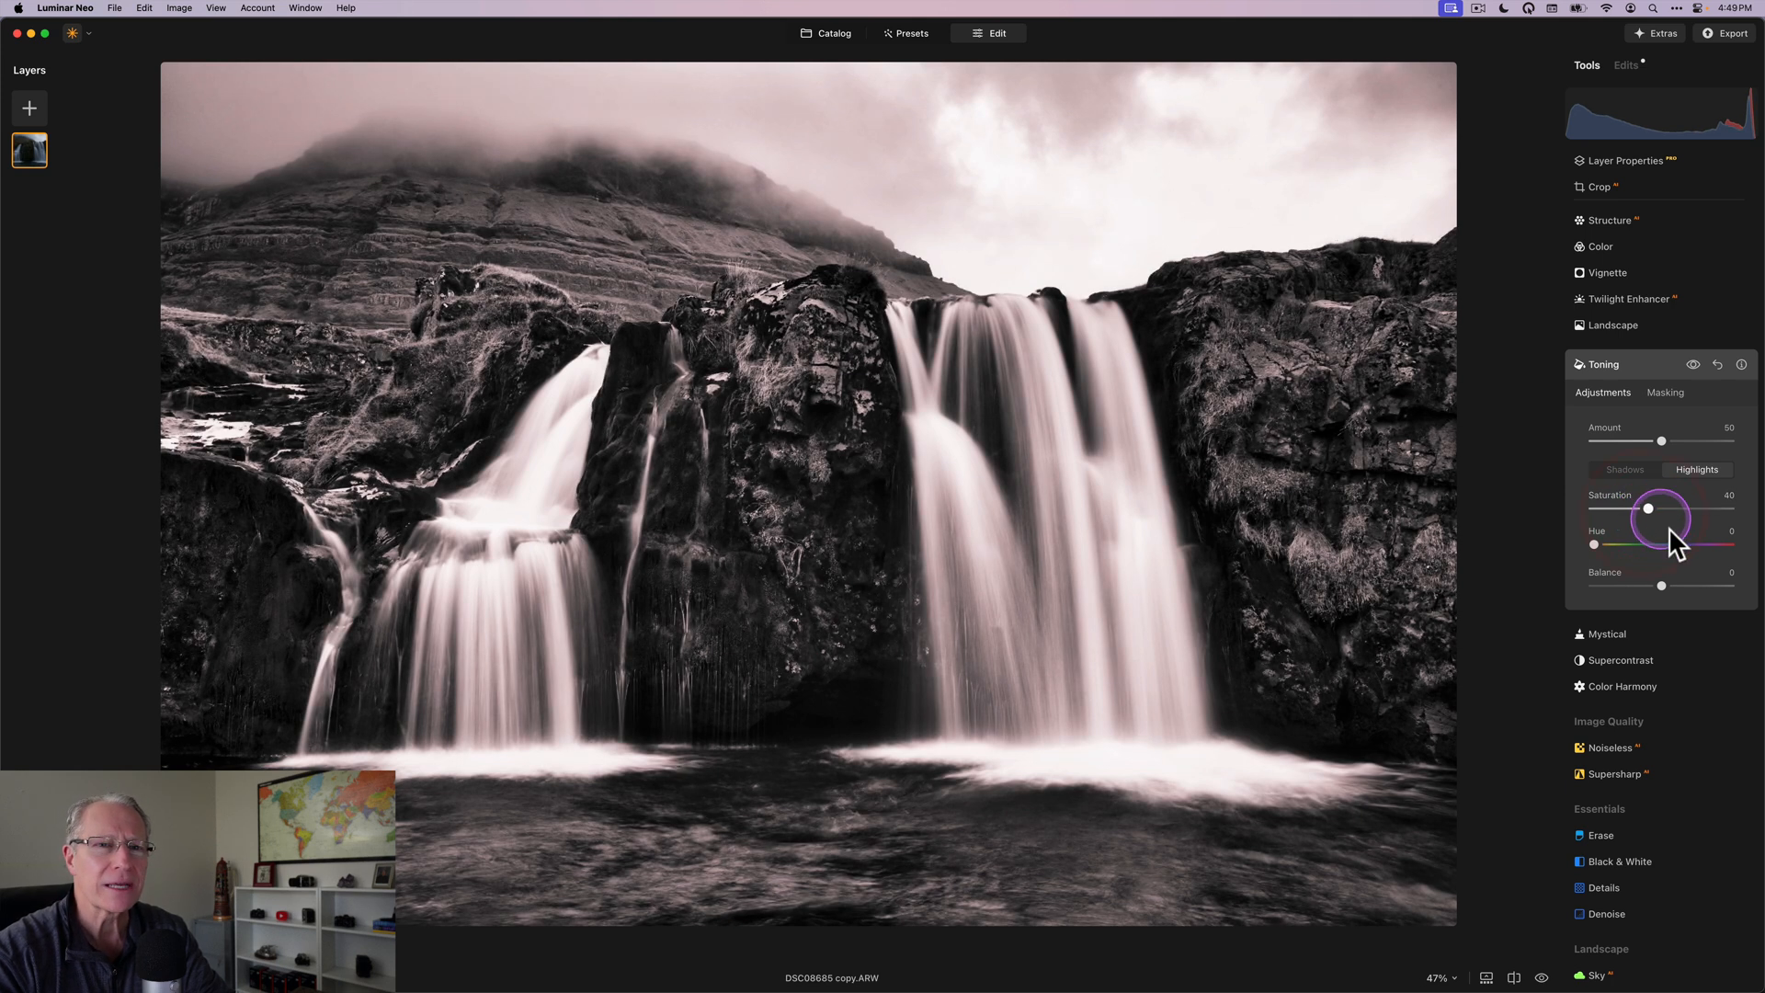
{"action": "left_click_drag", "start_coordinate": [1594, 544], "coordinate": [1682, 544]}
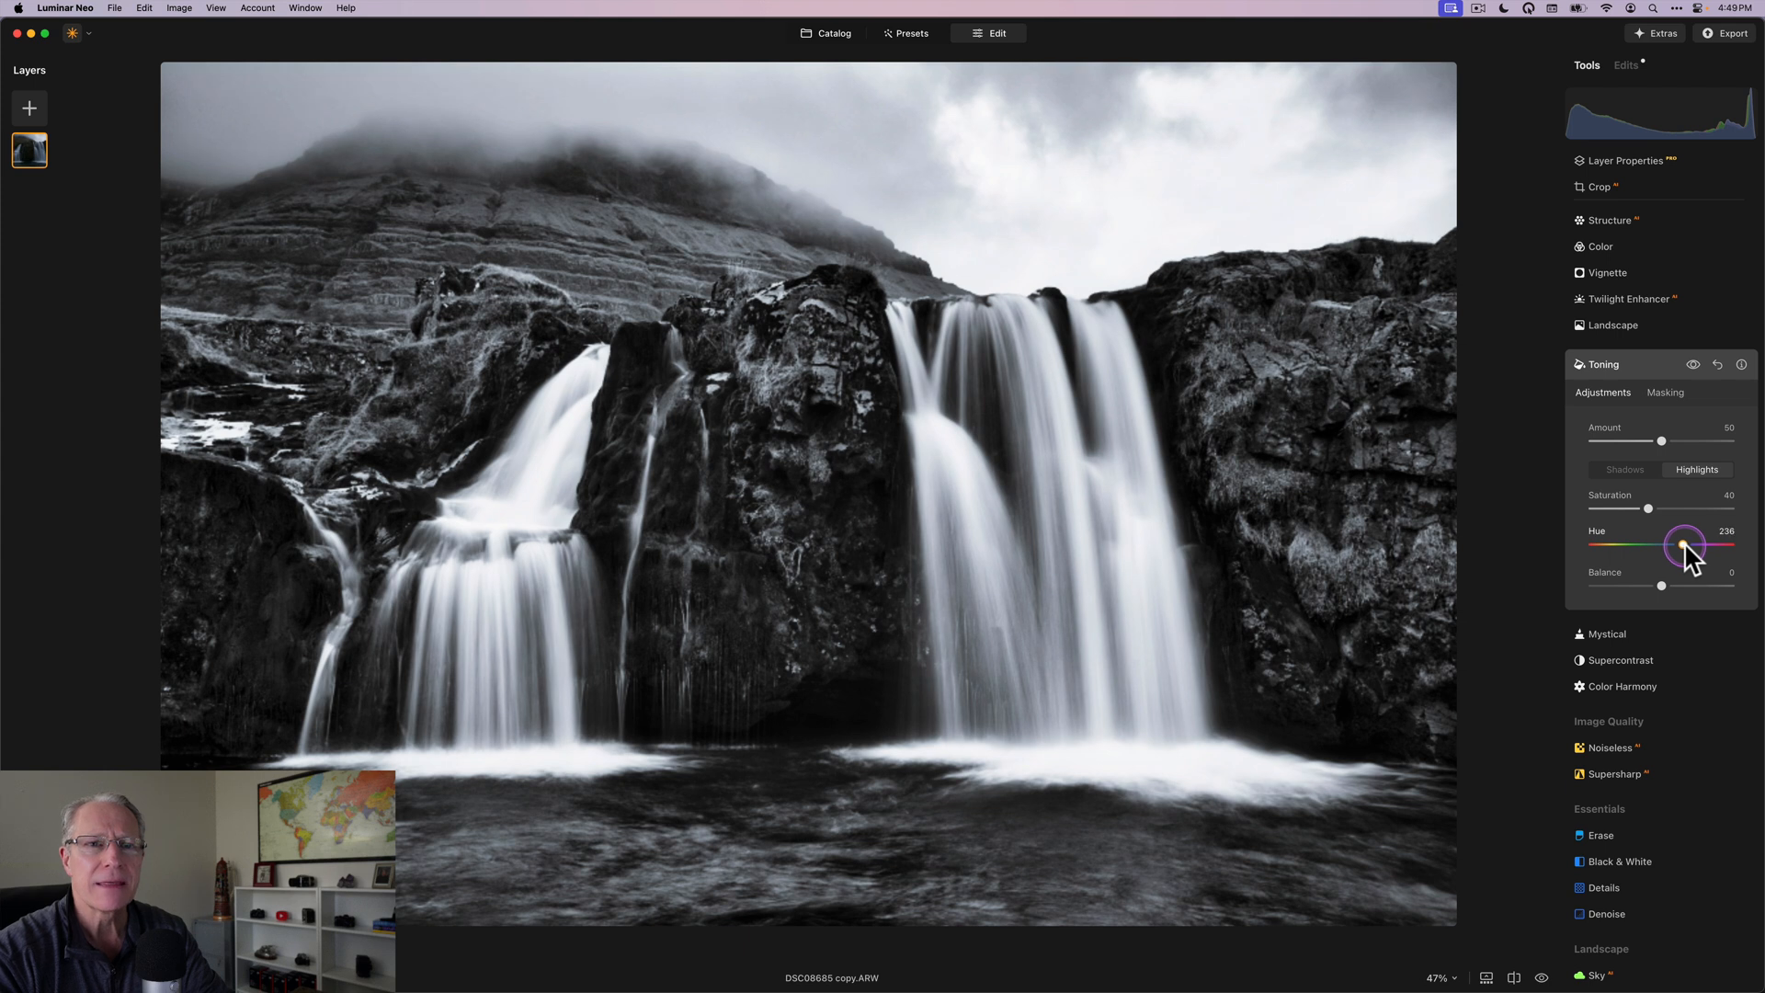
{"action": "left_click_drag", "start_coordinate": [1686, 546], "coordinate": [1679, 546]}
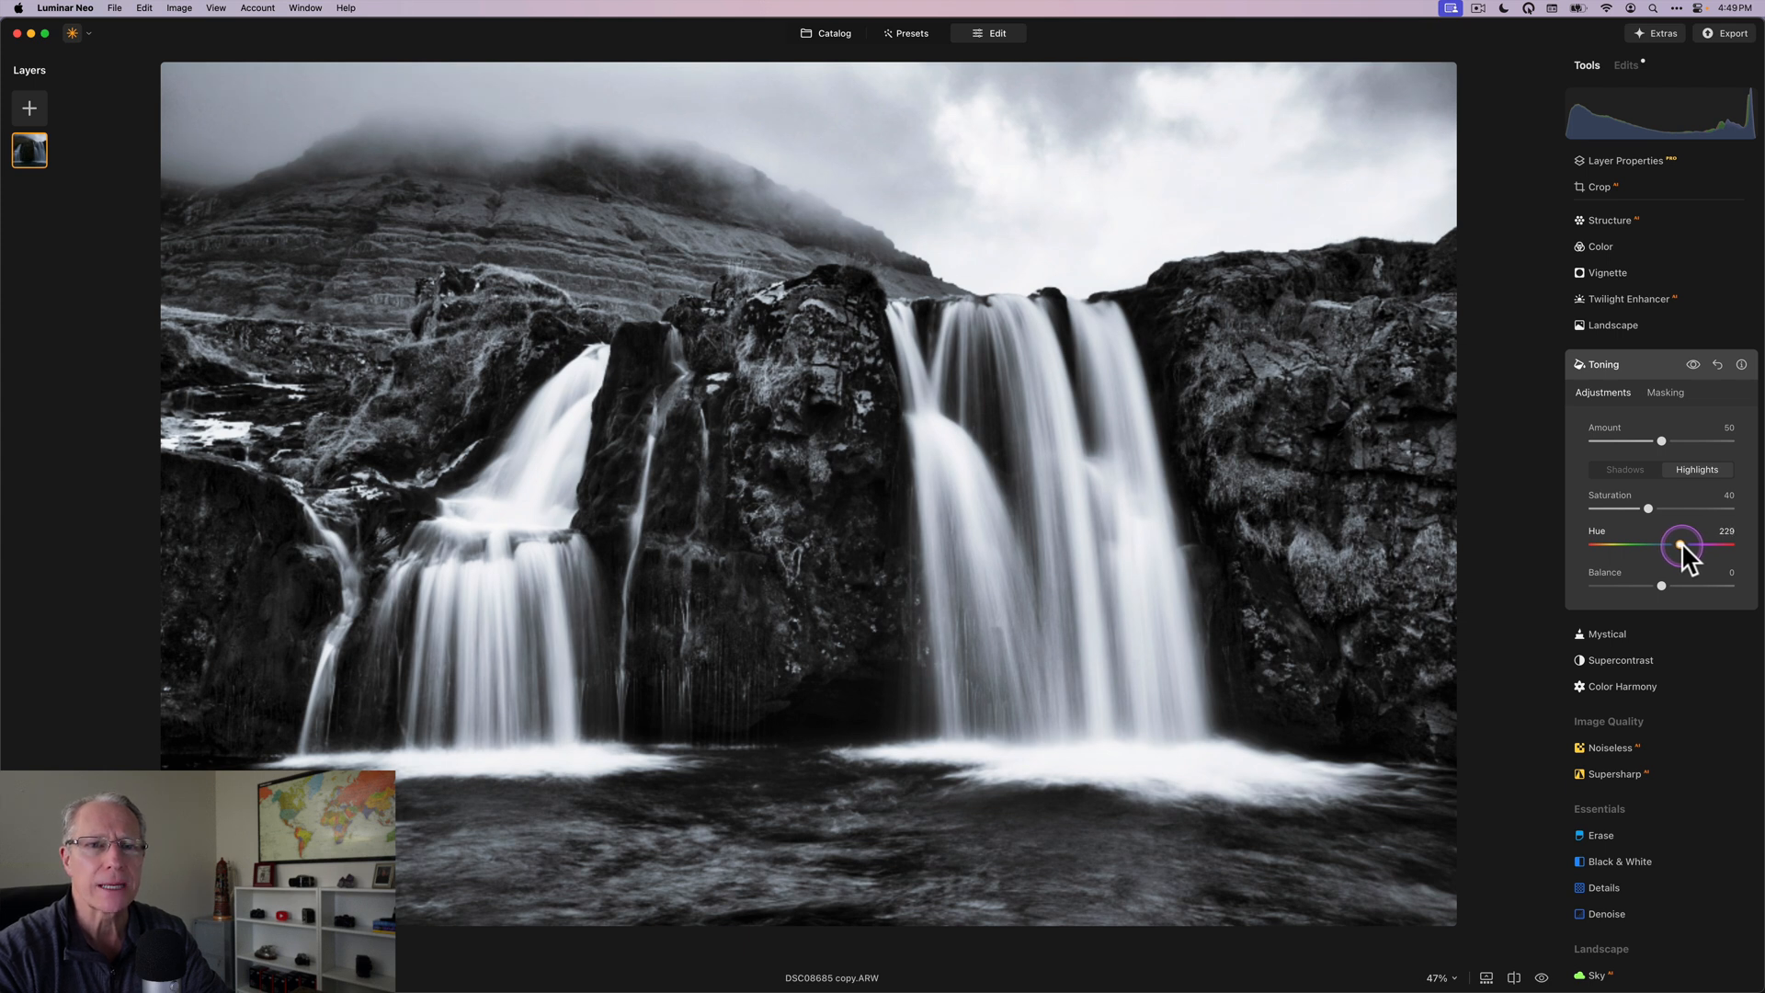
{"action": "left_click_drag", "start_coordinate": [1677, 548], "coordinate": [1680, 548]}
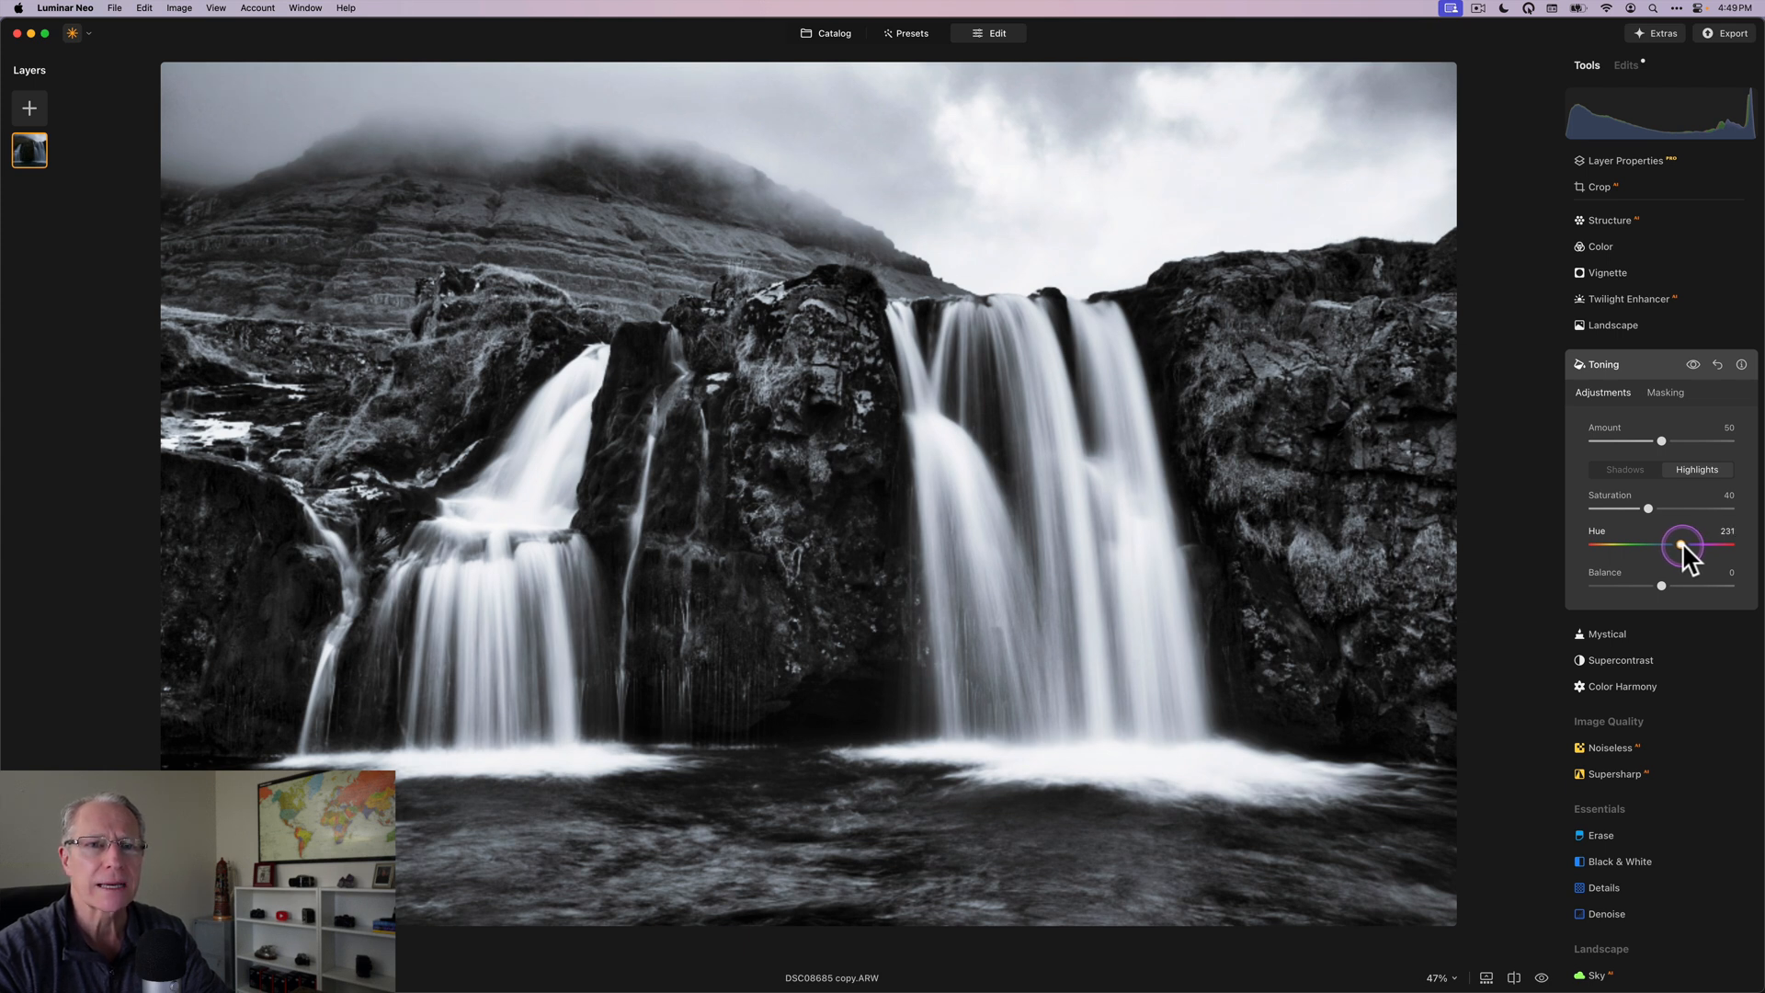
{"action": "left_click", "coordinate": [1626, 469]}
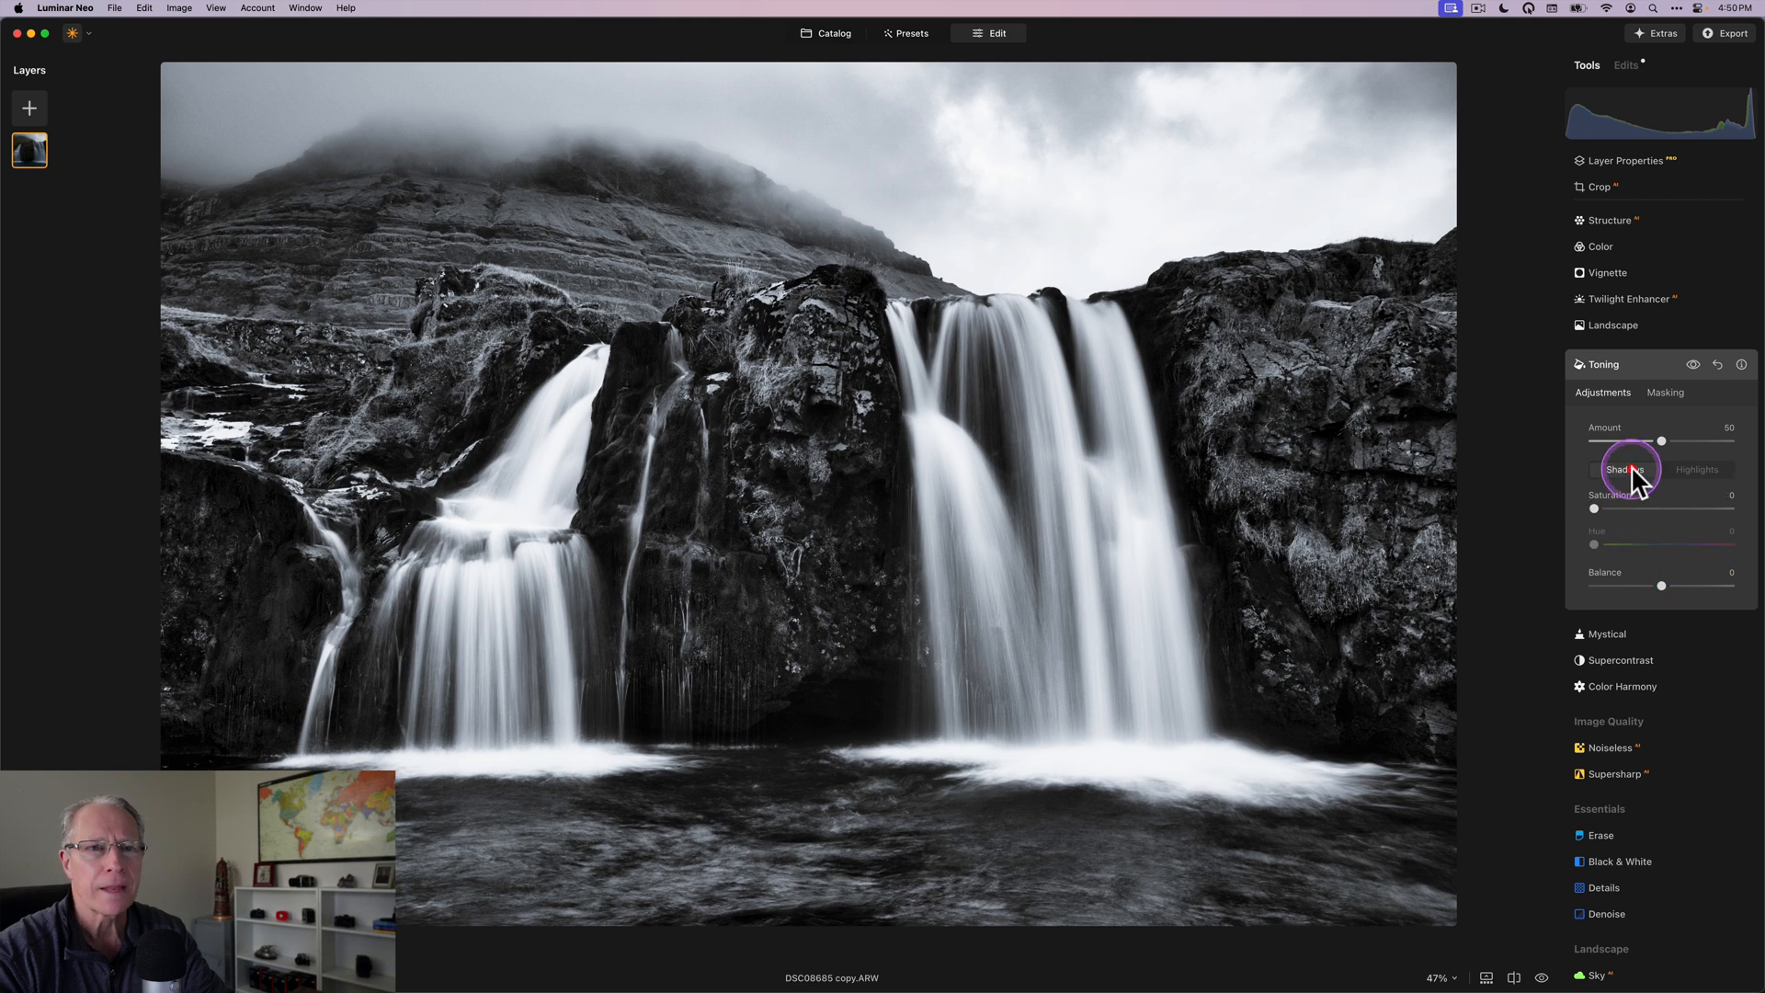
Step: Tint the shadows steel blue with saturation about 30 and hue 229
{"action": "left_click_drag", "start_coordinate": [1596, 509], "coordinate": [1629, 510]}
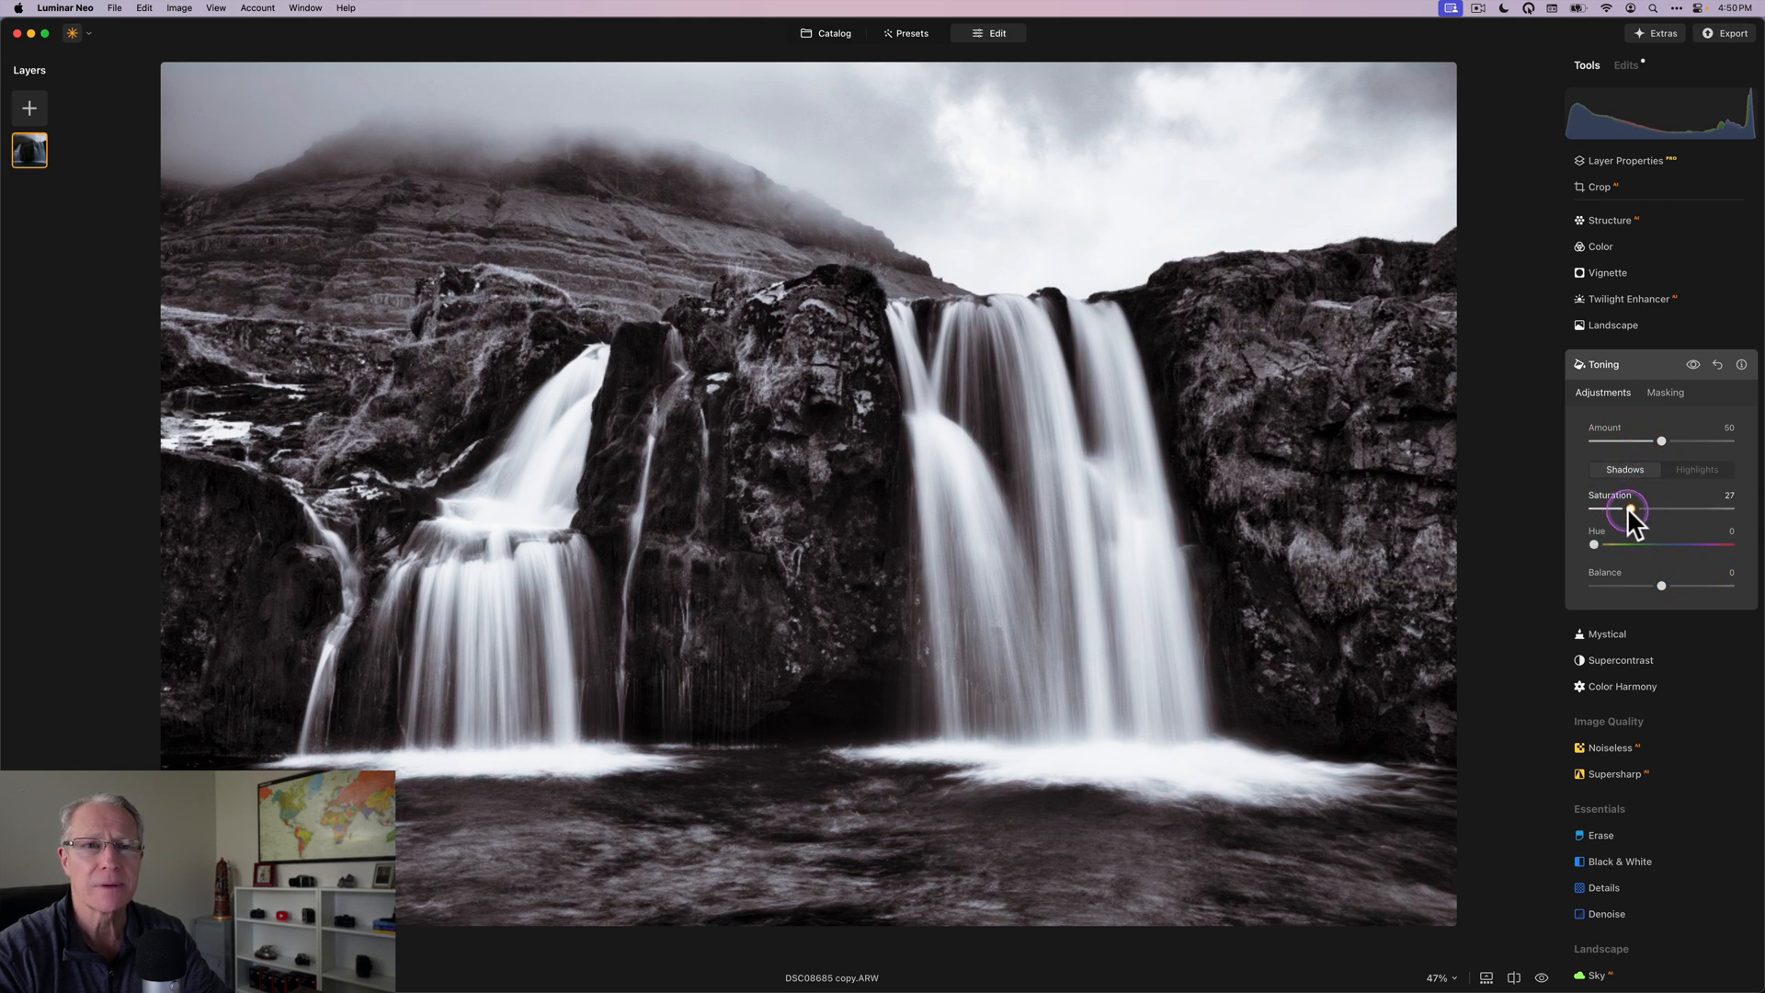
{"action": "left_click_drag", "start_coordinate": [1621, 510], "coordinate": [1632, 510]}
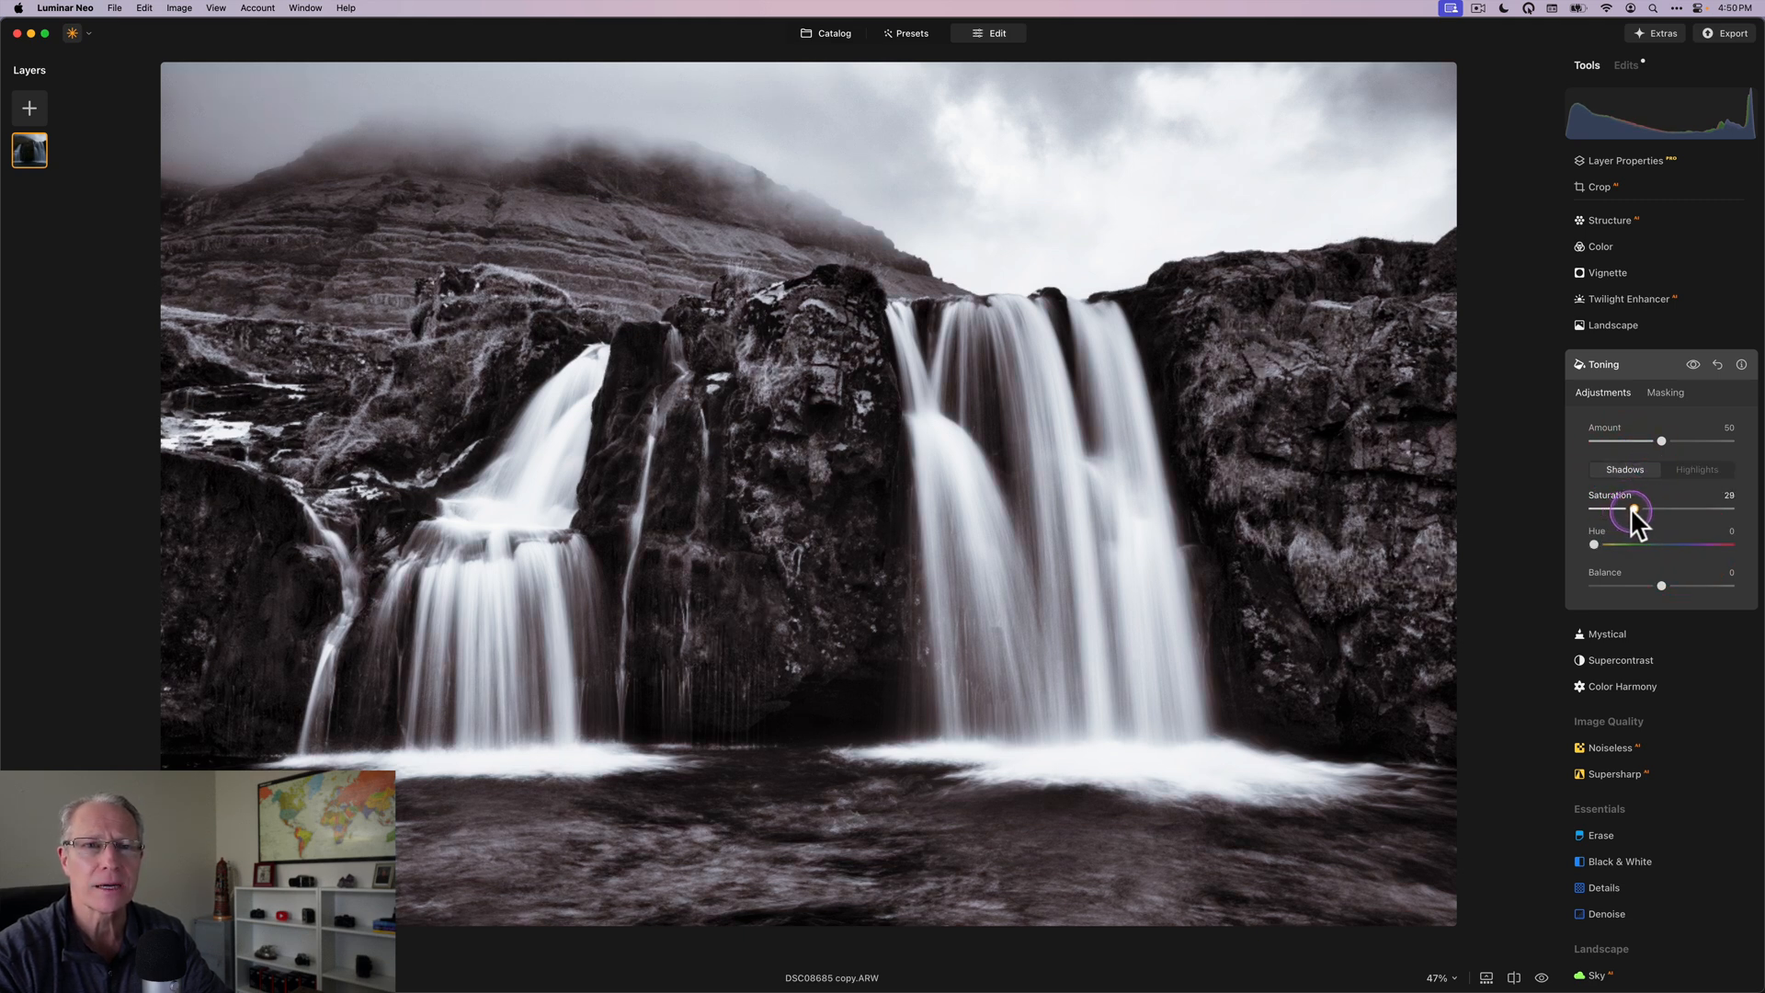
{"action": "left_click_drag", "start_coordinate": [1596, 544], "coordinate": [1670, 545]}
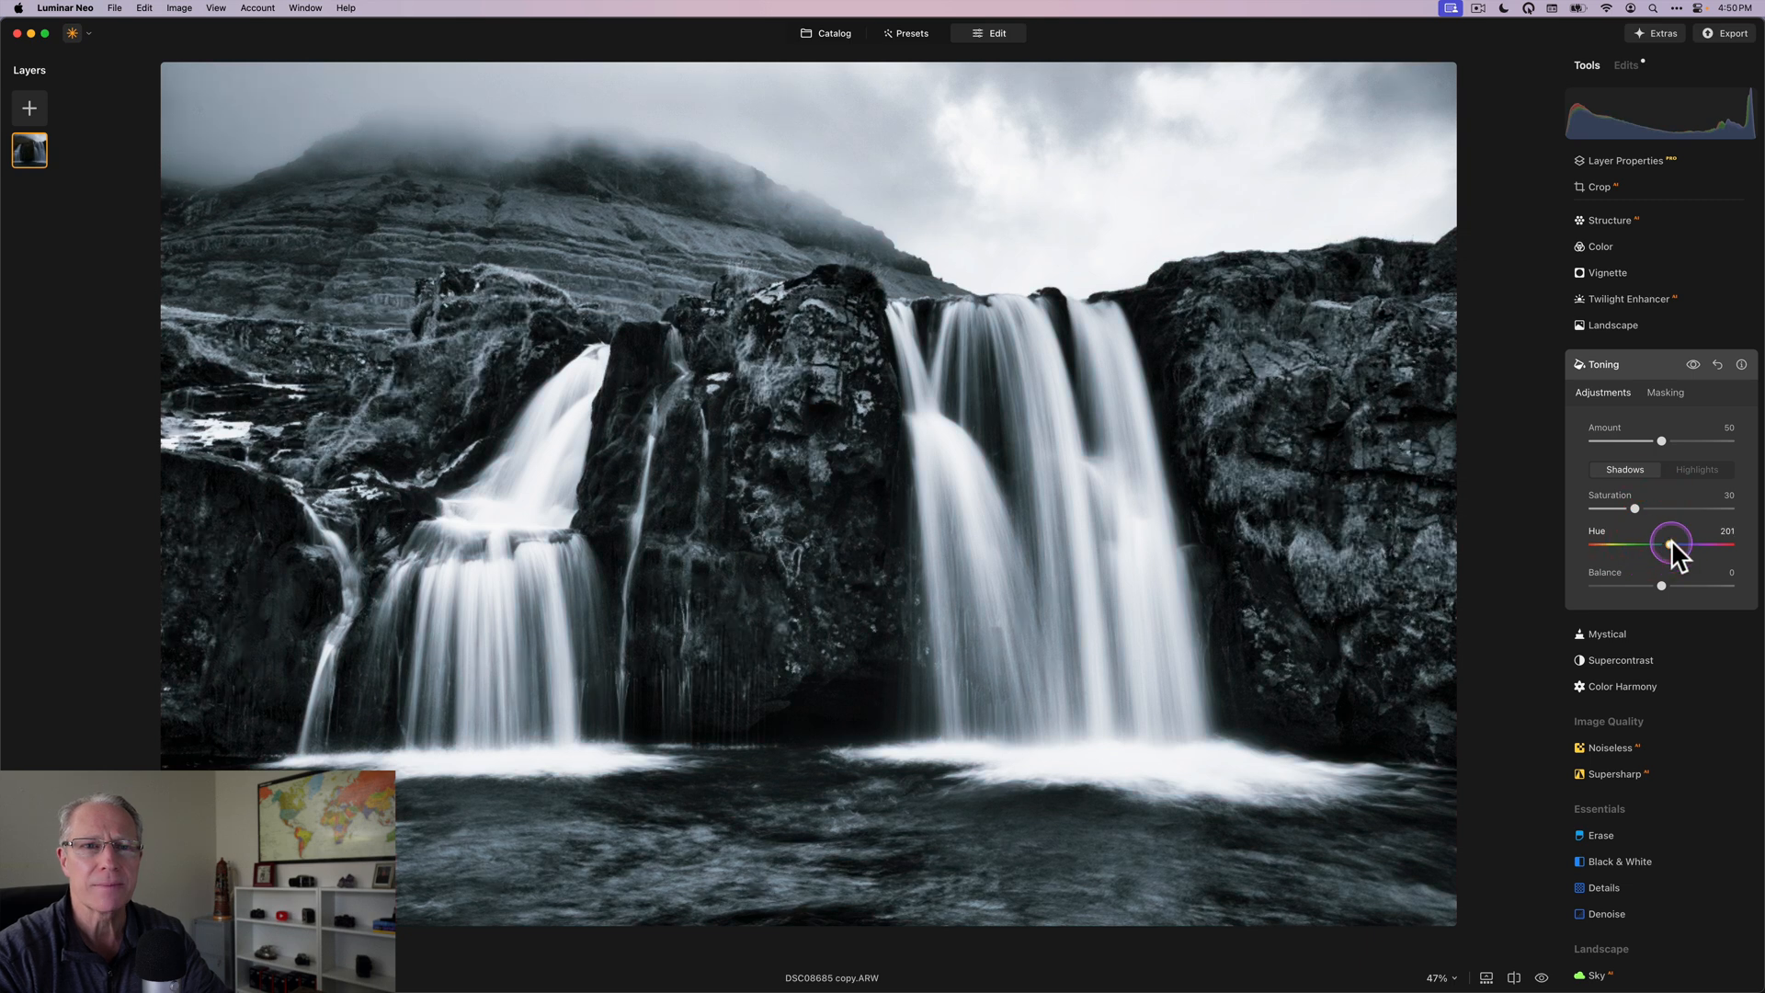
{"action": "left_click_drag", "start_coordinate": [1671, 544], "coordinate": [1682, 545]}
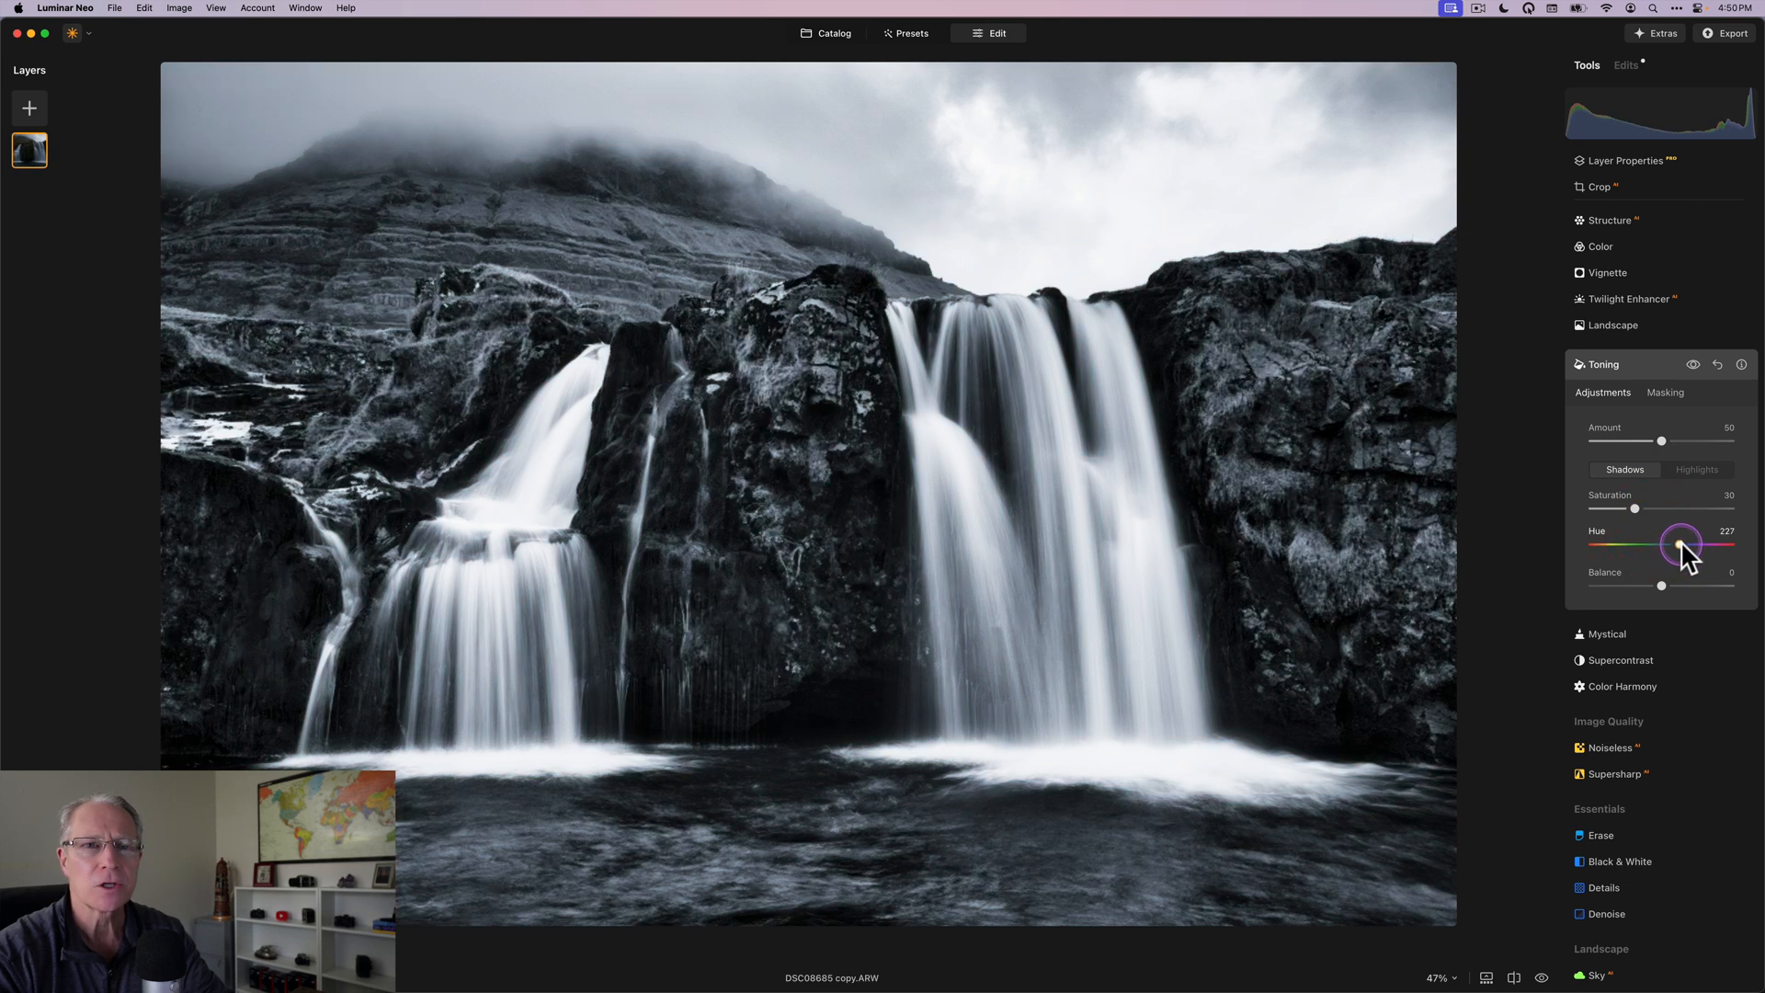
{"action": "left_click_drag", "start_coordinate": [1678, 548], "coordinate": [1682, 546]}
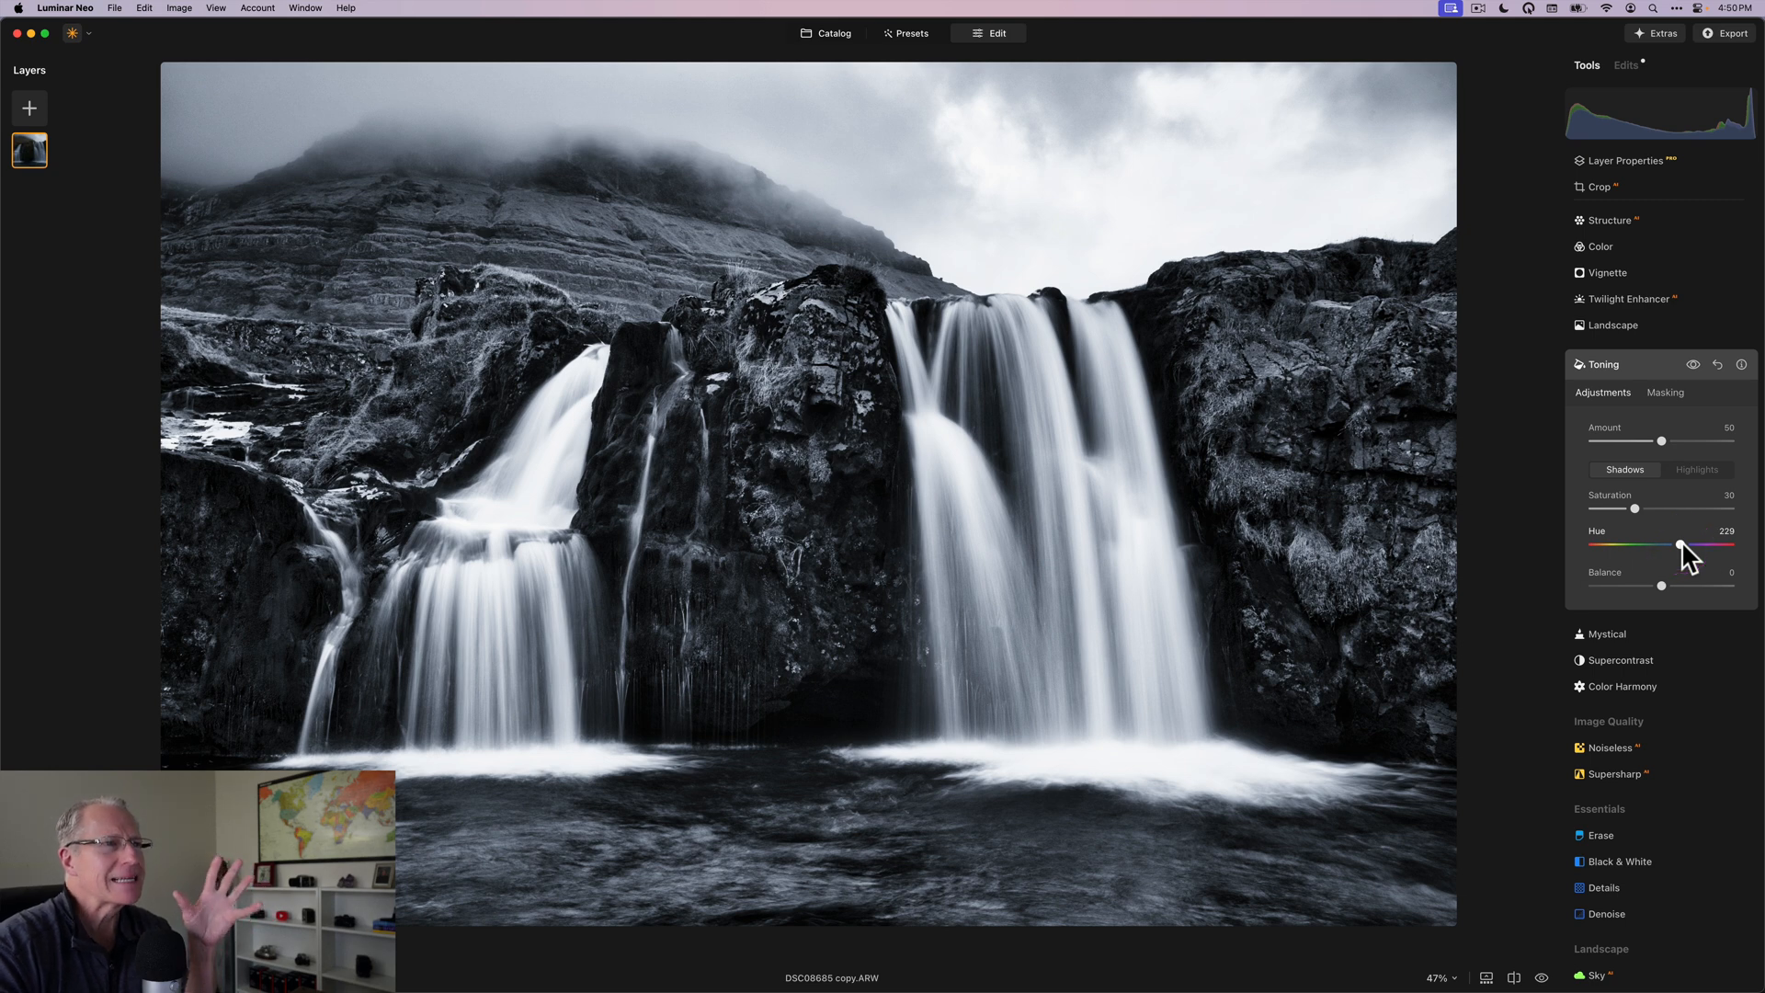
Step: Compare the toning with the original, then ease shadow saturation back to 24
{"action": "left_click", "coordinate": [1692, 364]}
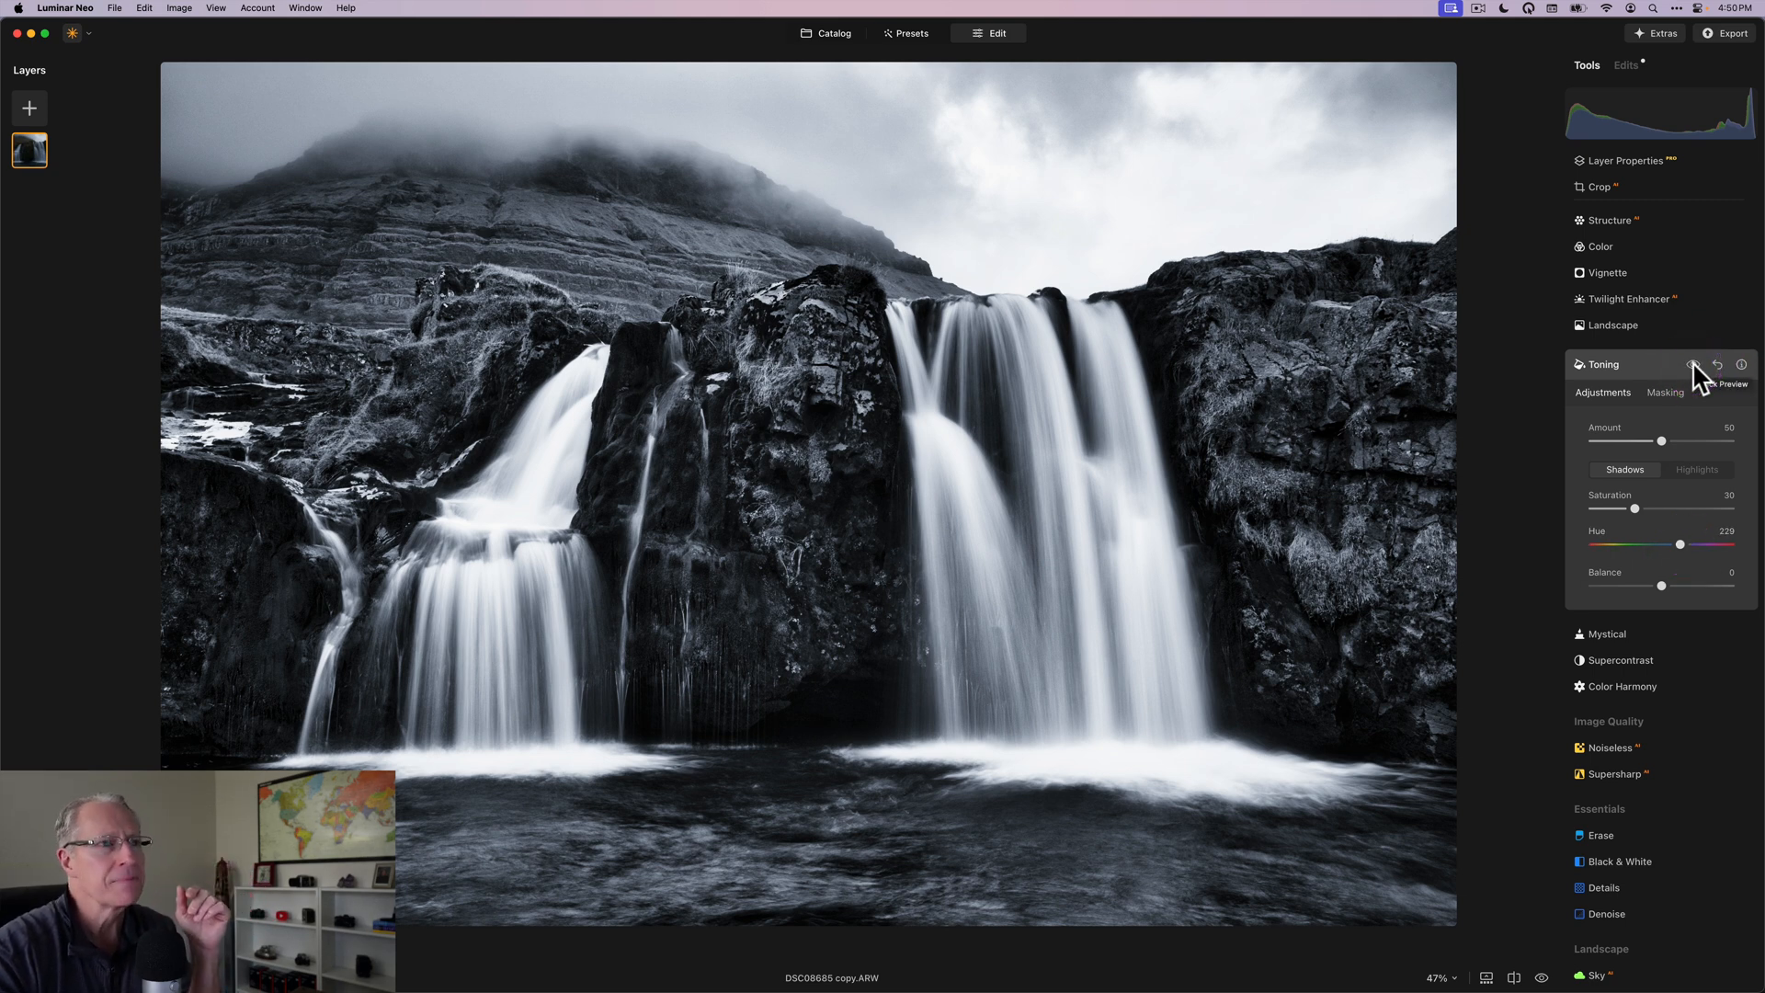
{"action": "left_click", "coordinate": [1694, 364]}
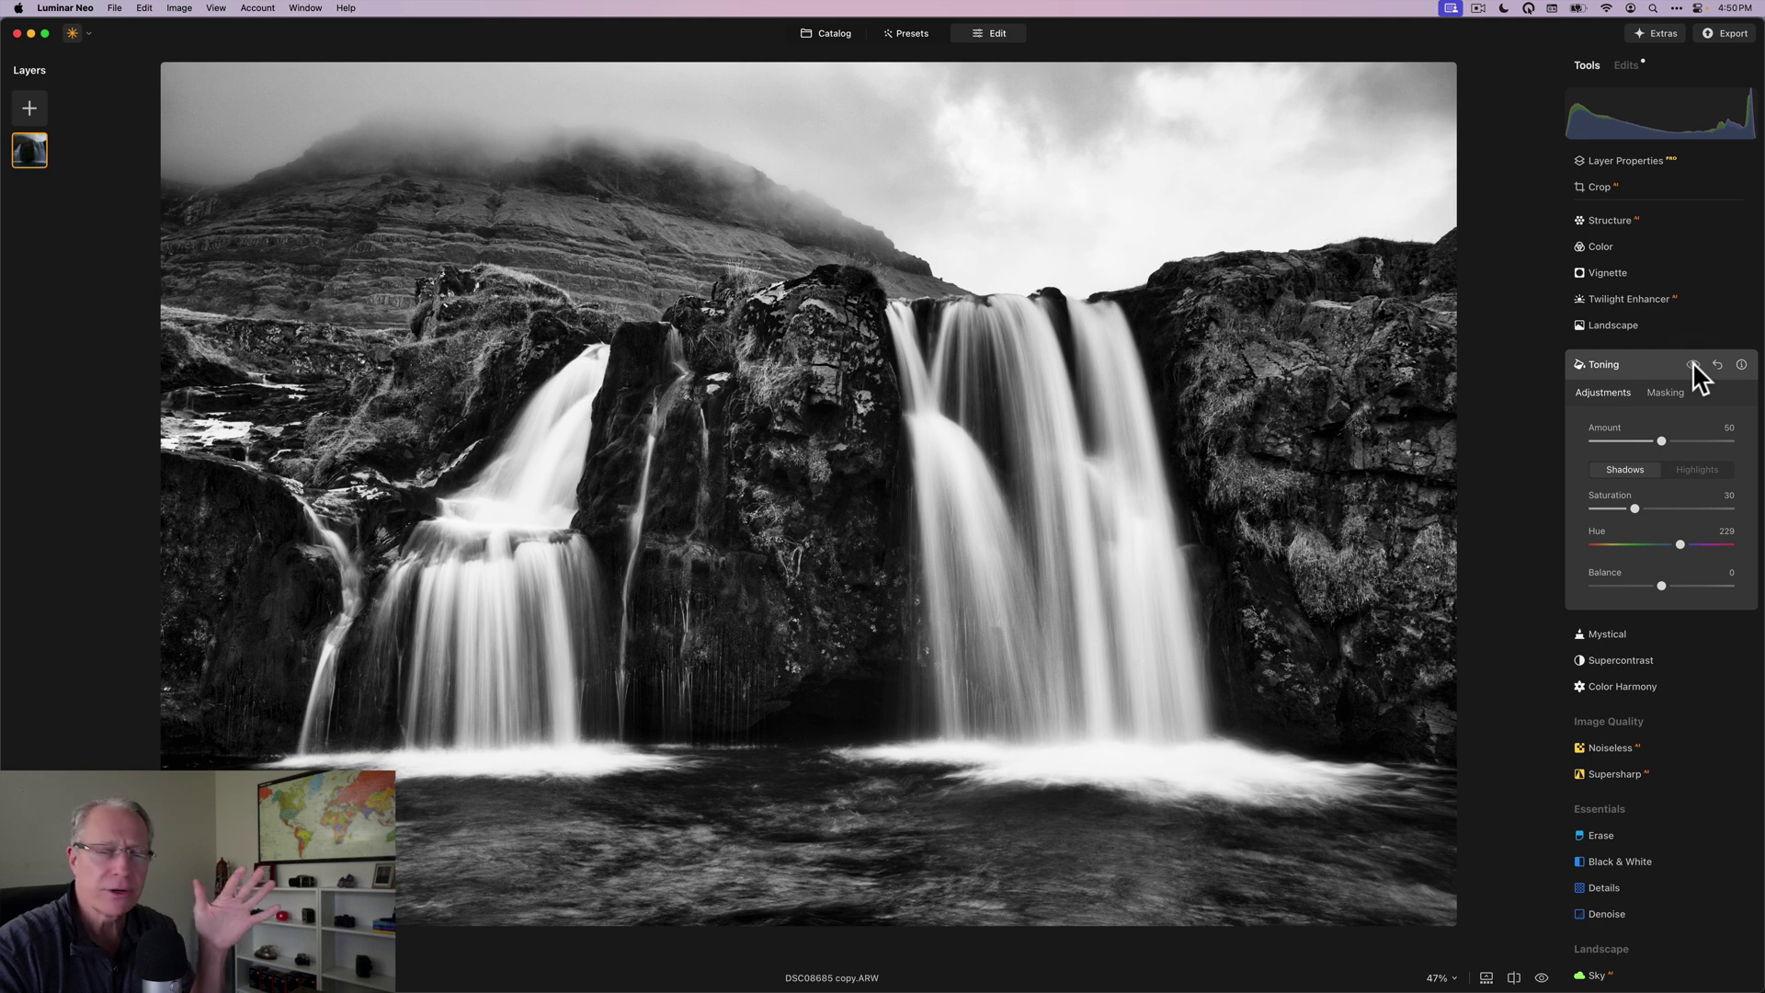
{"action": "left_click", "coordinate": [1695, 364]}
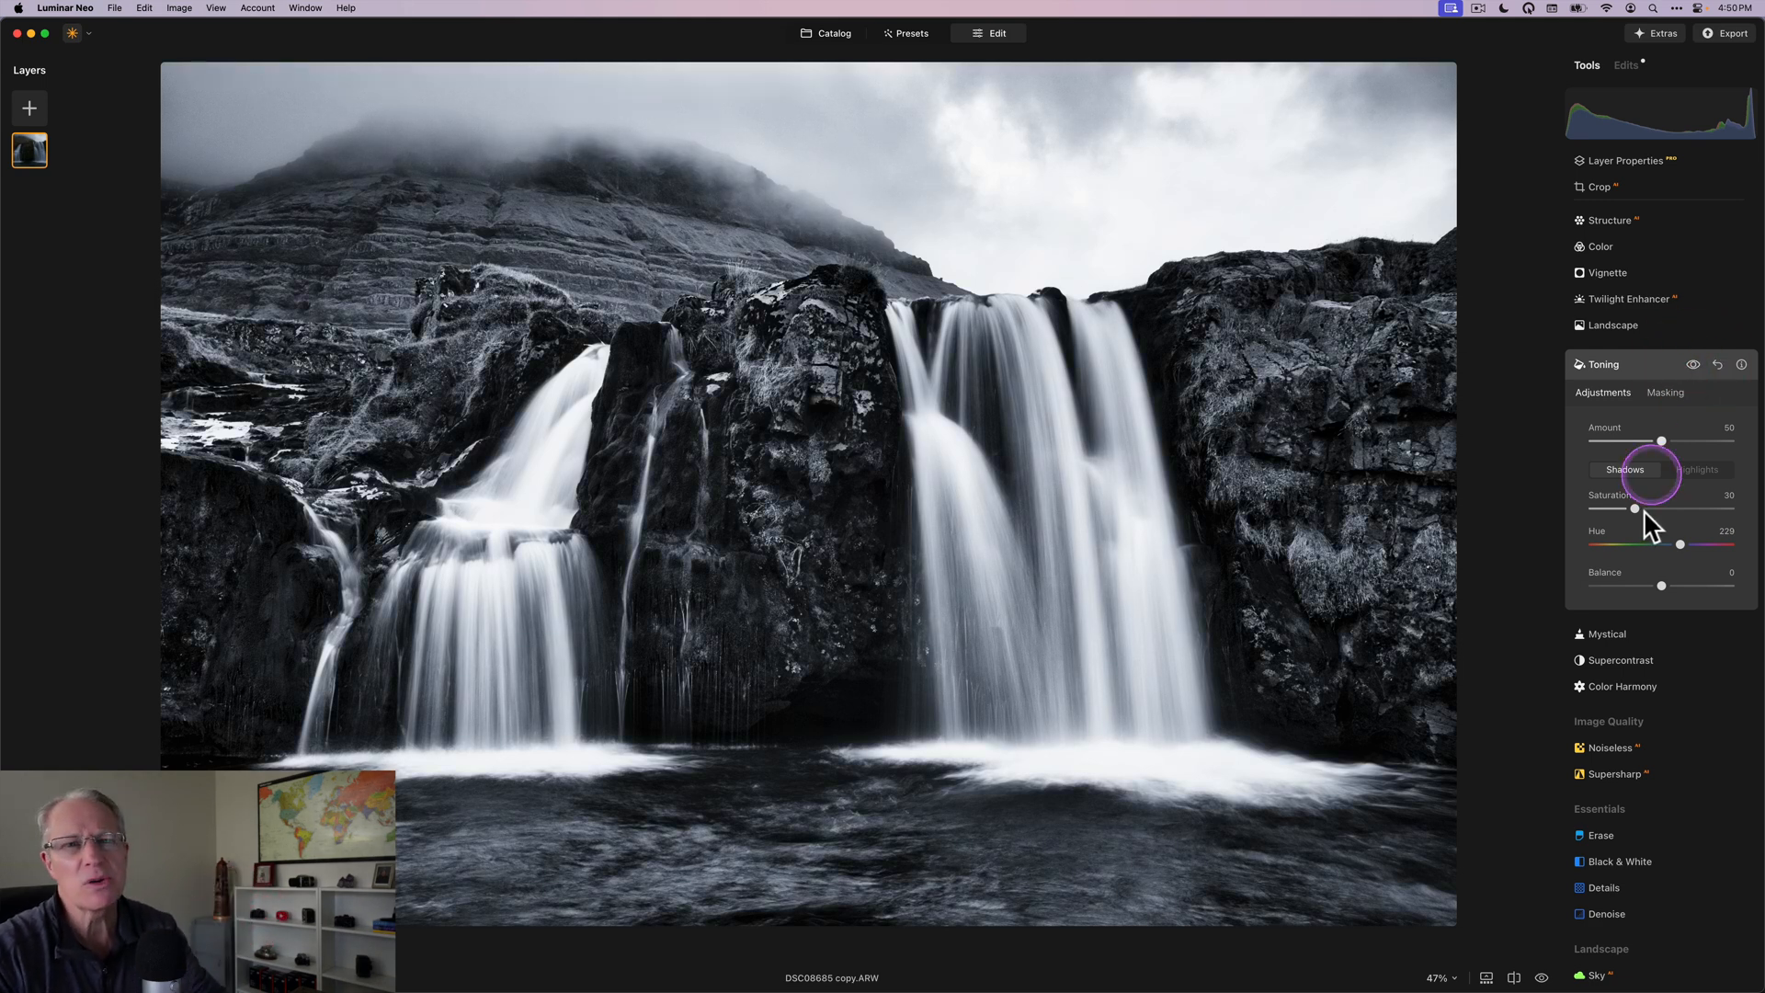
{"action": "left_click_drag", "start_coordinate": [1634, 508], "coordinate": [1618, 508]}
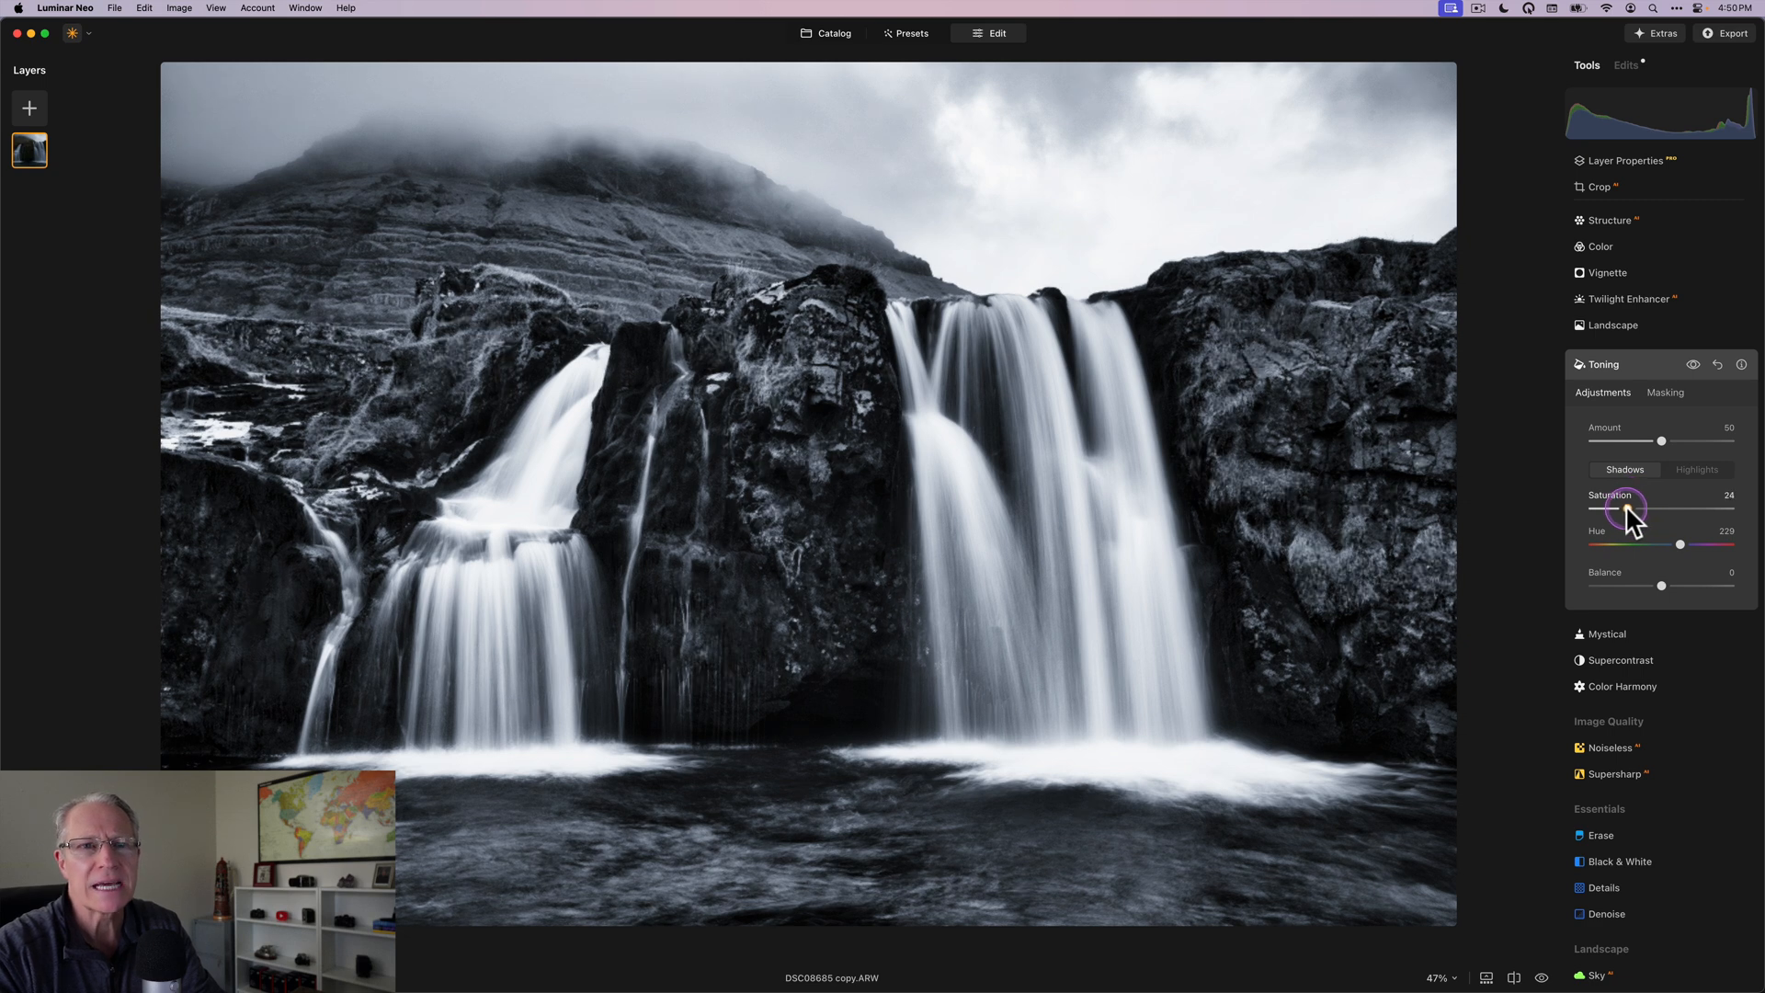
{"action": "left_click", "coordinate": [1697, 470]}
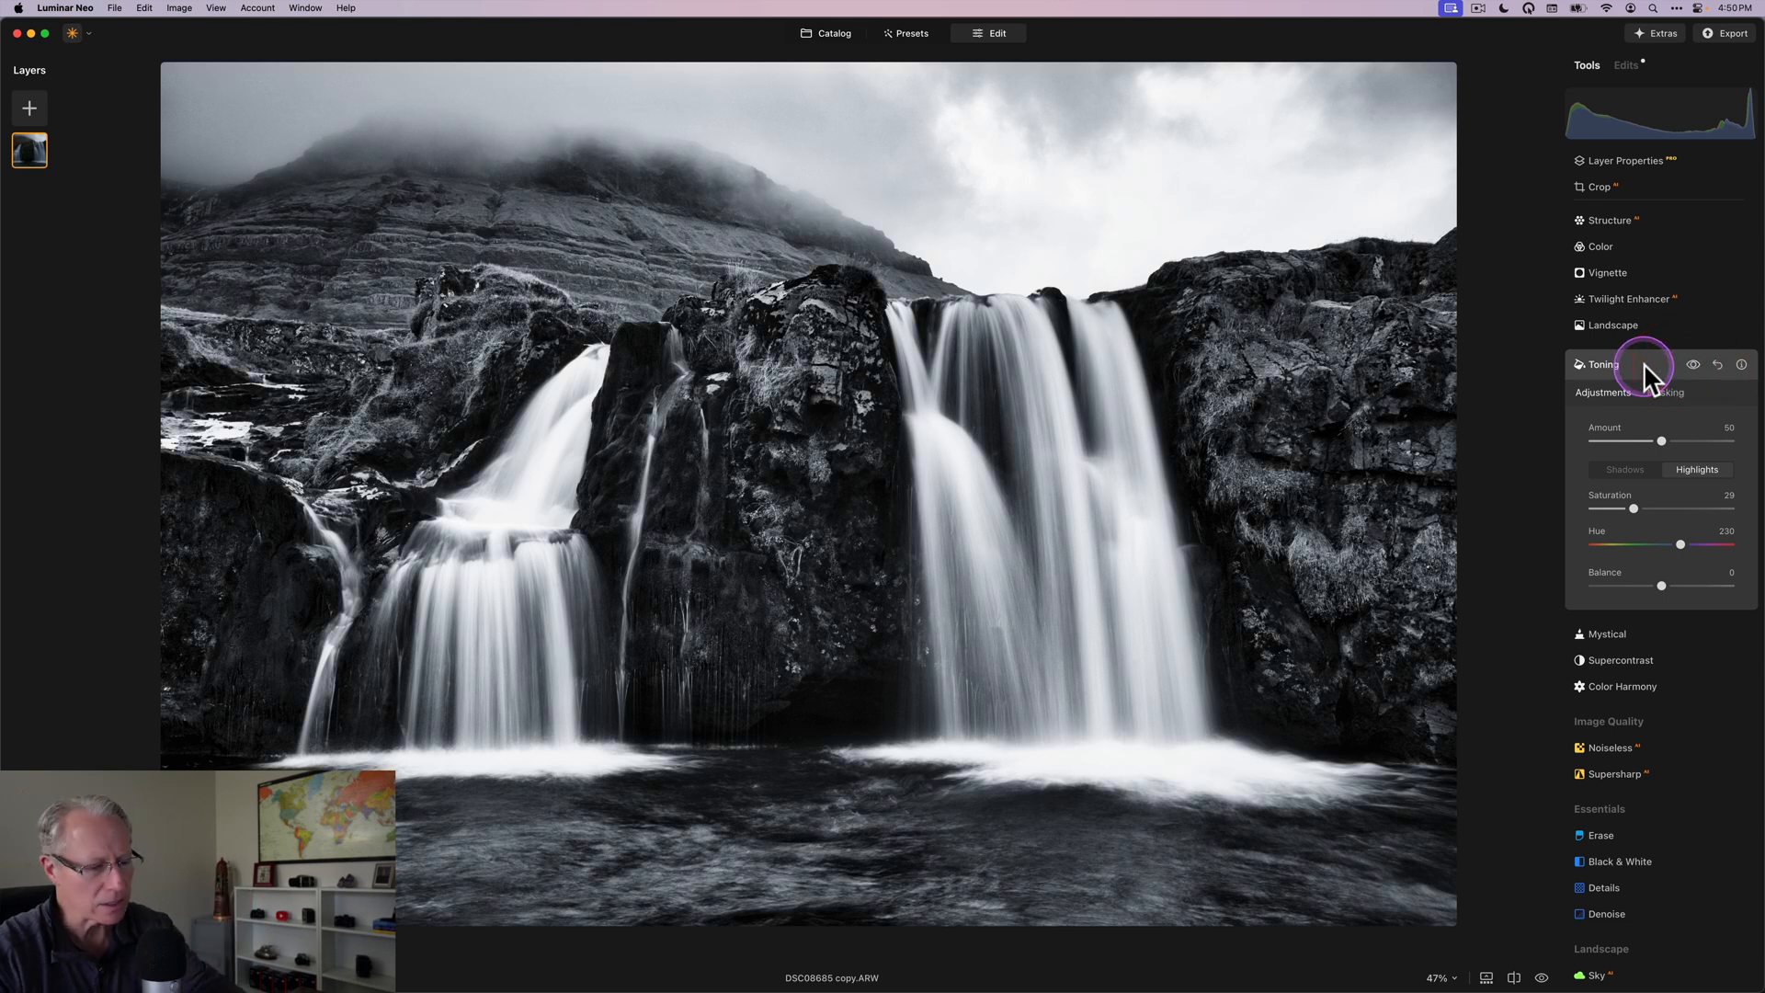
Step: Collapse the Toning tool, keeping the steel-blue toned monochrome applied
{"action": "left_click", "coordinate": [1603, 364]}
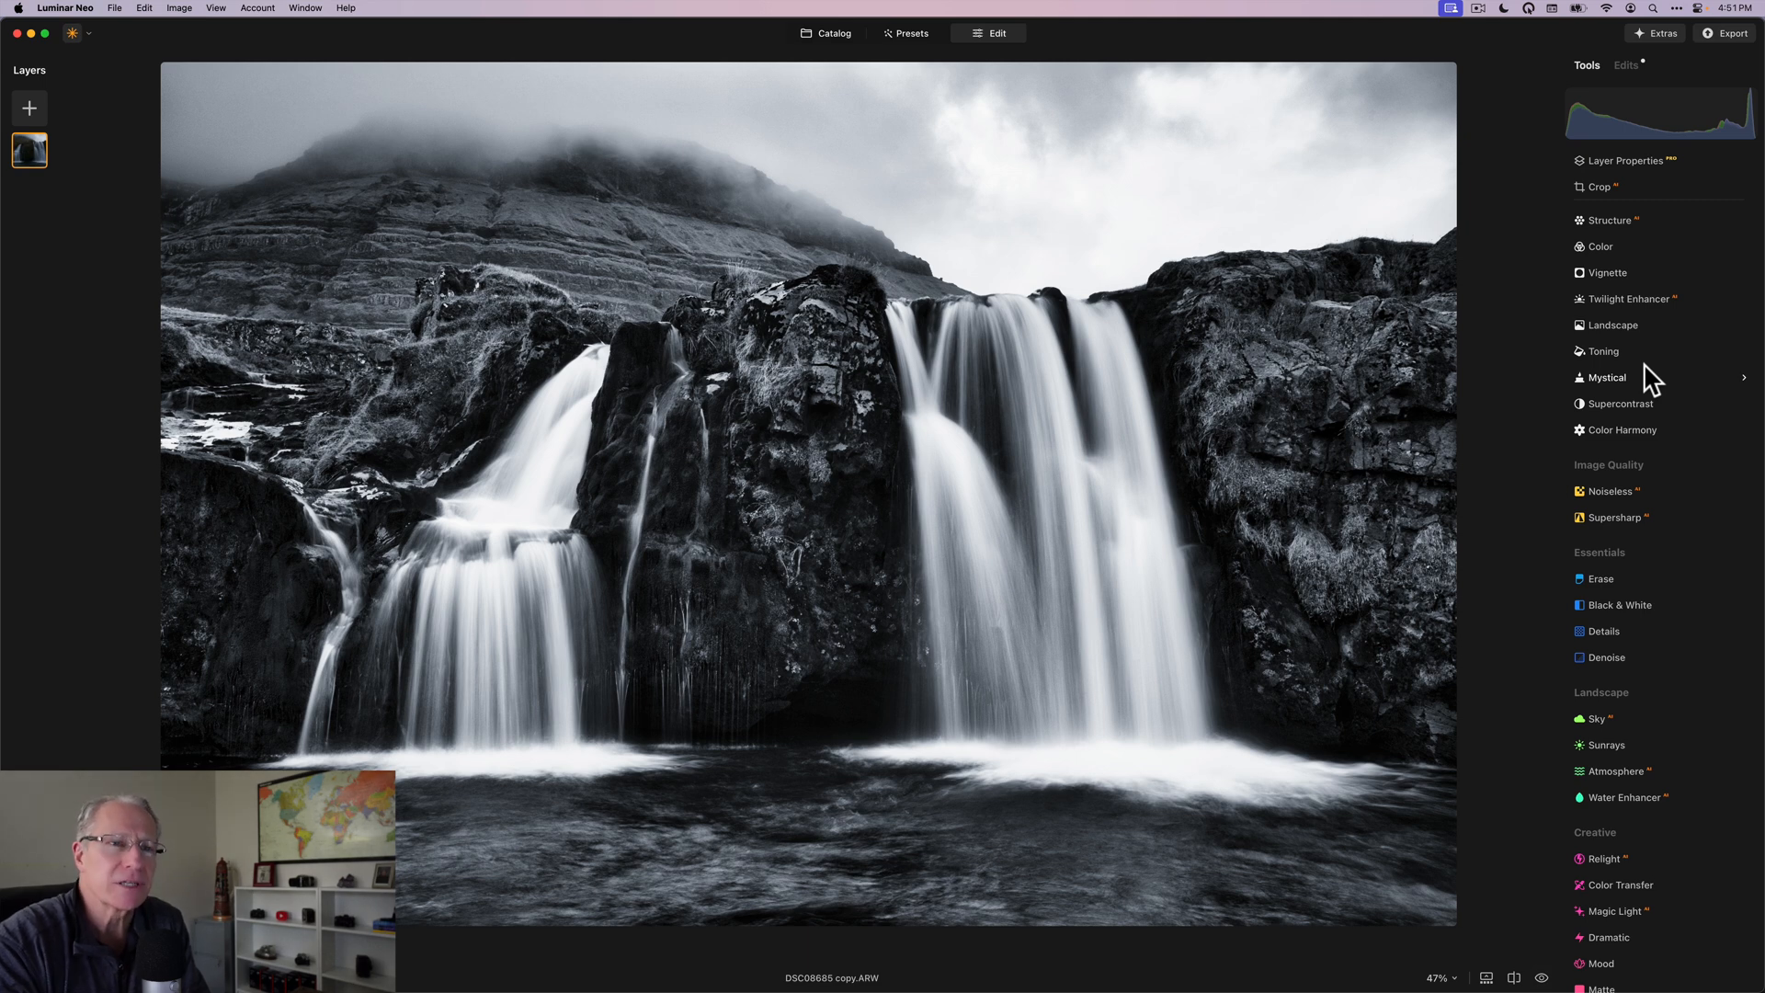
{"action": "mouse_move", "coordinate": [948, 791]}
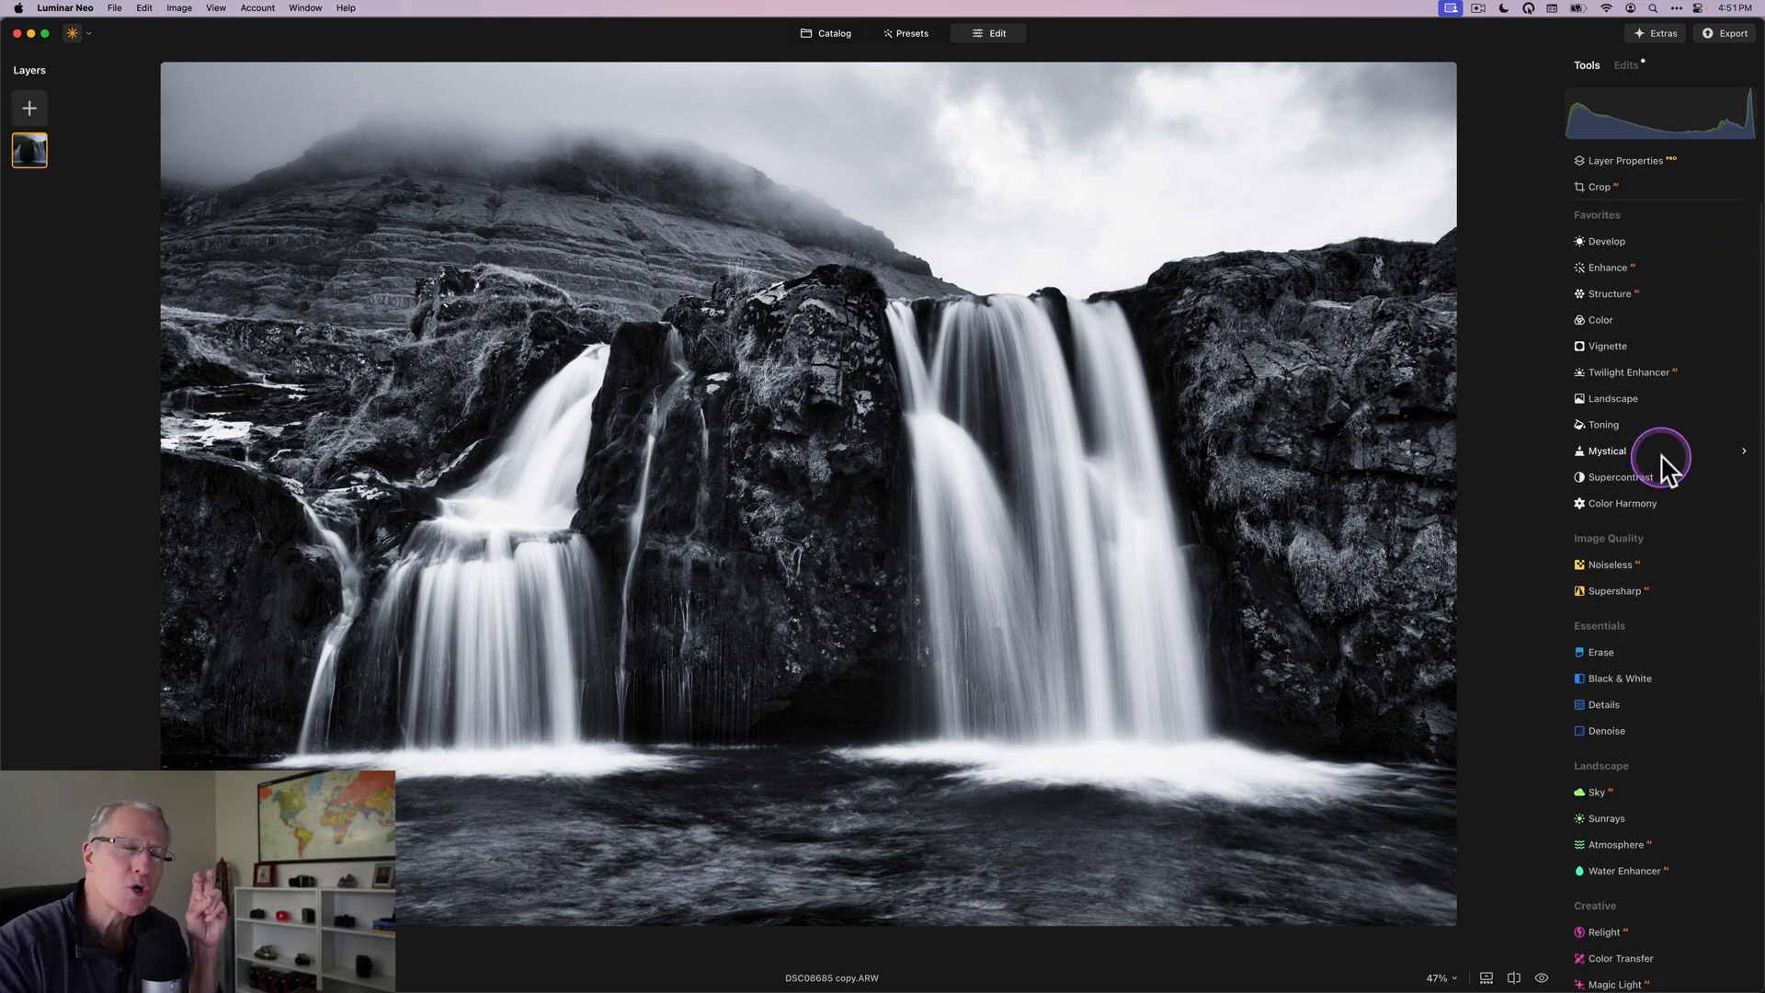
{"action": "mouse_move", "coordinate": [1456, 434]}
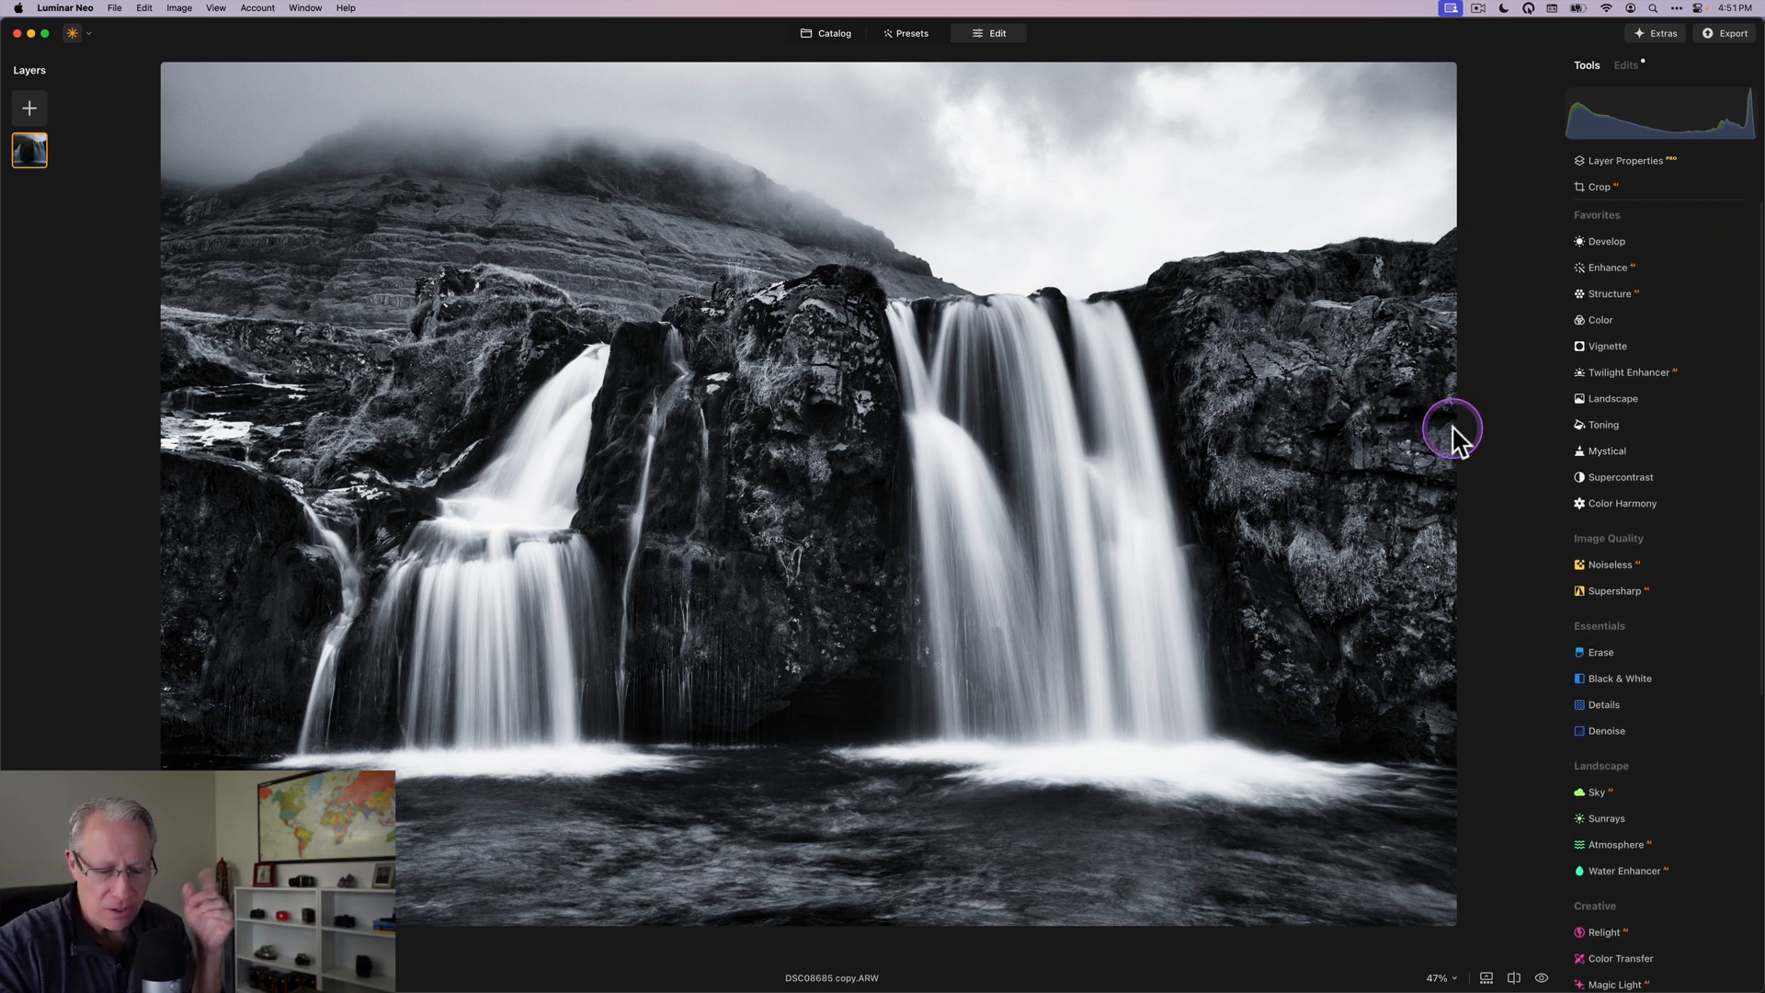